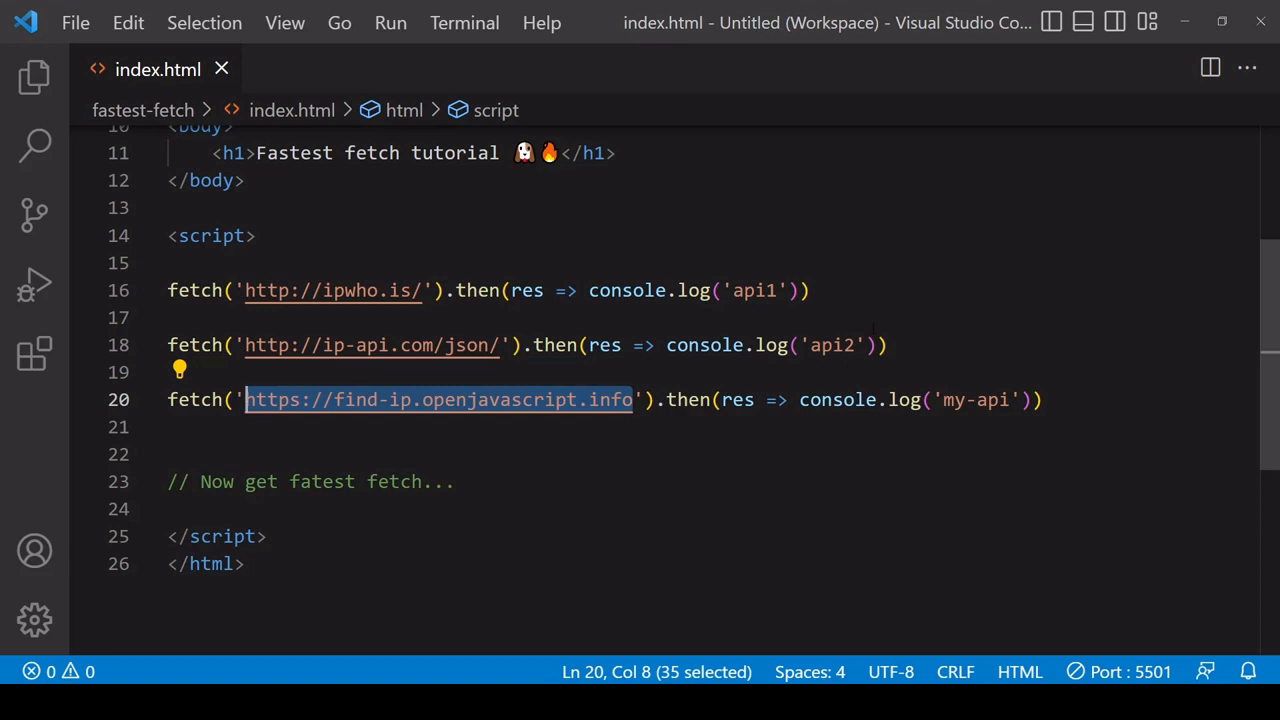
Step: Reload the page in Chrome and check the console: api2 logs first, then api1, then my-api
{"action": "left_click", "coordinate": [810, 290]}
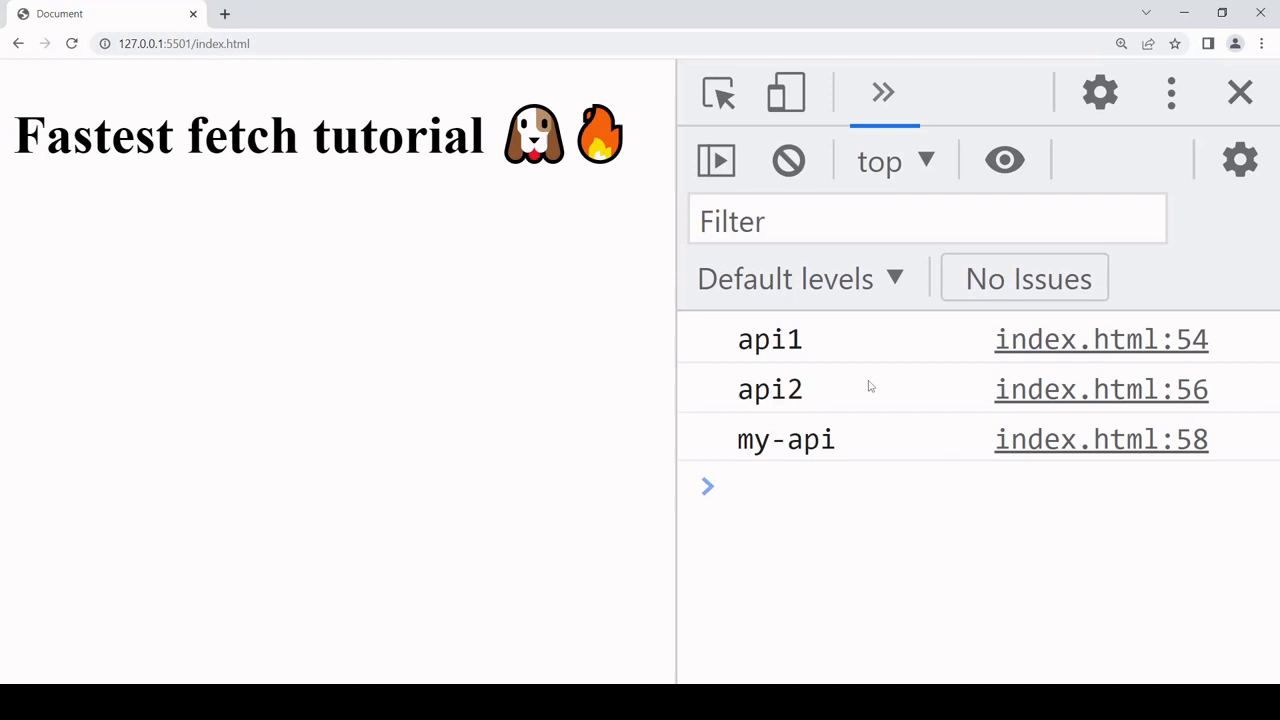
{"action": "mouse_move", "coordinate": [553, 451]}
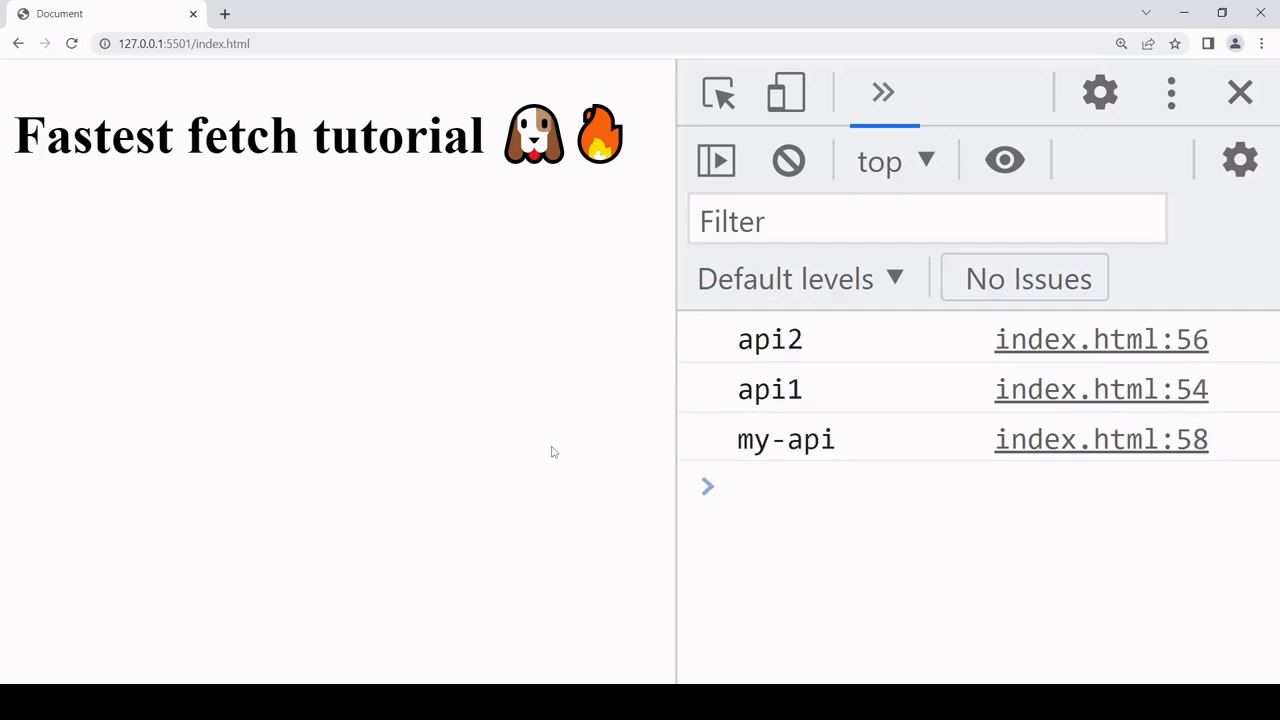
{"action": "left_click", "coordinate": [850, 487]}
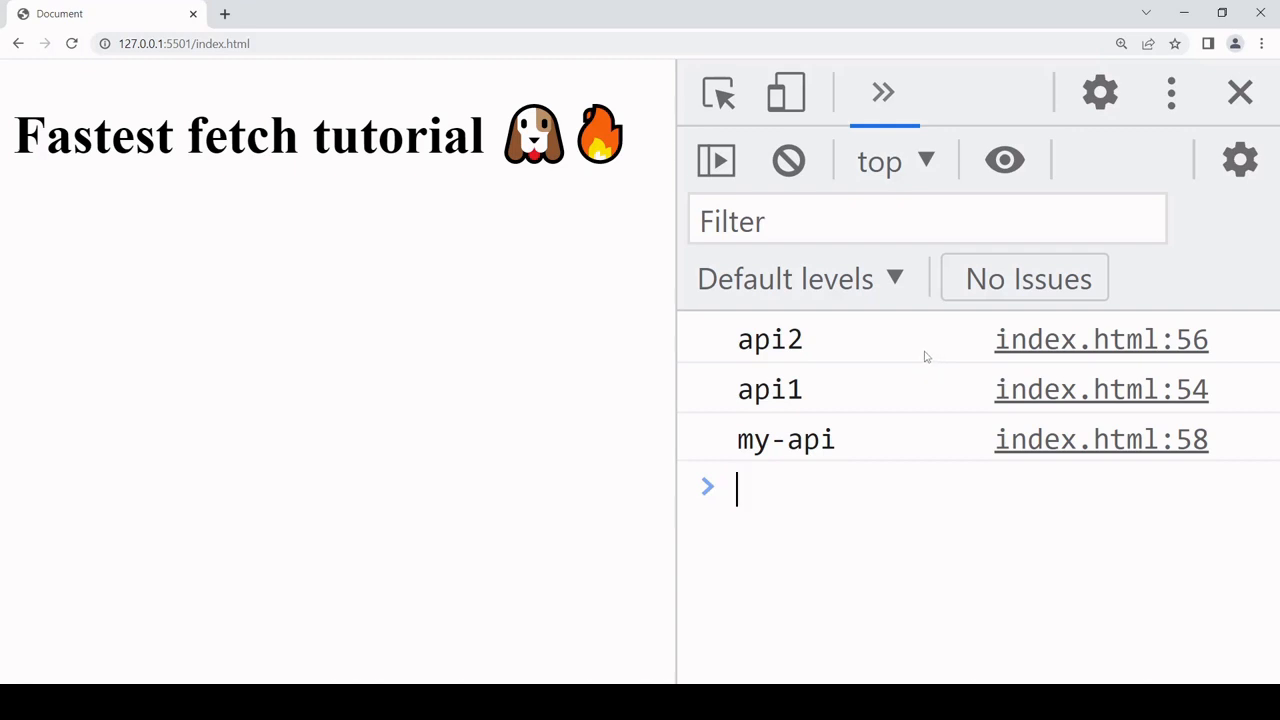
{"action": "double_click", "coordinate": [769, 339]}
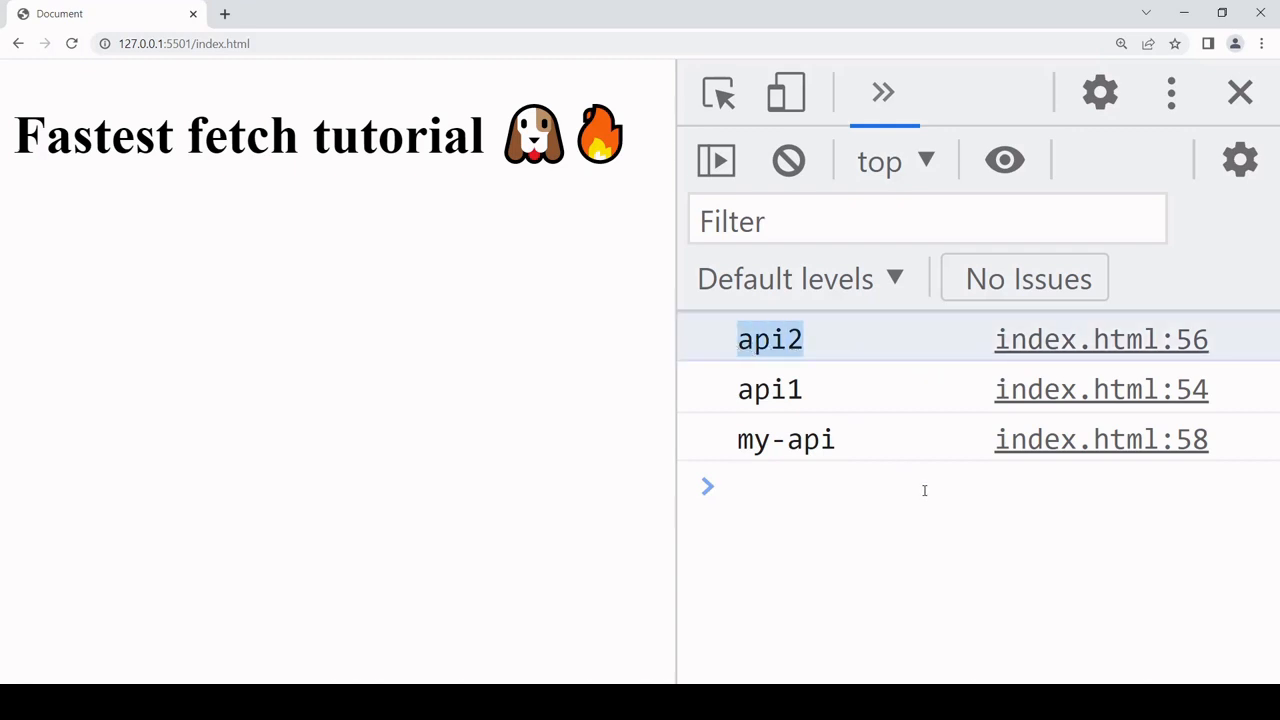
{"action": "mouse_move", "coordinate": [889, 455]}
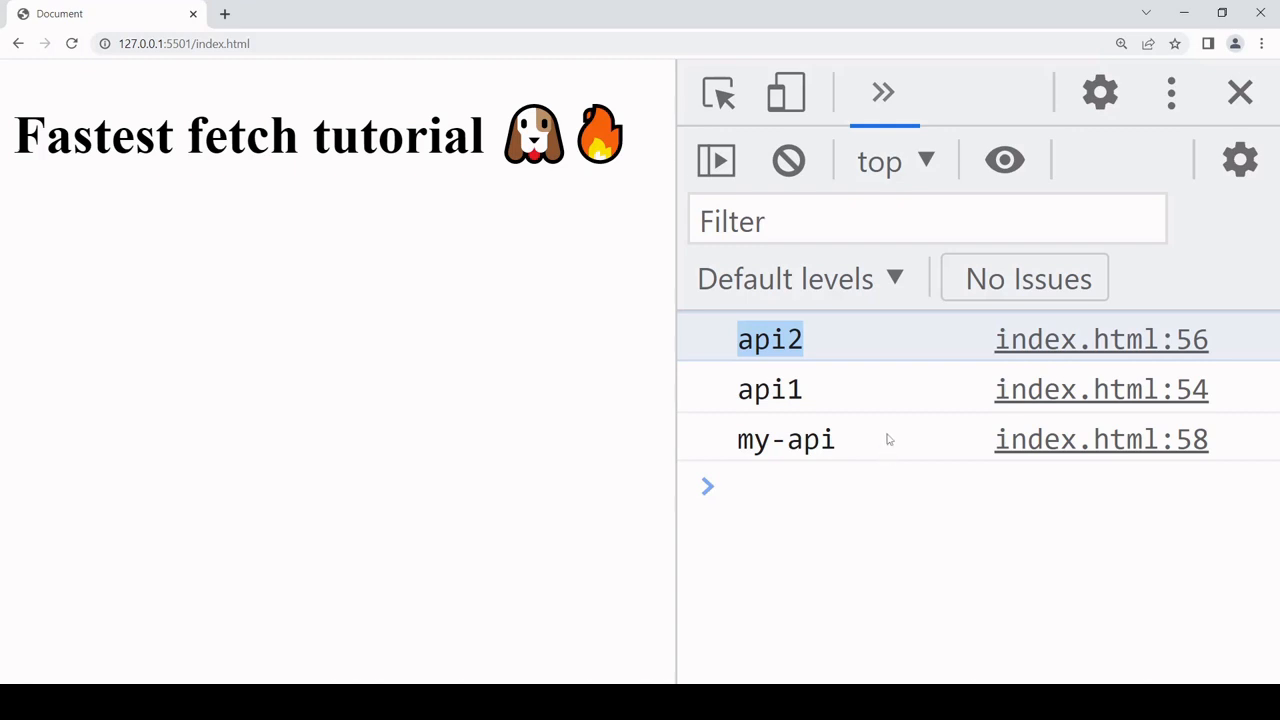
{"action": "mouse_move", "coordinate": [850, 350]}
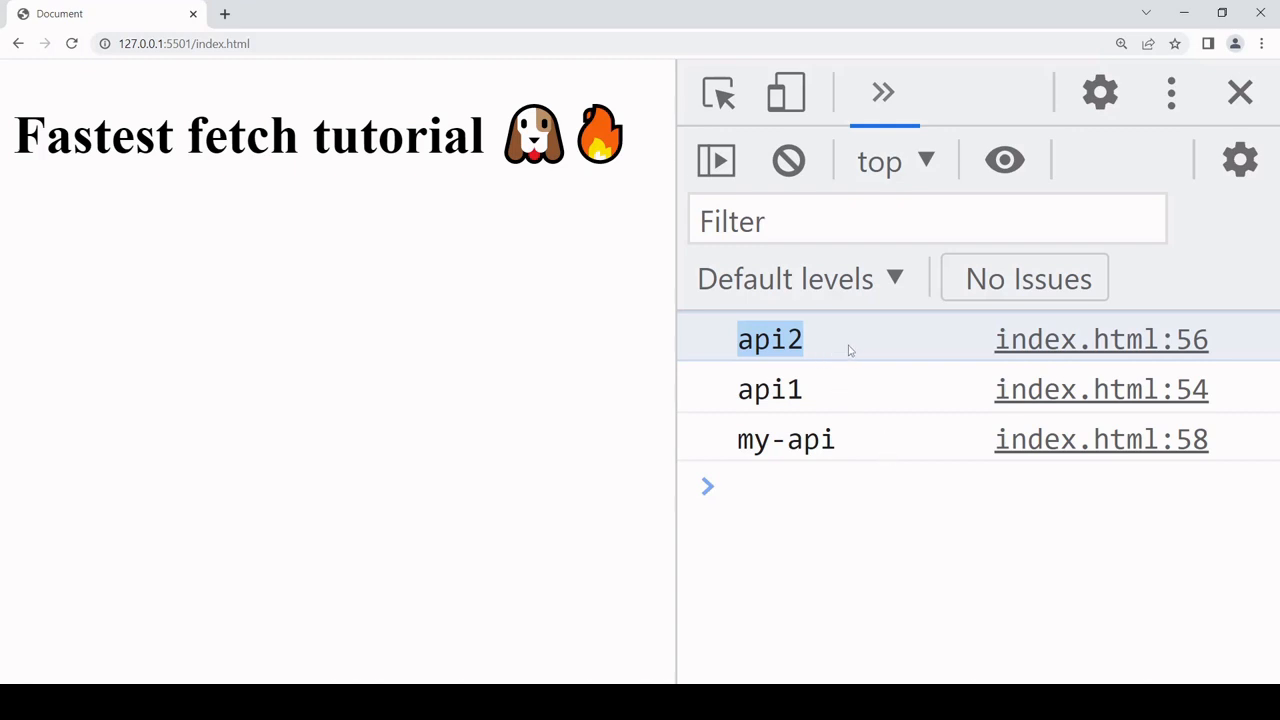
{"action": "left_click", "coordinate": [770, 389]}
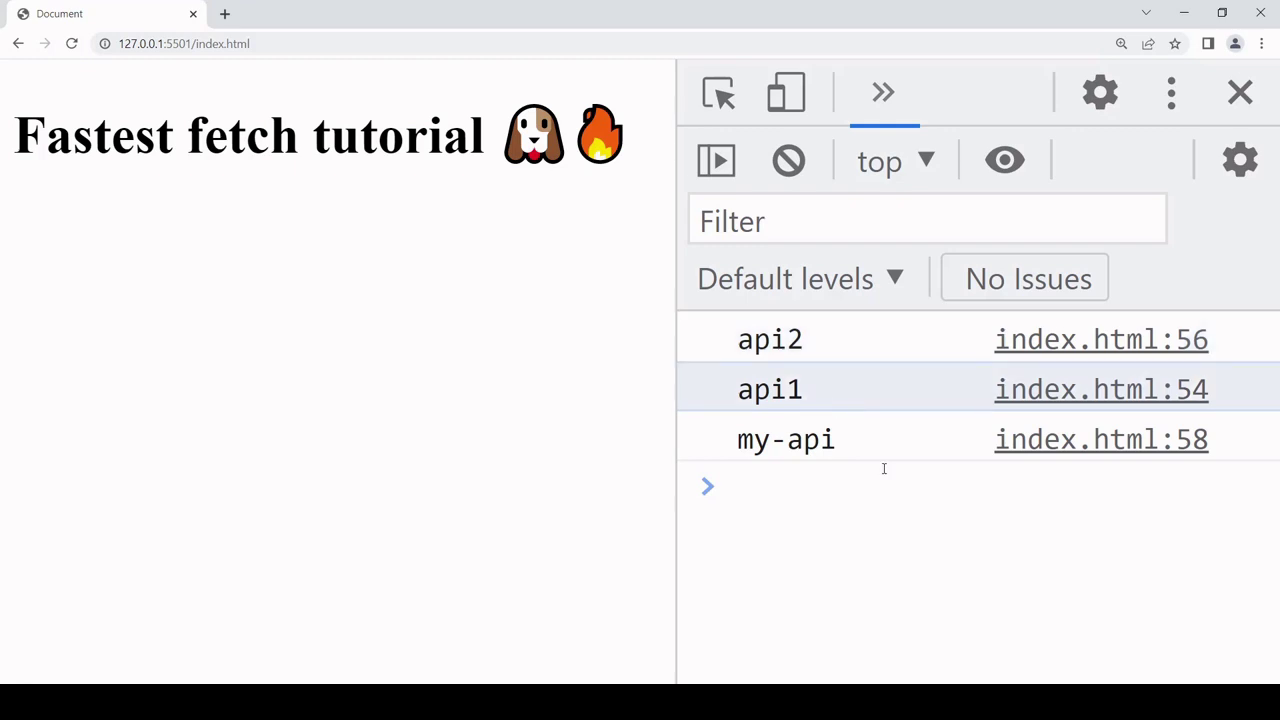
{"action": "mouse_move", "coordinate": [925, 463]}
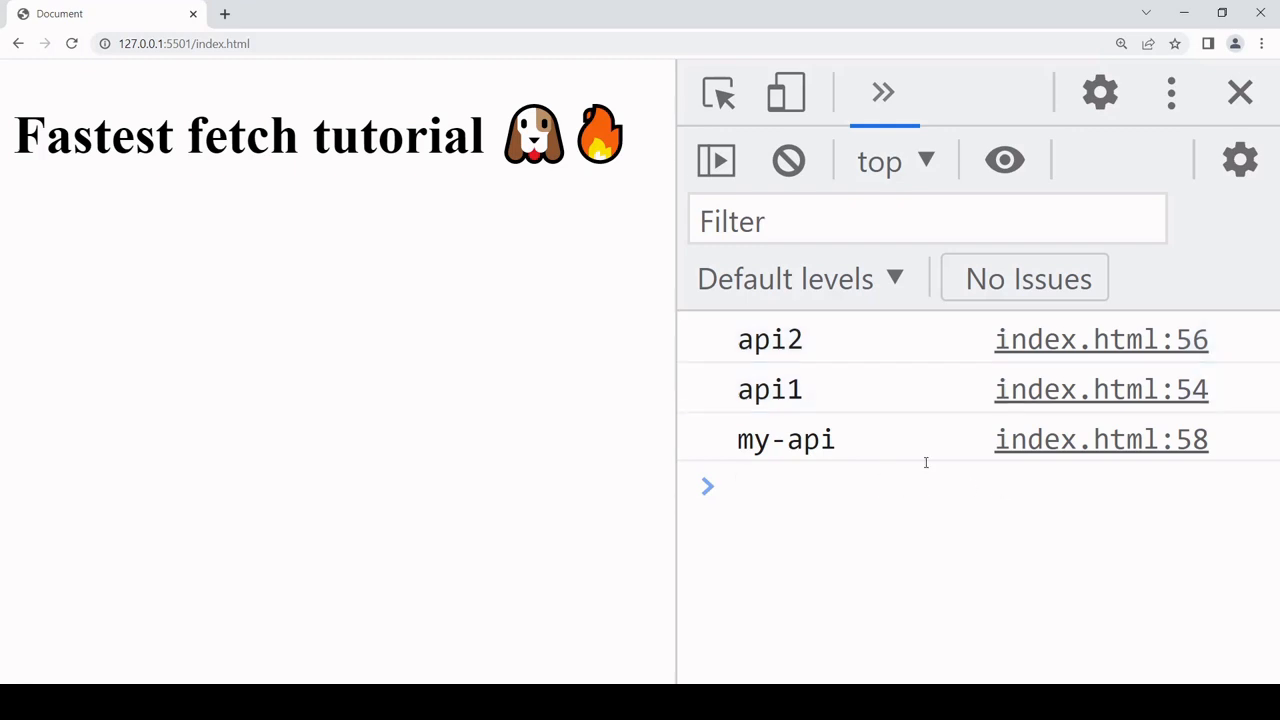
{"action": "left_click", "coordinate": [760, 487]}
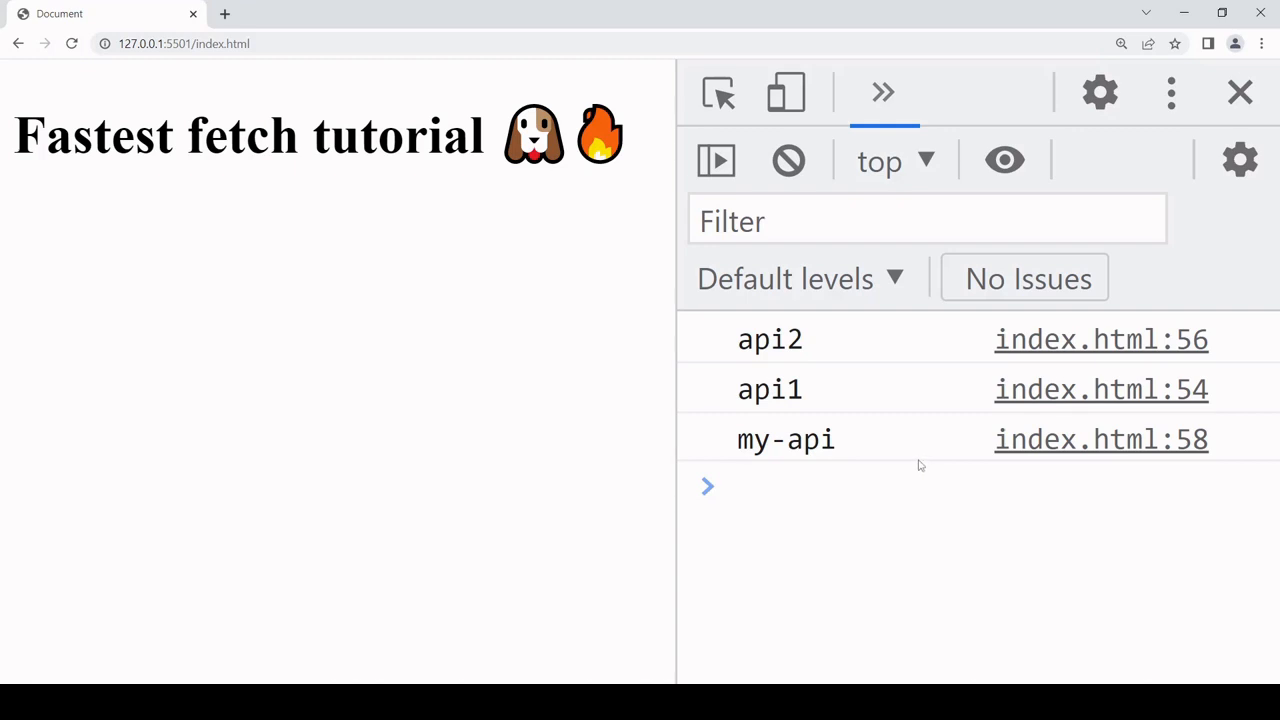
Step: Delete the console.log callbacks and move the three fetch calls into a const fetches array
{"action": "key", "text": "alt+tab"}
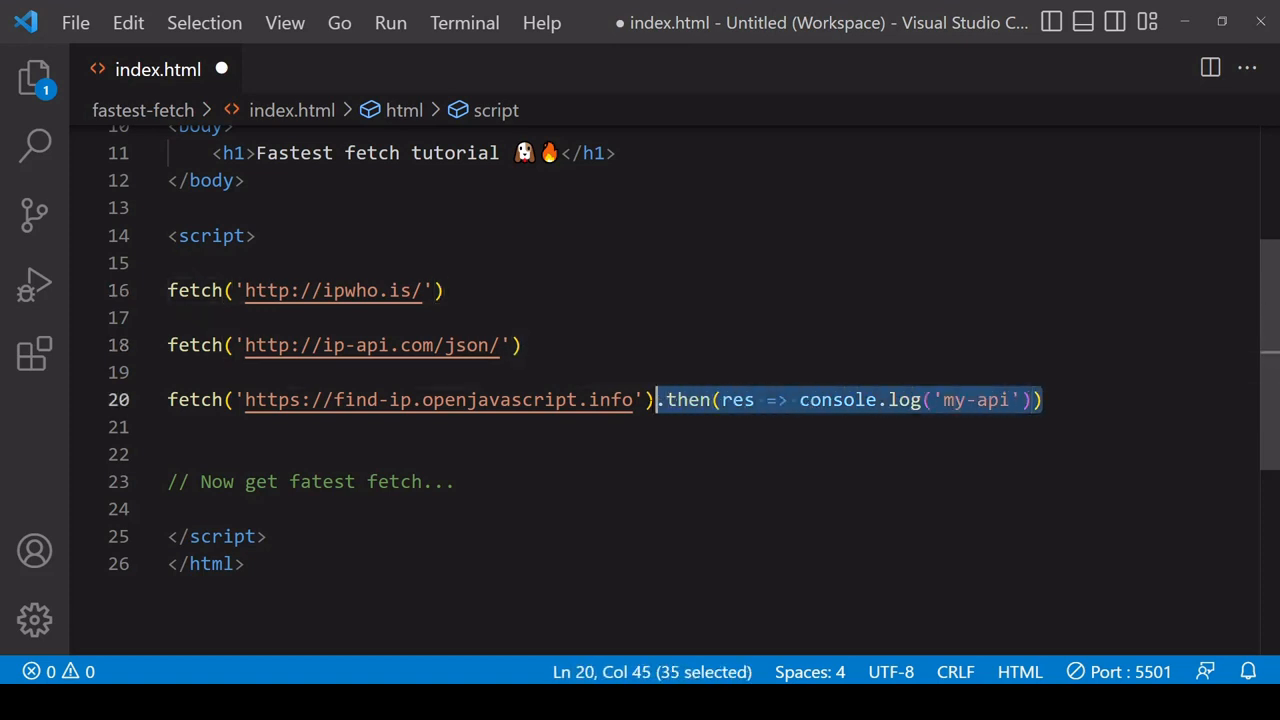
{"action": "key", "text": "Delete"}
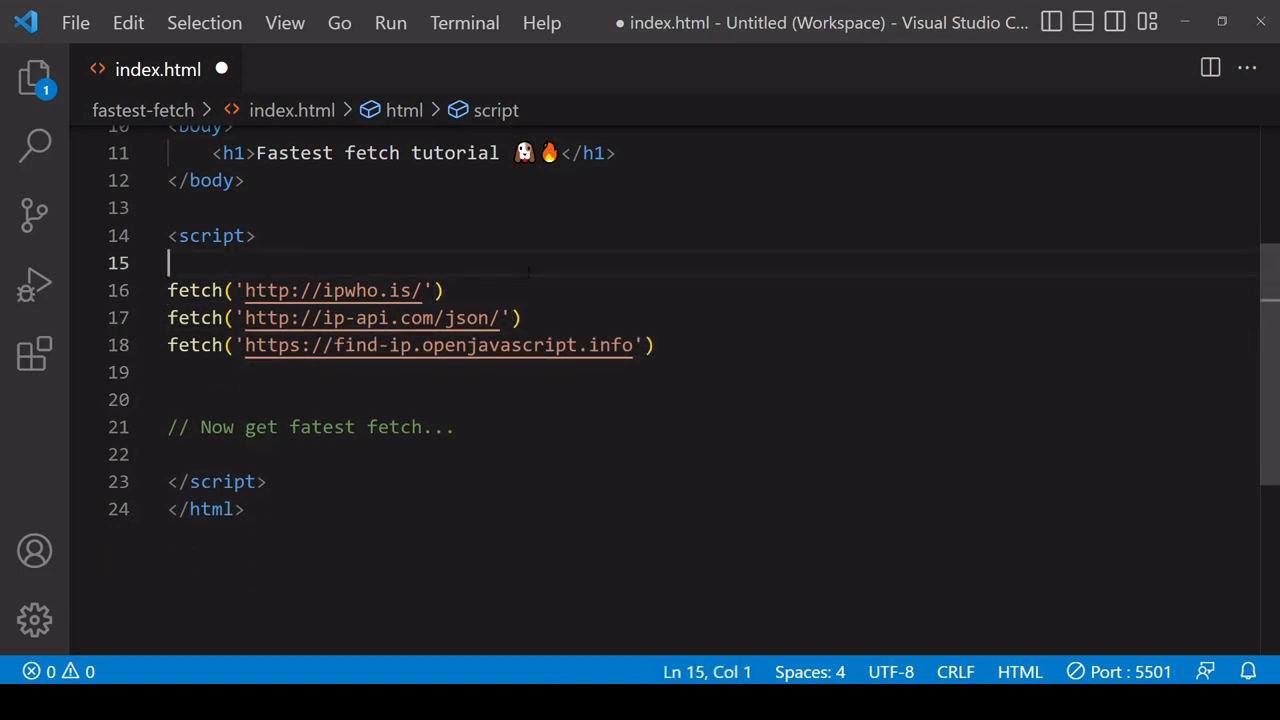
{"action": "key", "text": "Enter"}
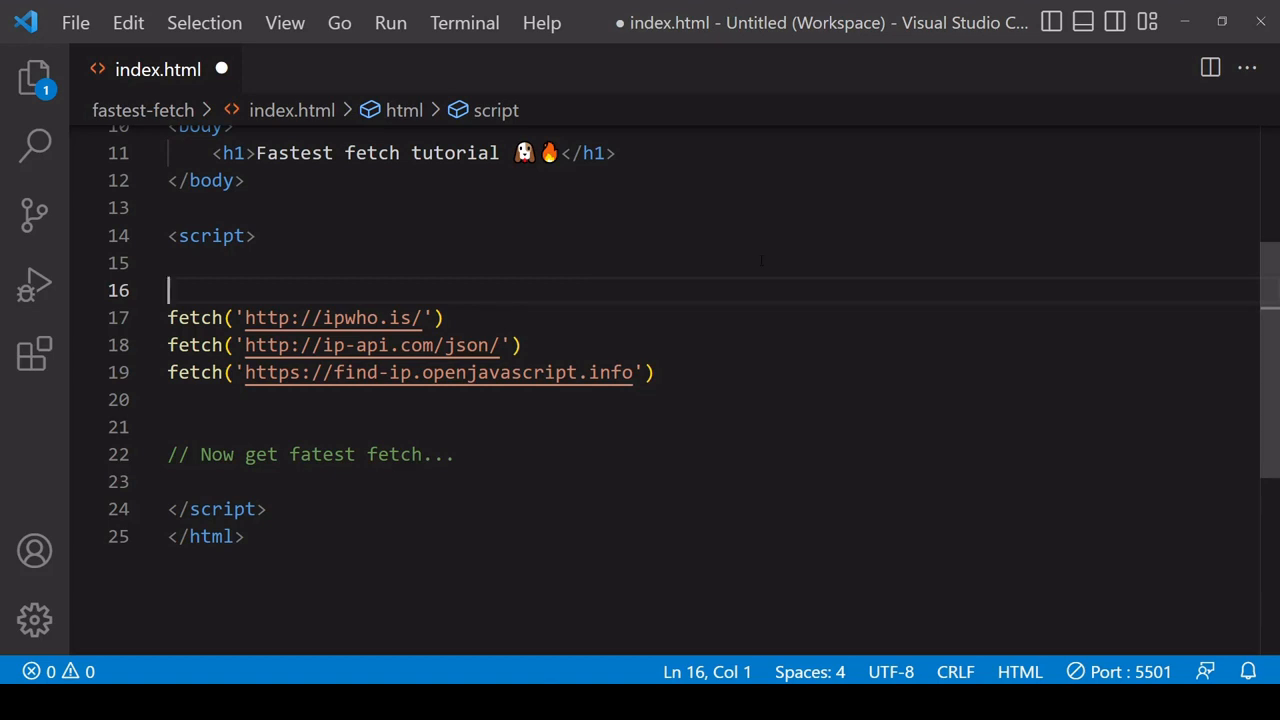
{"action": "type", "text": "const fetches = ["}
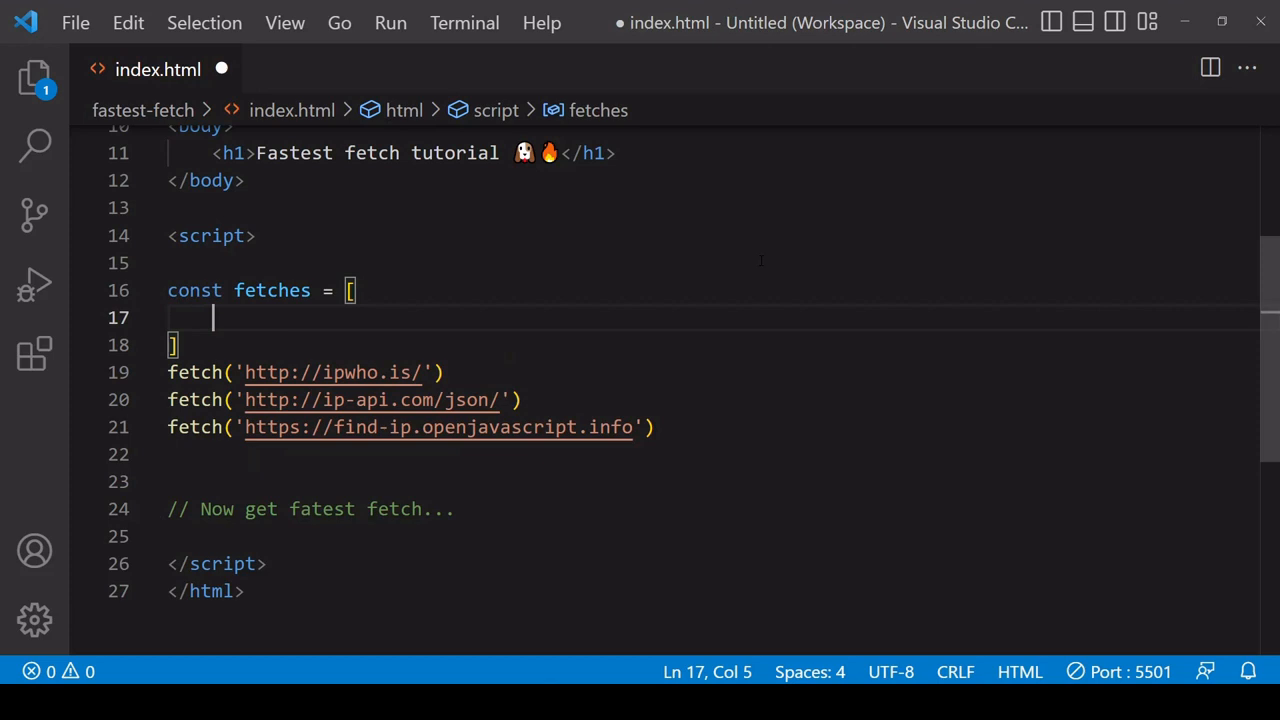
{"action": "left_click_drag", "start_coordinate": [168, 372], "coordinate": [655, 427]}
{"action": "type", "text": ";"}
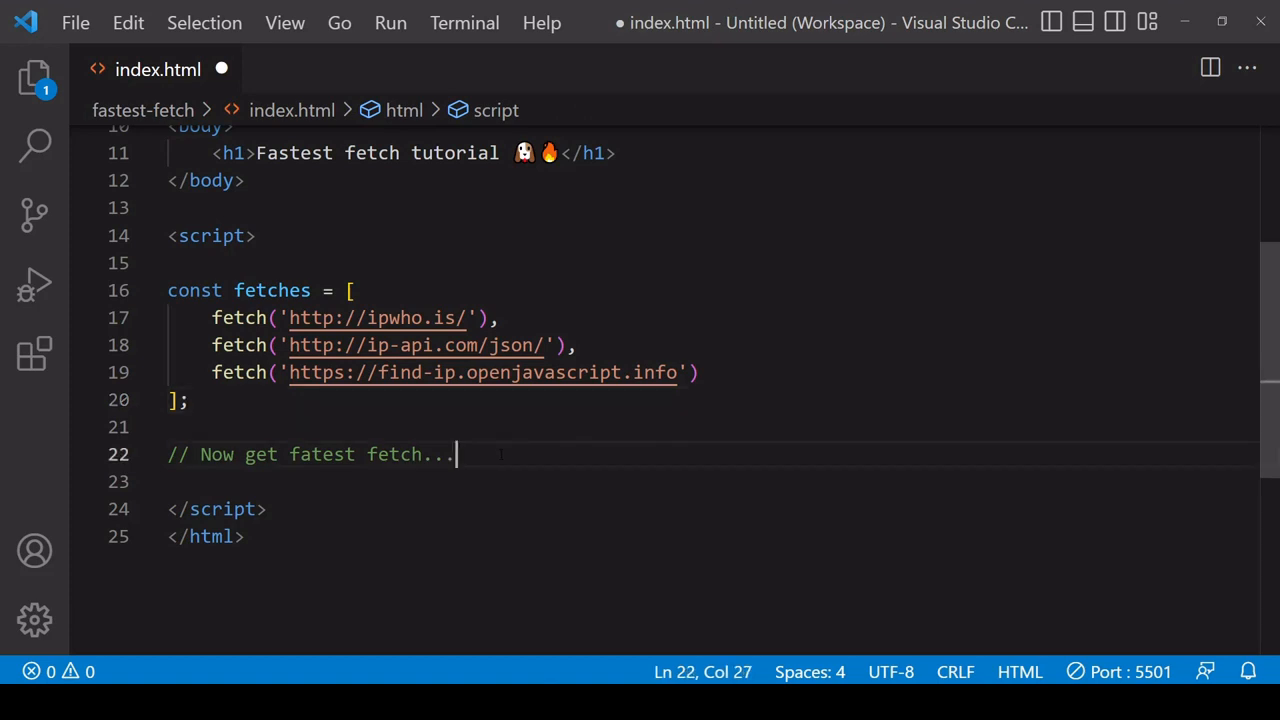
Step: Add a Promise.any(fetches) call below the fetches array
{"action": "key", "text": "enter"}
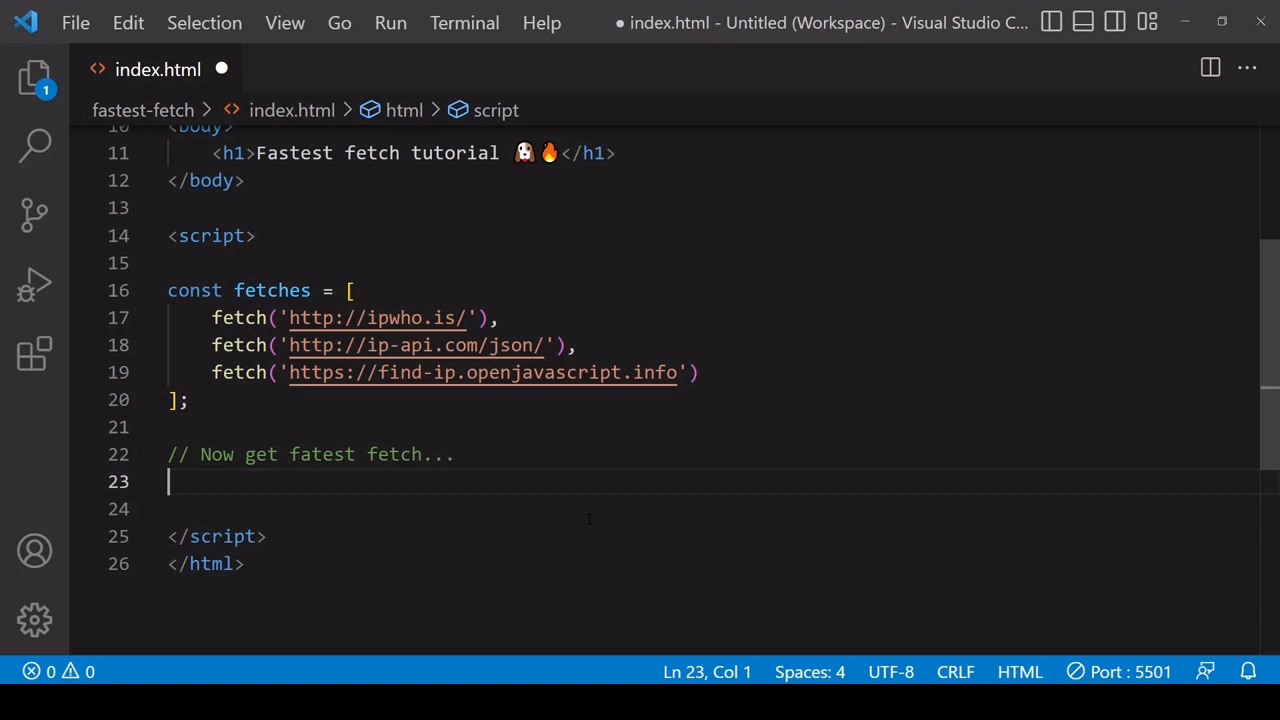
{"action": "type", "text": "Pr"}
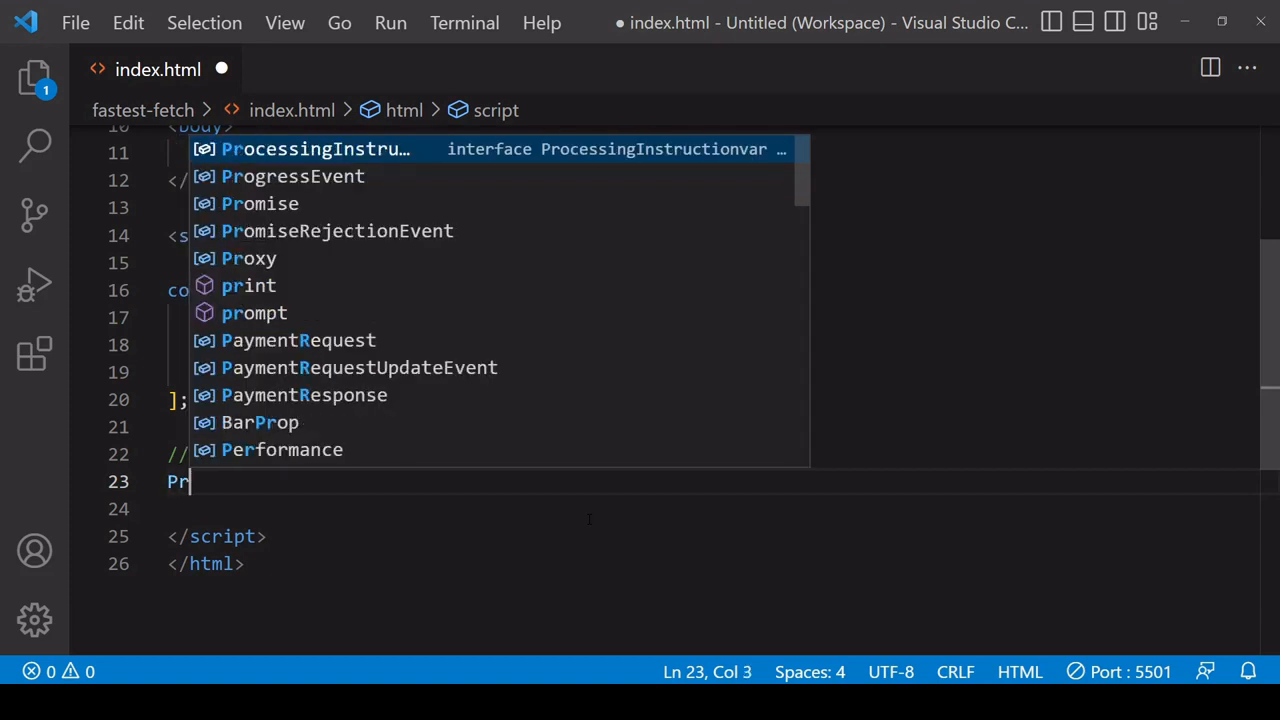
{"action": "type", "text": "omise.any"}
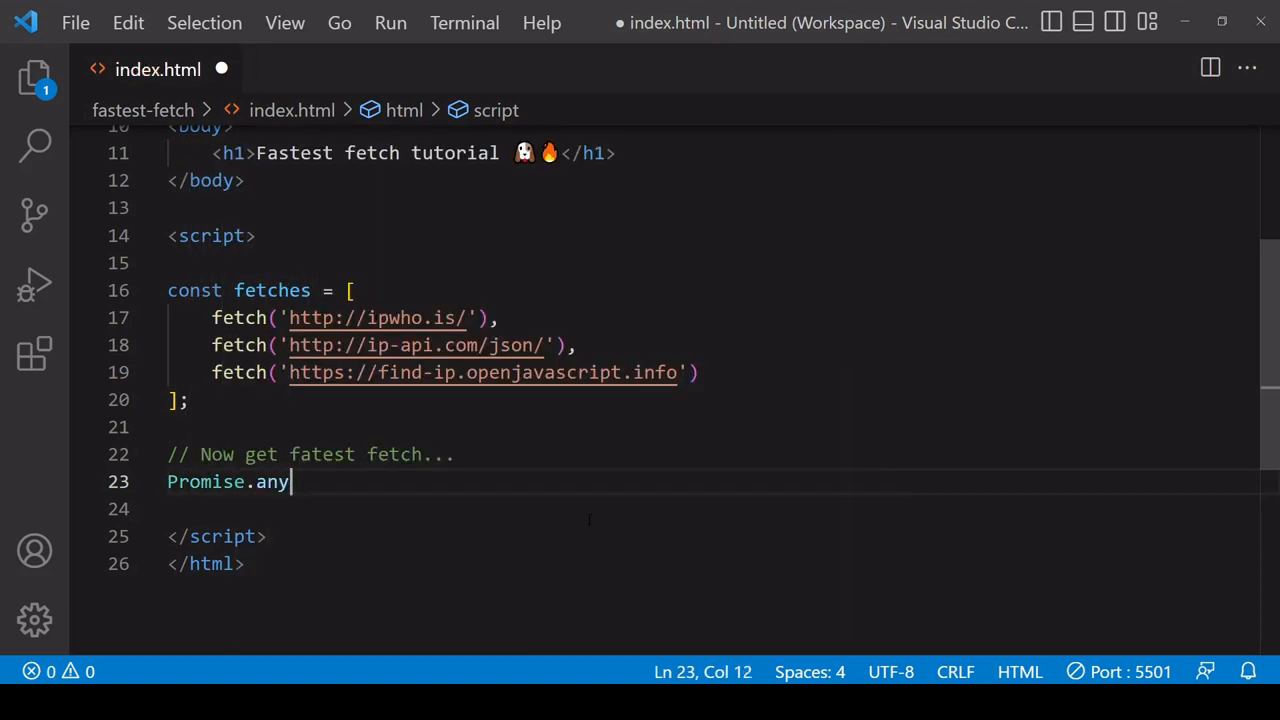
{"action": "type", "text": "("}
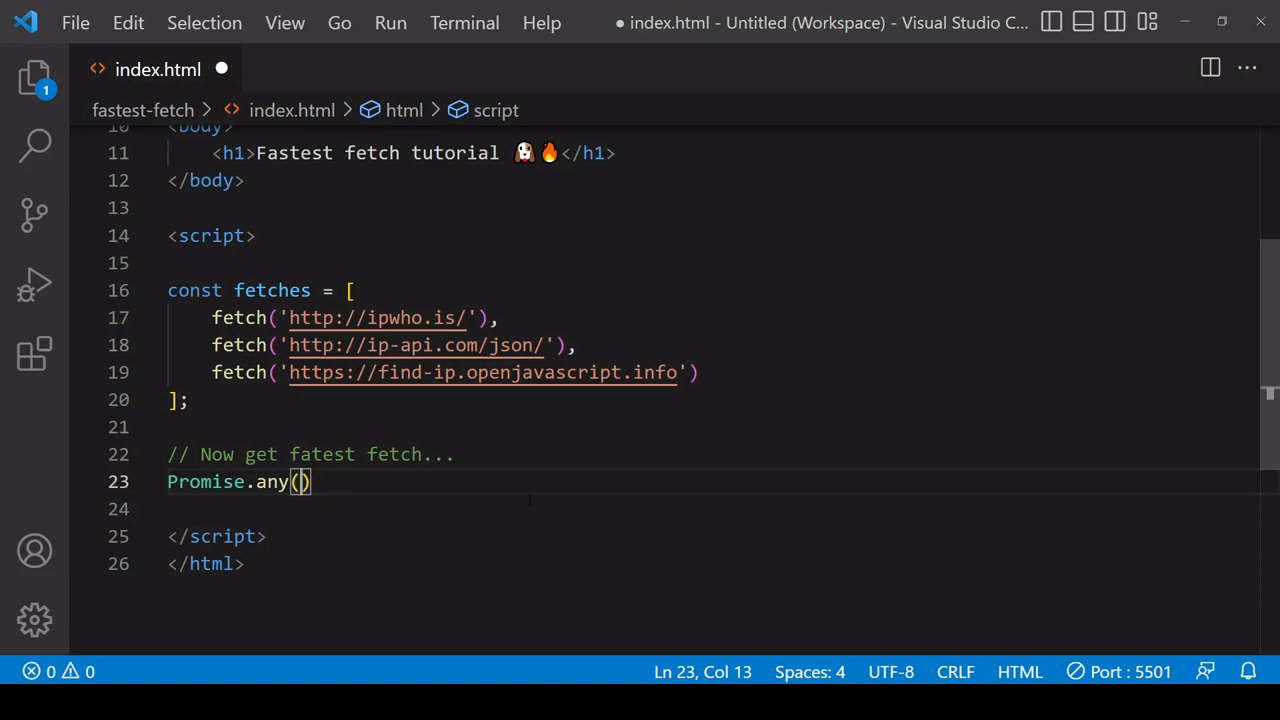
{"action": "double_click", "coordinate": [205, 481]}
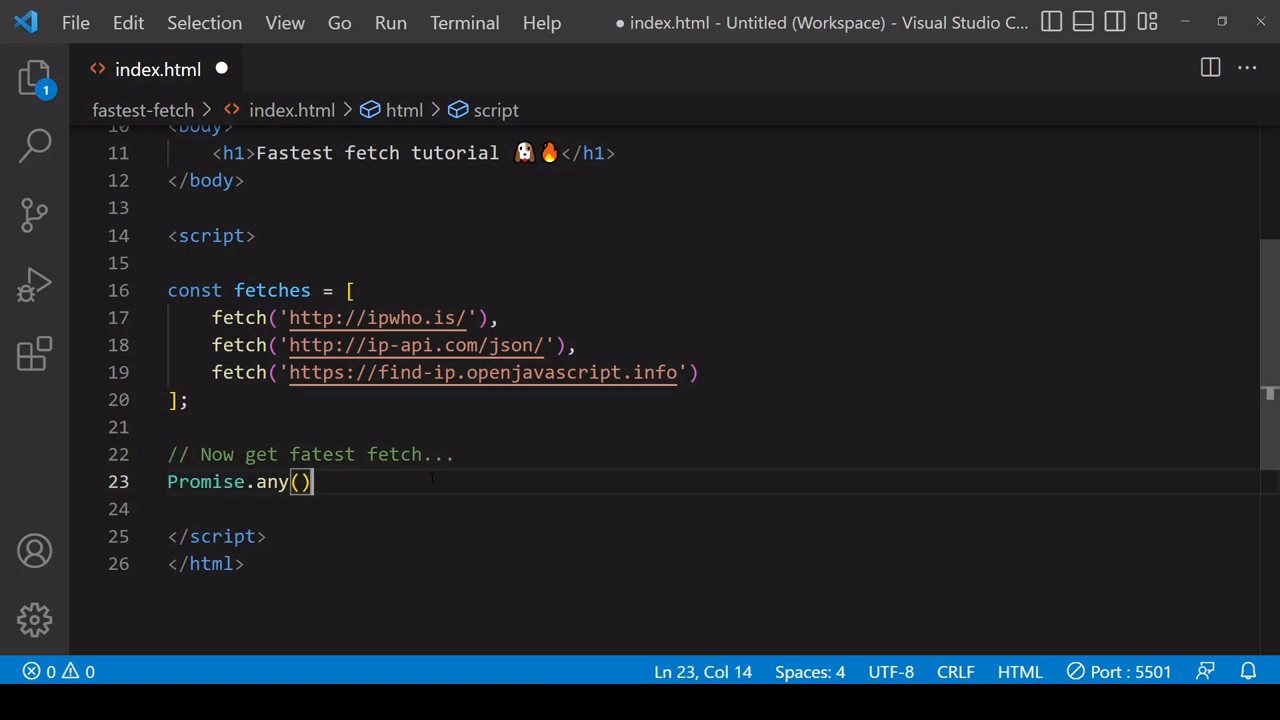
{"action": "left_click", "coordinate": [703, 372]}
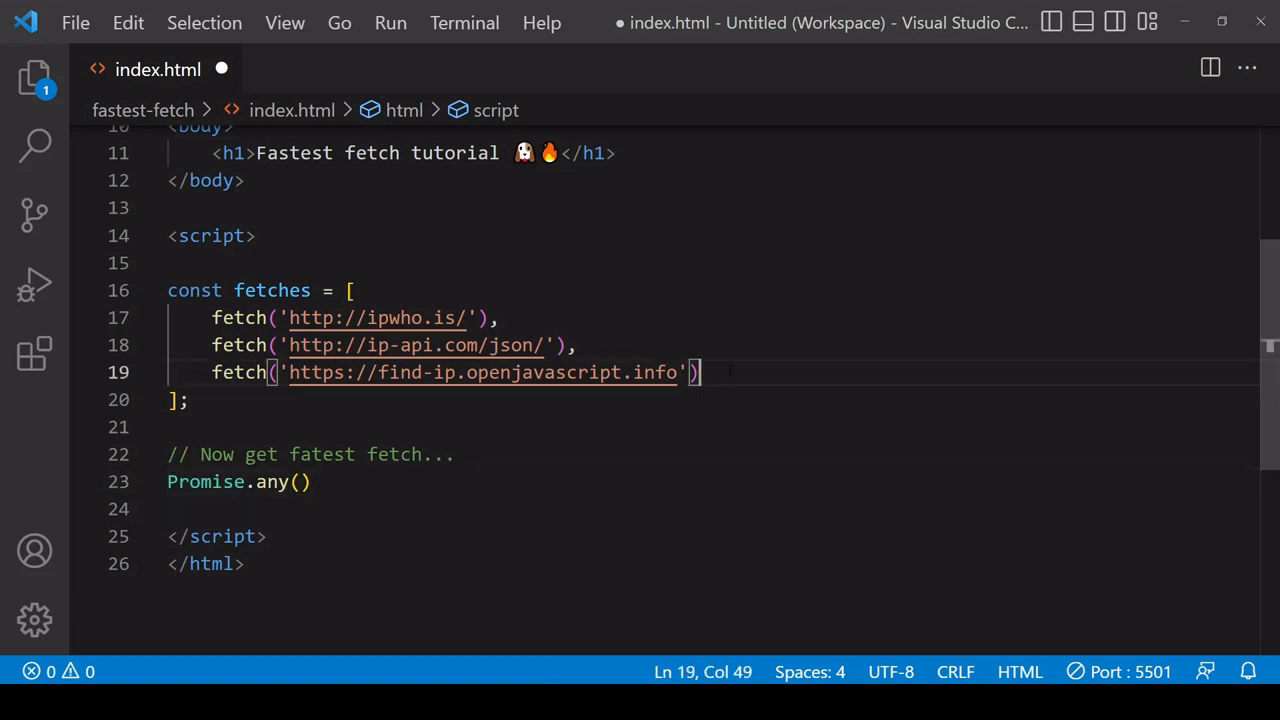
{"action": "left_click", "coordinate": [296, 481]}
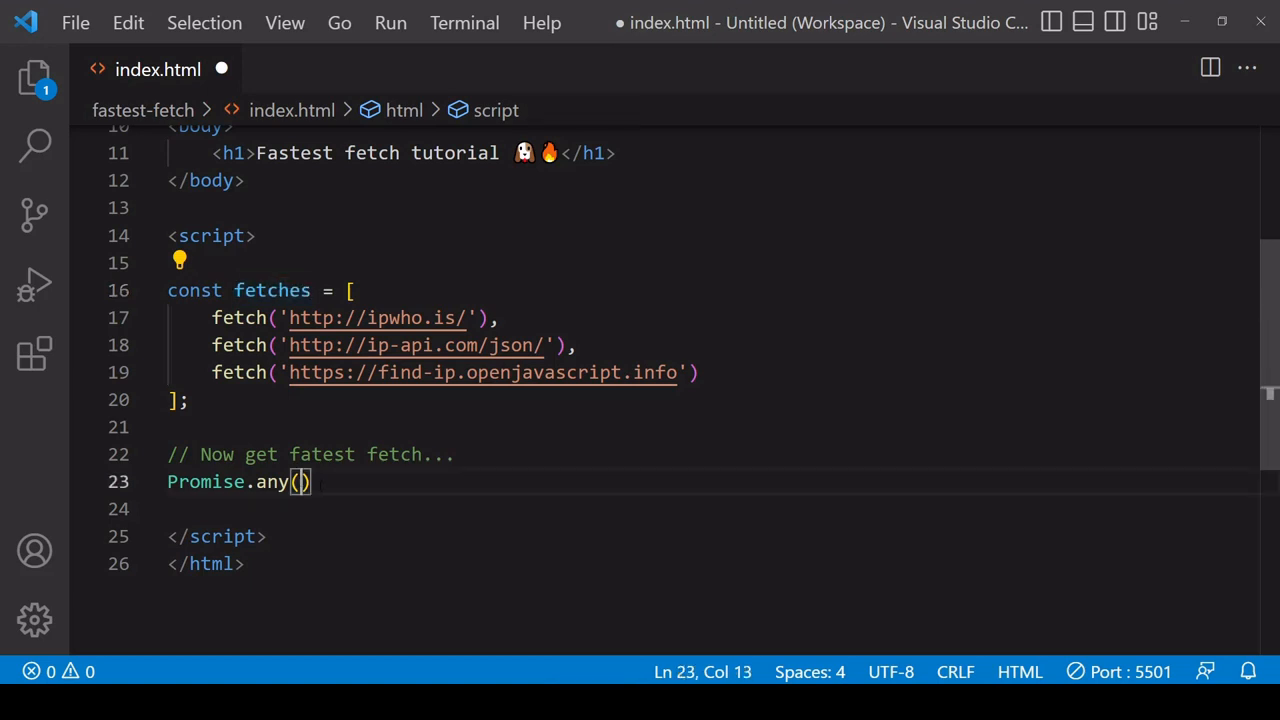
{"action": "type", "text": "fetches"}
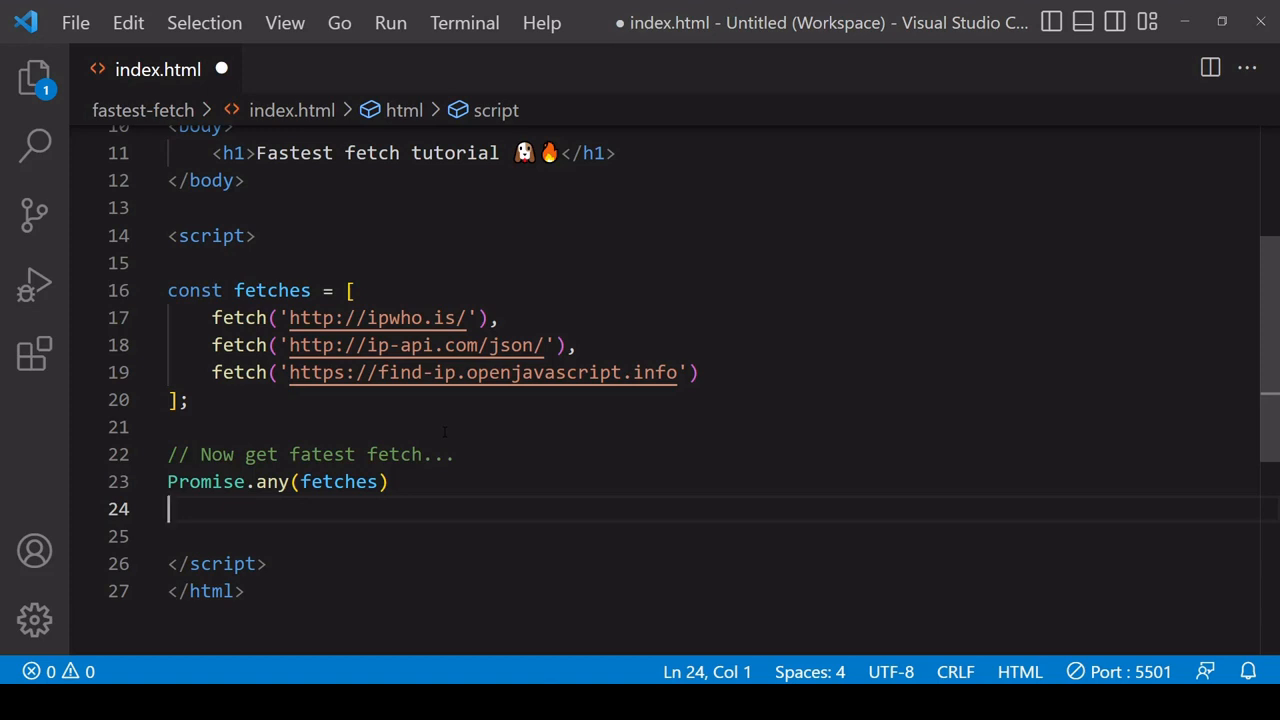
Step: Chain .then(res => res.json()) and .then(data => console.log(data)), then save
{"action": "type", "text": ".then("}
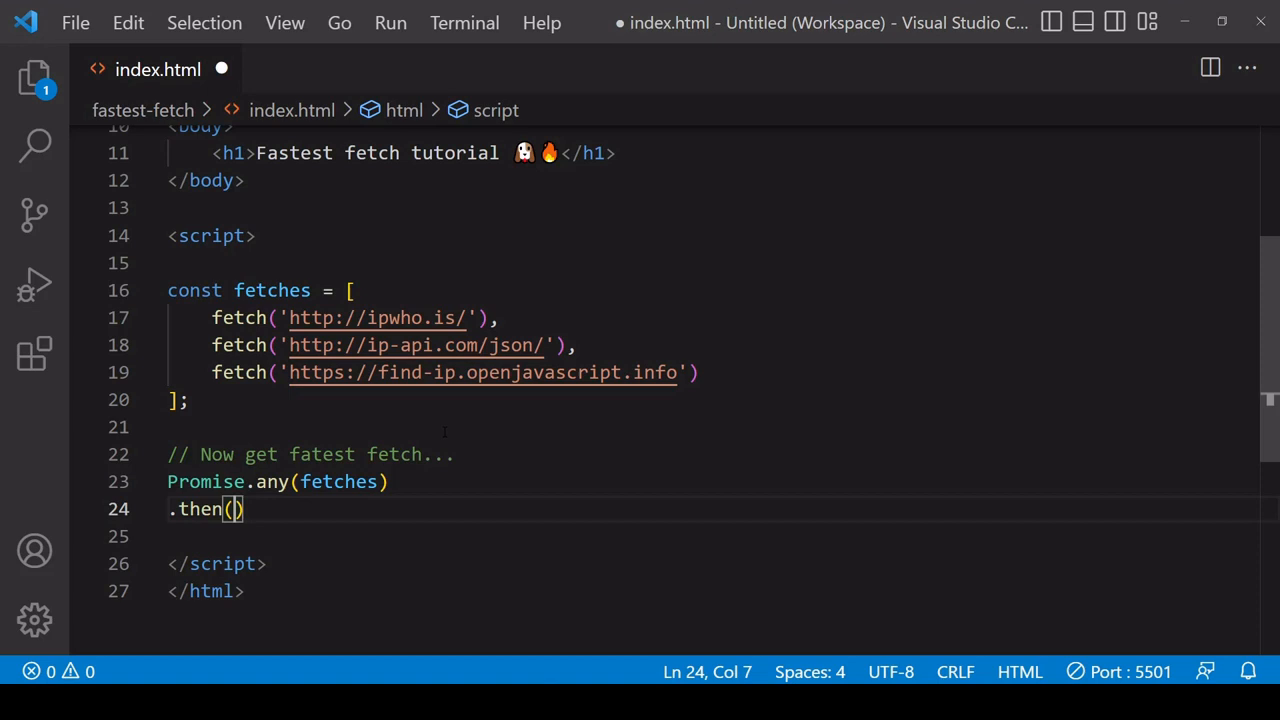
{"action": "type", "text": "res"}
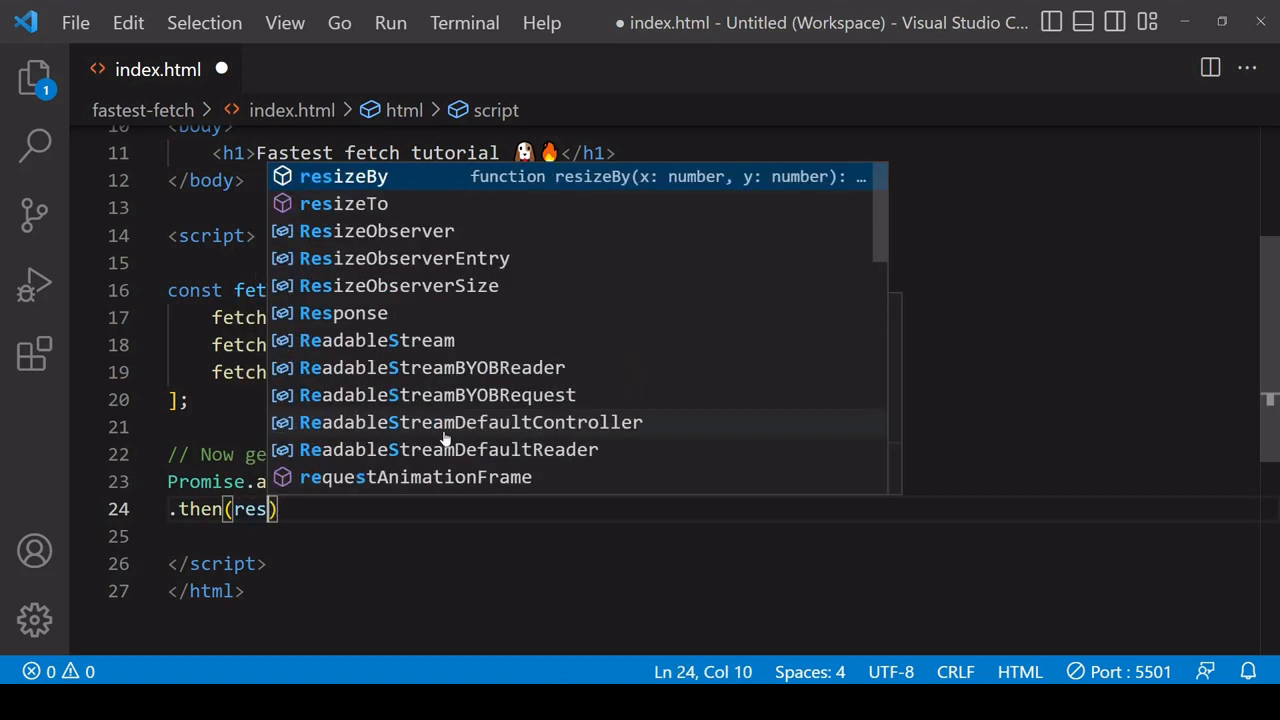
{"action": "type", "text": "=>"}
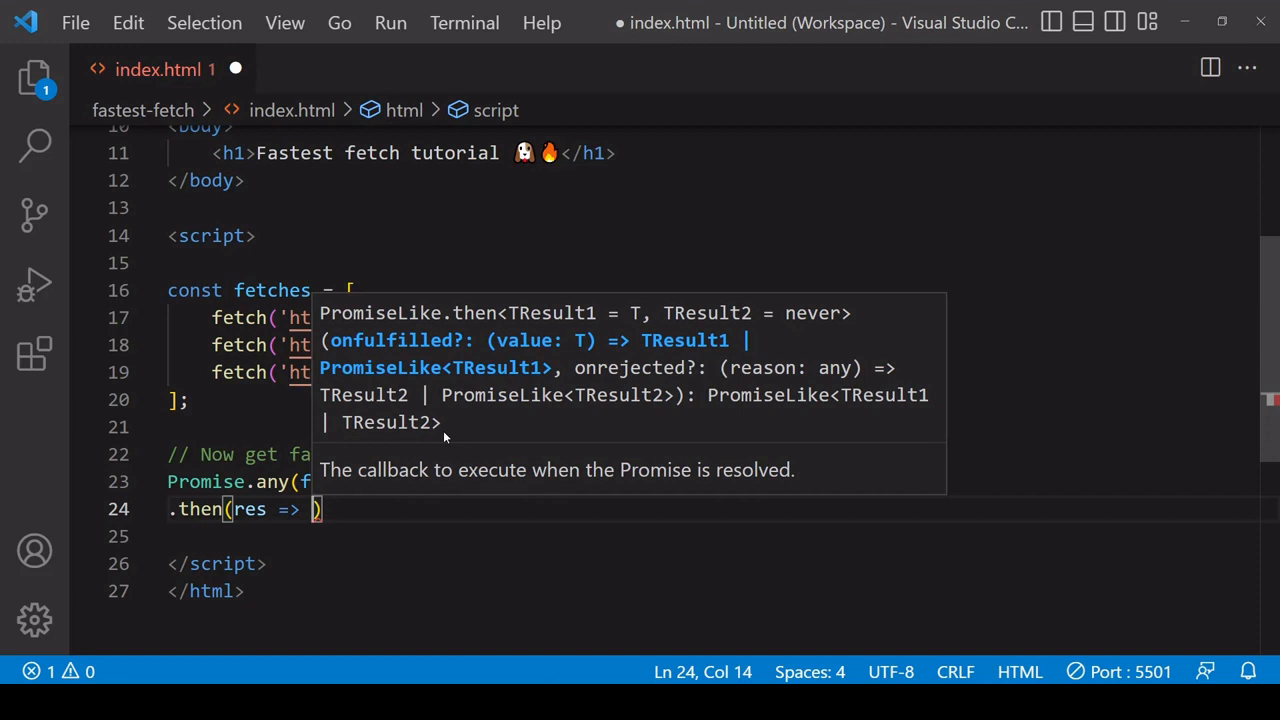
{"action": "type", "text": "res.json("}
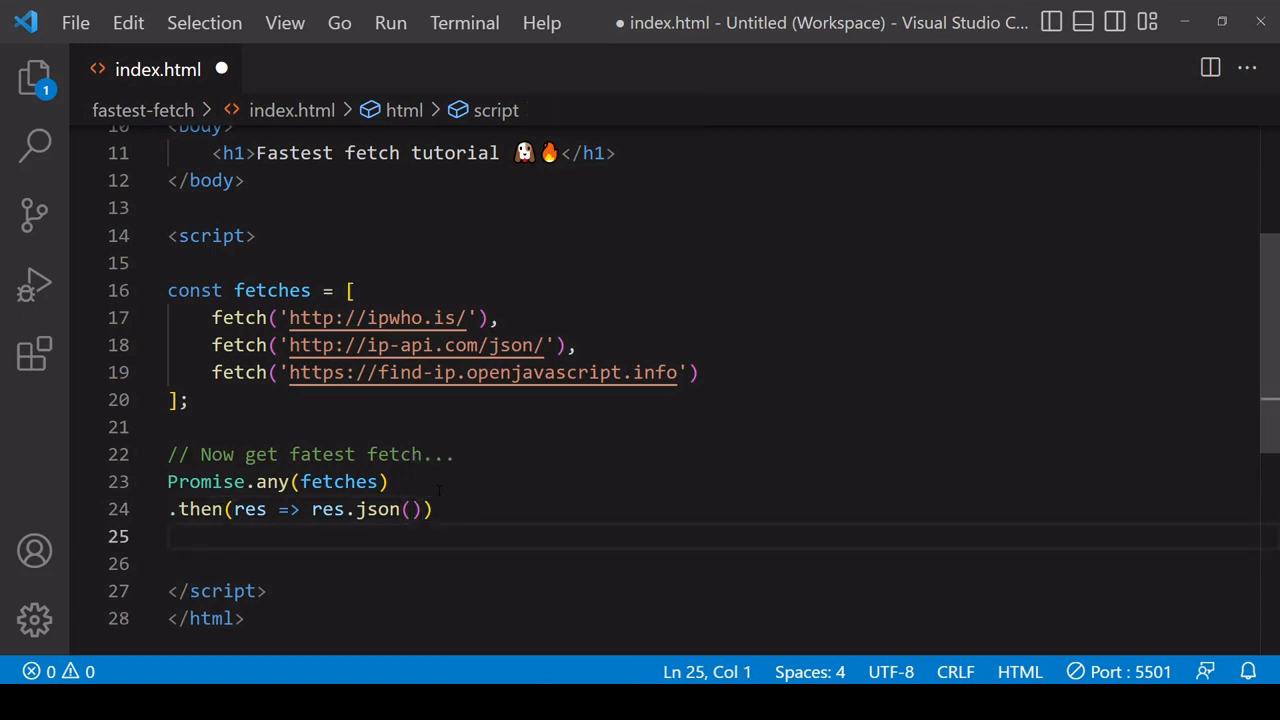
{"action": "type", "text": ".then("}
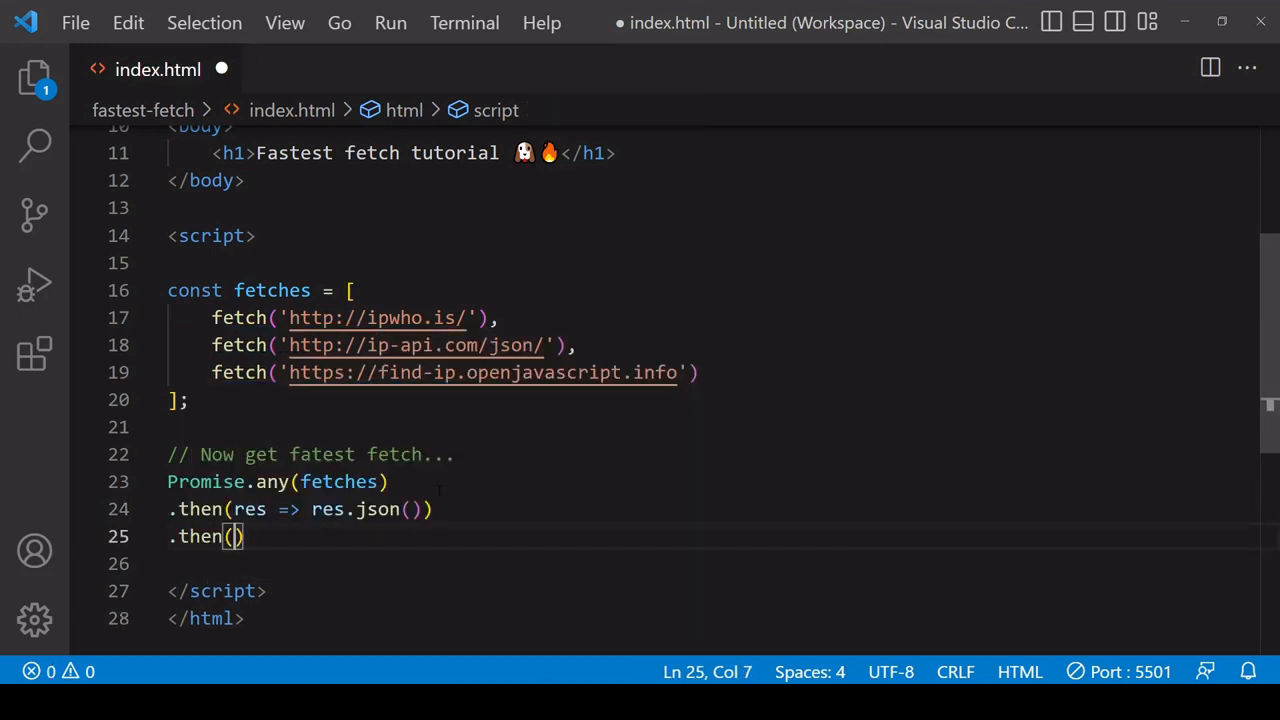
{"action": "type", "text": "data => console.log(data"}
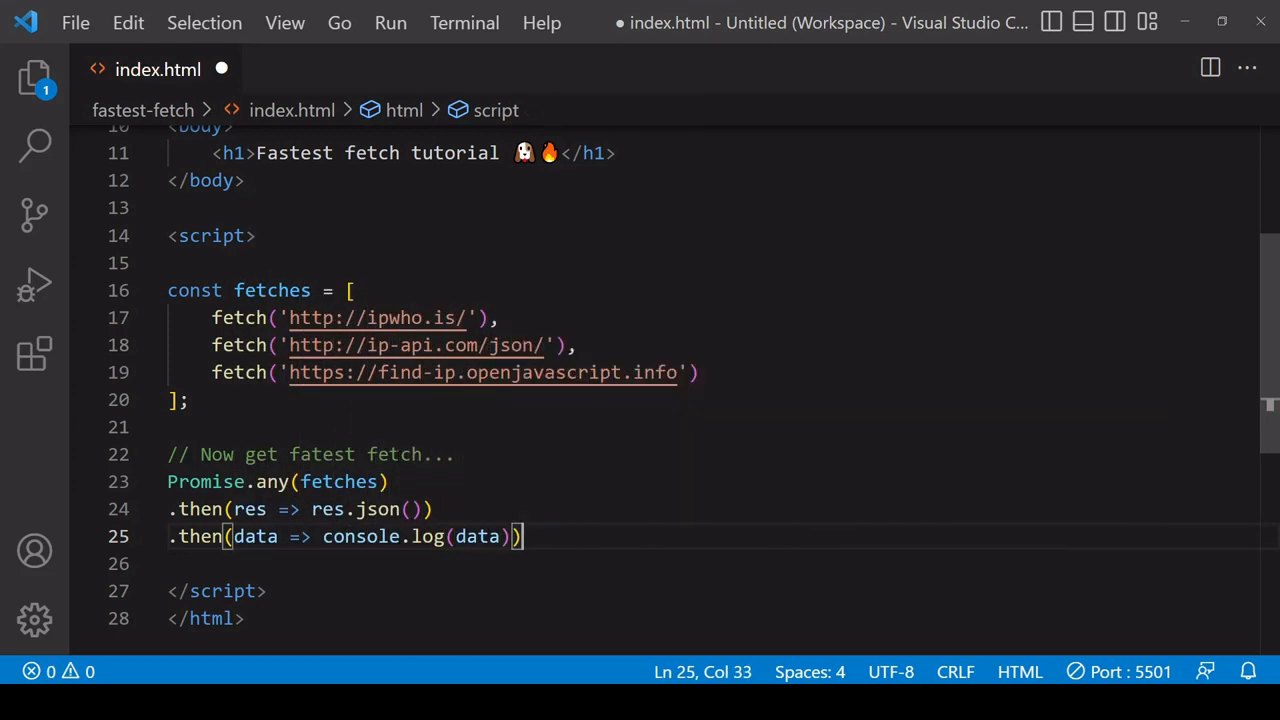
{"action": "key", "text": "ctrl+s"}
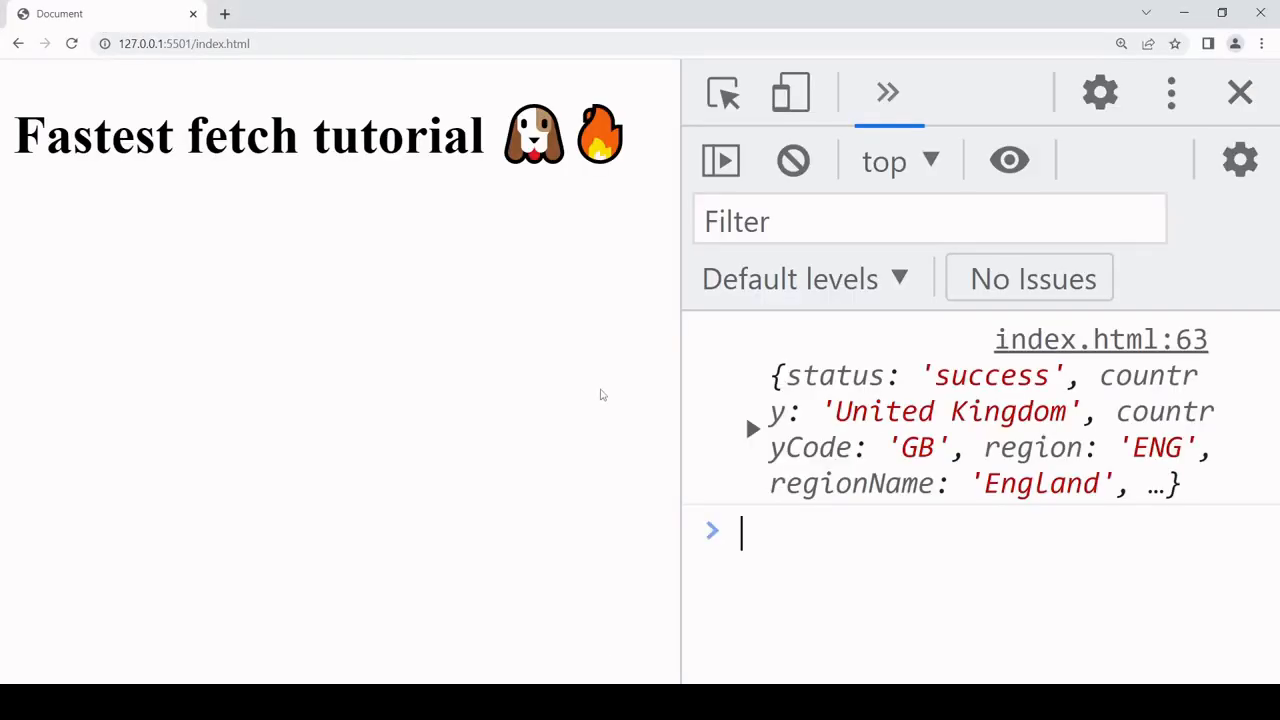
Step: Widen DevTools and expand the logged object to show country United Kingdom and the query IP
{"action": "left_click_drag", "start_coordinate": [678, 400], "coordinate": [520, 400]}
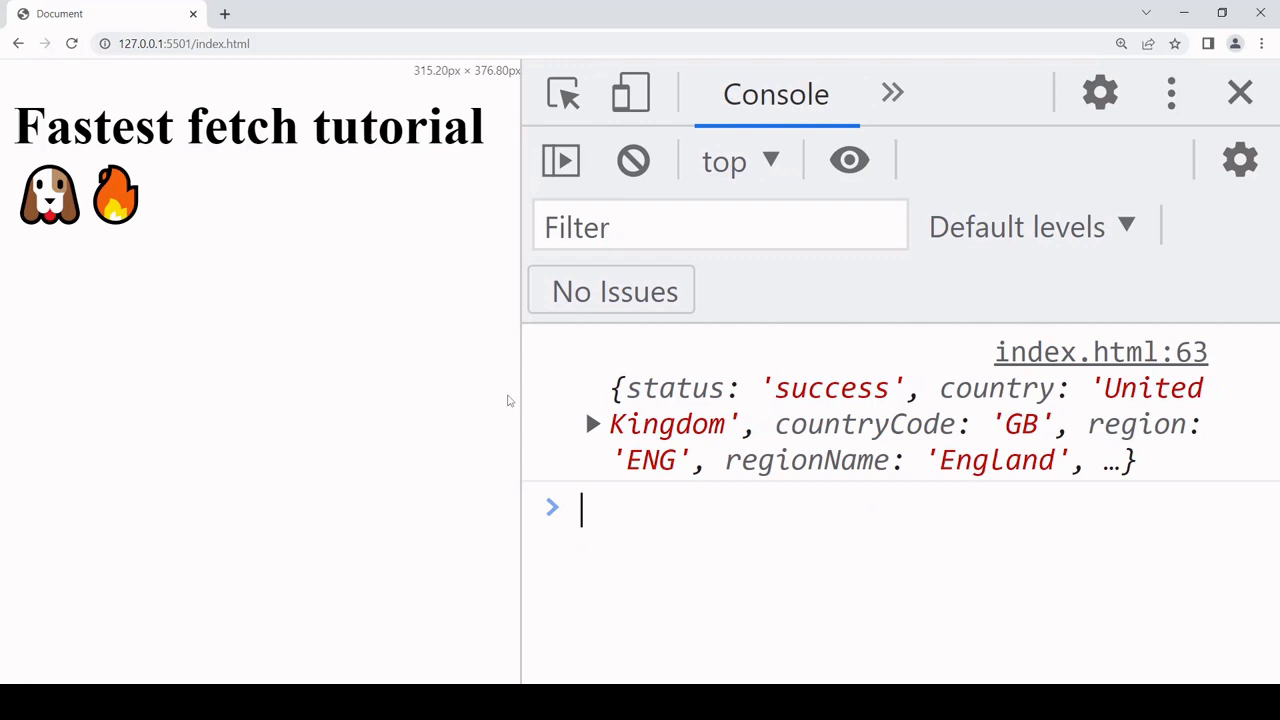
{"action": "left_click", "coordinate": [593, 423]}
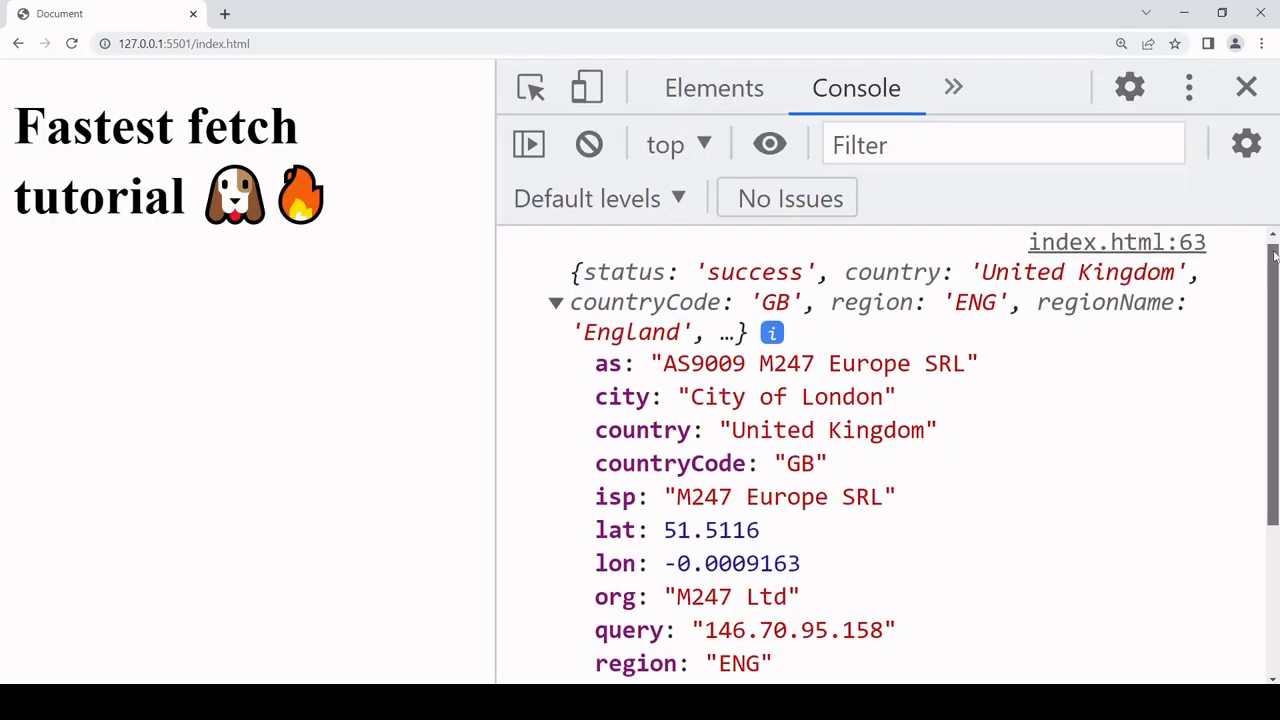
{"action": "scroll", "scroll_direction": "down", "scroll_amount": 3}
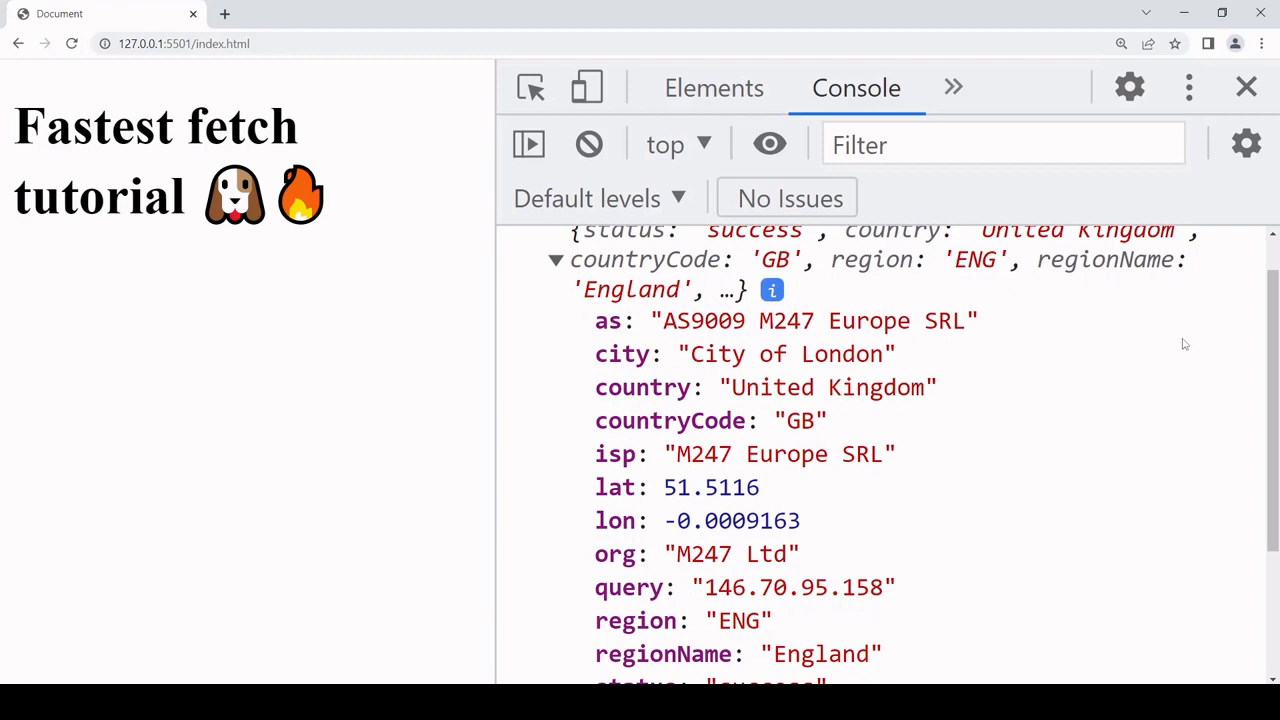
{"action": "mouse_move", "coordinate": [593, 432]}
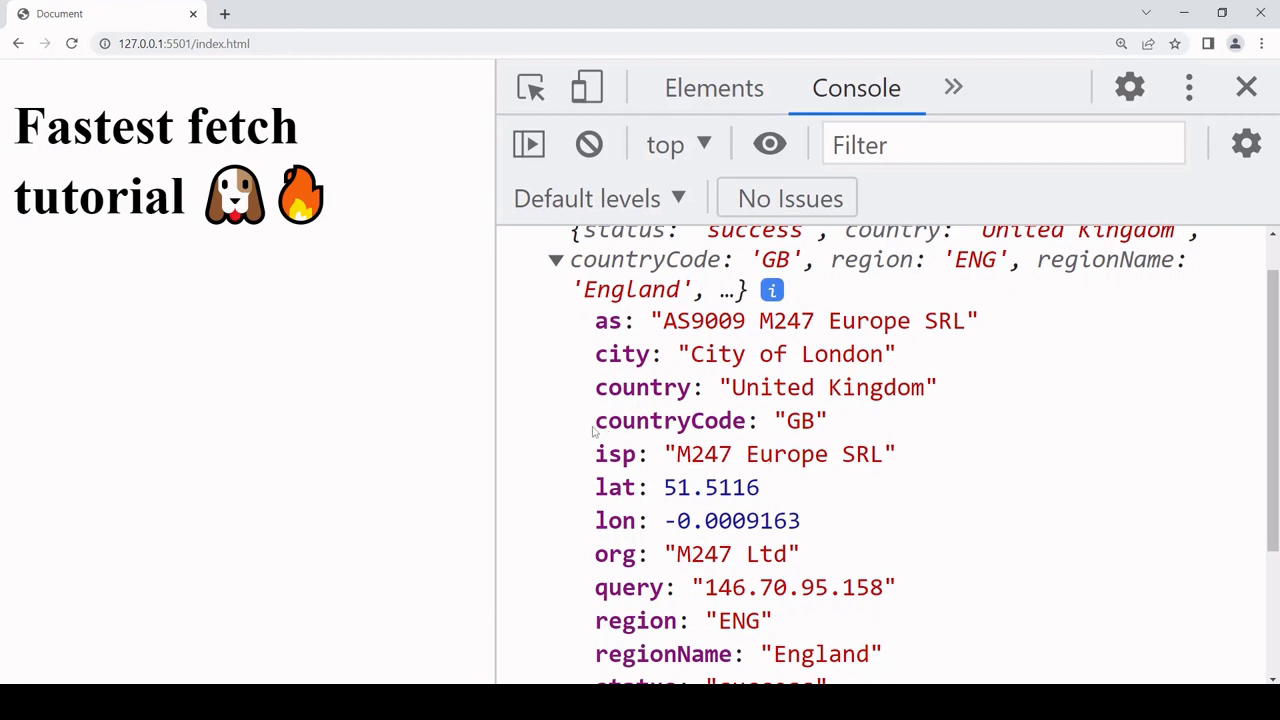
{"action": "double_click", "coordinate": [670, 420]}
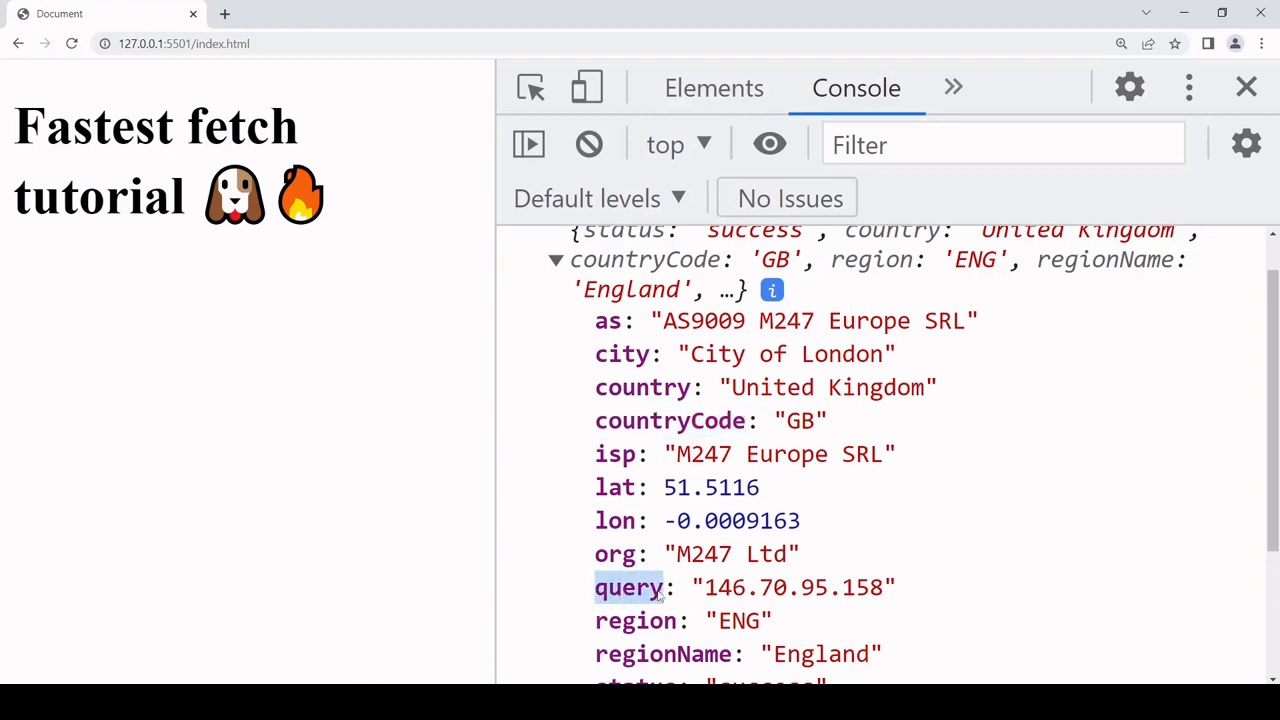
{"action": "mouse_move", "coordinate": [880, 428]}
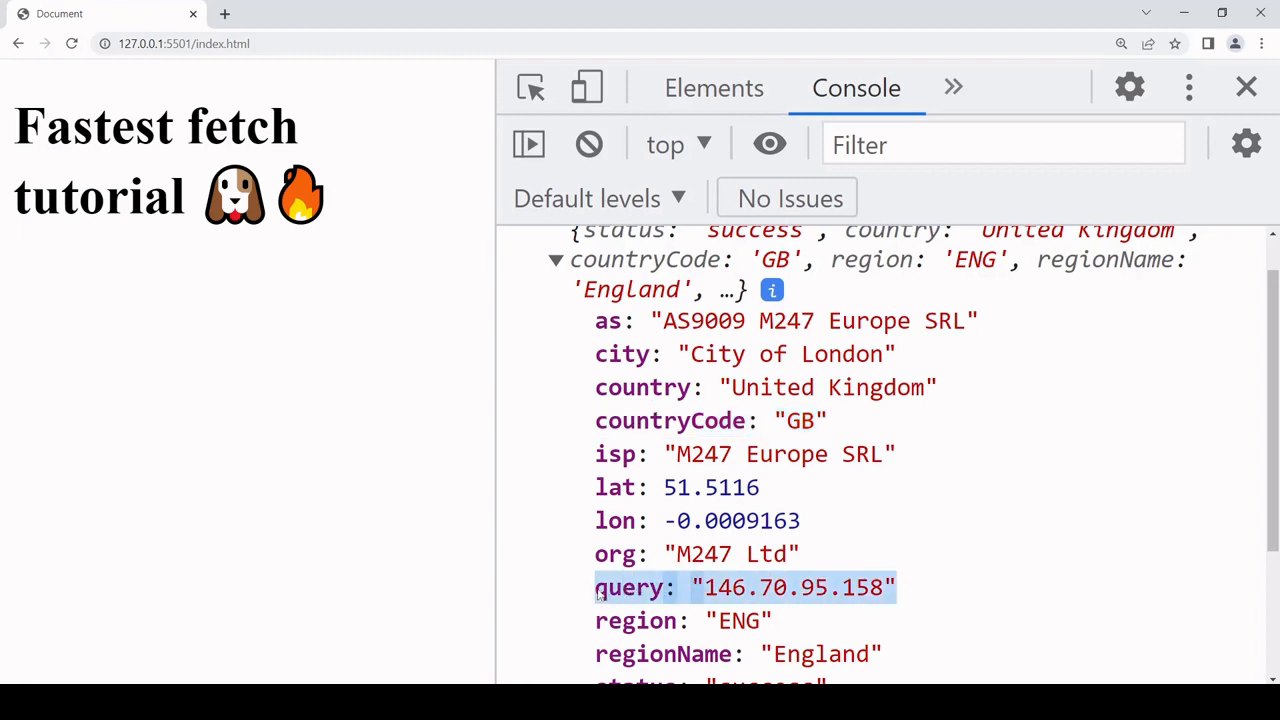
{"action": "mouse_move", "coordinate": [969, 466]}
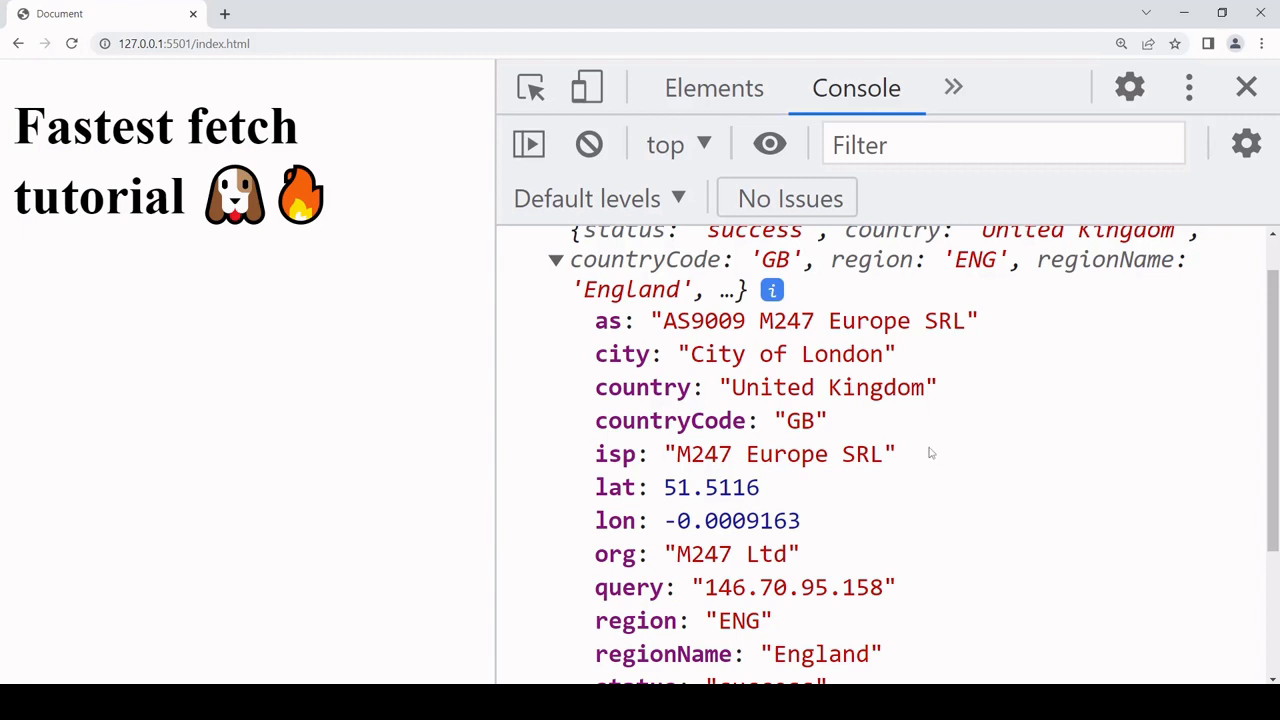
{"action": "scroll", "scroll_direction": "up", "scroll_amount": 3}
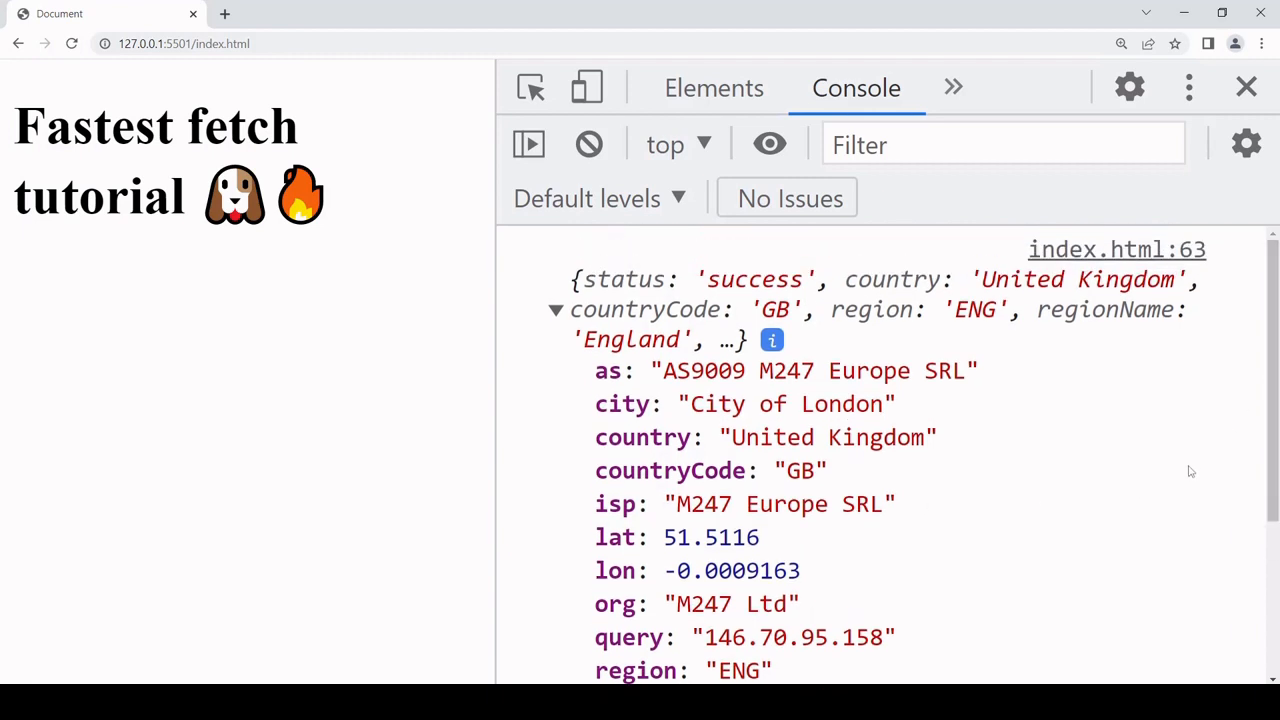
Step: Collapse the old entry and expand the new ipwhois response down to ip and country_code
{"action": "left_click", "coordinate": [556, 309]}
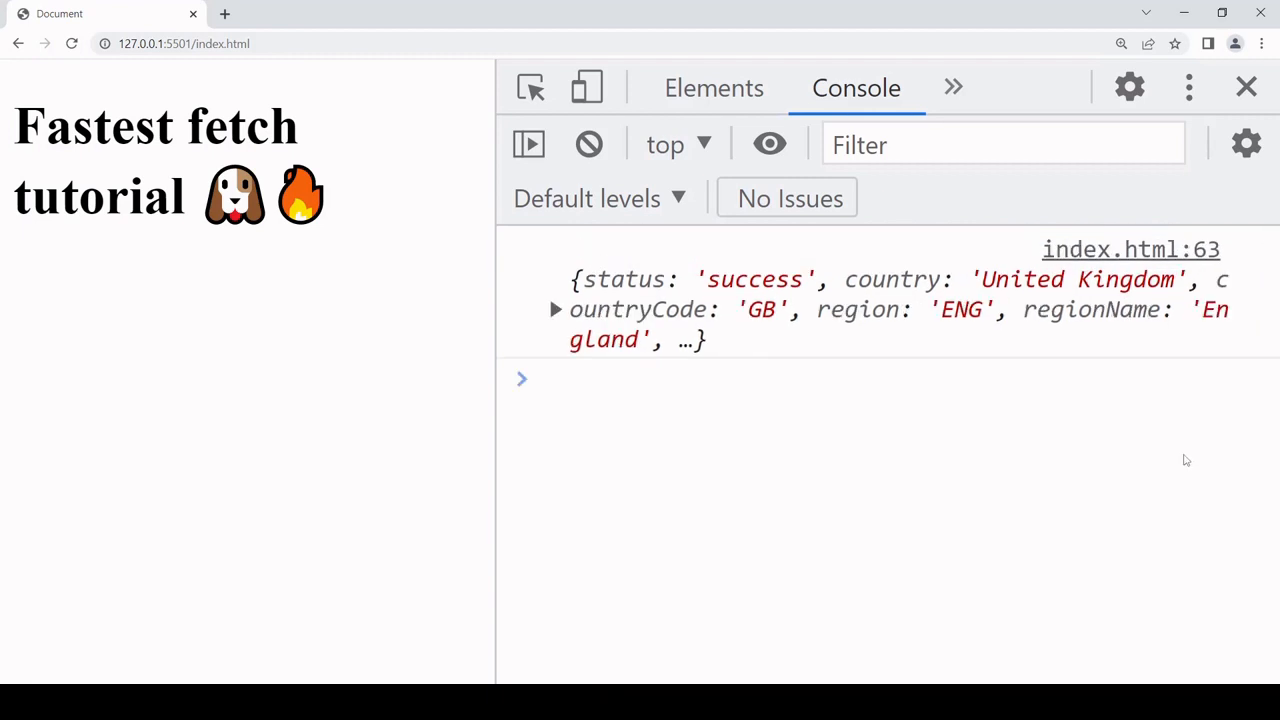
{"action": "mouse_move", "coordinate": [1191, 547]}
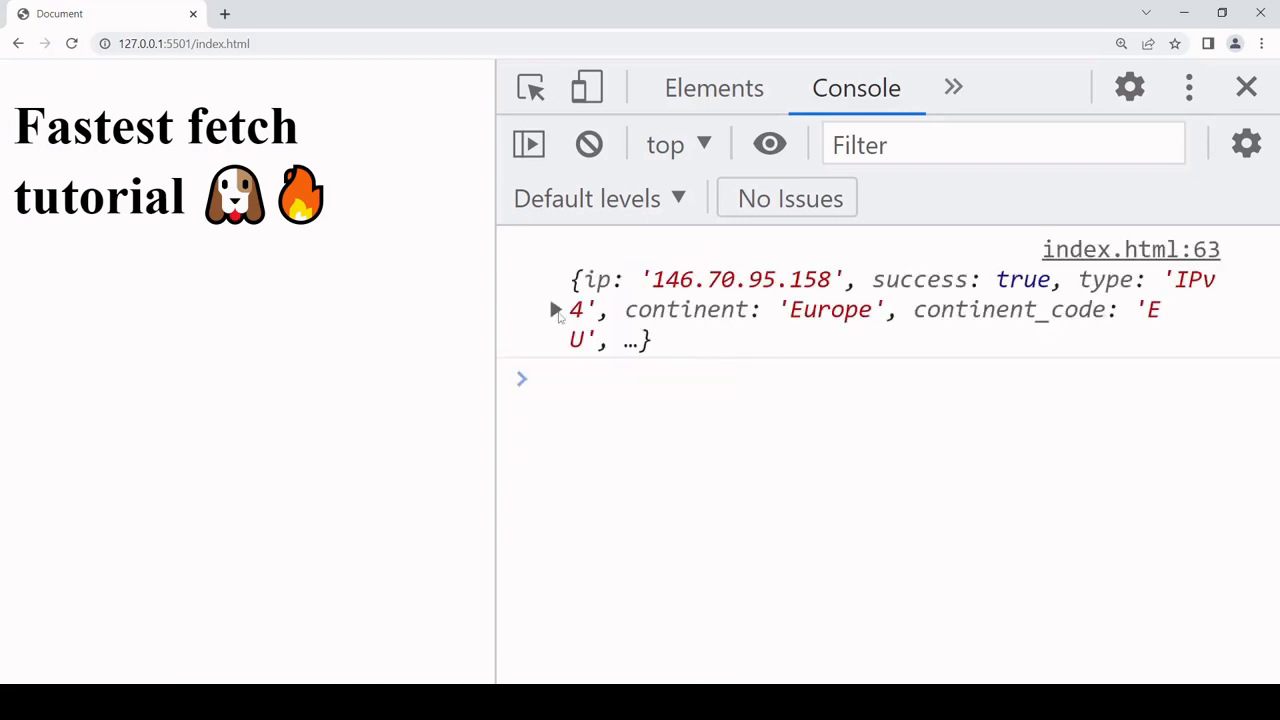
{"action": "left_click", "coordinate": [557, 309]}
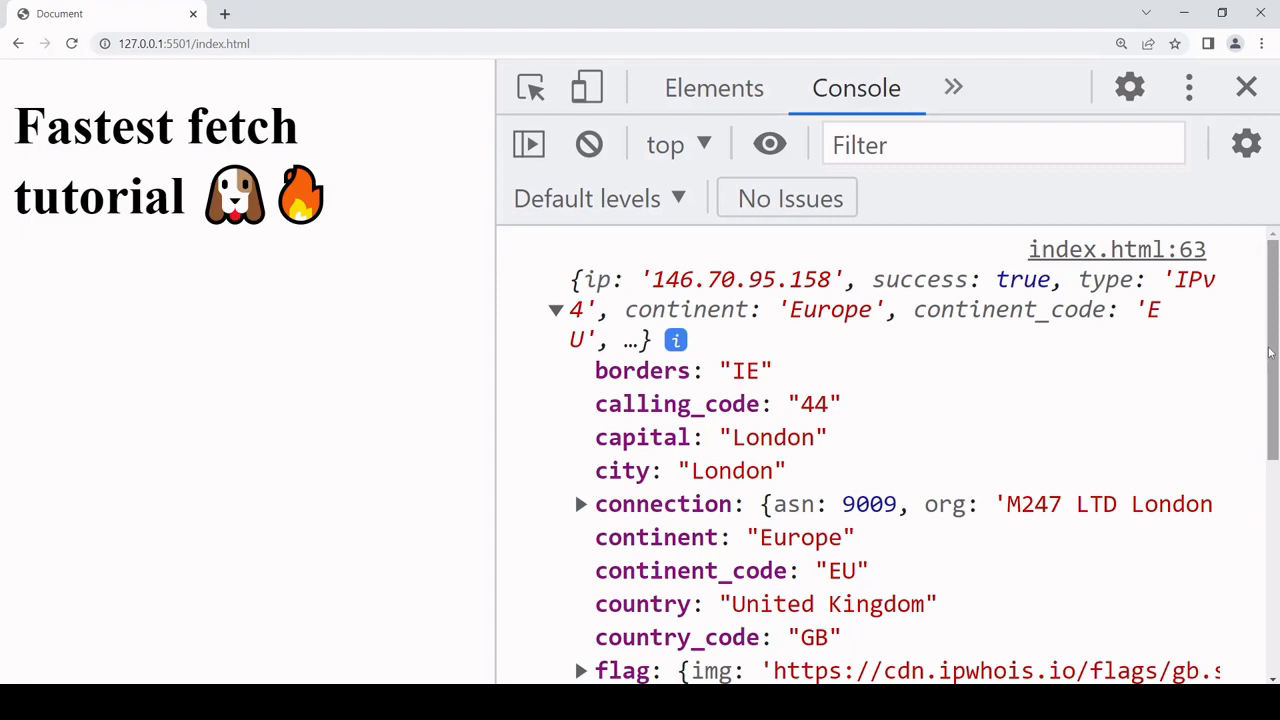
{"action": "scroll", "scroll_direction": "down", "scroll_amount": 3}
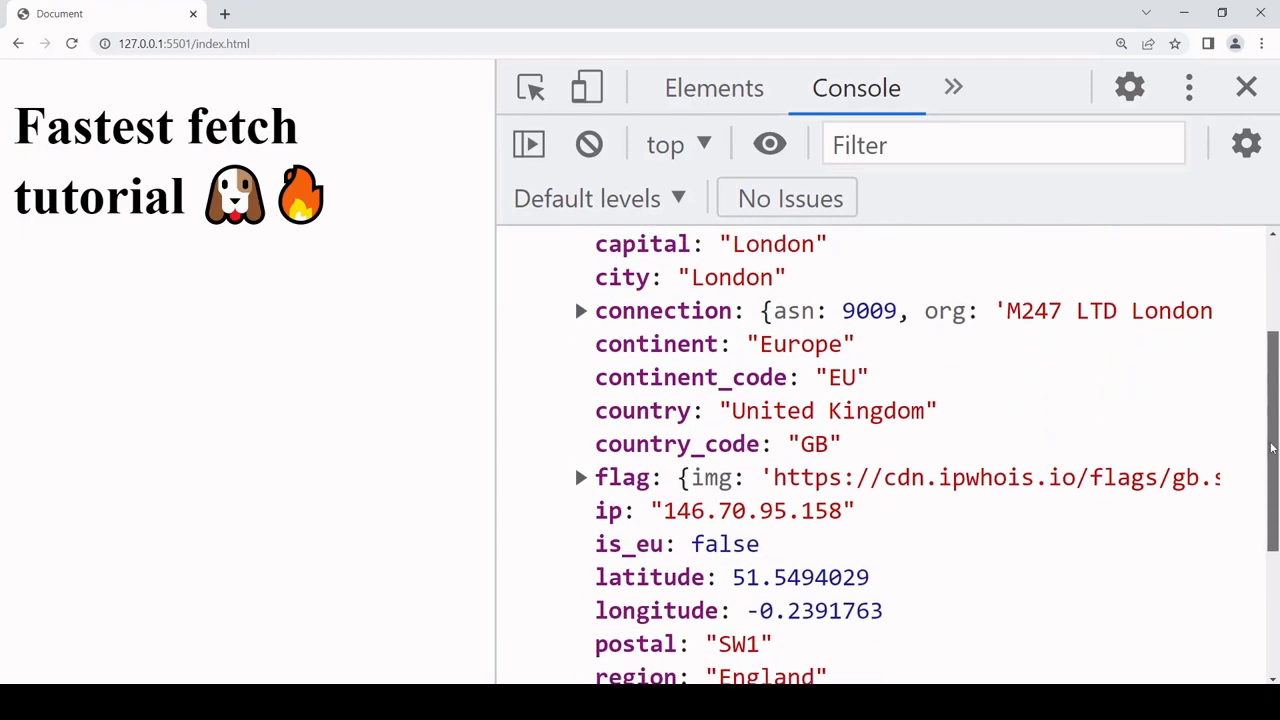
{"action": "scroll", "scroll_direction": "down", "scroll_amount": 3}
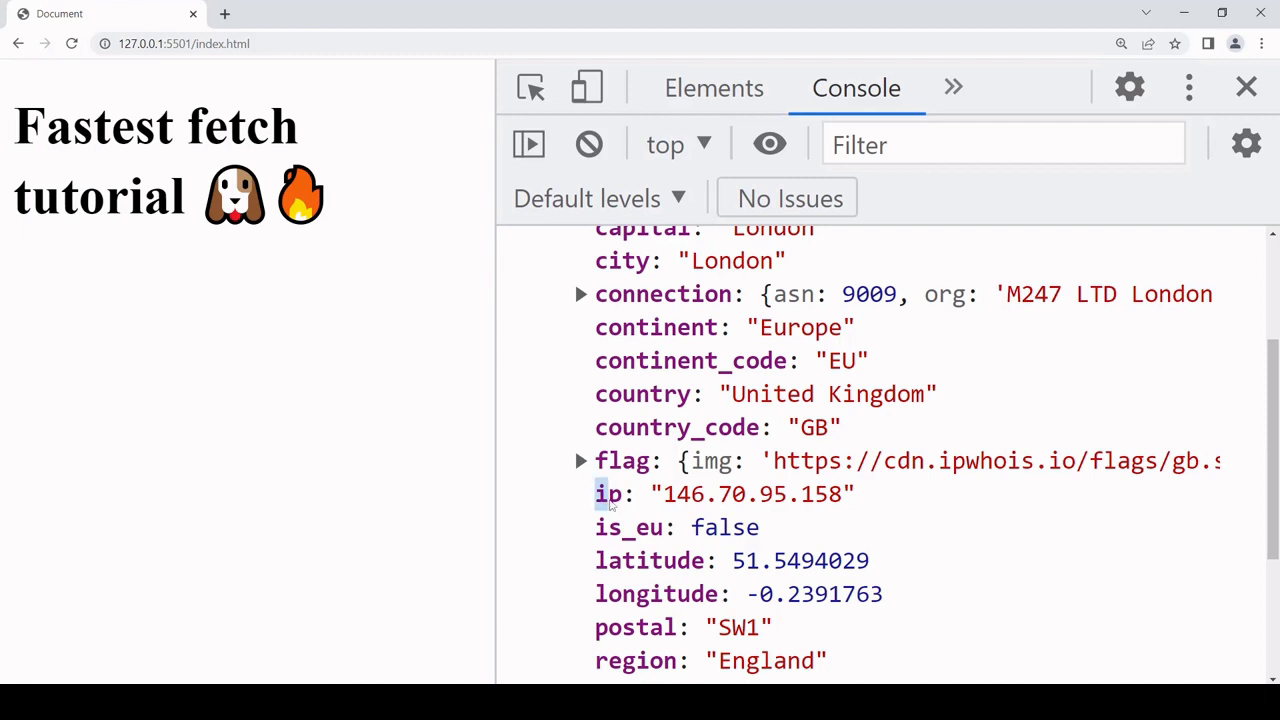
{"action": "mouse_move", "coordinate": [735, 508]}
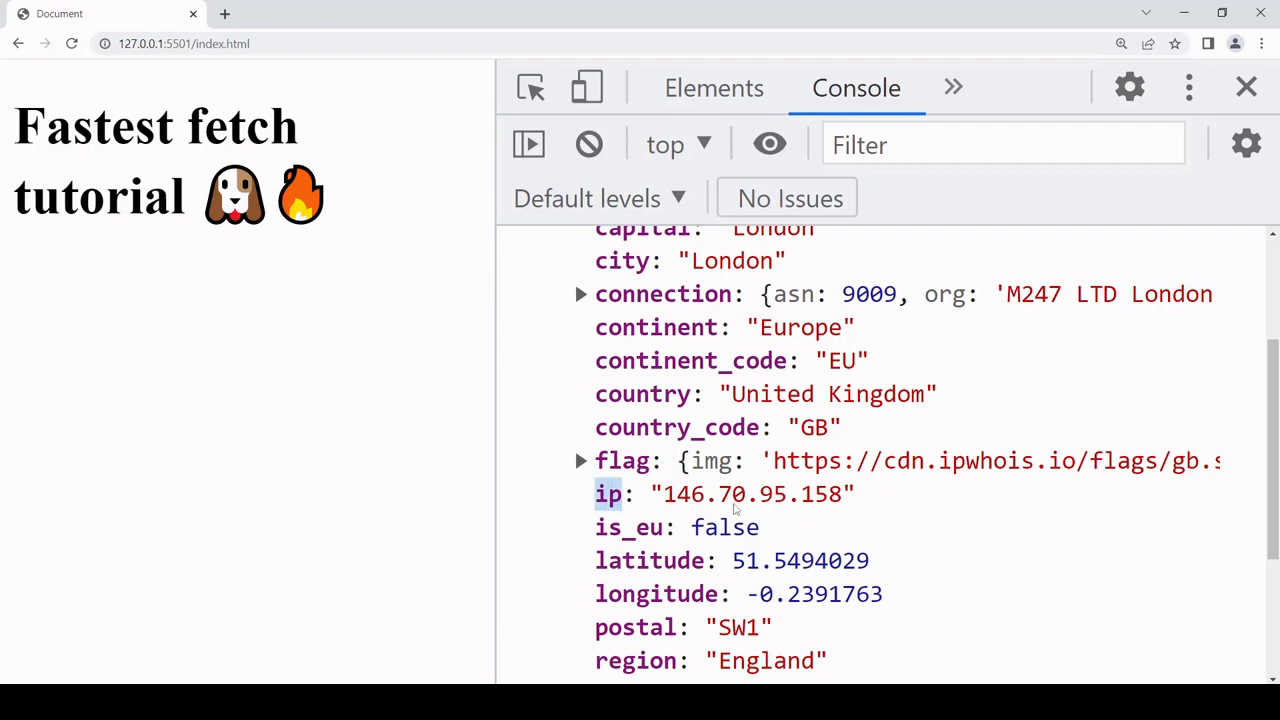
{"action": "mouse_move", "coordinate": [599, 432]}
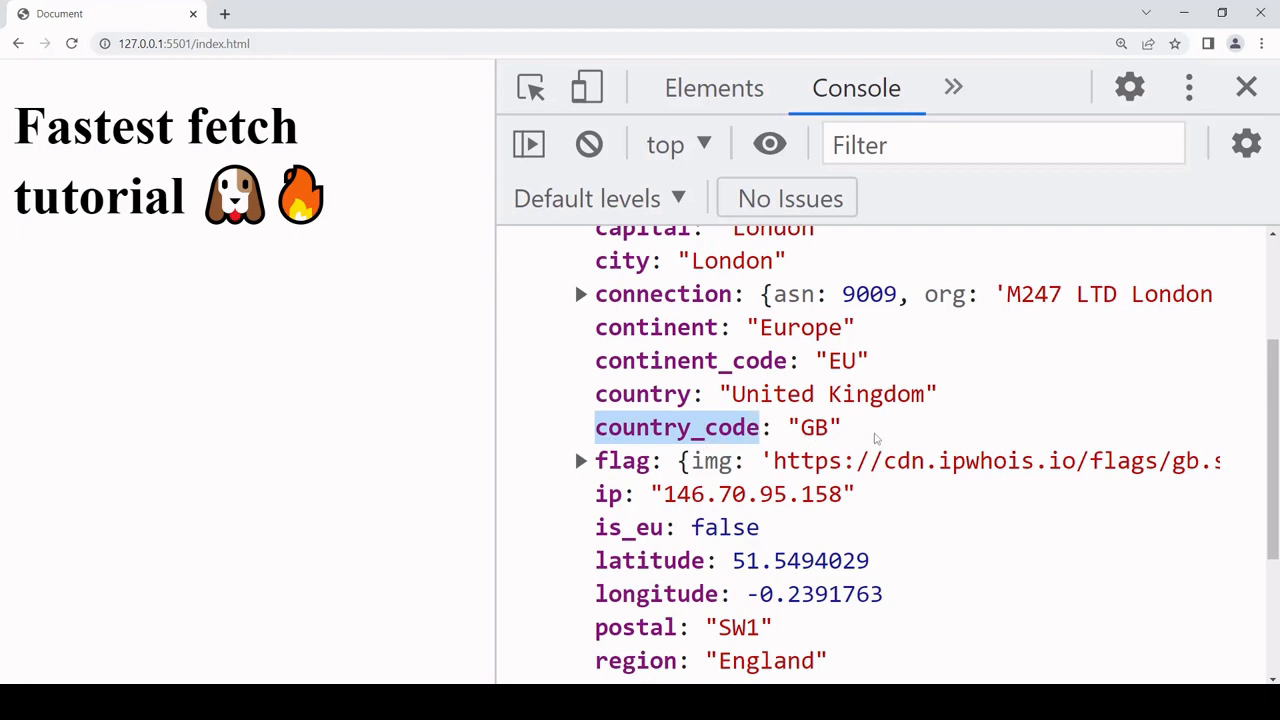
{"action": "mouse_move", "coordinate": [855, 515]}
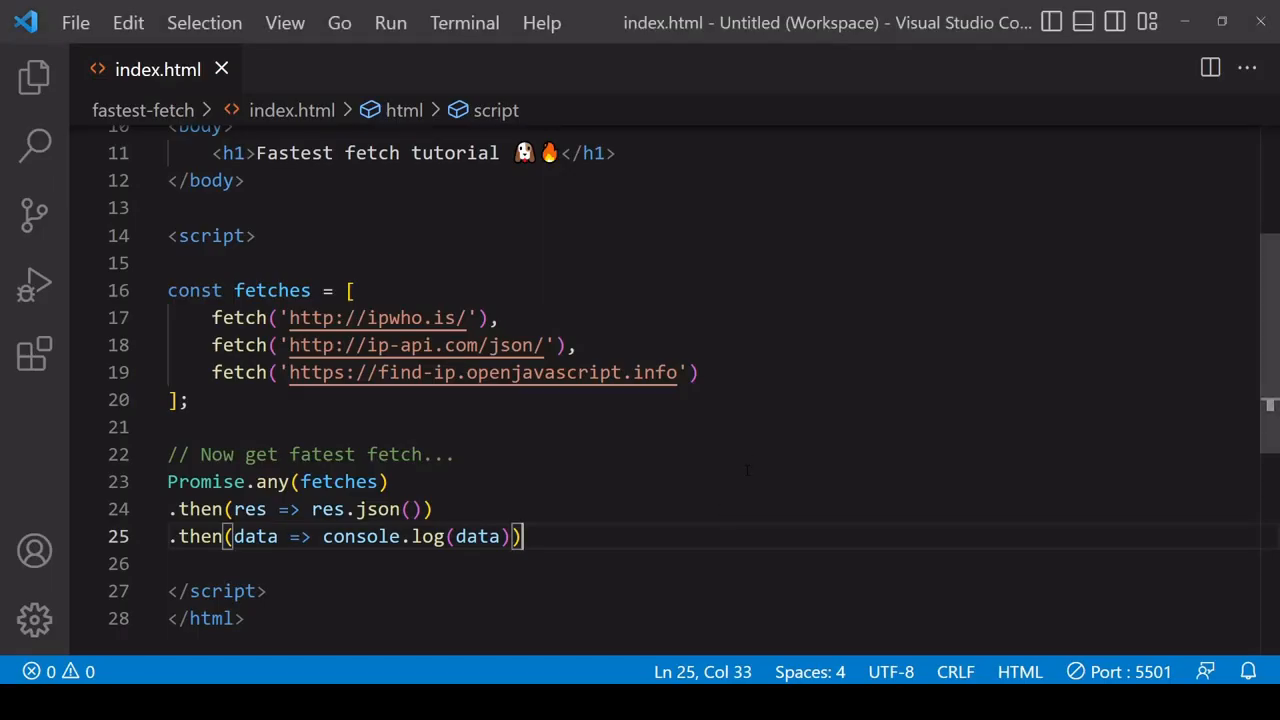
Step: Select console.log(data), then place the cursor after the res => arrow on line 24
{"action": "scroll", "scroll_direction": "down", "scroll_amount": 3}
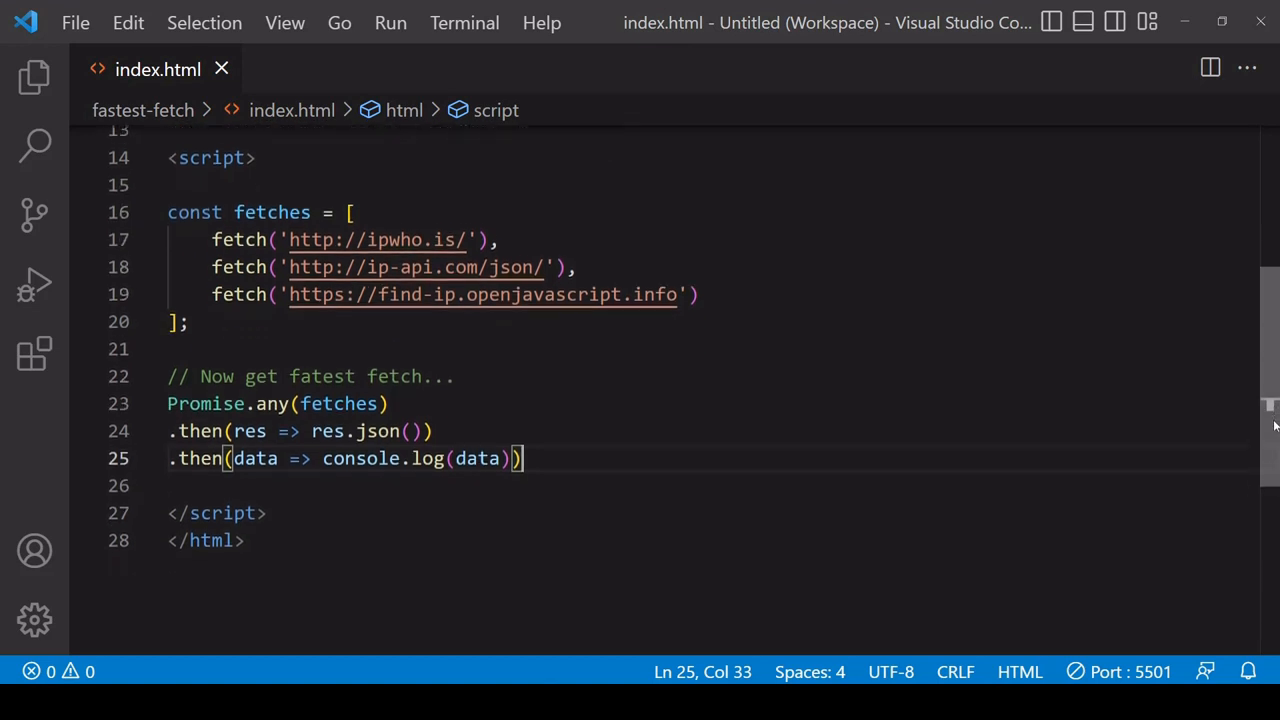
{"action": "scroll", "scroll_direction": "down", "scroll_amount": 3}
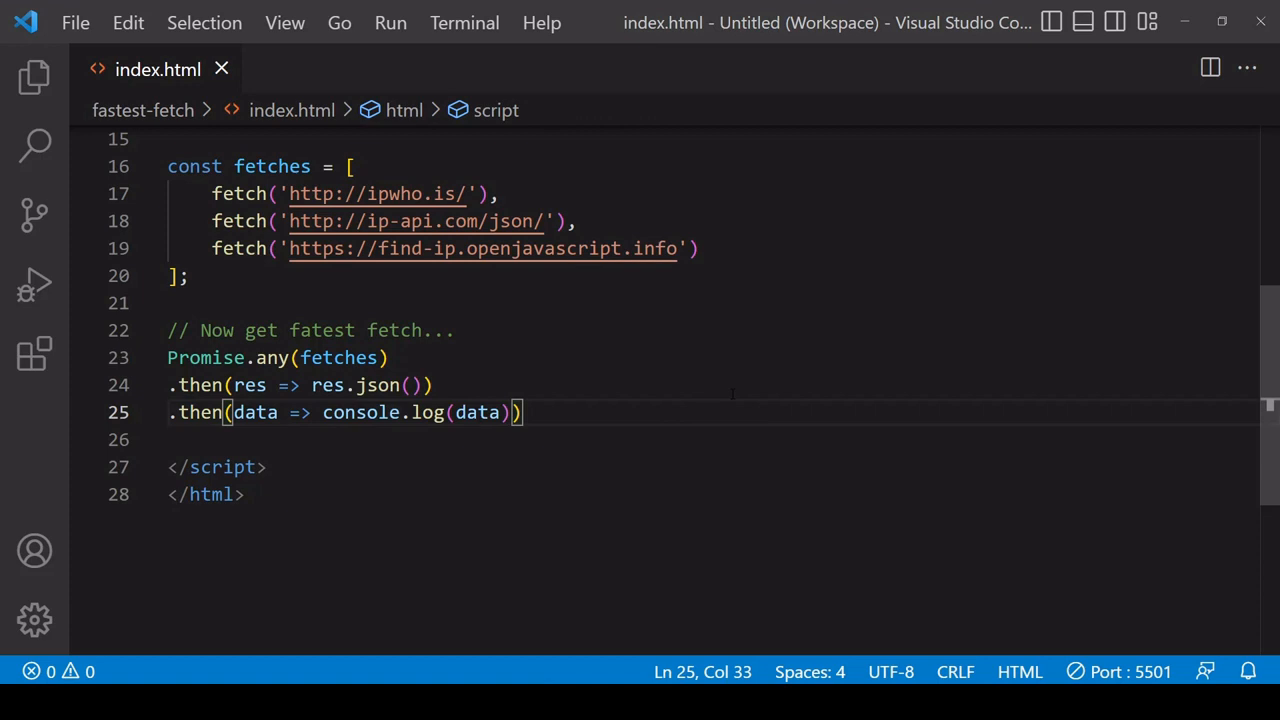
{"action": "double_click", "coordinate": [360, 412]}
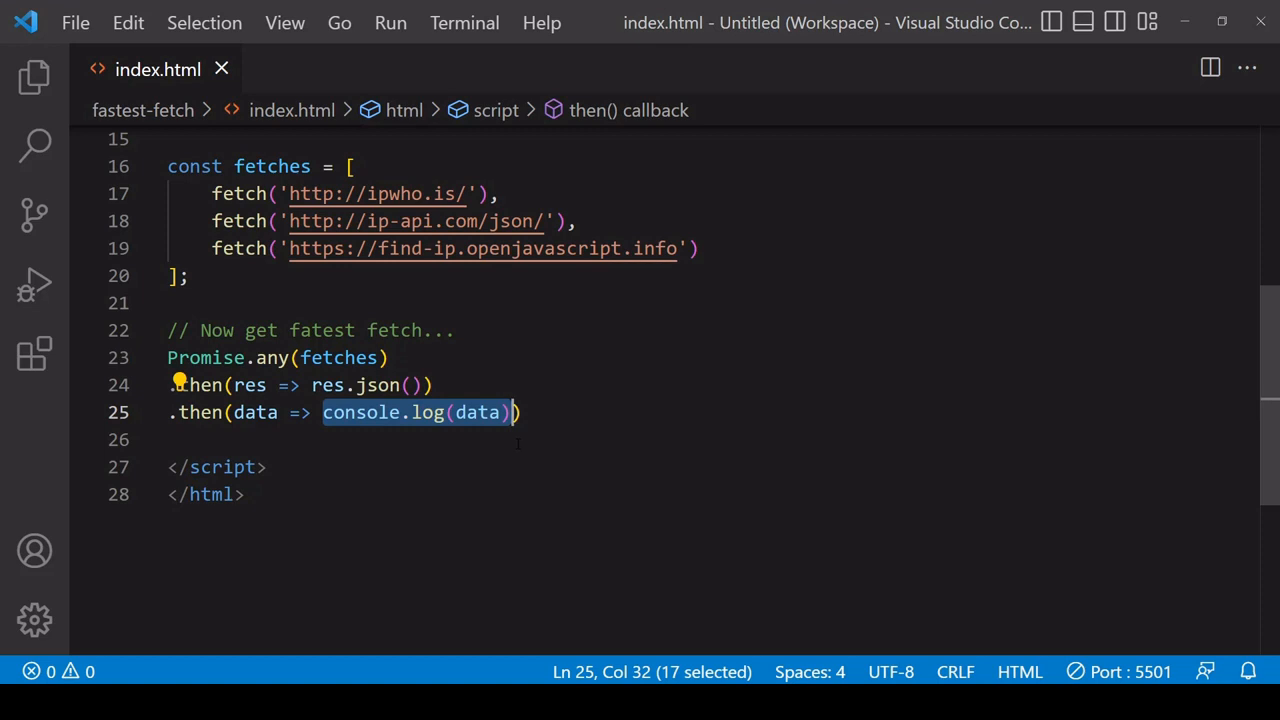
{"action": "left_click", "coordinate": [521, 412]}
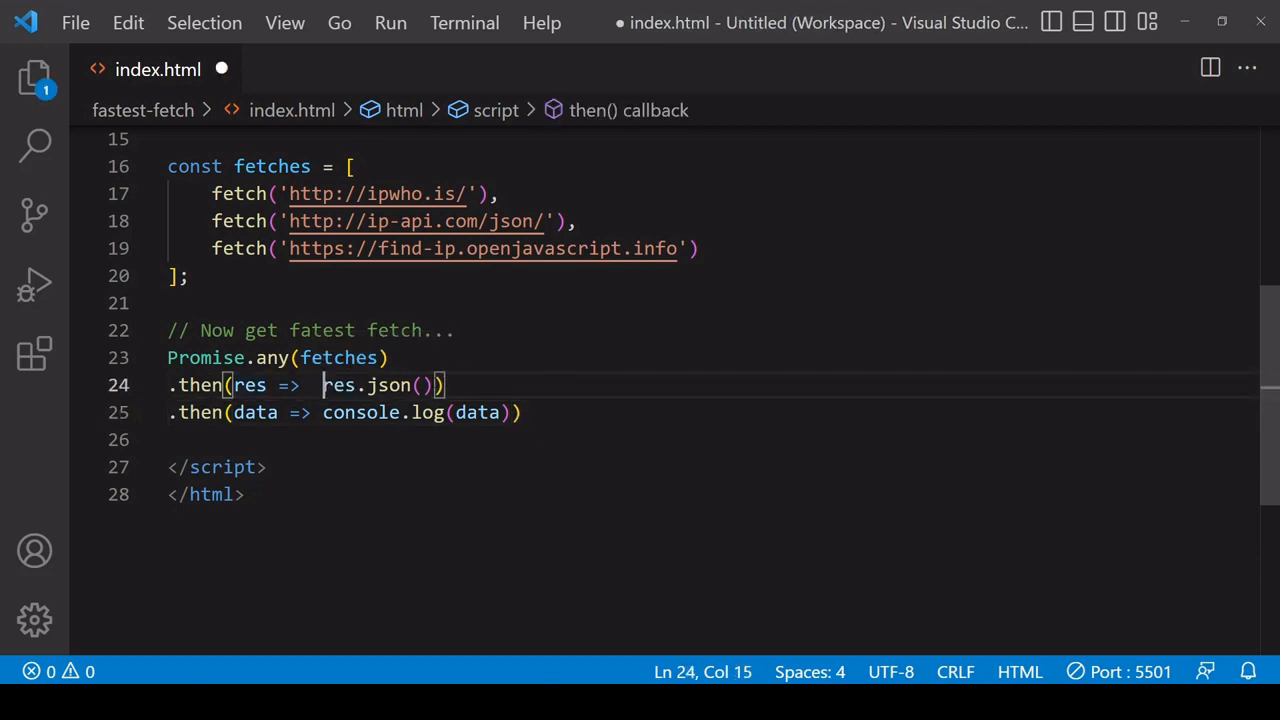
Step: Wrap the res.json() callback in a block body with braces on separate lines
{"action": "type", "text": "{"}
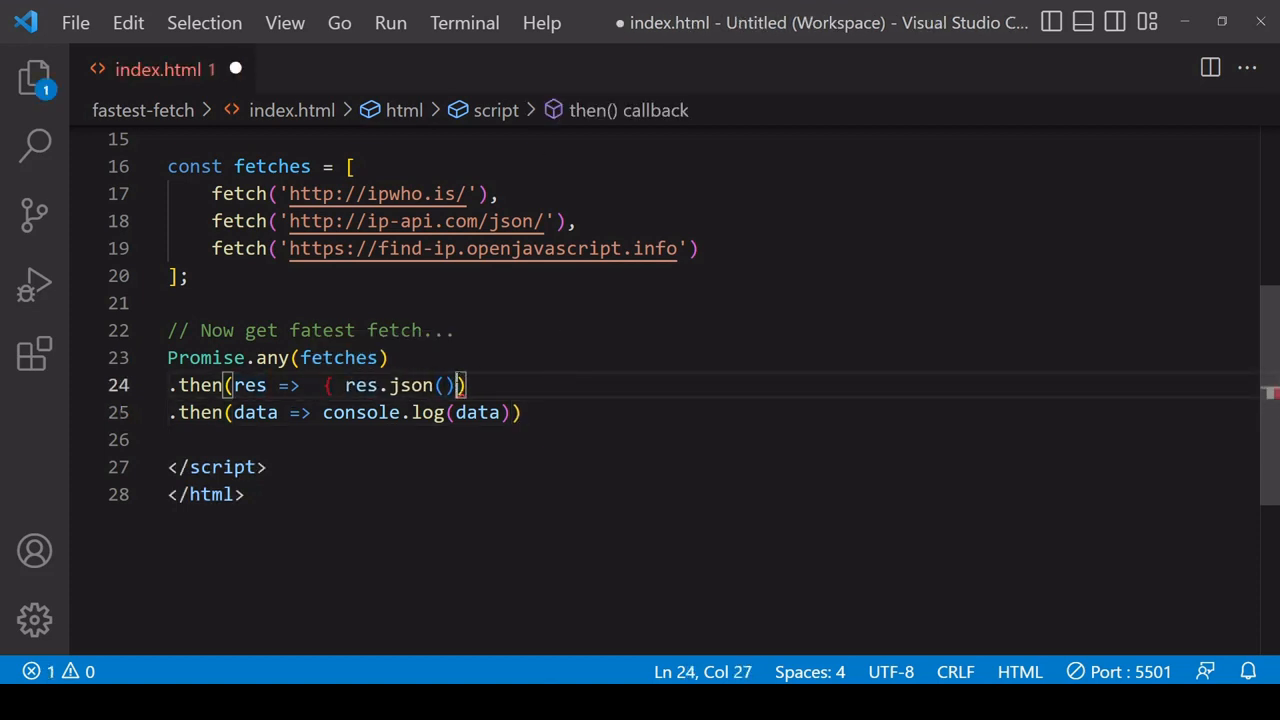
{"action": "type", "text": "}"}
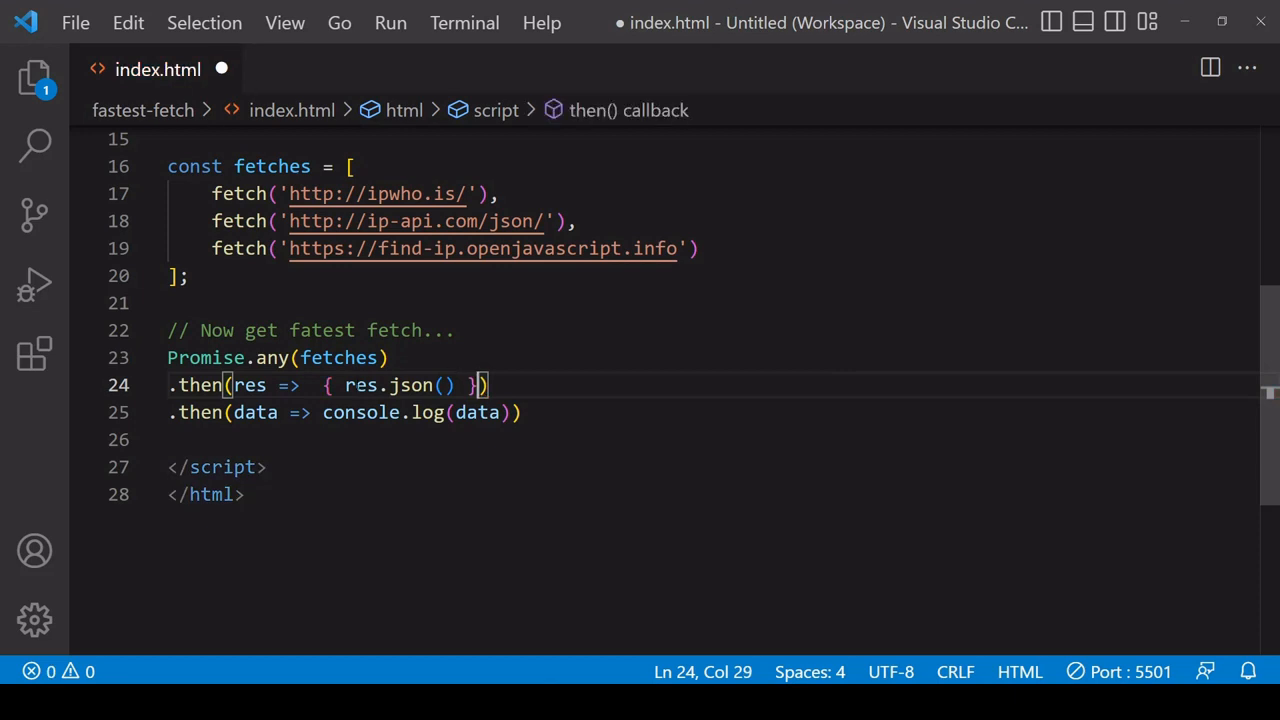
{"action": "key", "text": "Enter"}
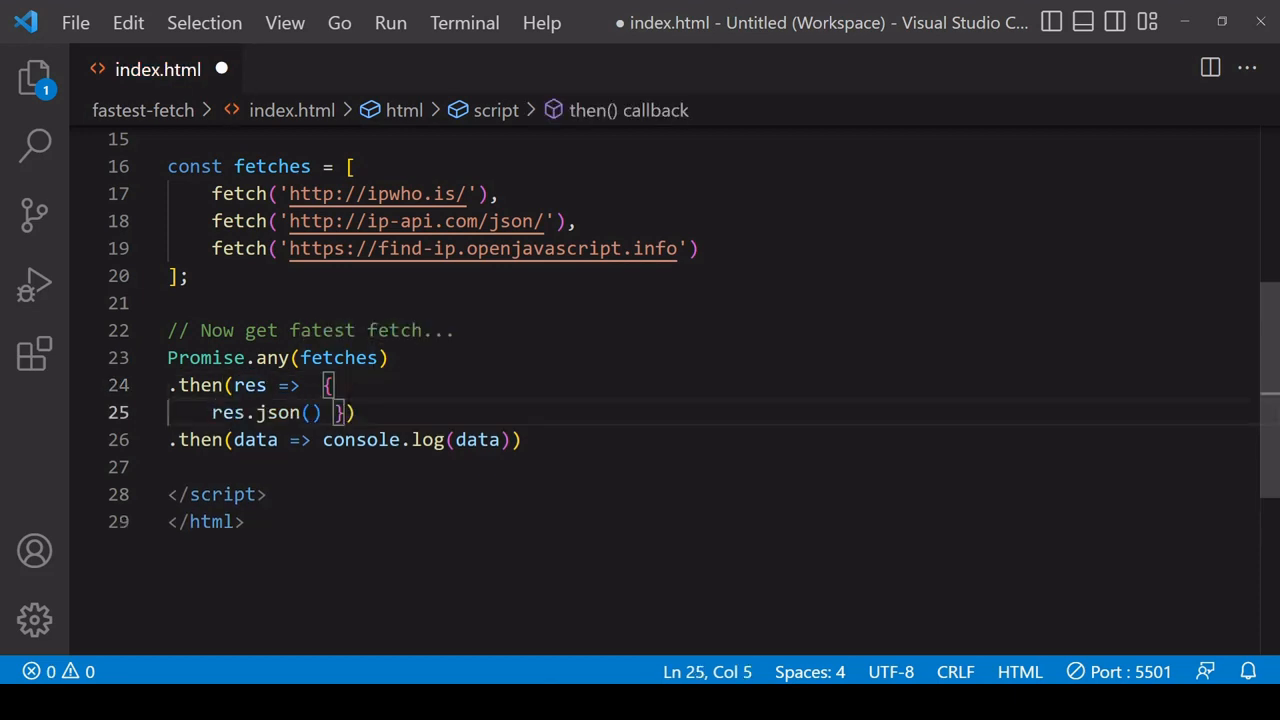
{"action": "key", "text": "Enter"}
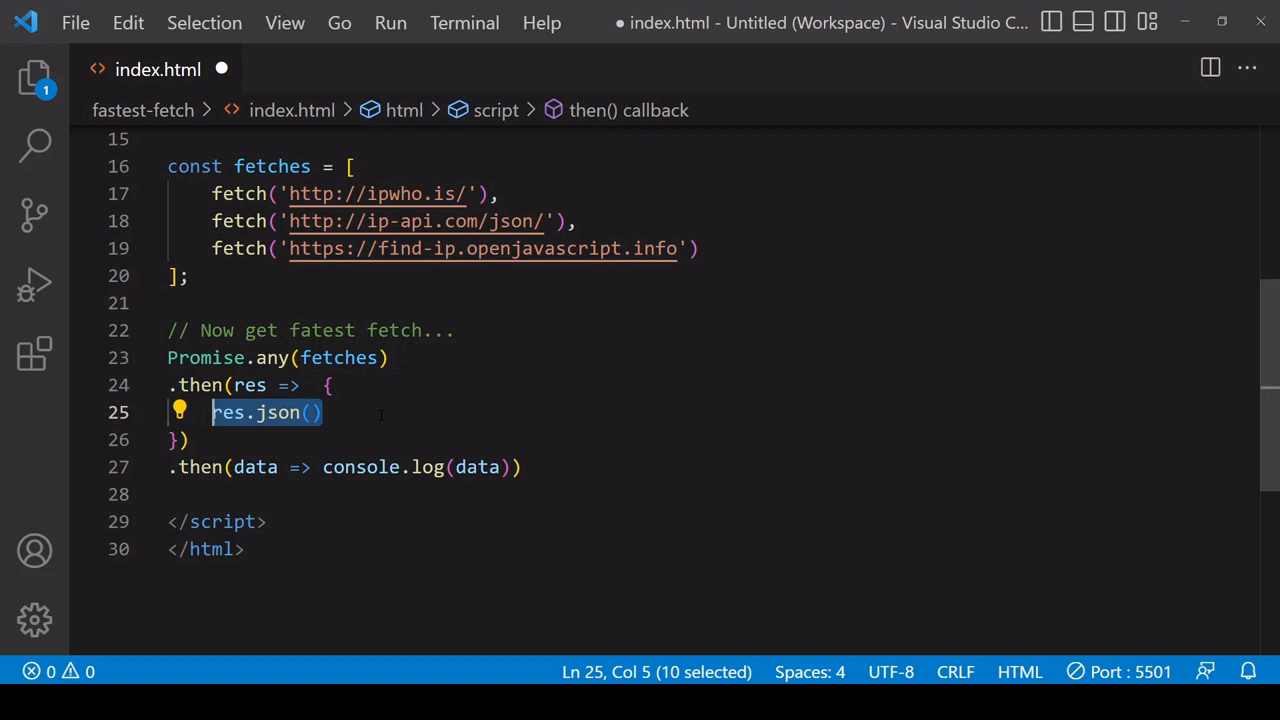
Step: Chain a (data) => {} callback after res.json() that returns [res.url, data]
{"action": "left_click", "coordinate": [316, 412]}
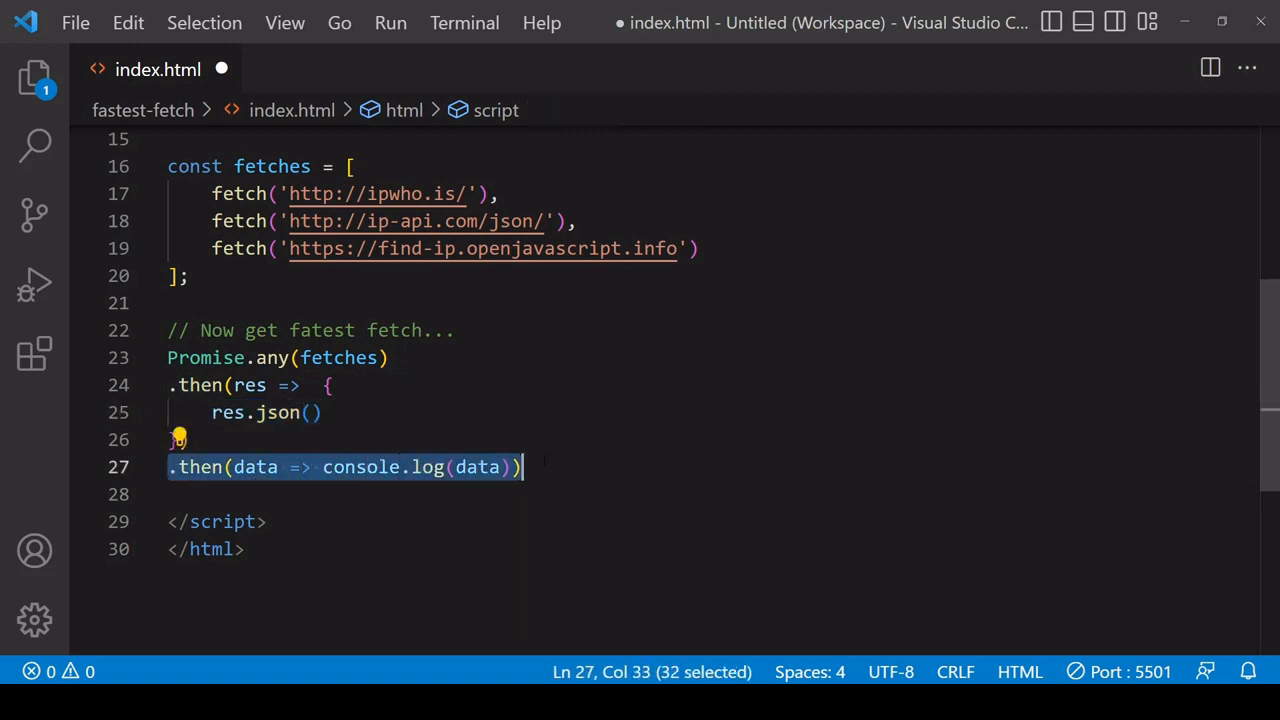
{"action": "left_click", "coordinate": [312, 412]}
{"action": "type", "text": ".then"}
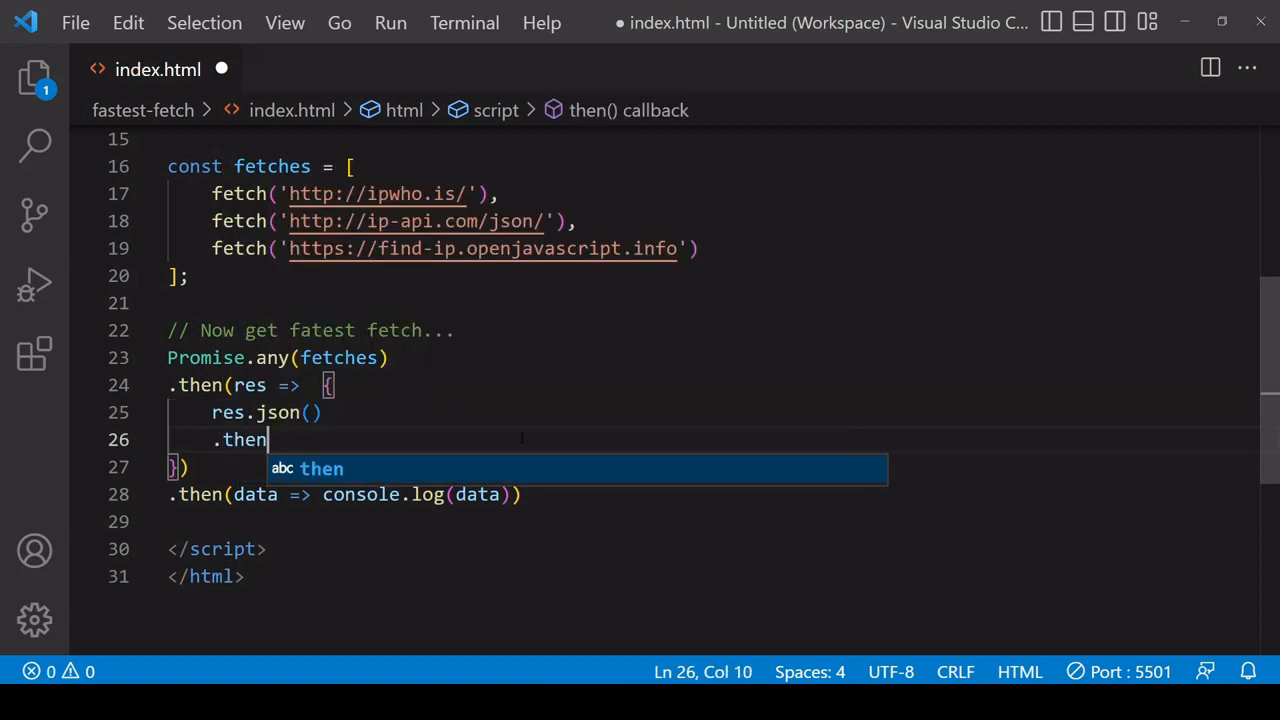
{"action": "type", "text": "(data =>"}
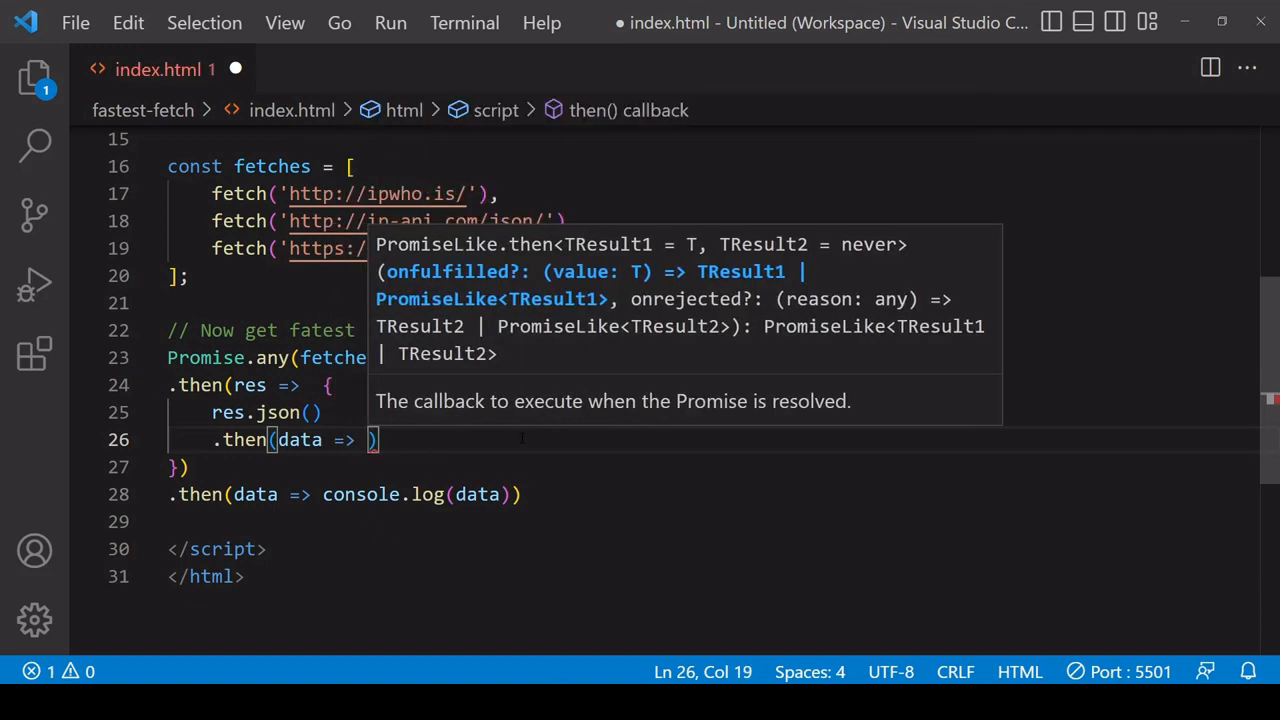
{"action": "mouse_move", "coordinate": [488, 440]}
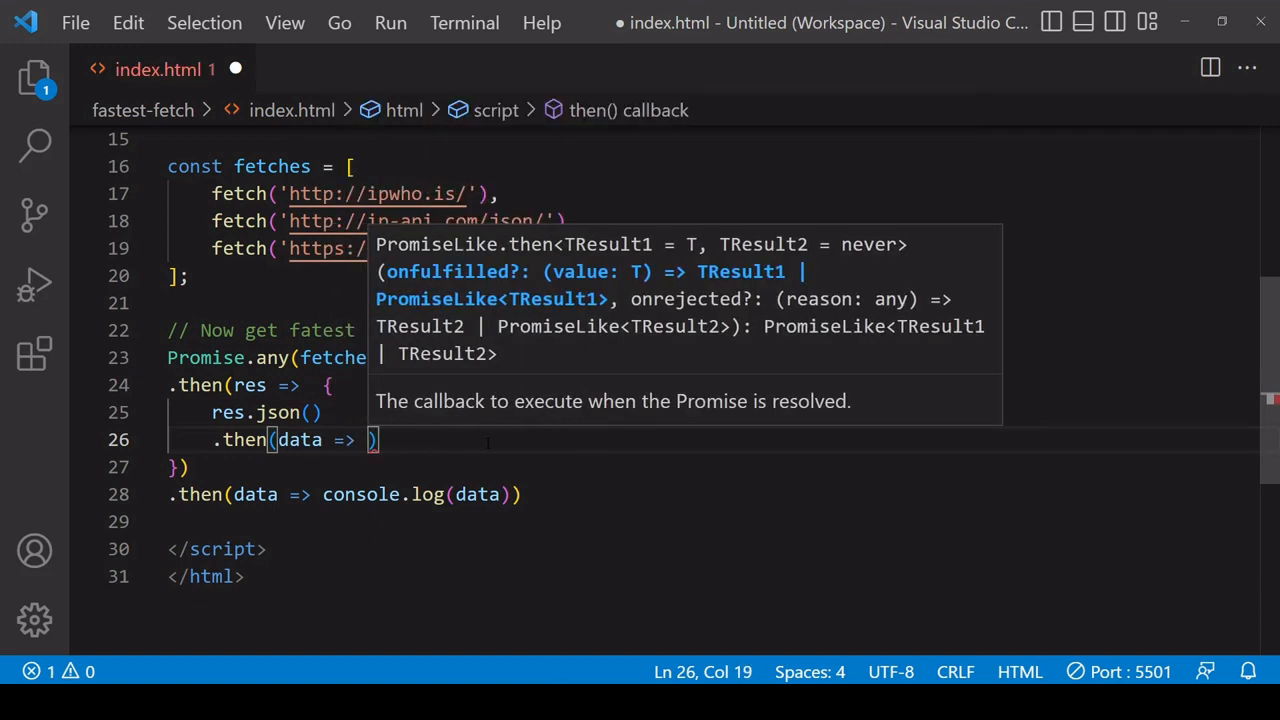
{"action": "type", "text": "{}"}
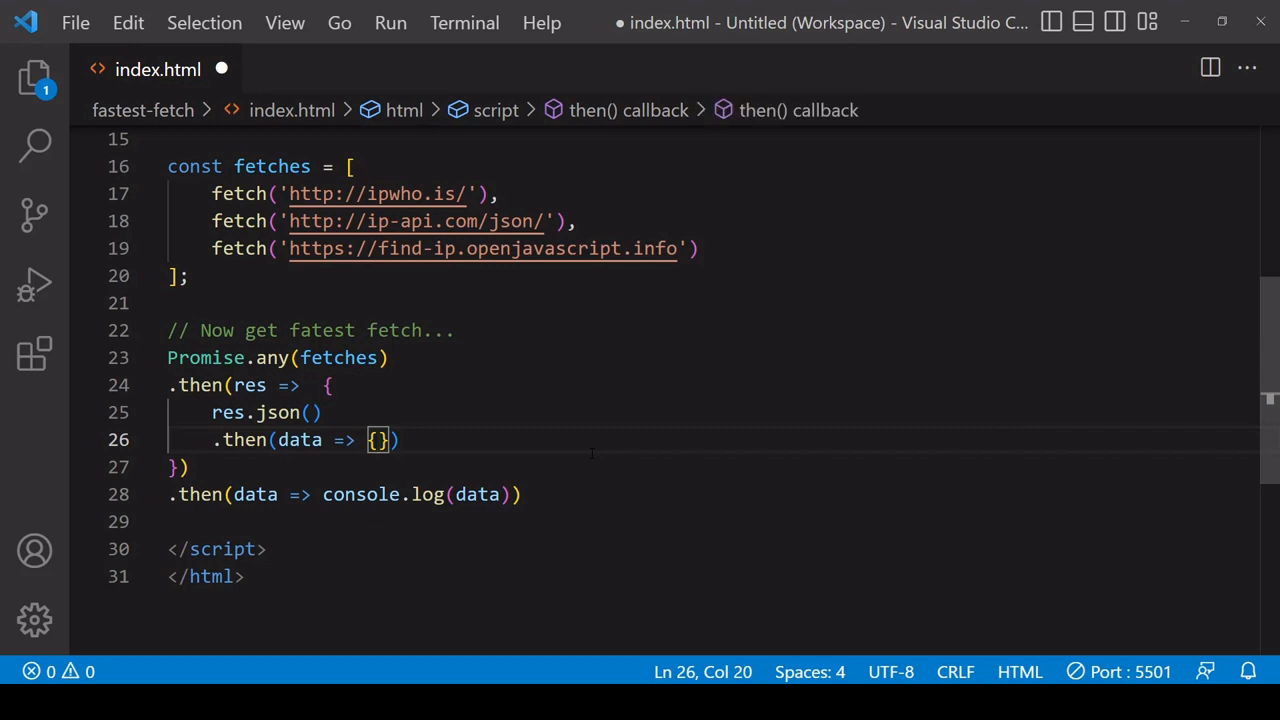
{"action": "key", "text": "Enter"}
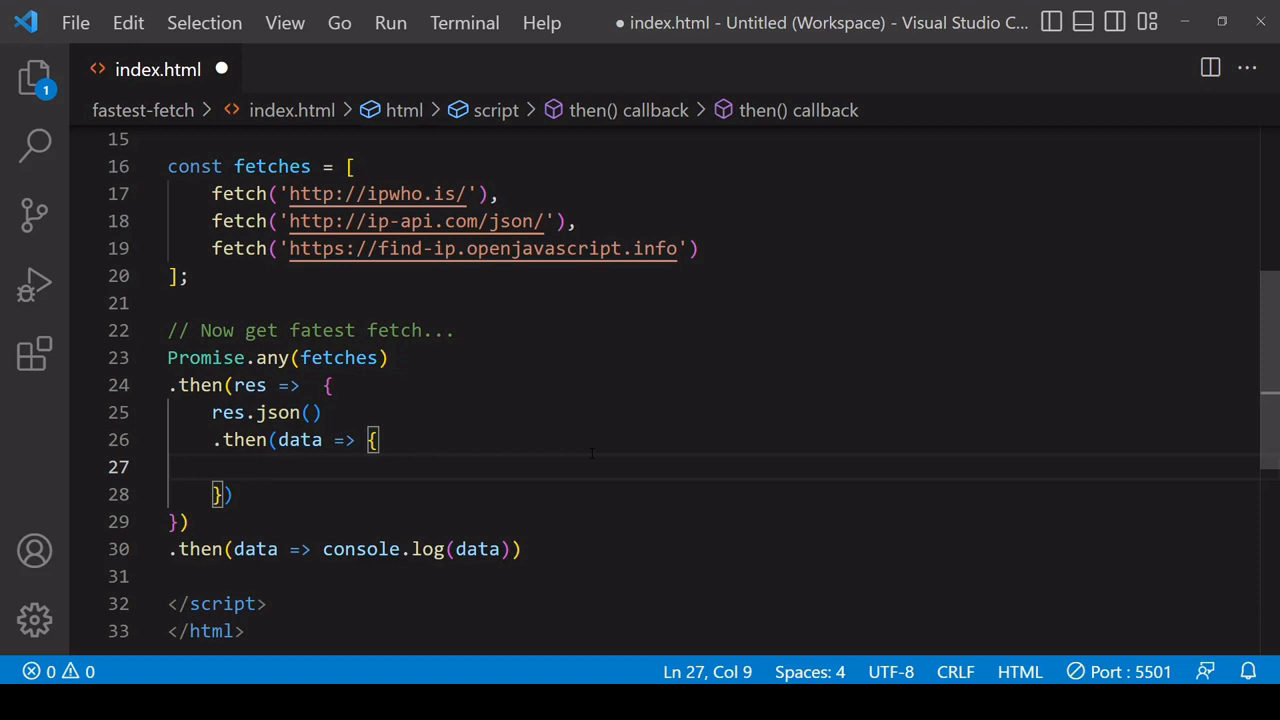
{"action": "double_click", "coordinate": [249, 385]}
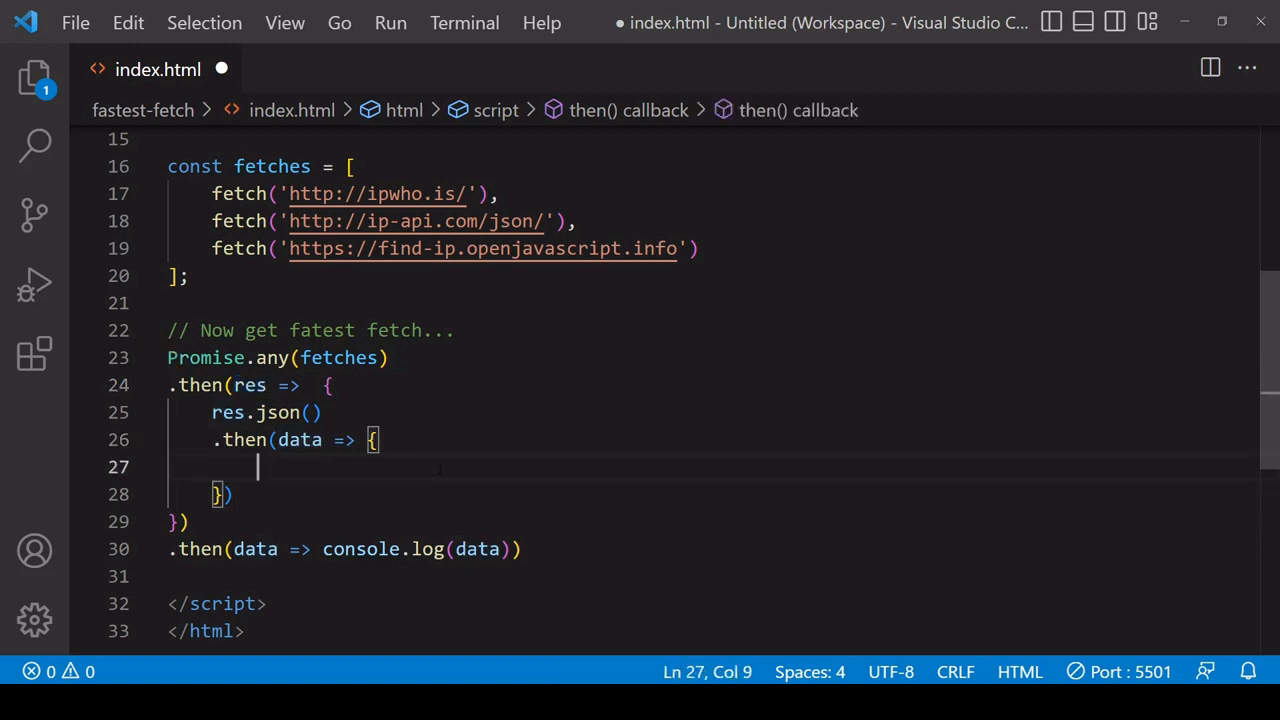
{"action": "type", "text": "return"}
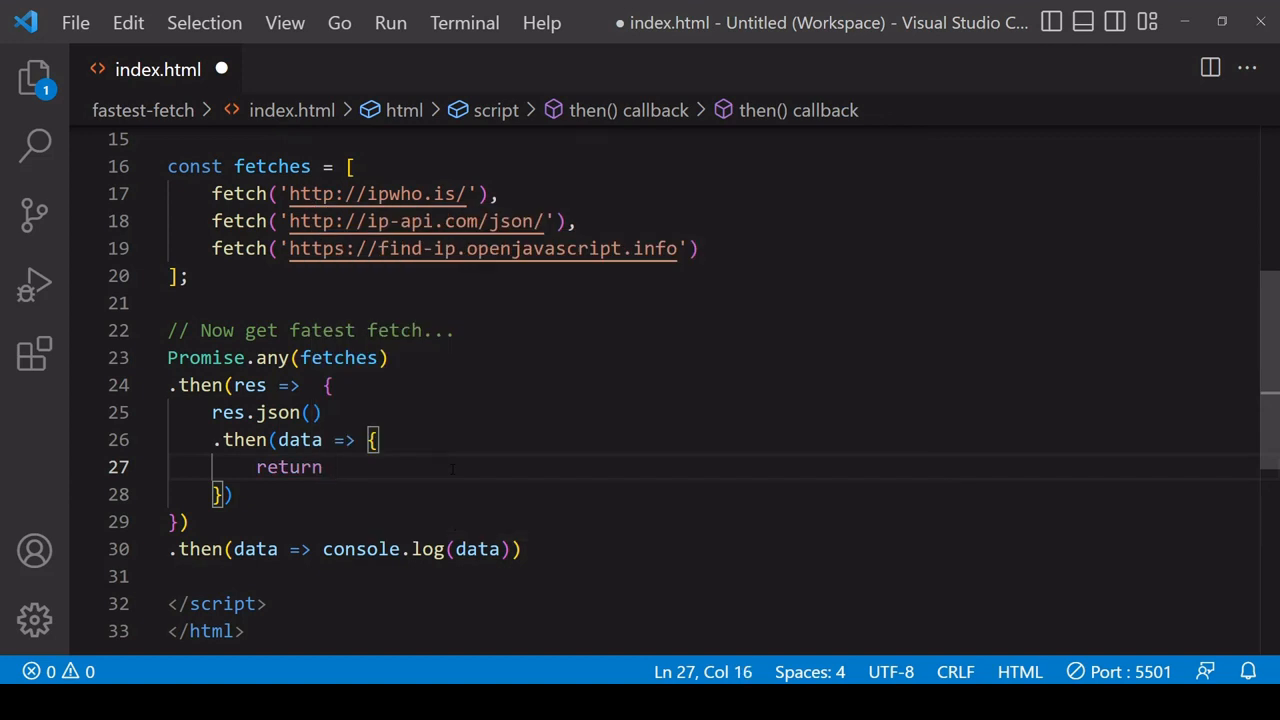
{"action": "type", "text": "[]"}
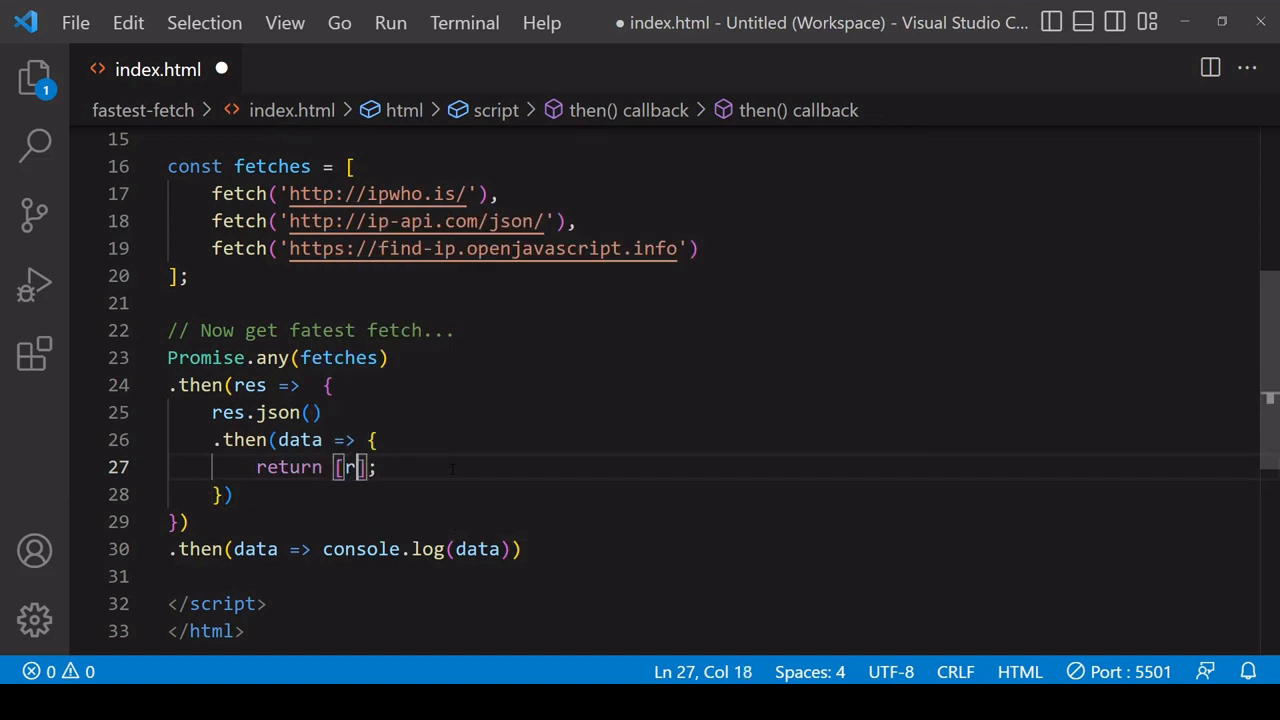
{"action": "type", "text": "es.url"}
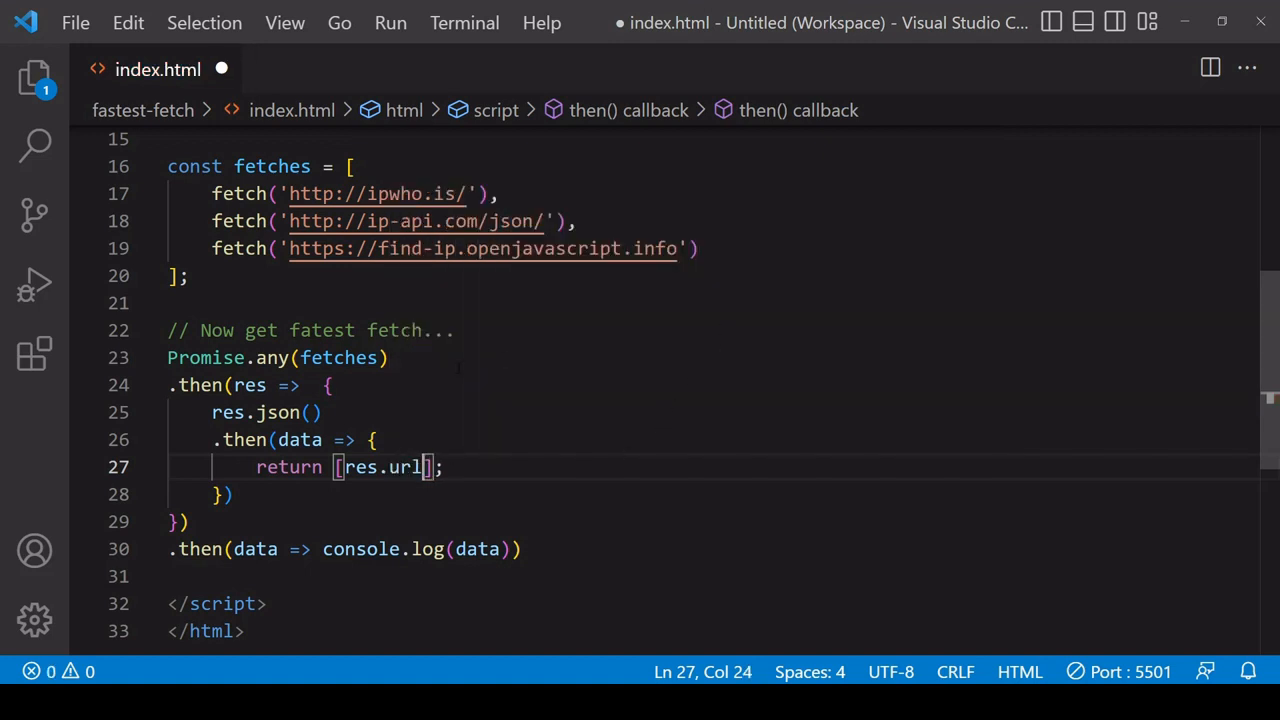
{"action": "double_click", "coordinate": [248, 385]}
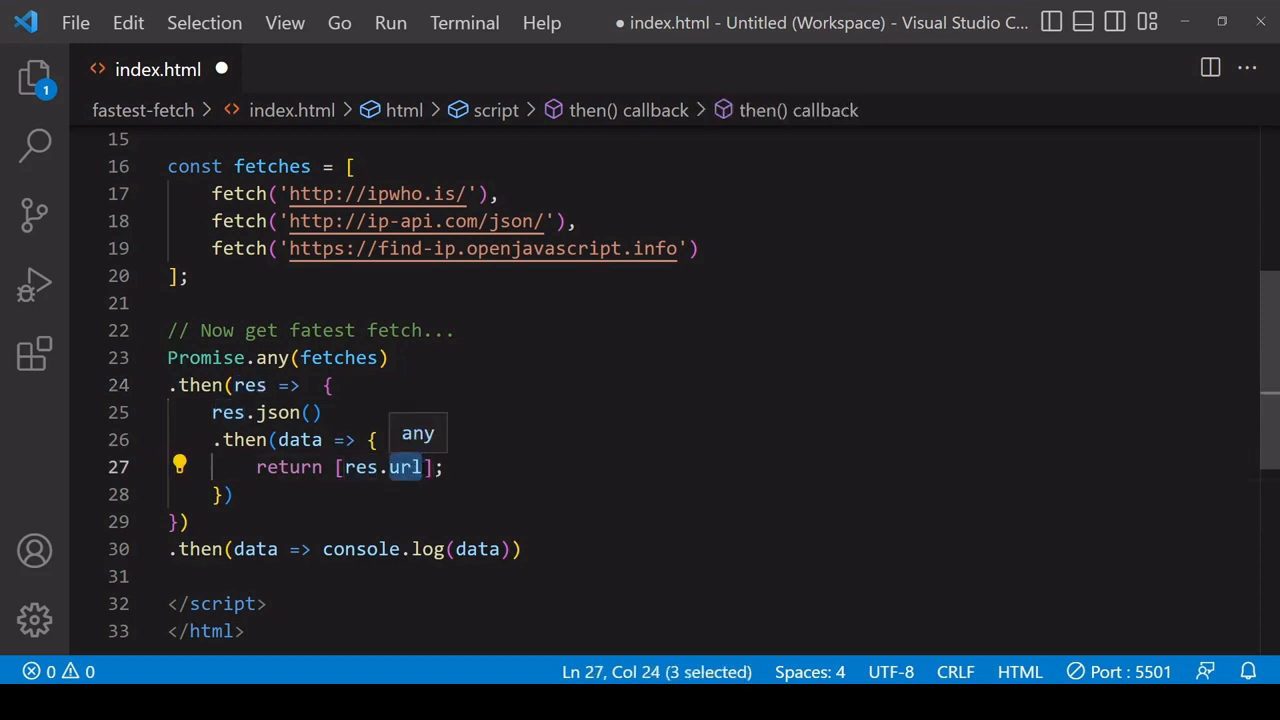
{"action": "type", "text": ", data"}
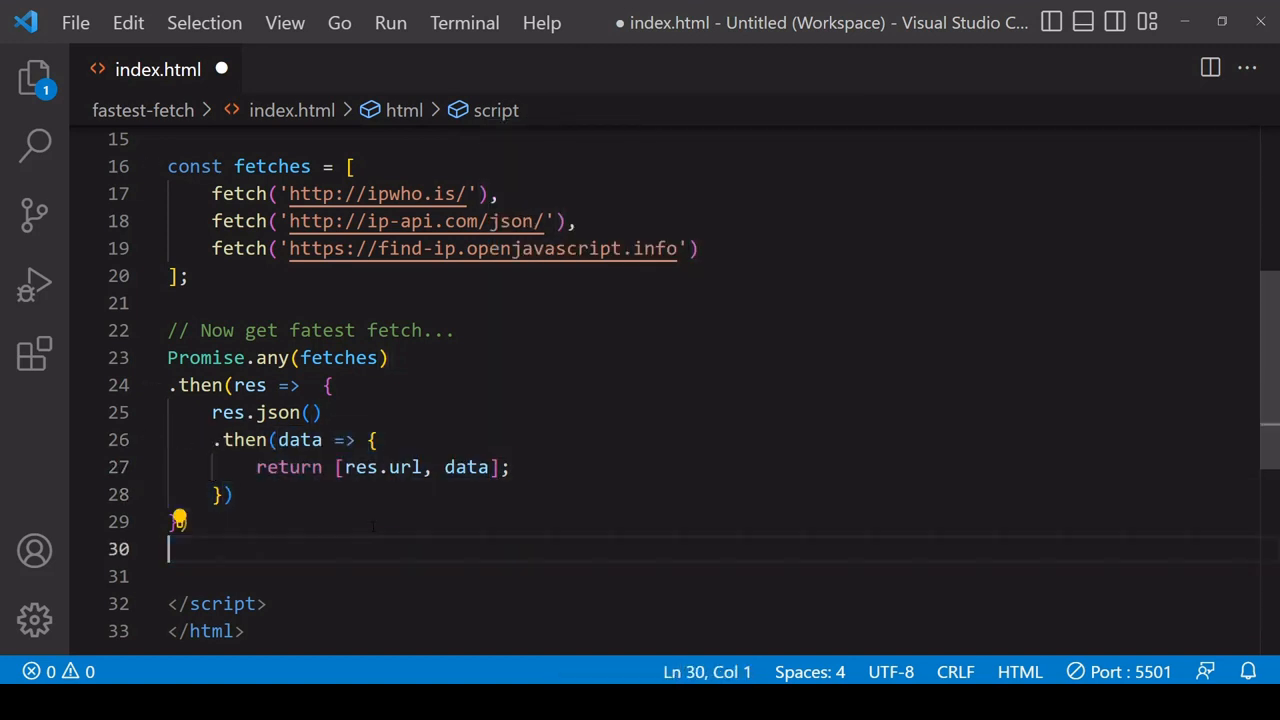
Step: Add a .then(data => ...) callback with a block body
{"action": "type", "text": ".then(data => console.log(data))"}
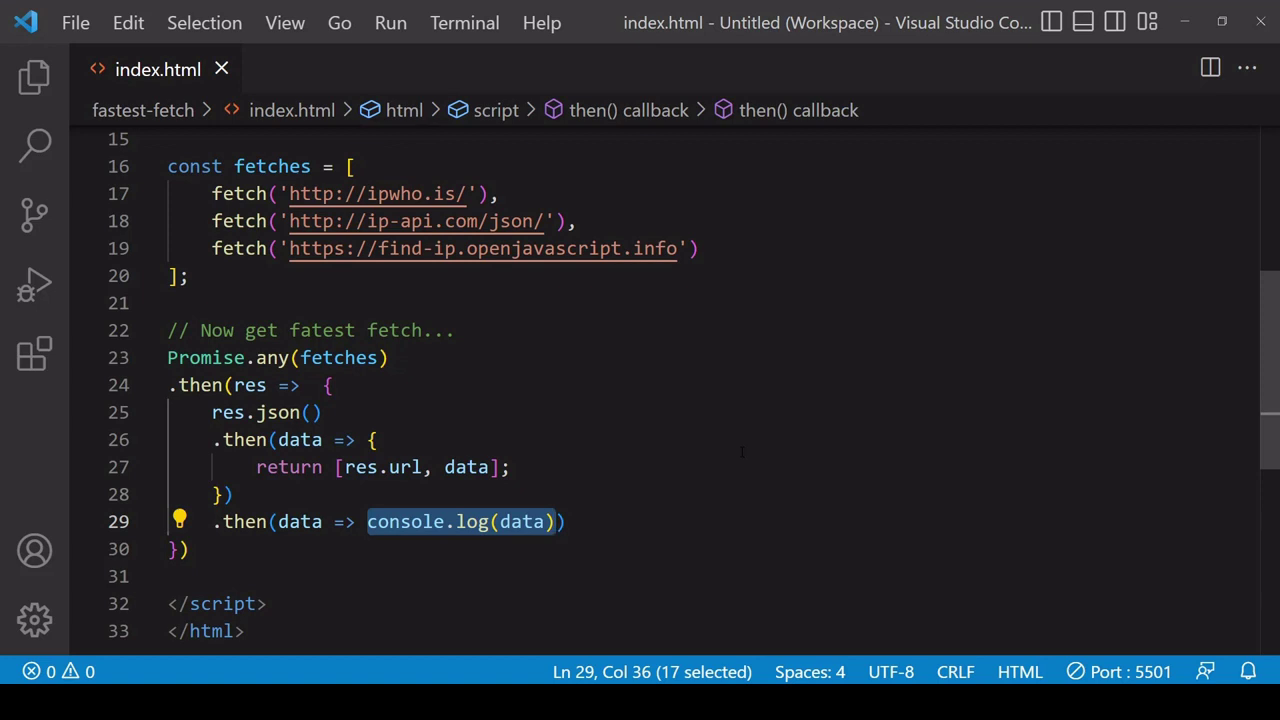
{"action": "type", "text": "{"}
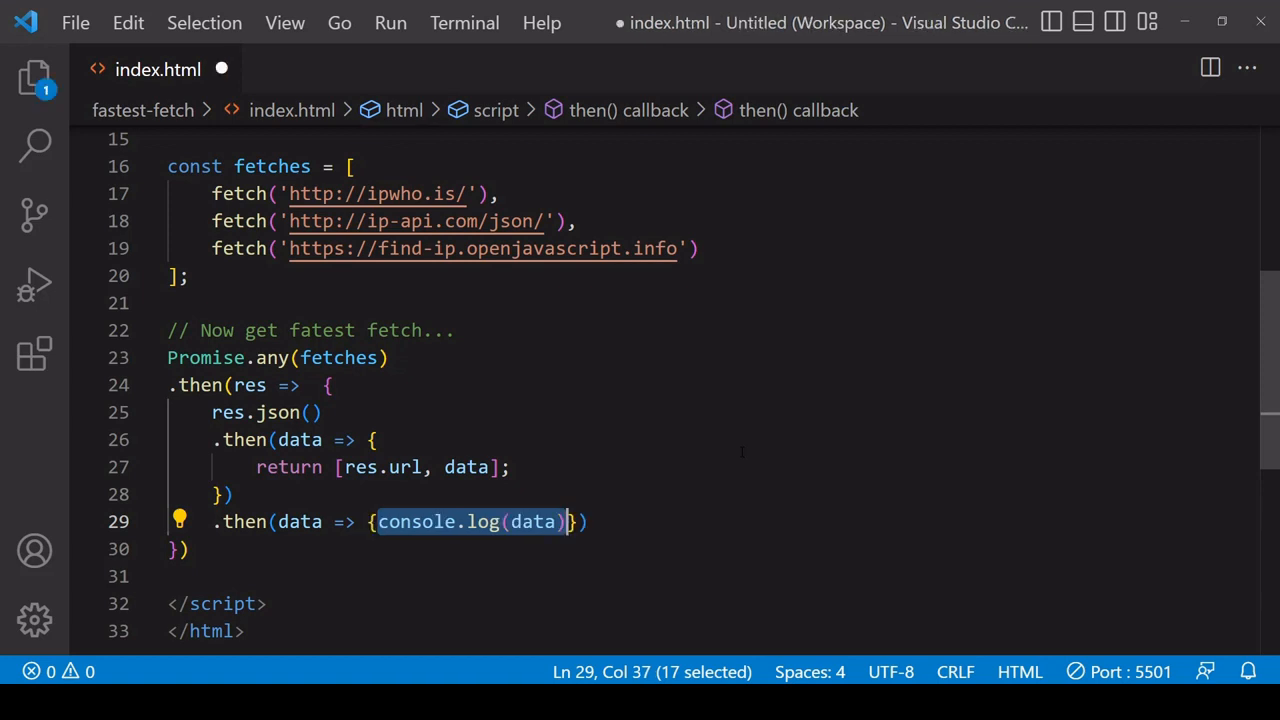
{"action": "left_click", "coordinate": [466, 467]}
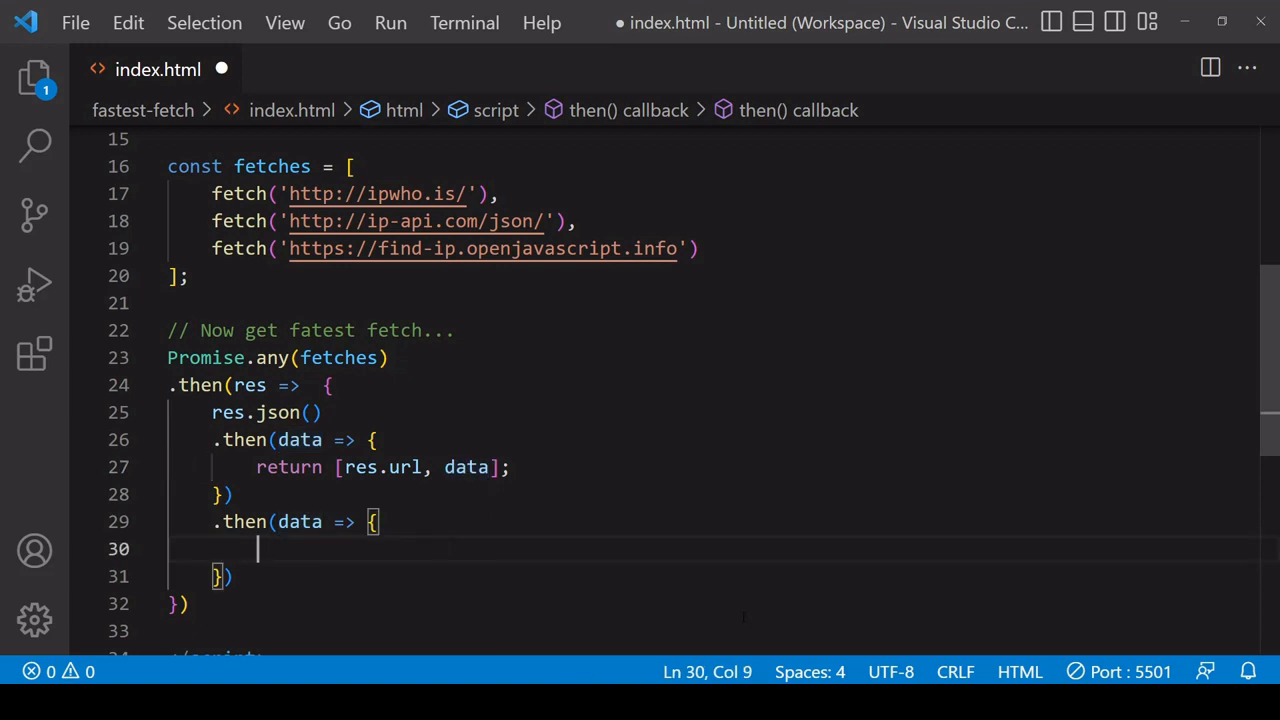
Step: Destructure data into const [api, obj] and start comments listing each API's fields
{"action": "scroll", "scroll_direction": "down", "scroll_amount": 3}
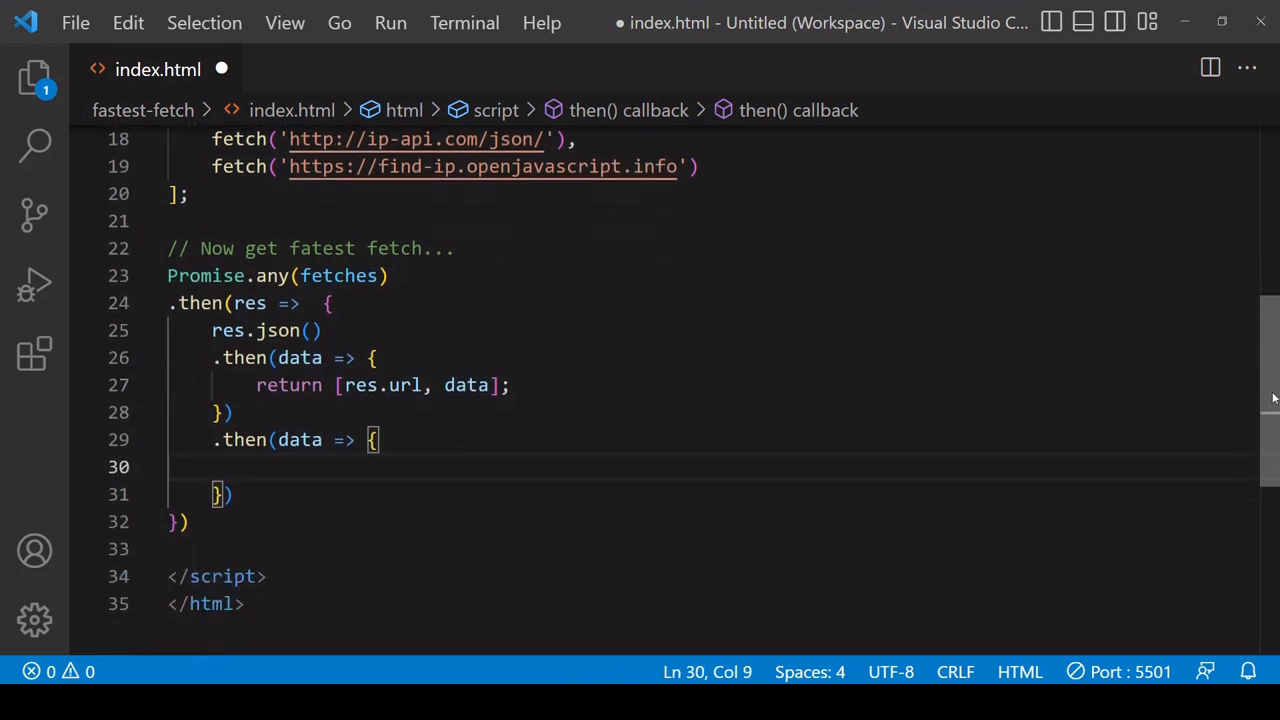
{"action": "type", "text": "cons"}
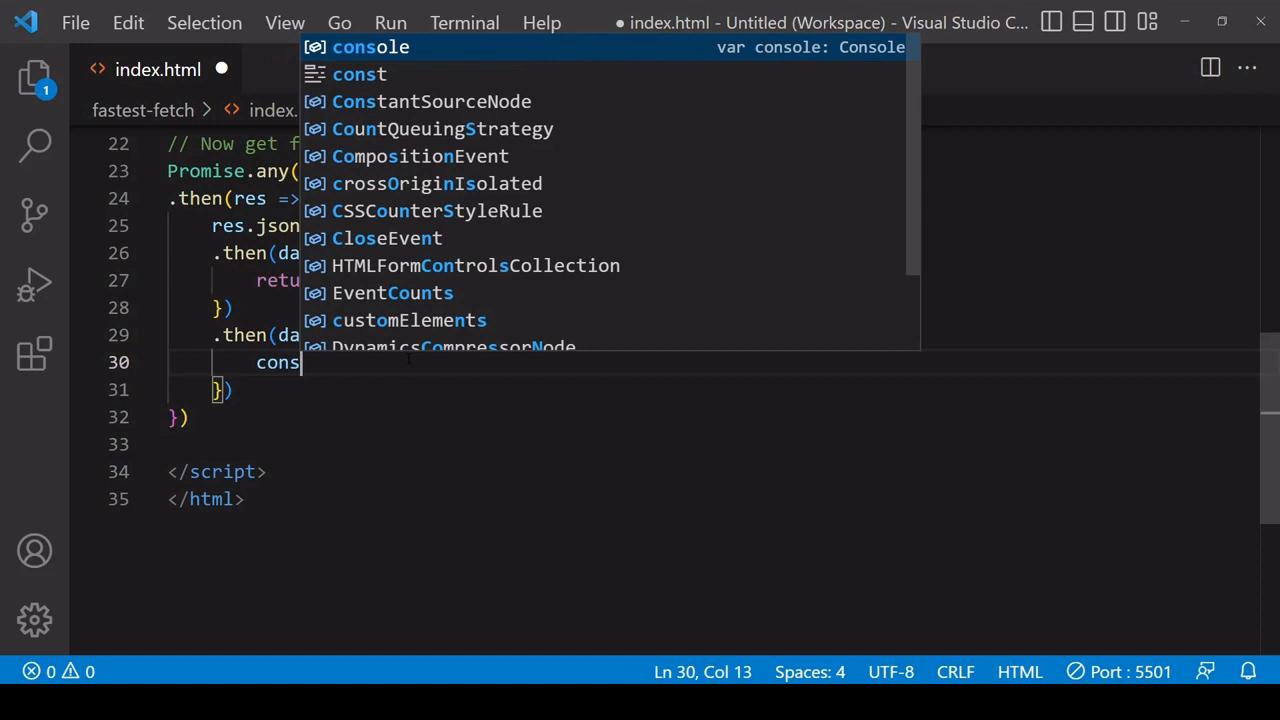
{"action": "type", "text": "[a"}
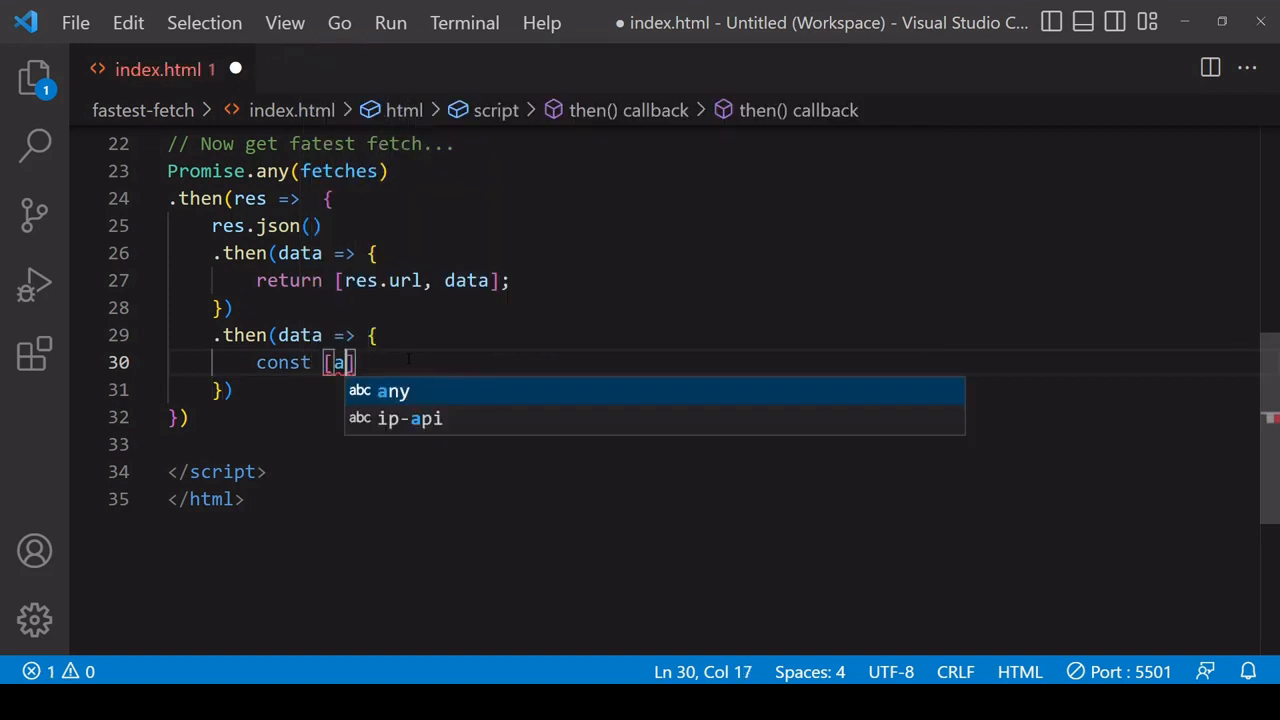
{"action": "type", "text": "pi,"}
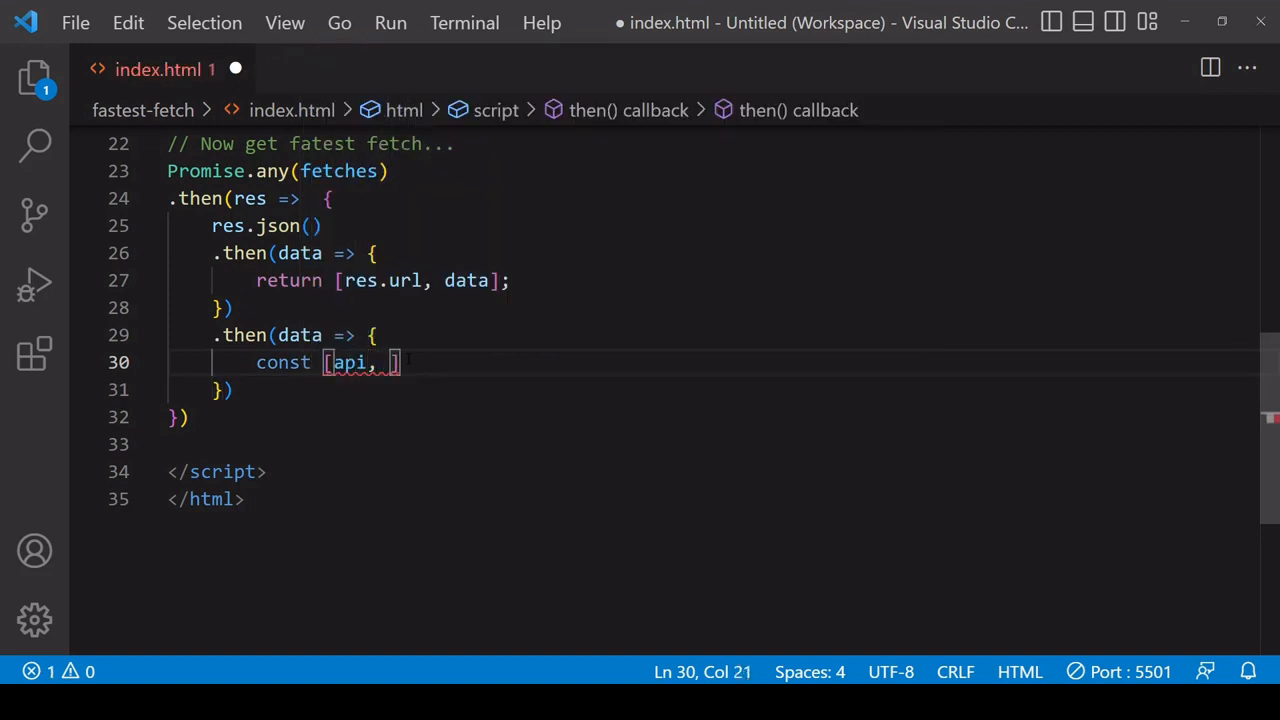
{"action": "type", "text": "obj] ="}
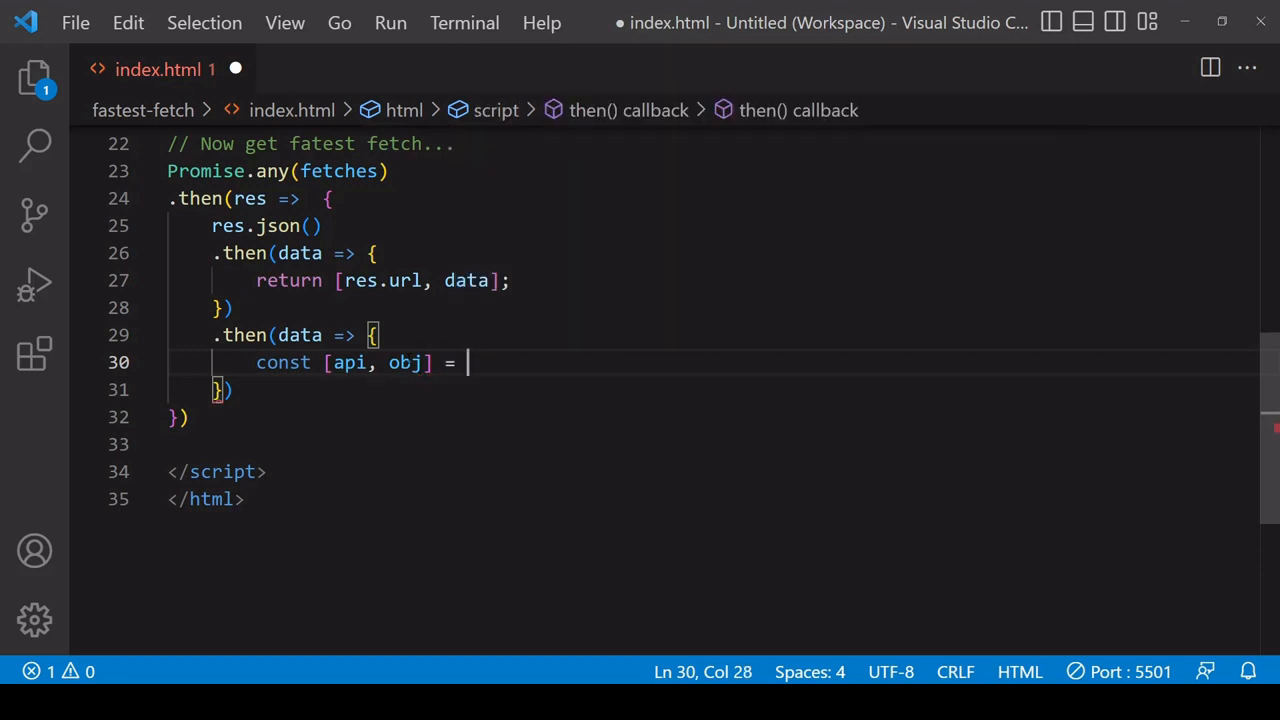
{"action": "type", "text": "data;"}
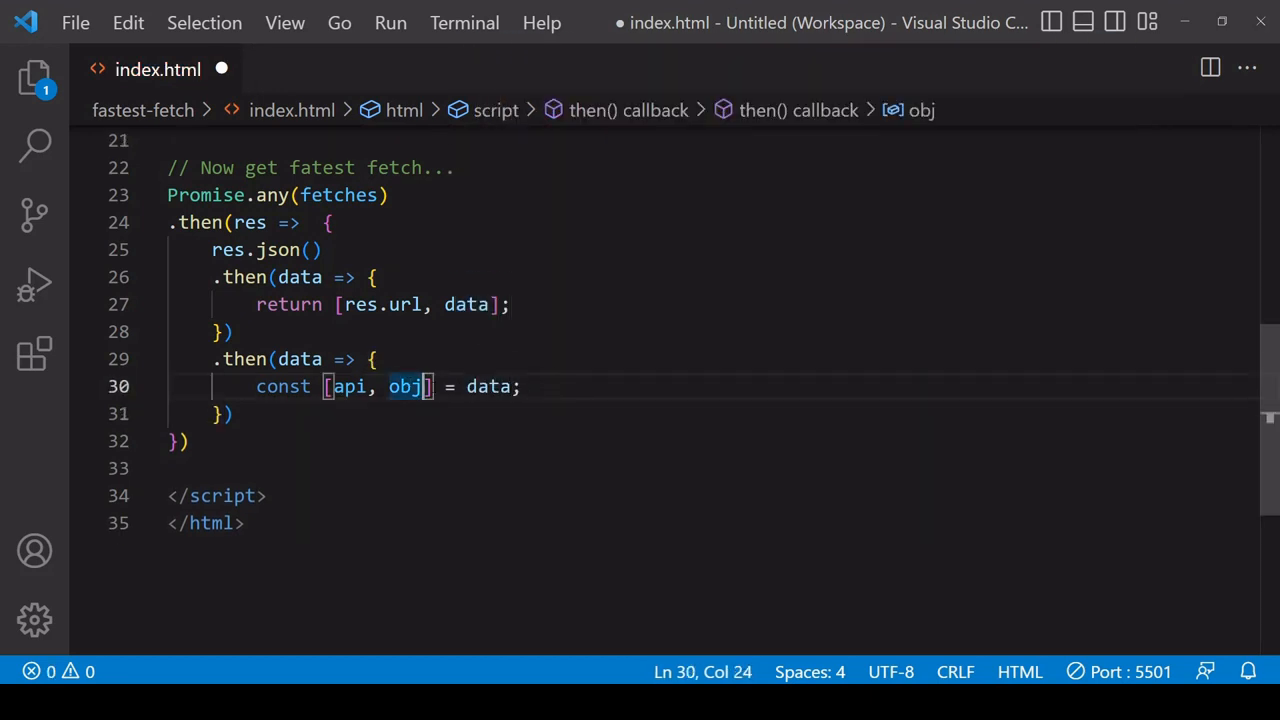
{"action": "double_click", "coordinate": [348, 386]}
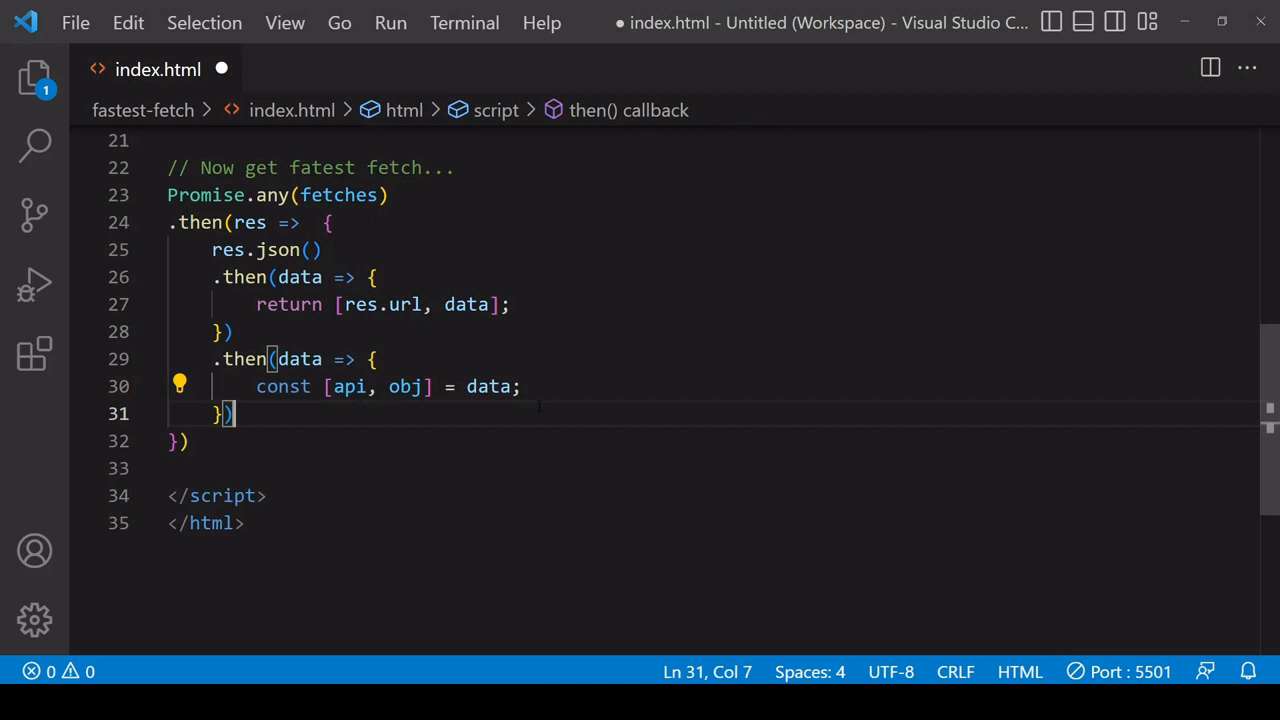
{"action": "key", "text": "enter"}
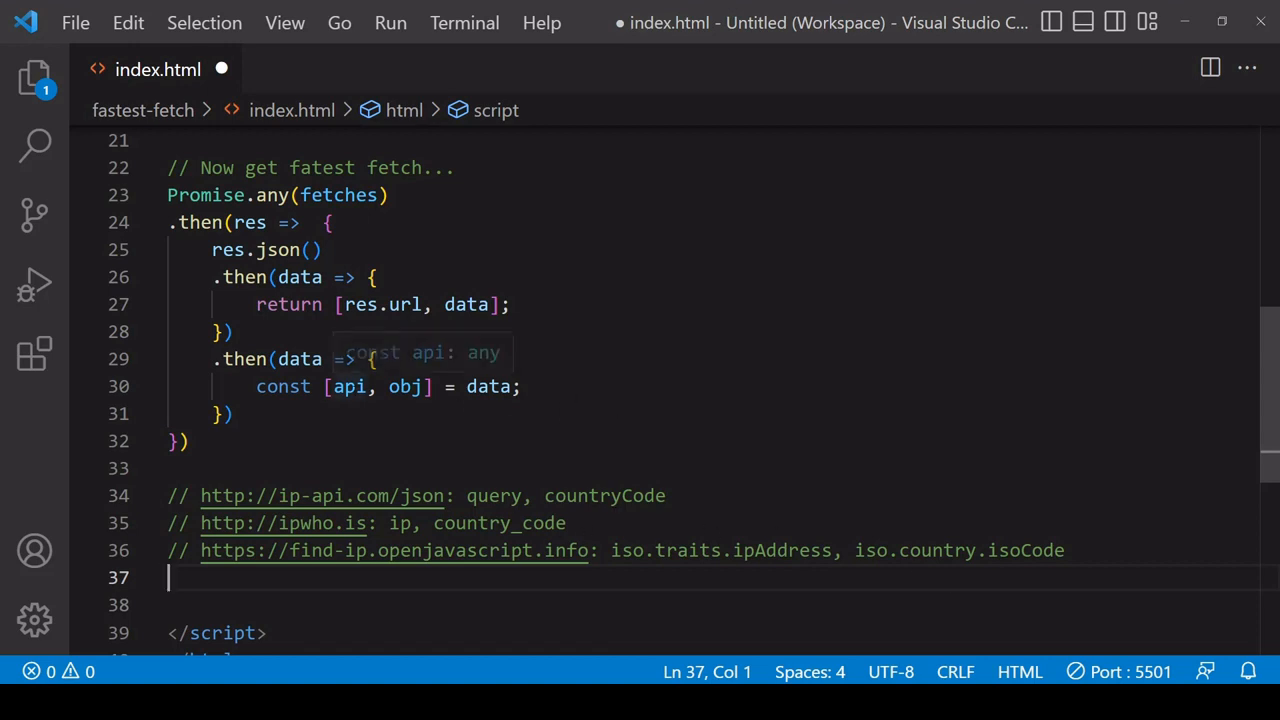
Step: Add an if block after the destructuring that checks api for a trailing slash
{"action": "double_click", "coordinate": [348, 386]}
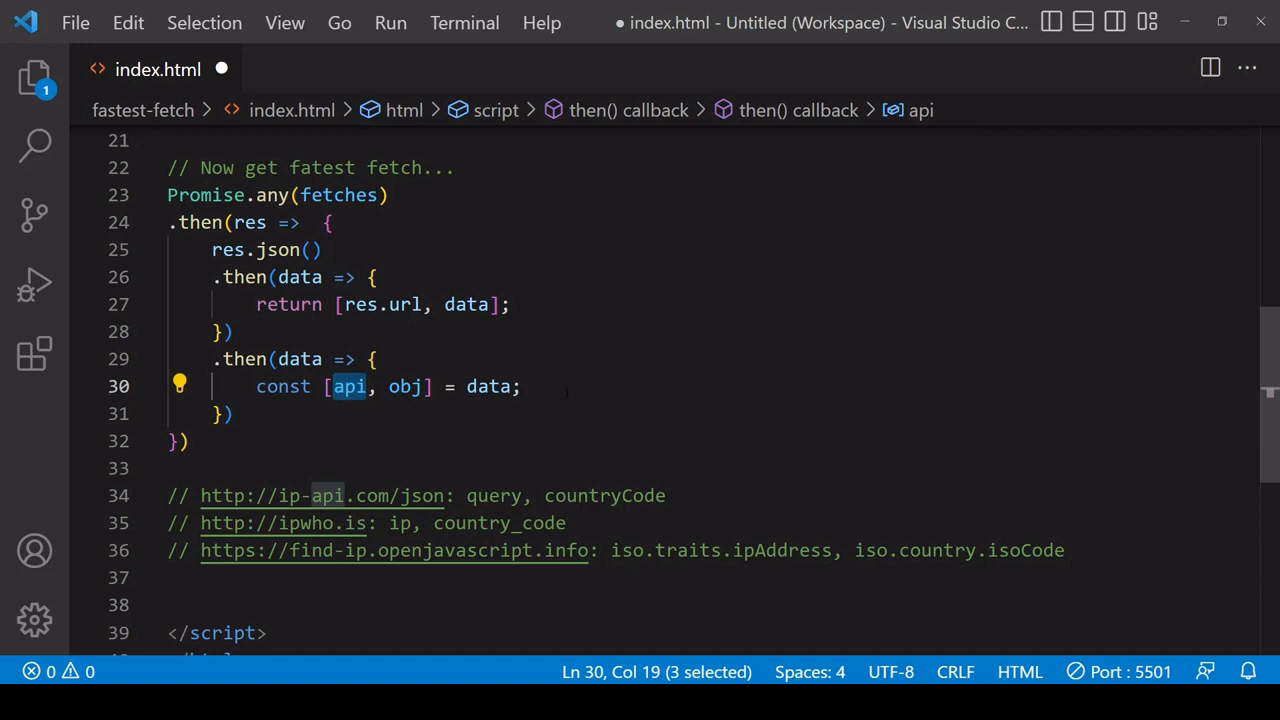
{"action": "left_click", "coordinate": [521, 386]}
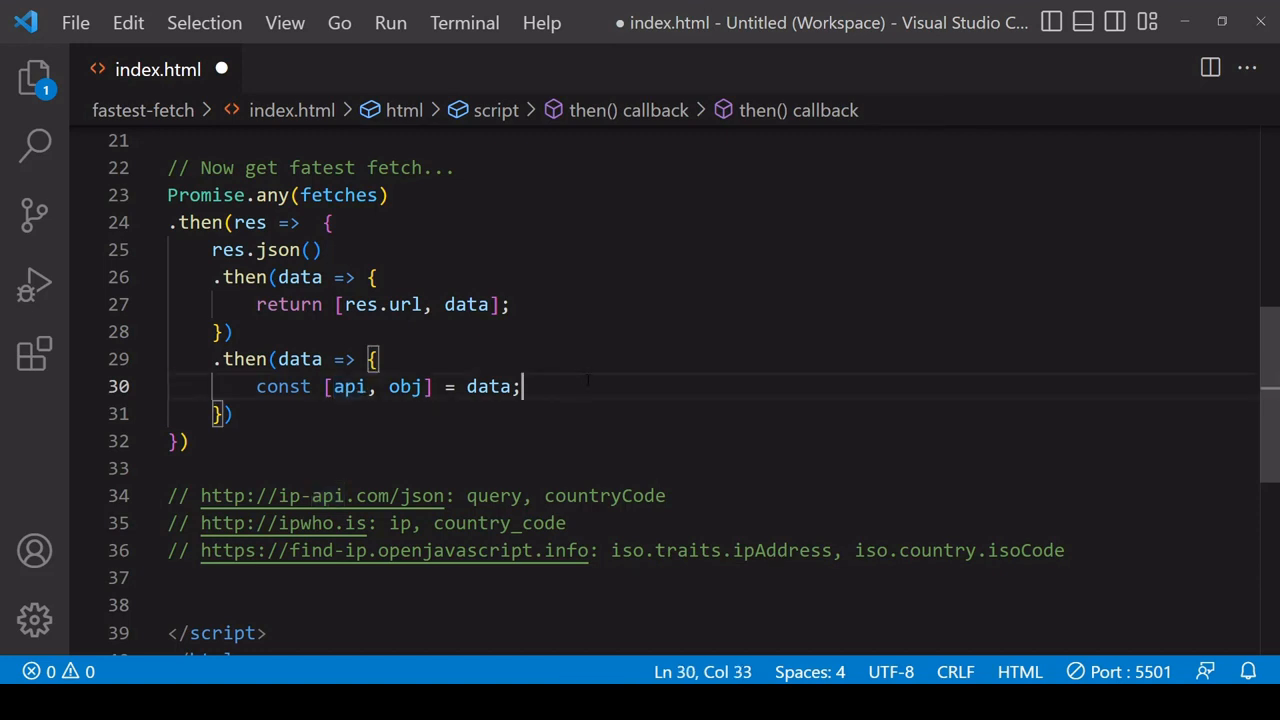
{"action": "type", "text": "if ("}
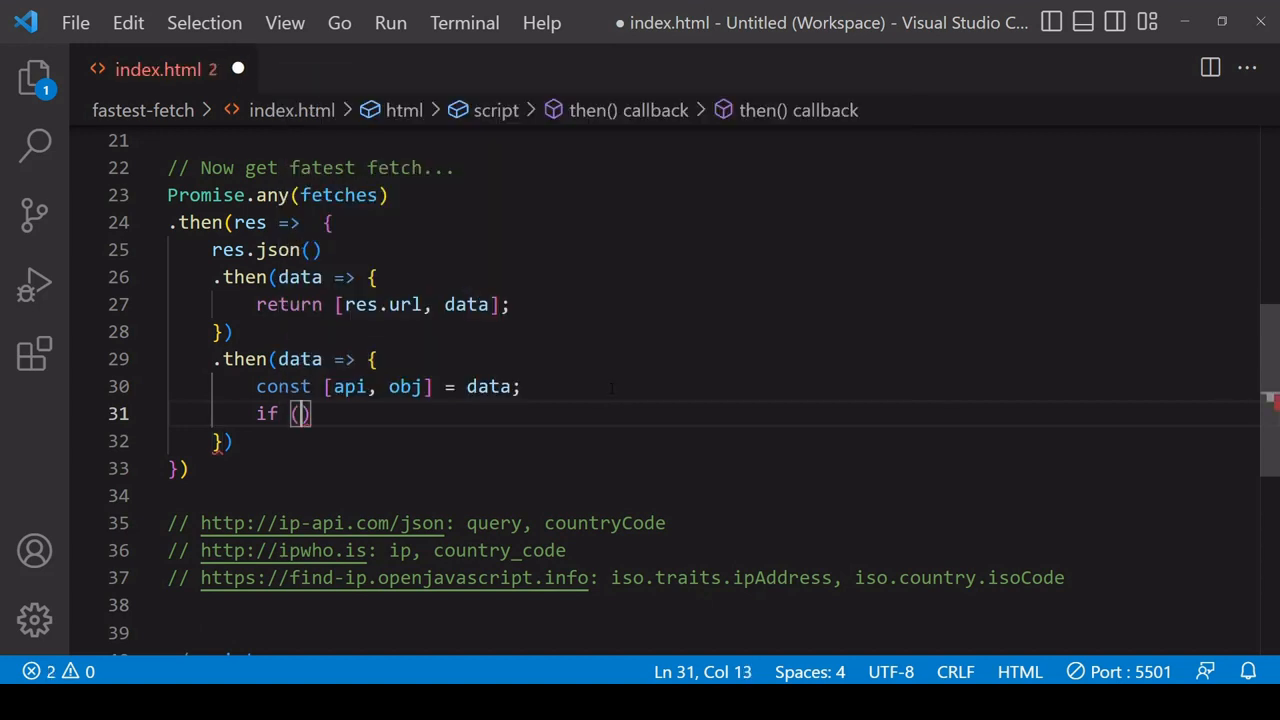
{"action": "type", "text": "api.endsWit"}
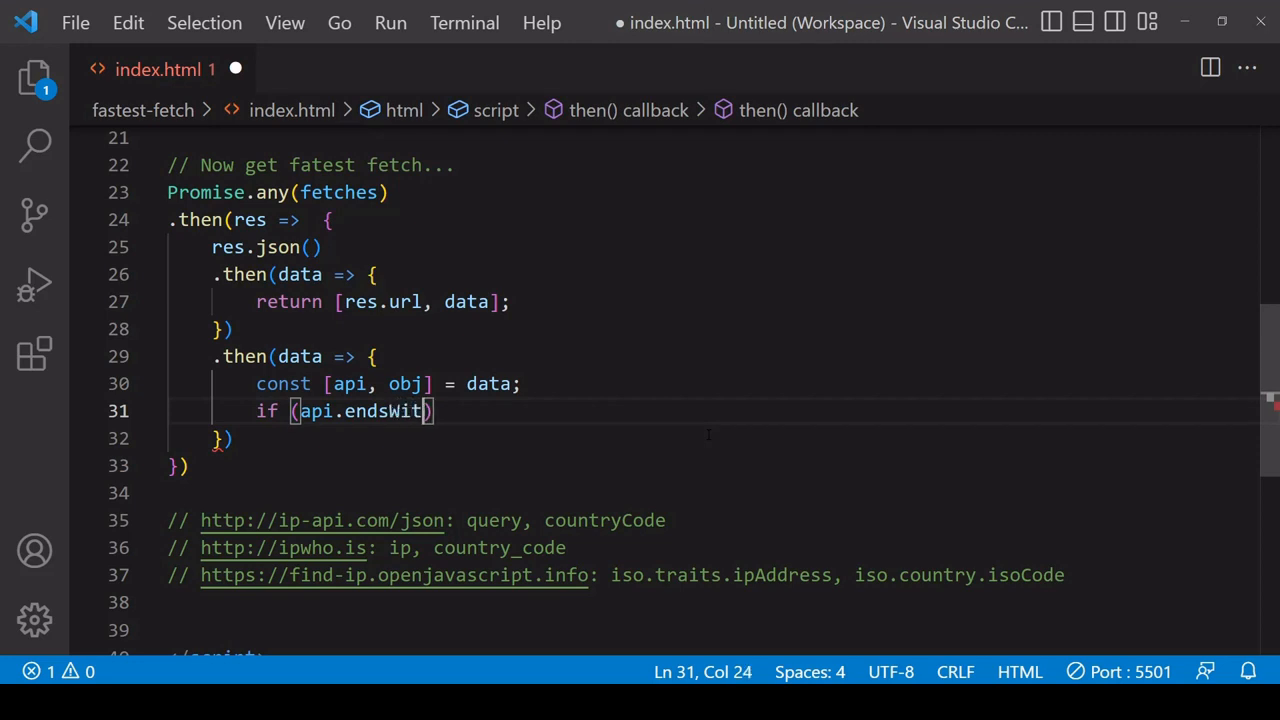
{"action": "type", "text": "(\"\")"}
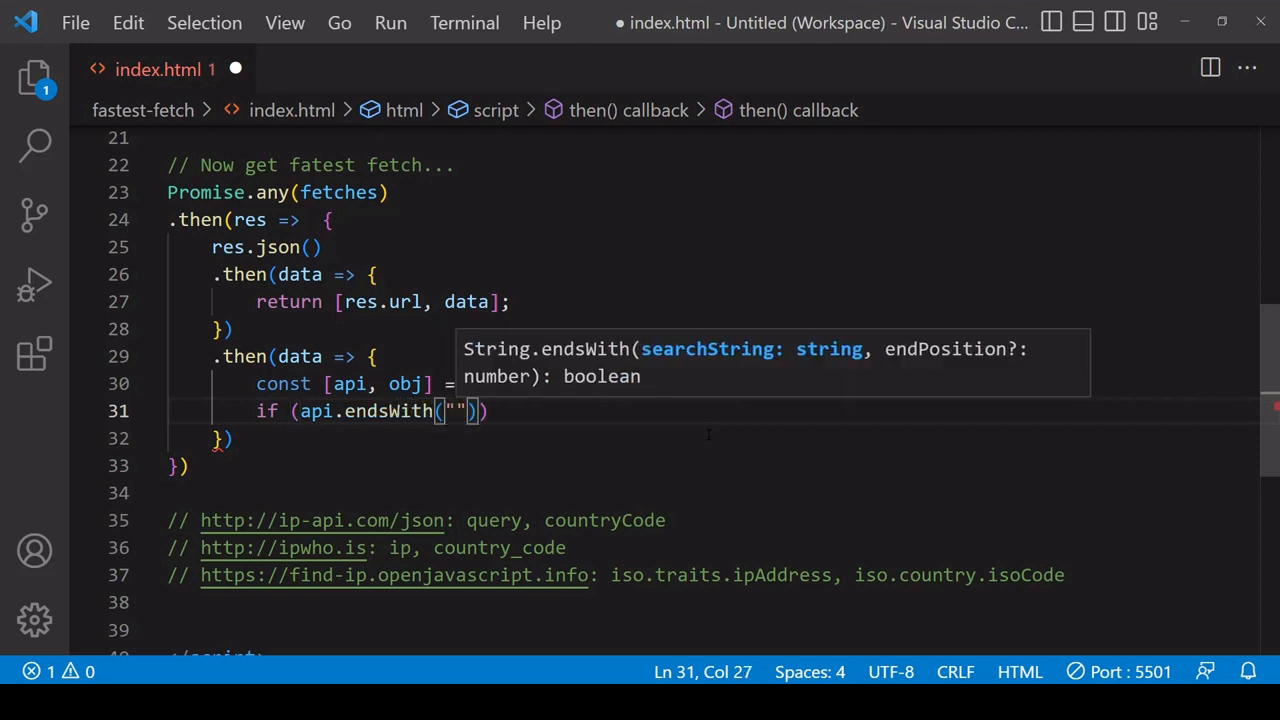
{"action": "type", "text": "/"}
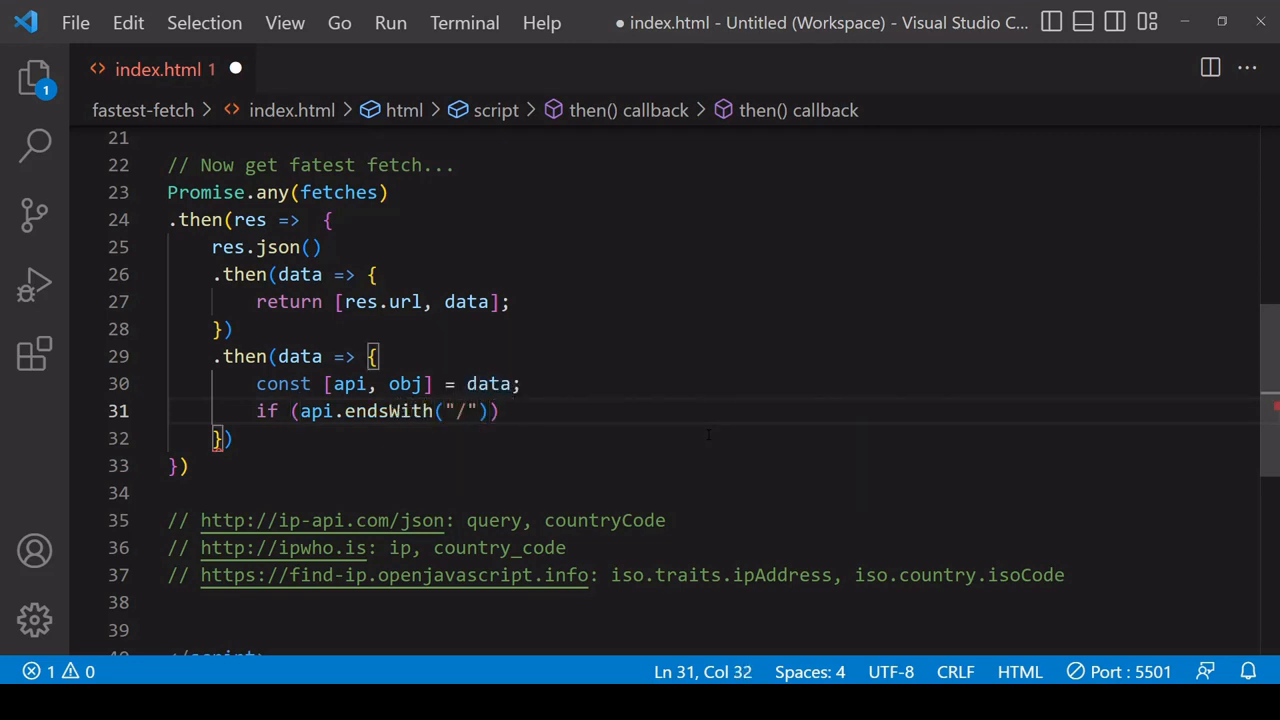
{"action": "type", "text": "{"}
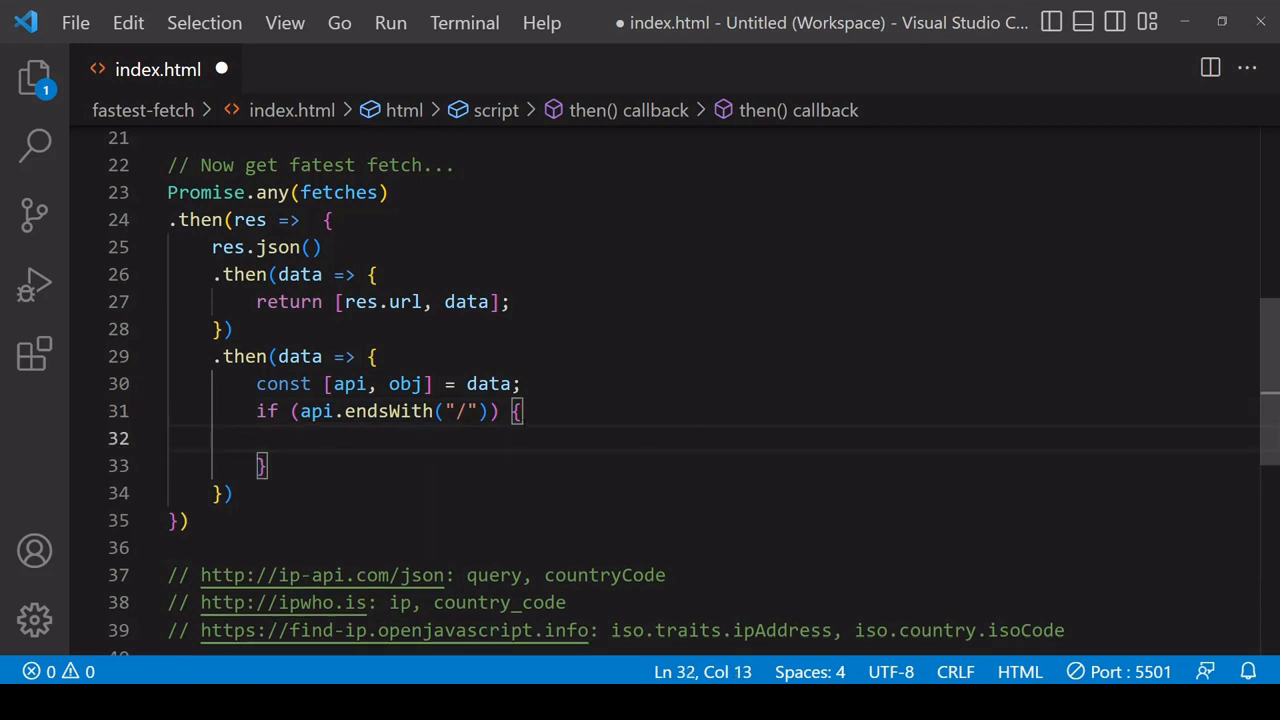
{"action": "mouse_move", "coordinate": [477, 443]}
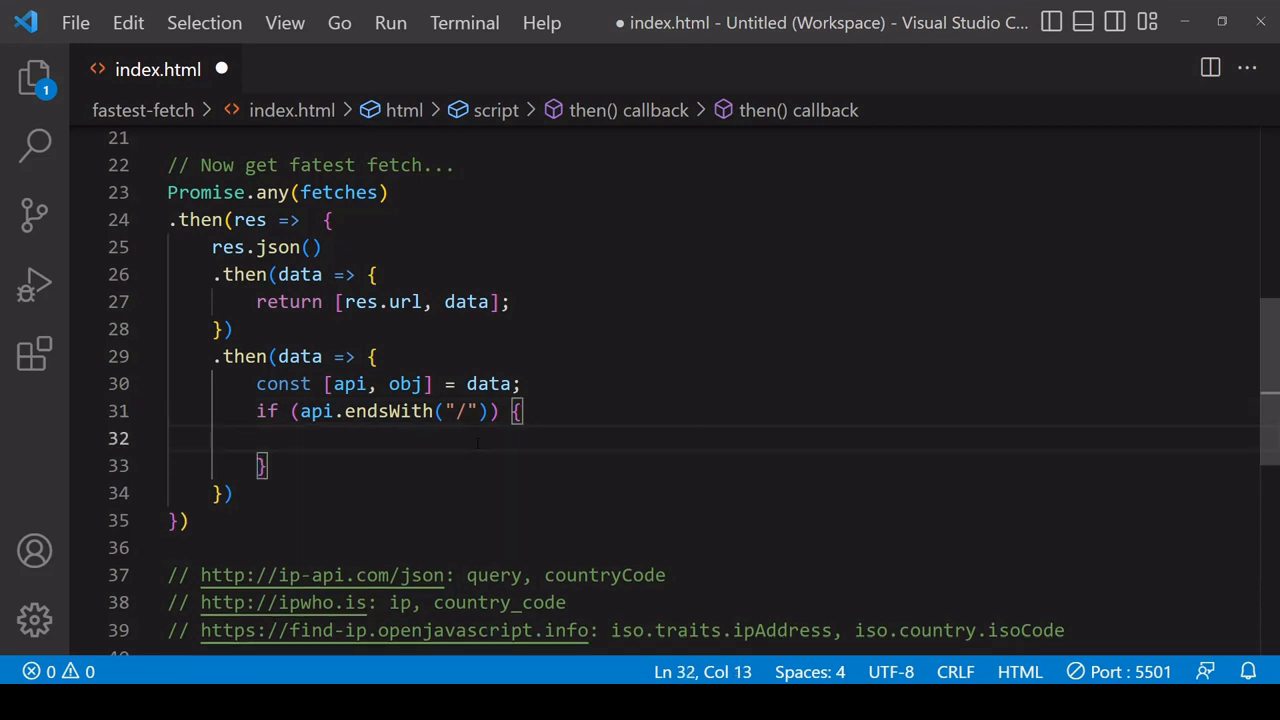
Step: Reassign api = api.slice(0, -1) inside the block and change const to let
{"action": "type", "text": "api"}
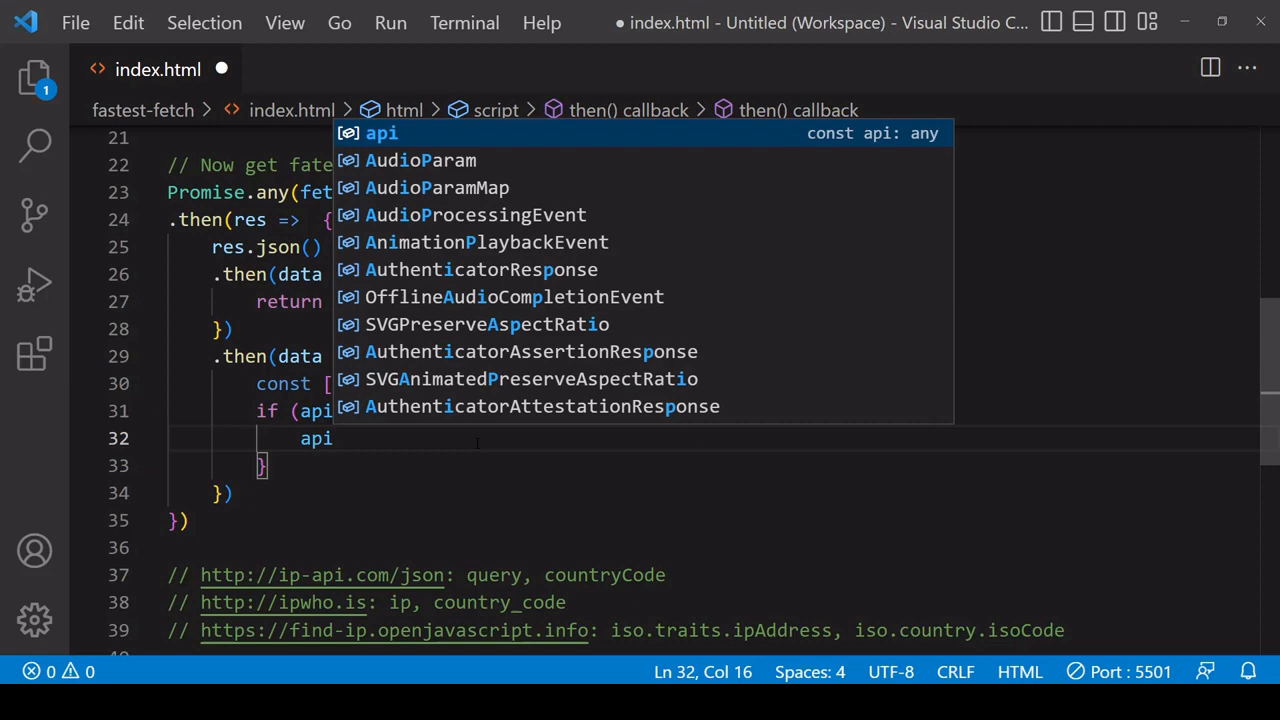
{"action": "key", "text": "Escape"}
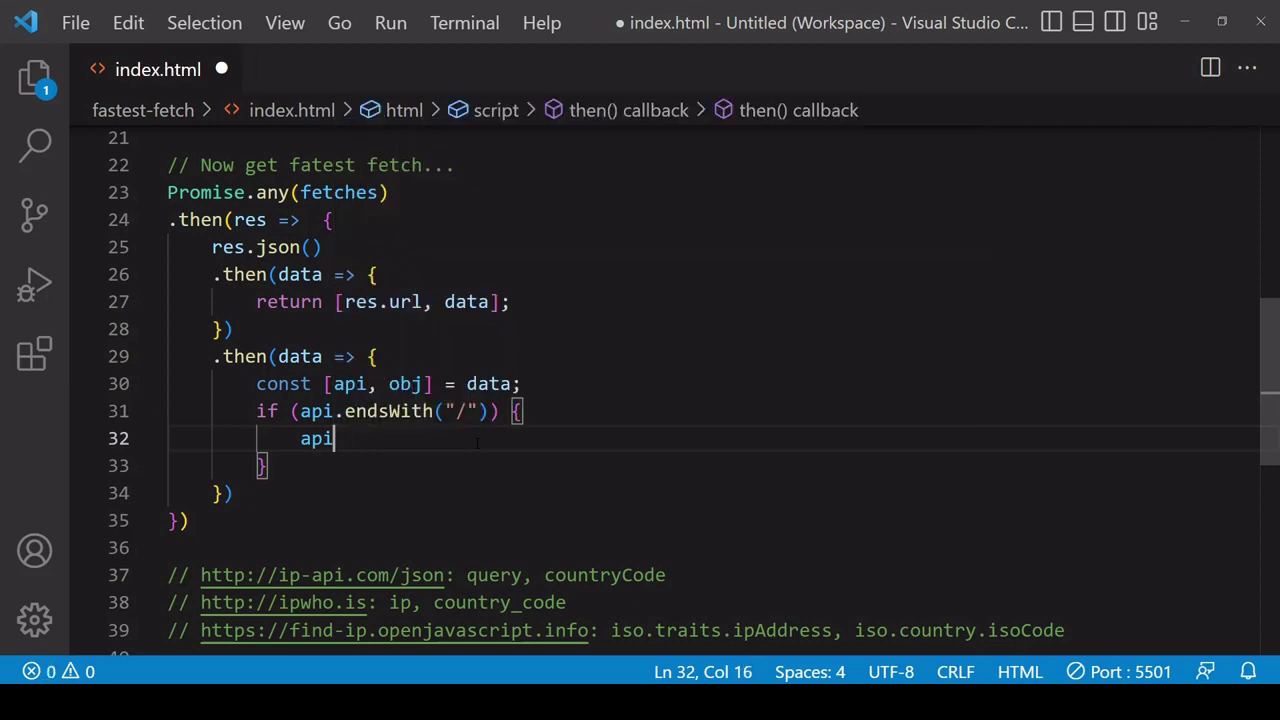
{"action": "type", "text": ".slice();"}
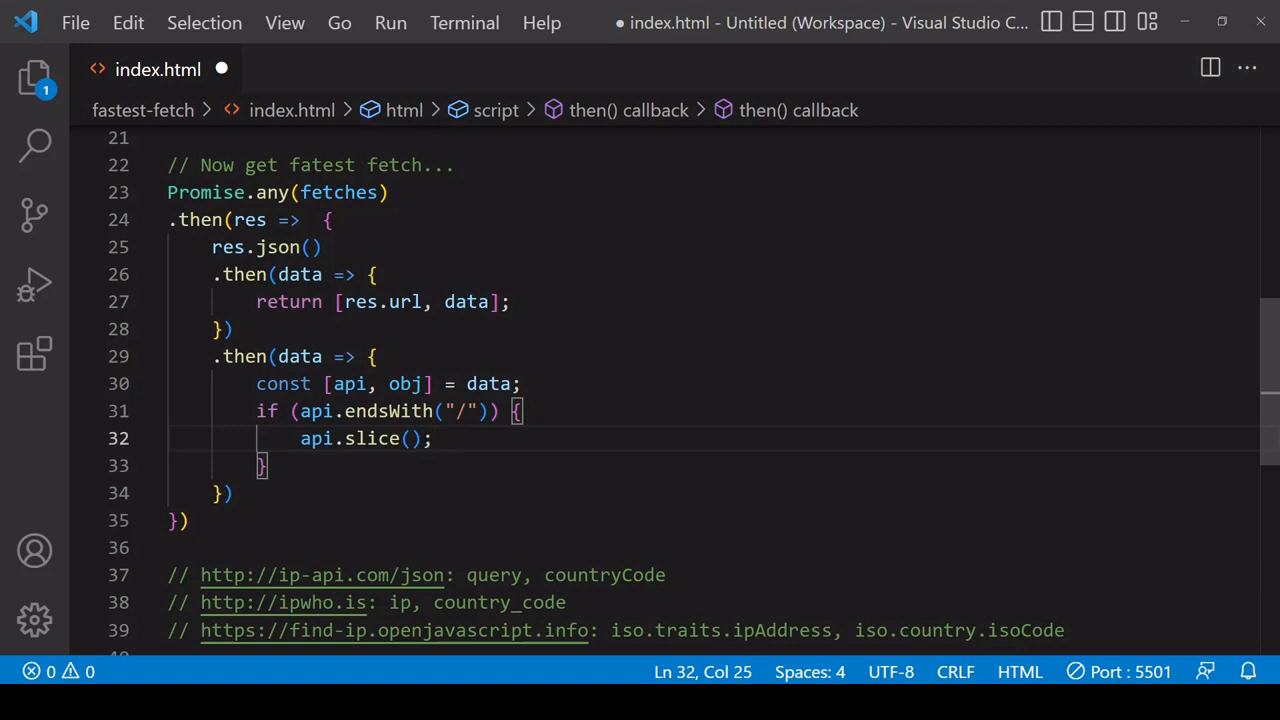
{"action": "type", "text": "0"}
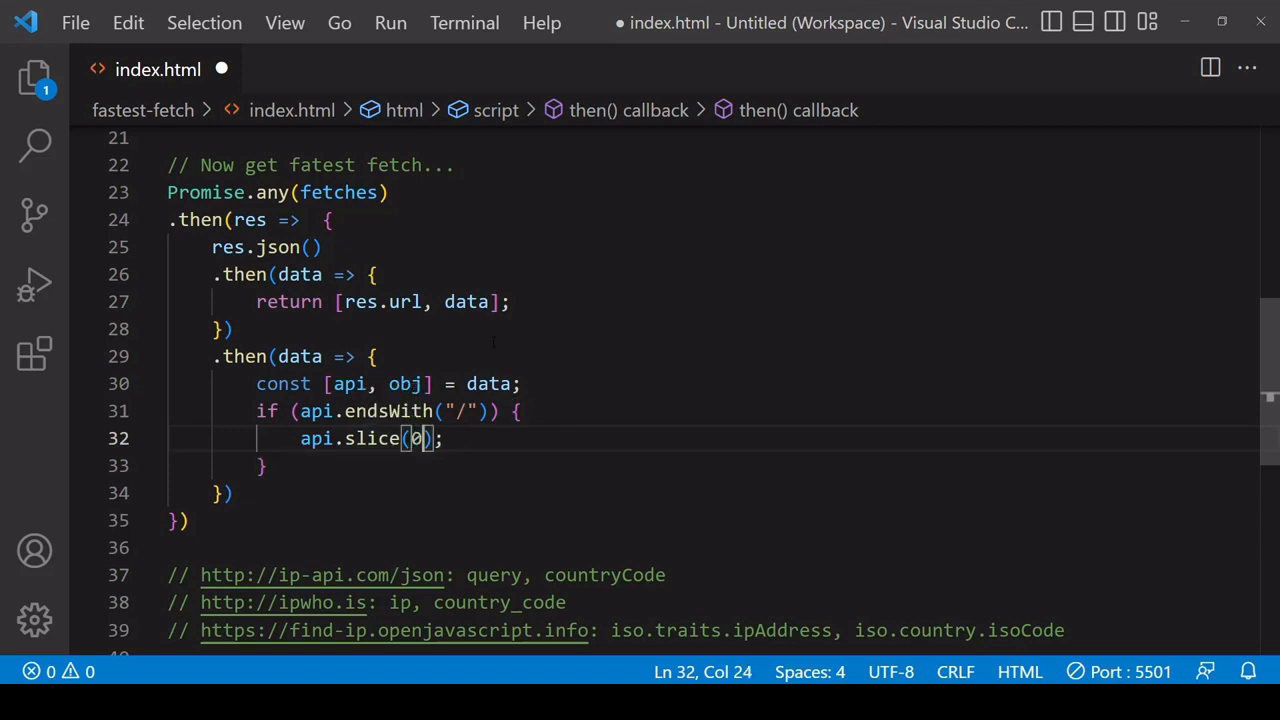
{"action": "type", "text": ", -"}
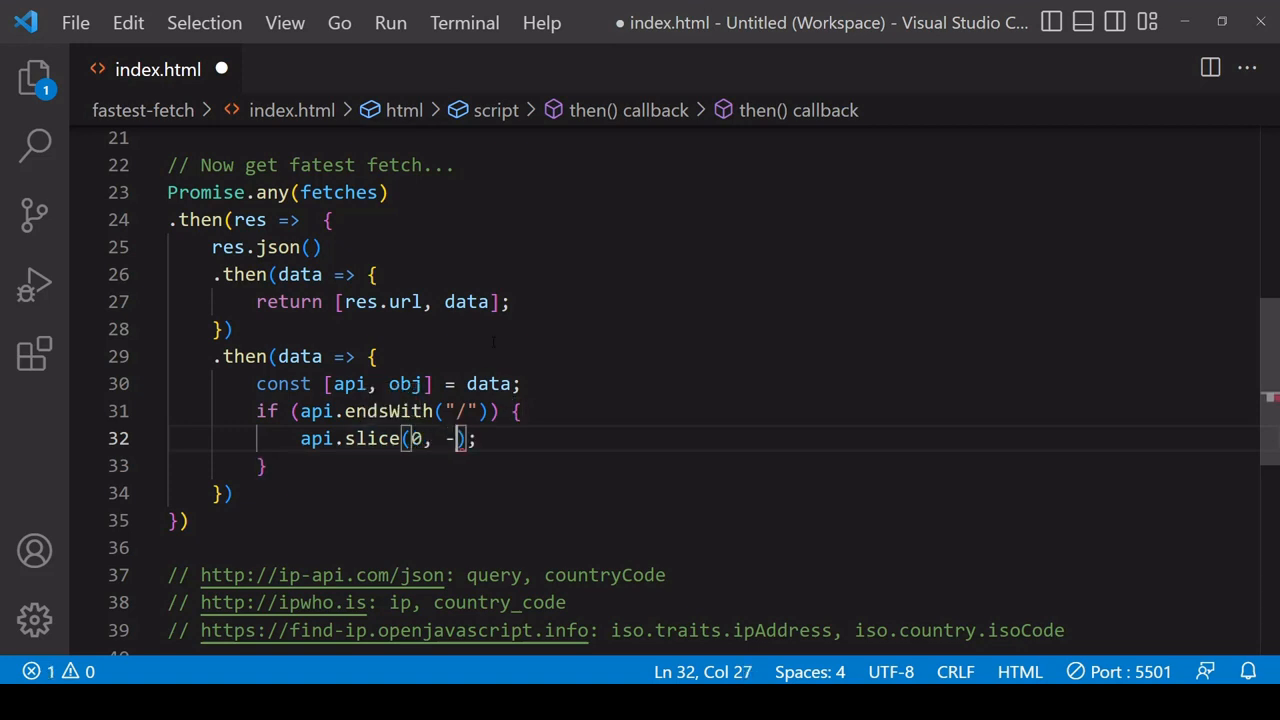
{"action": "type", "text": "1"}
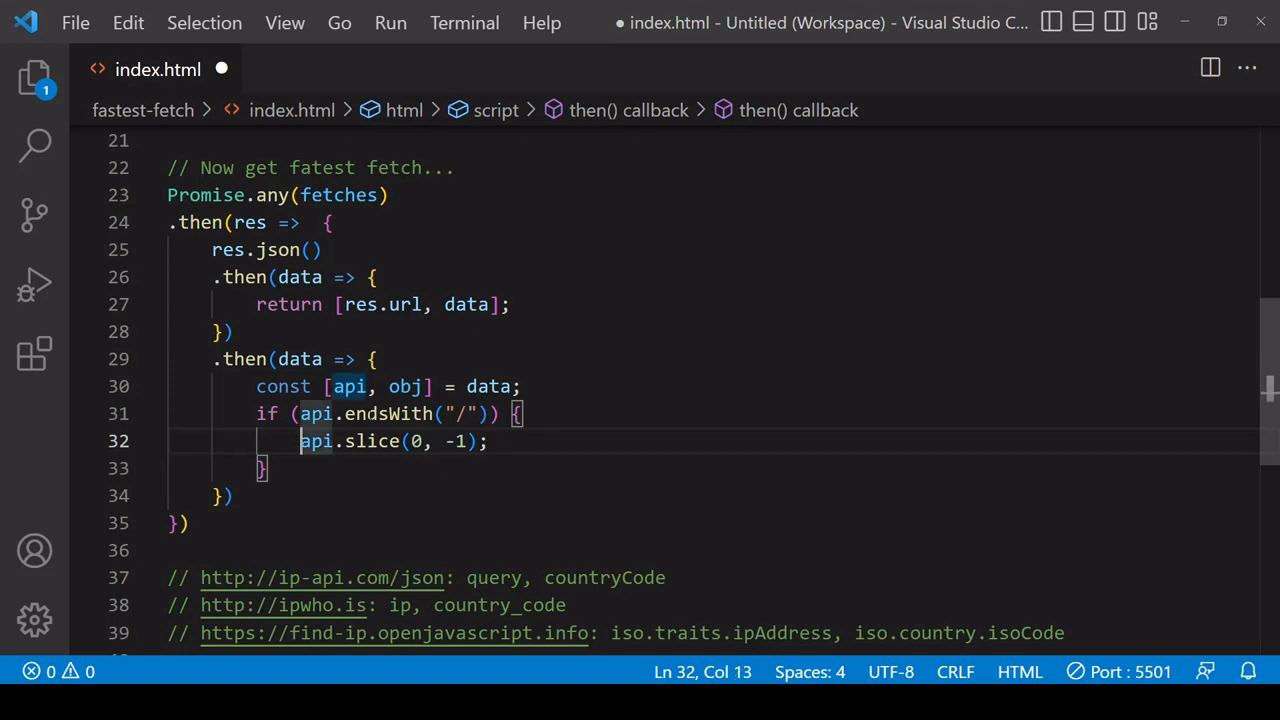
{"action": "type", "text": "api ="}
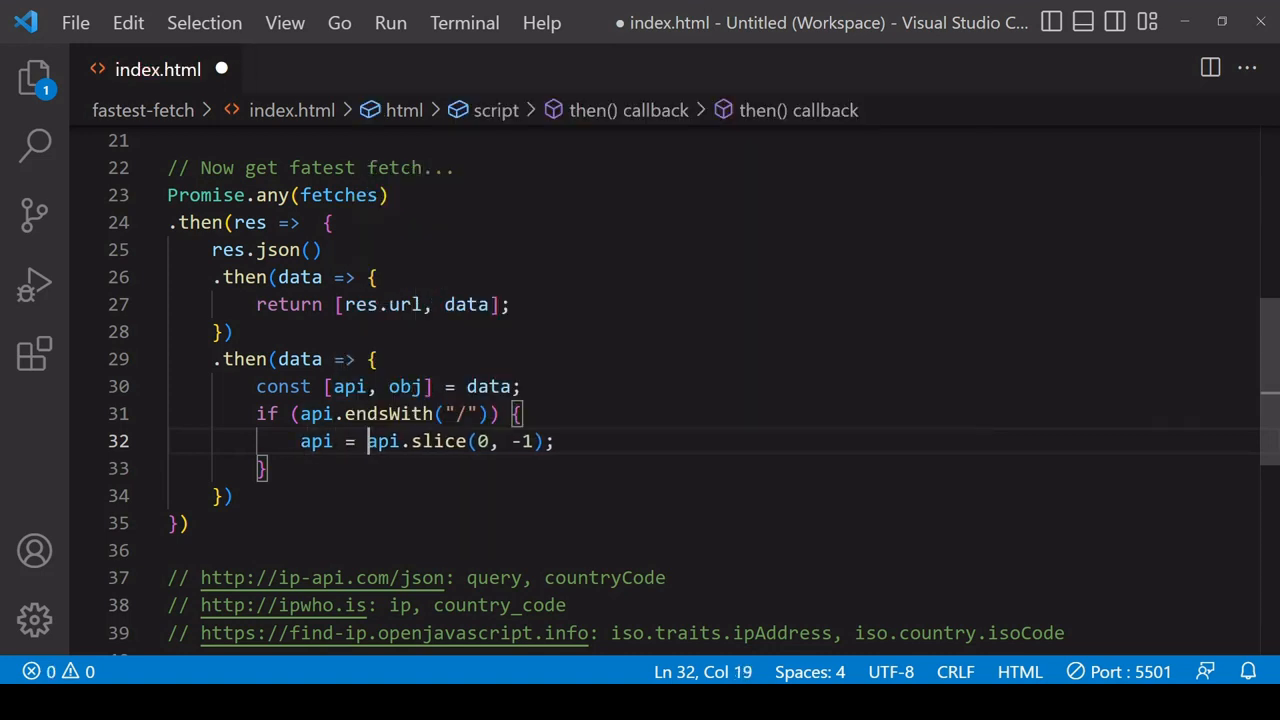
{"action": "double_click", "coordinate": [283, 386]}
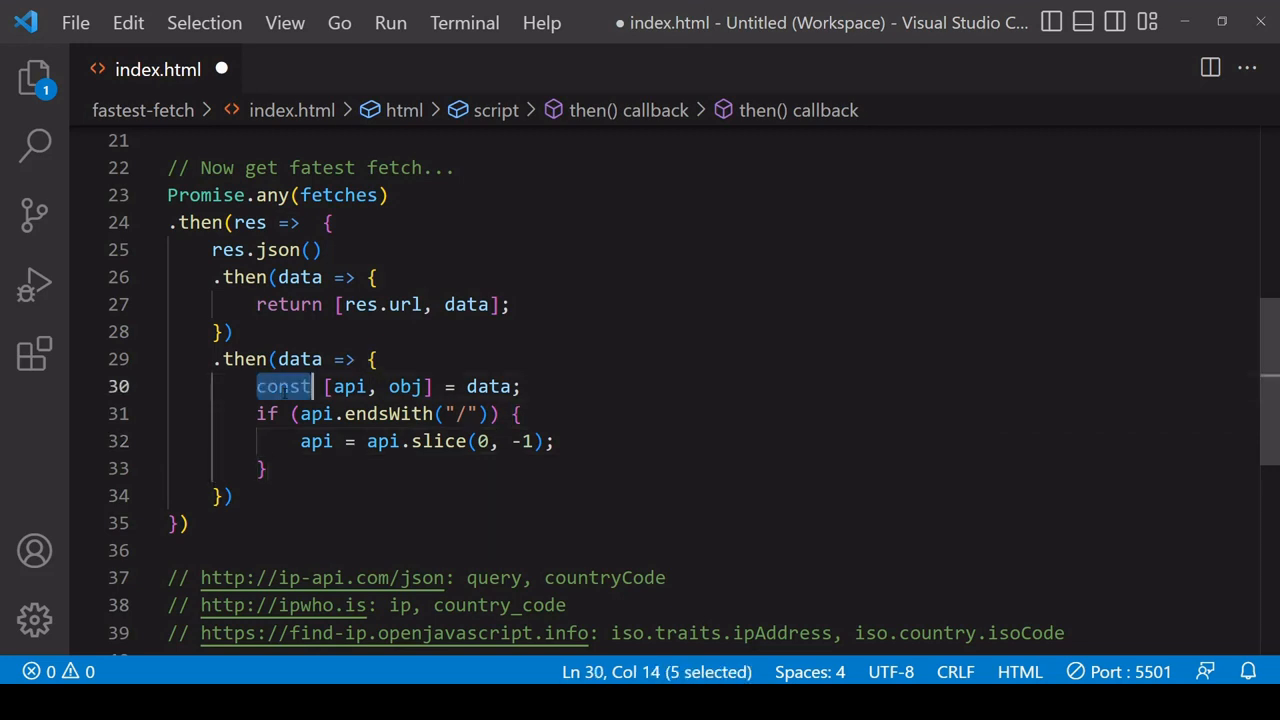
{"action": "type", "text": "let"}
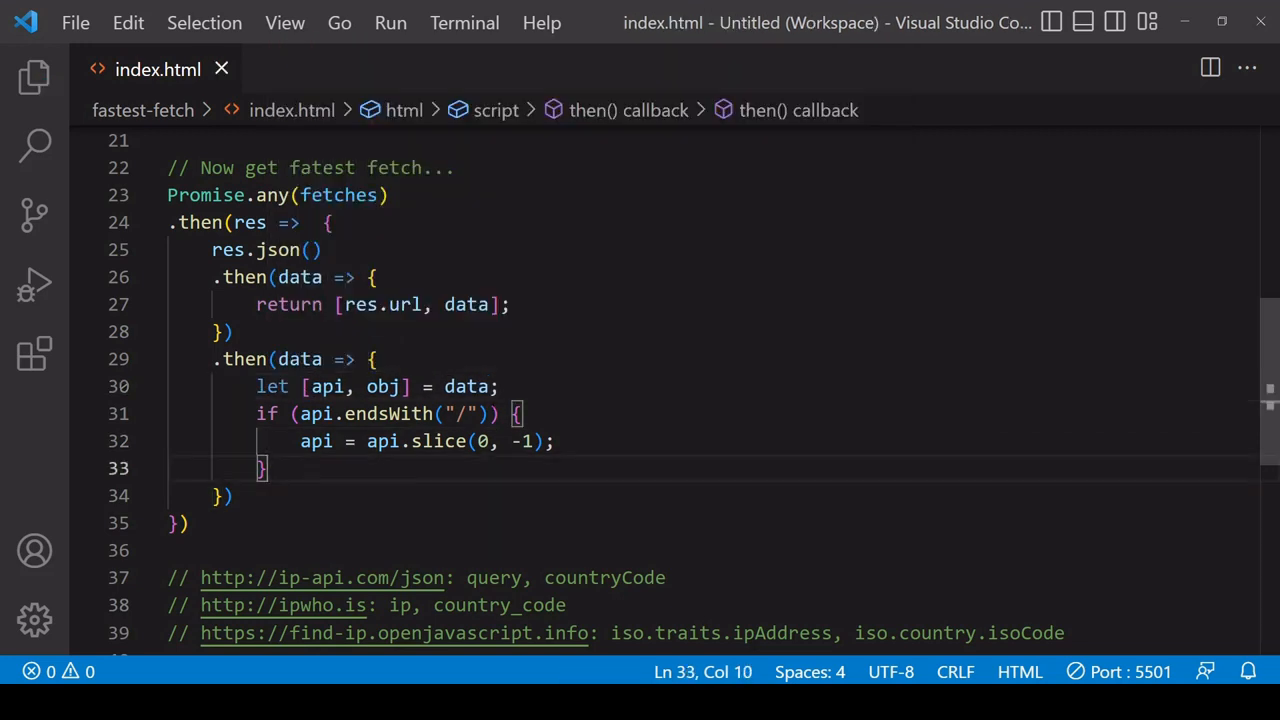
{"action": "key", "text": "Enter"}
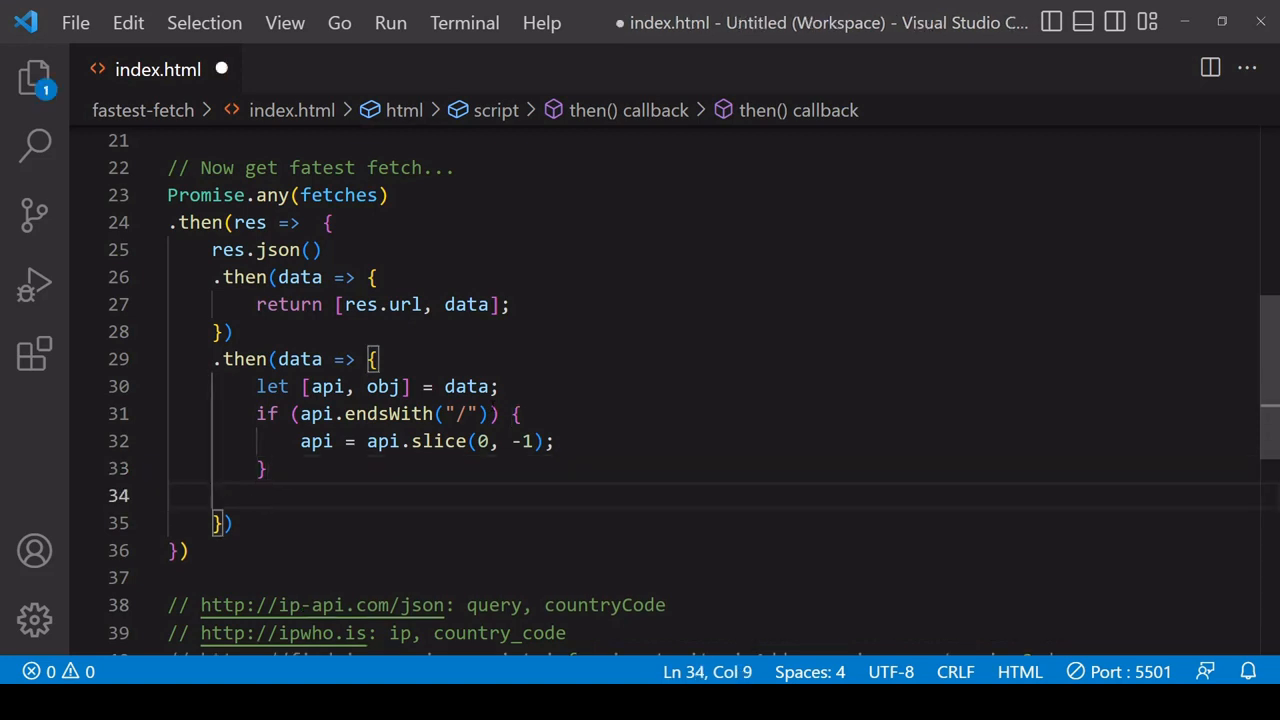
{"action": "scroll", "scroll_direction": "down", "scroll_amount": 3}
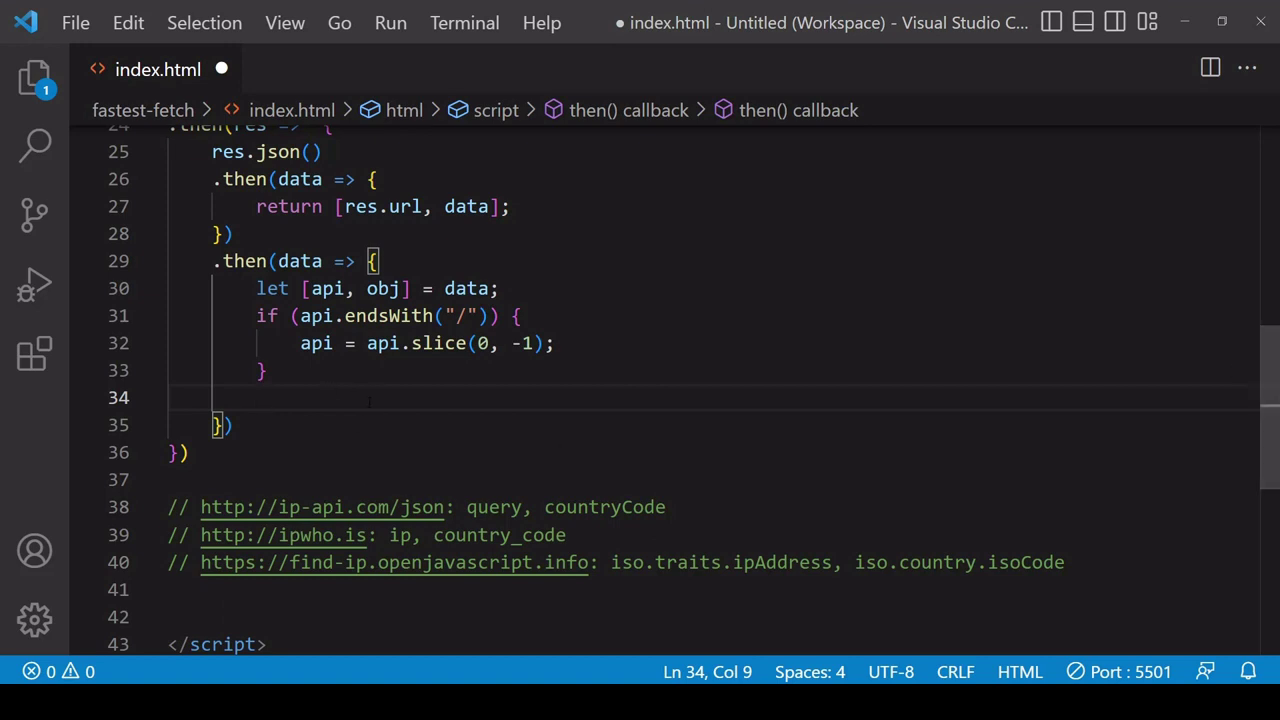
{"action": "type", "text": "if ("}
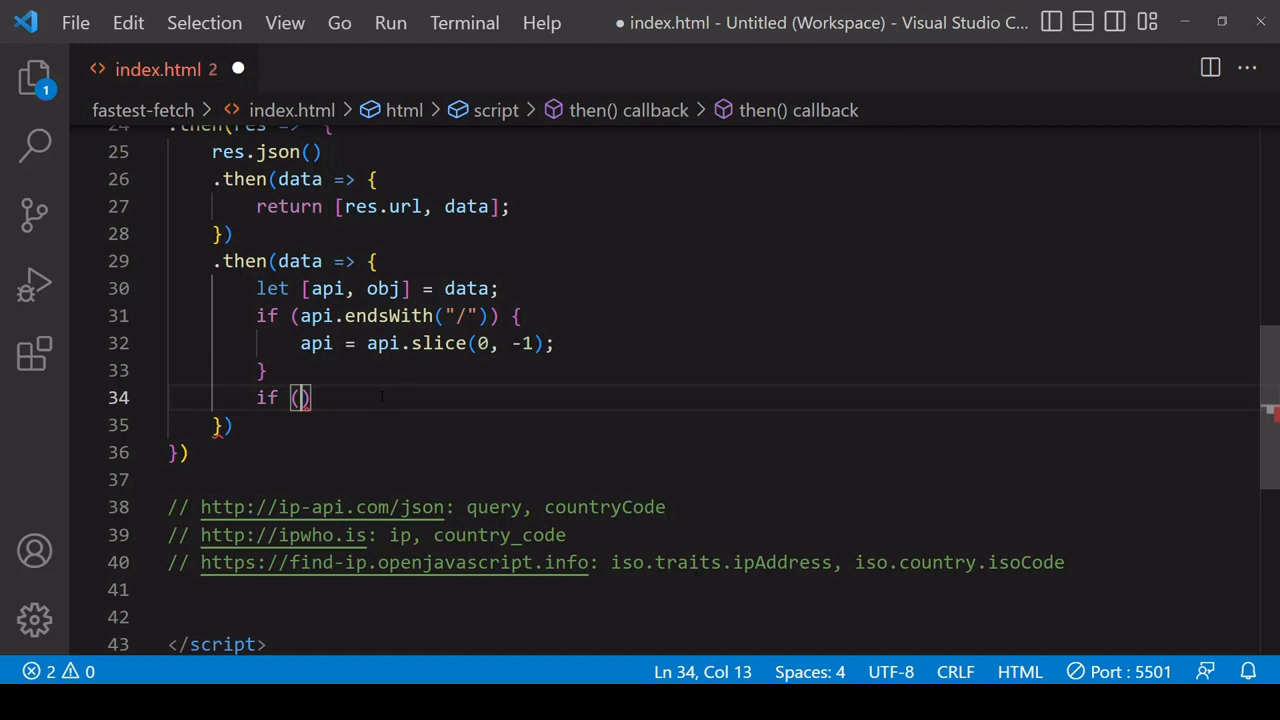
{"action": "type", "text": "api ==="}
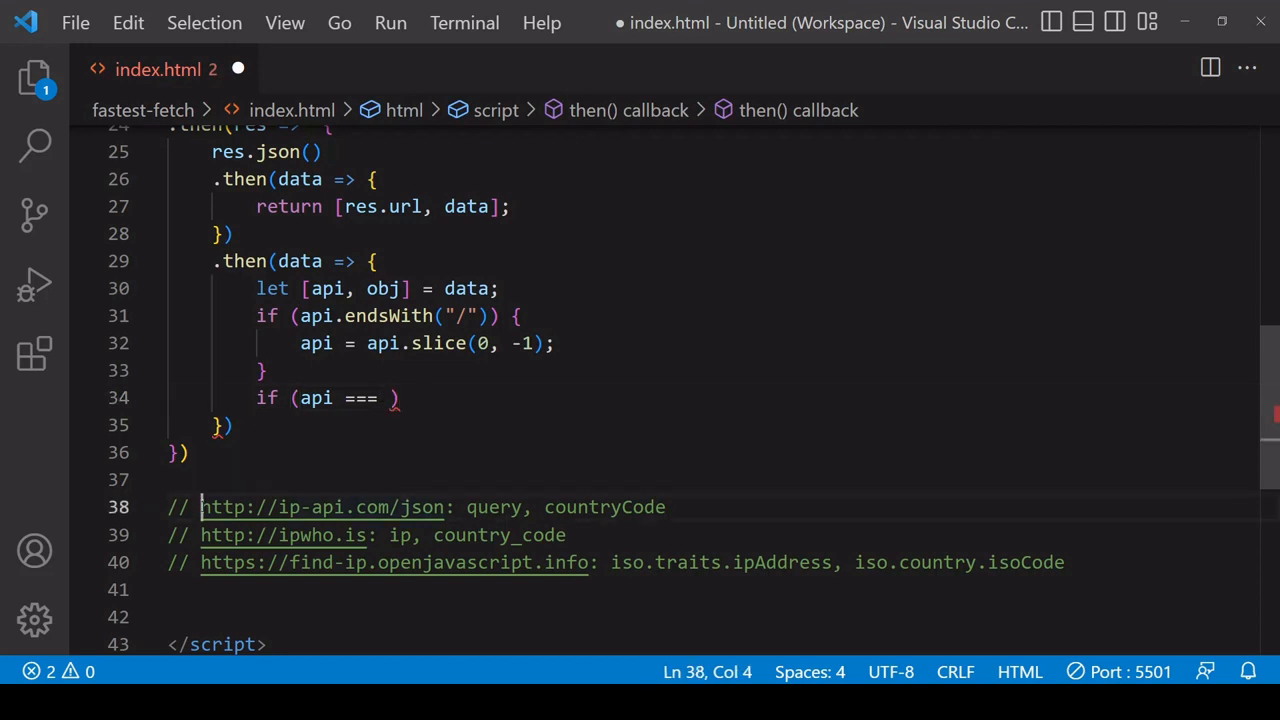
{"action": "left_click", "coordinate": [392, 398]}
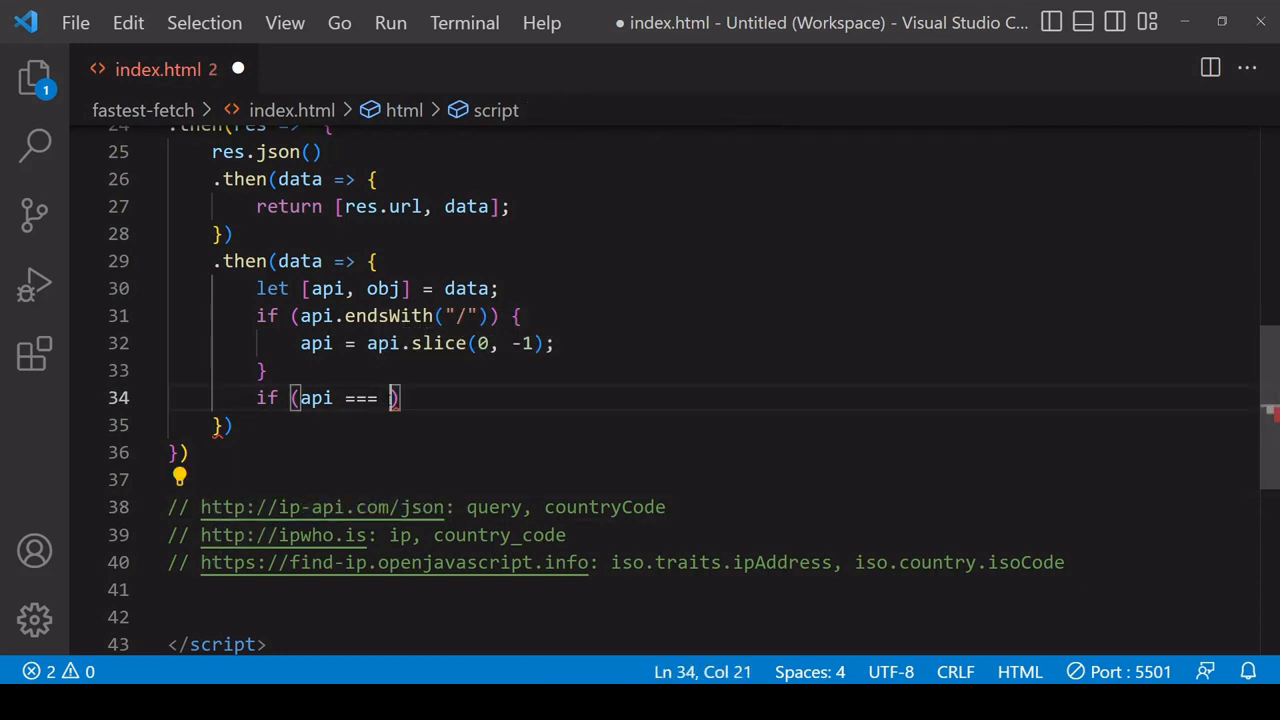
{"action": "type", "text": "'http://ip-api.com/json'"}
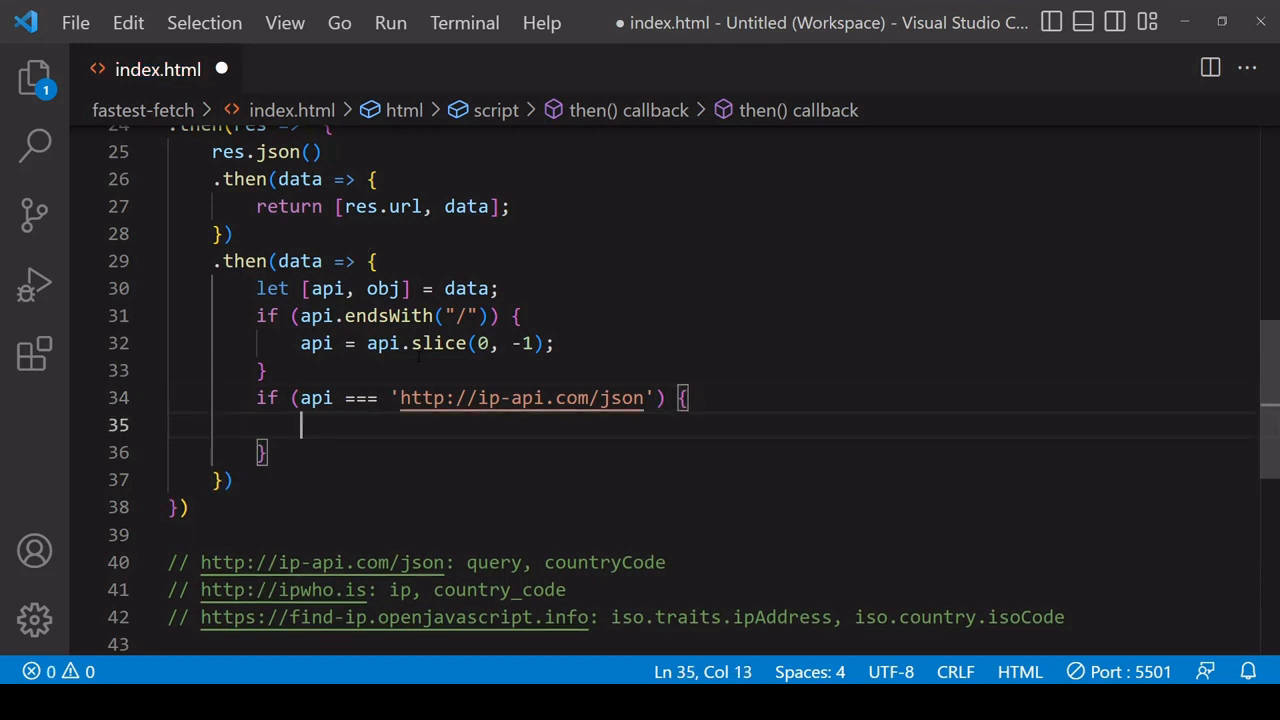
{"action": "type", "text": "console.log("}
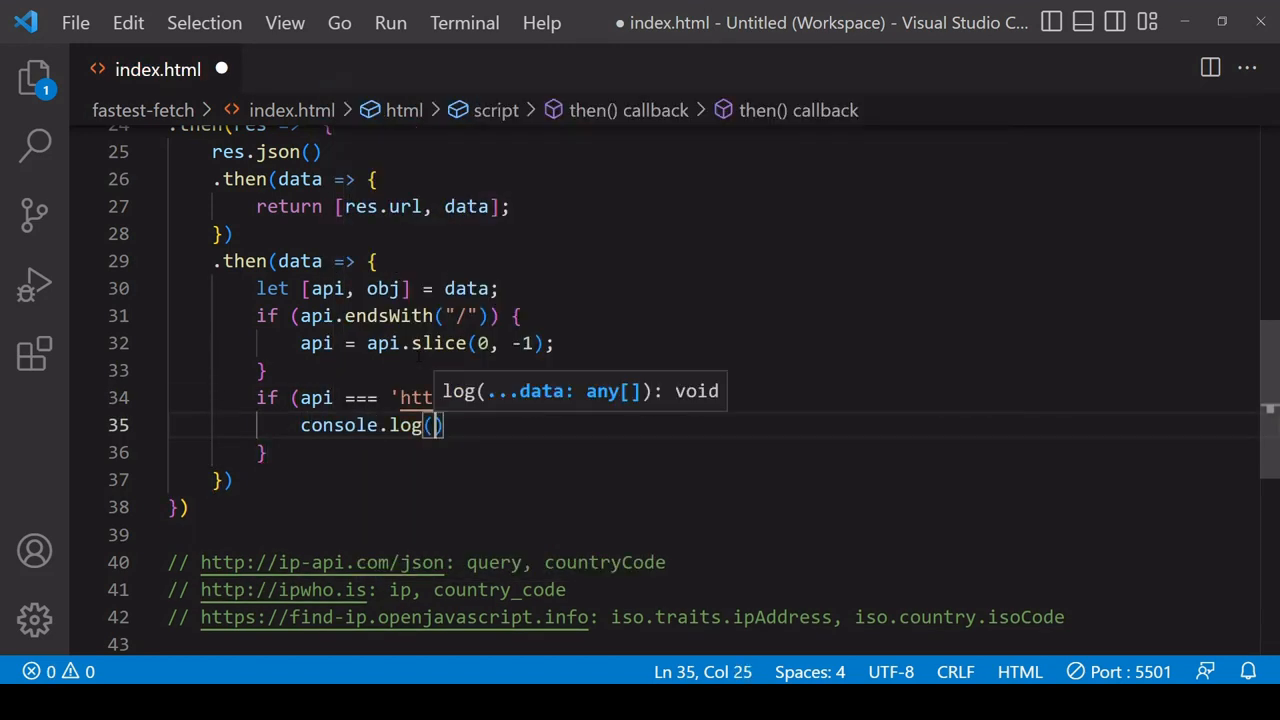
{"action": "type", "text": "obj.query"}
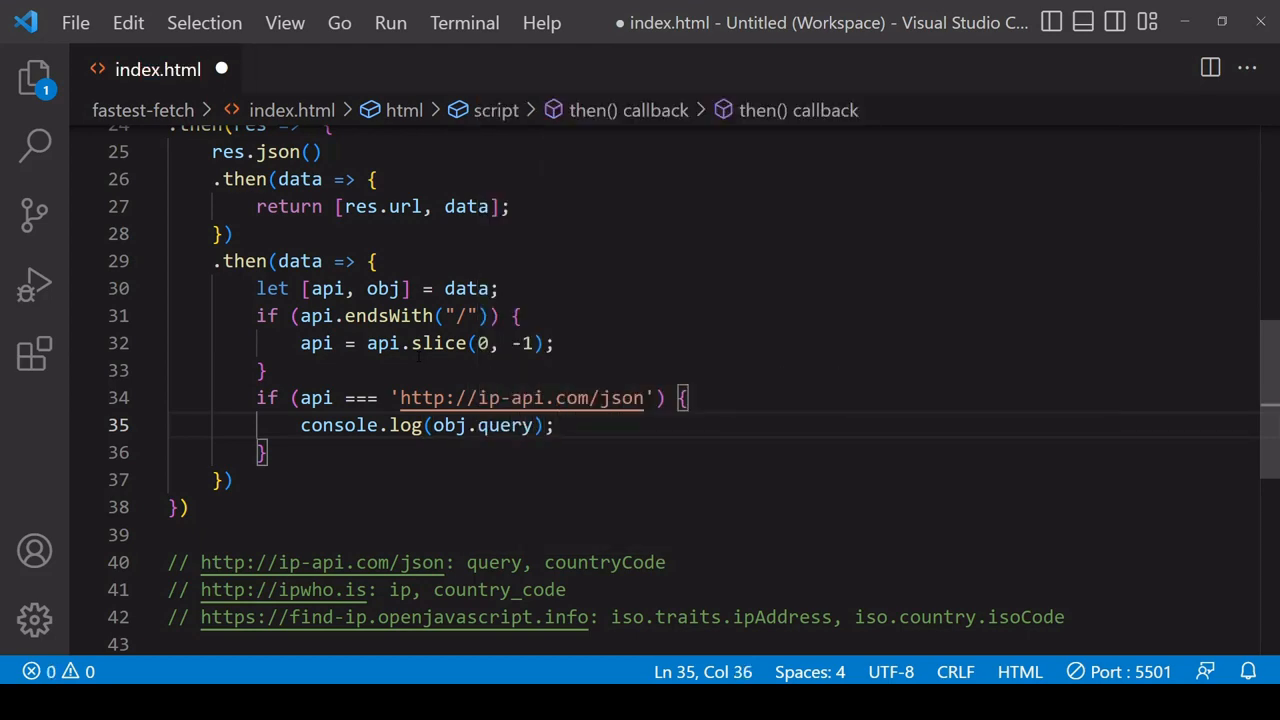
{"action": "type", "text": "console.log(obj."}
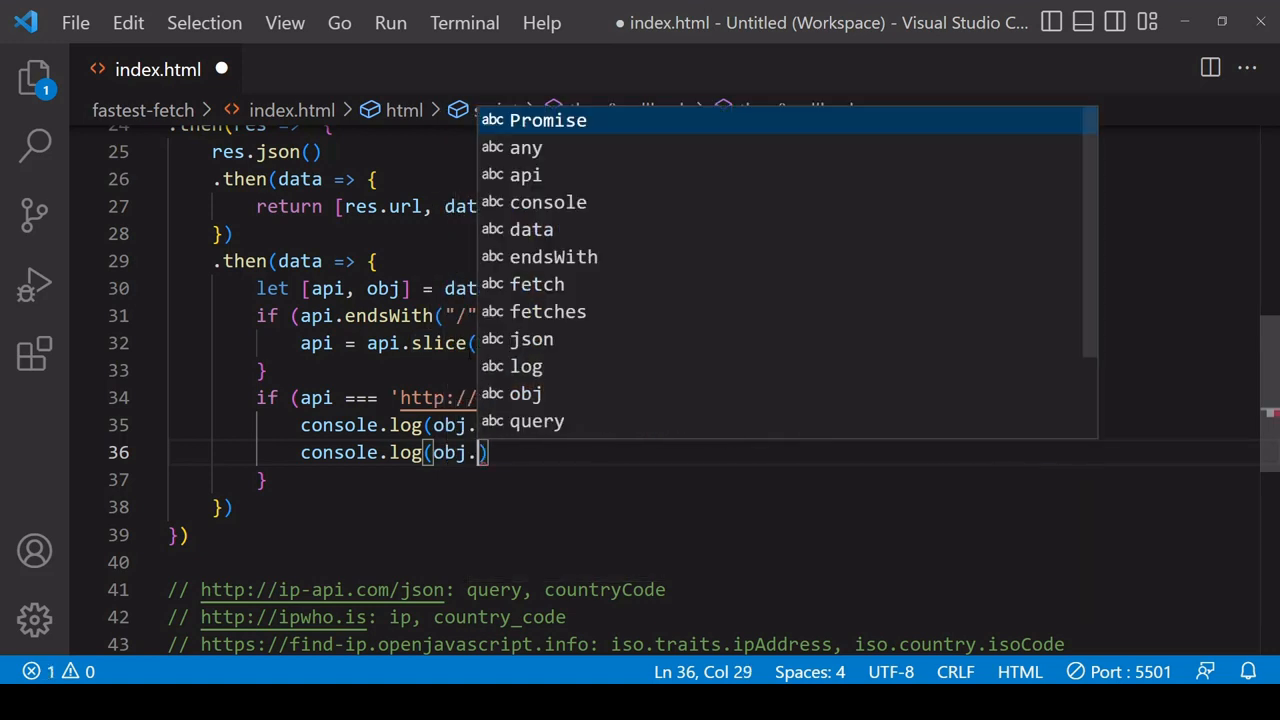
{"action": "type", "text": "countryC"}
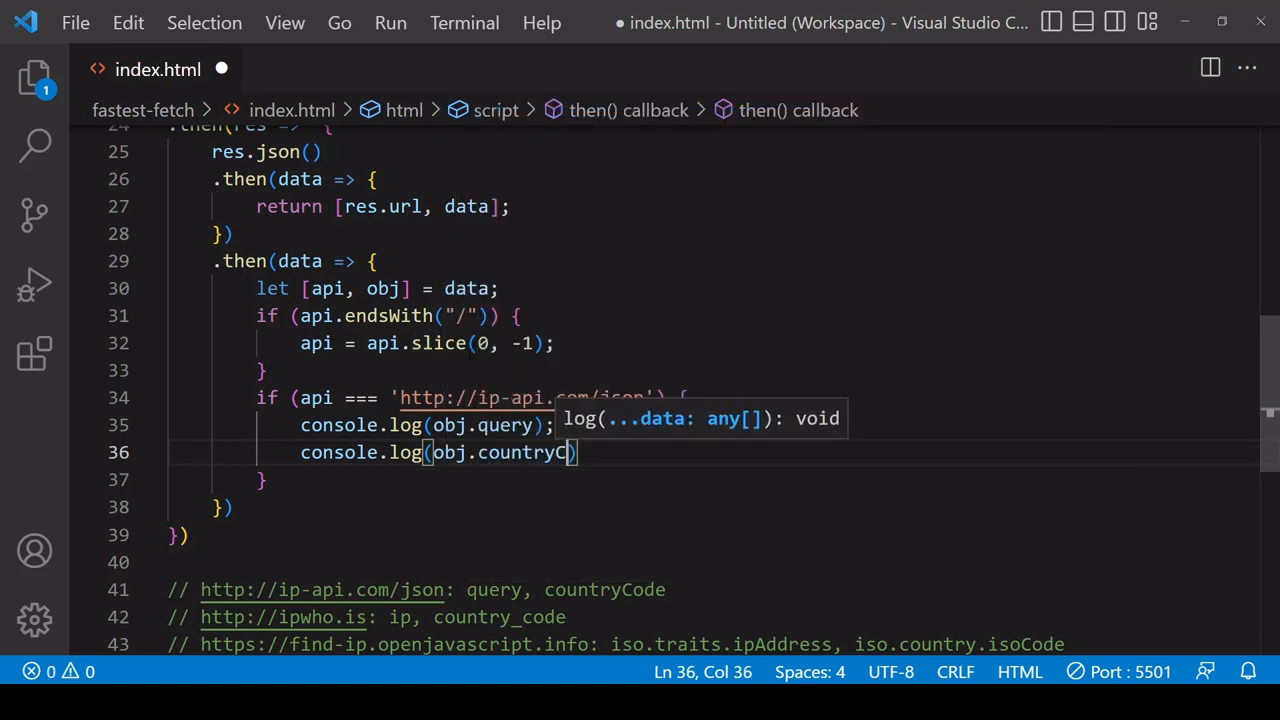
{"action": "type", "text": "ode);"}
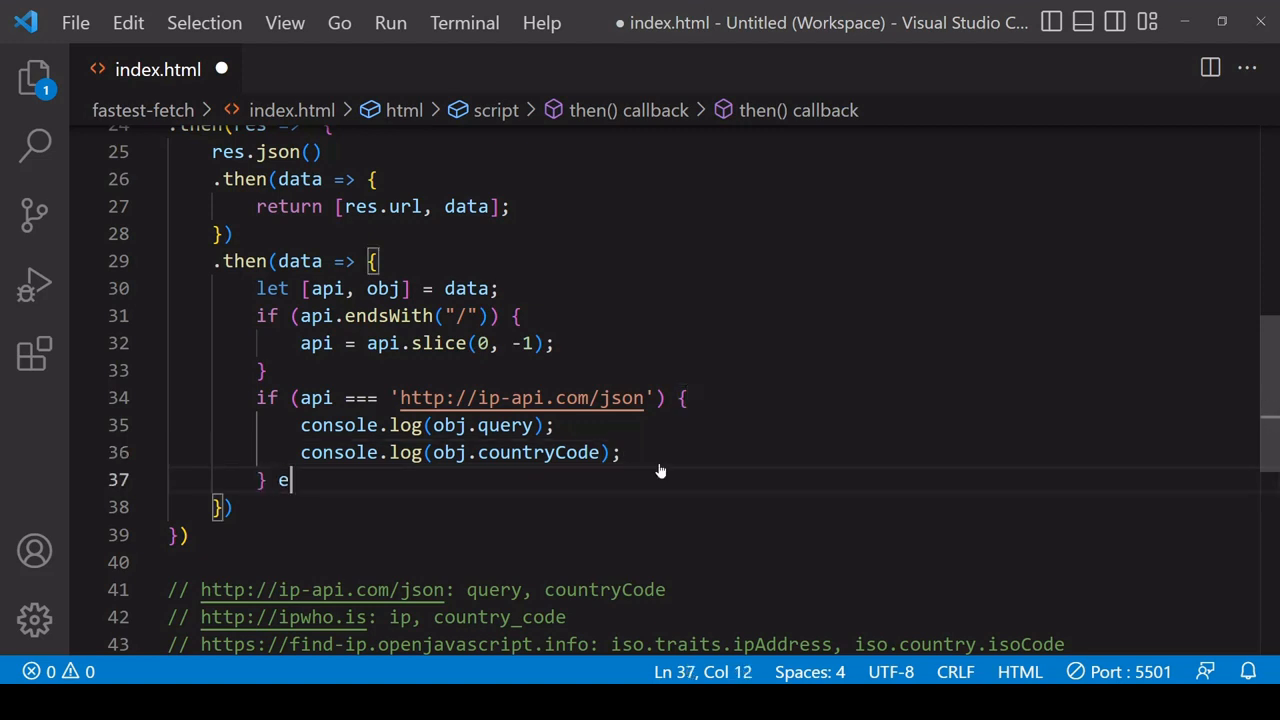
{"action": "type", "text": "lse if ("}
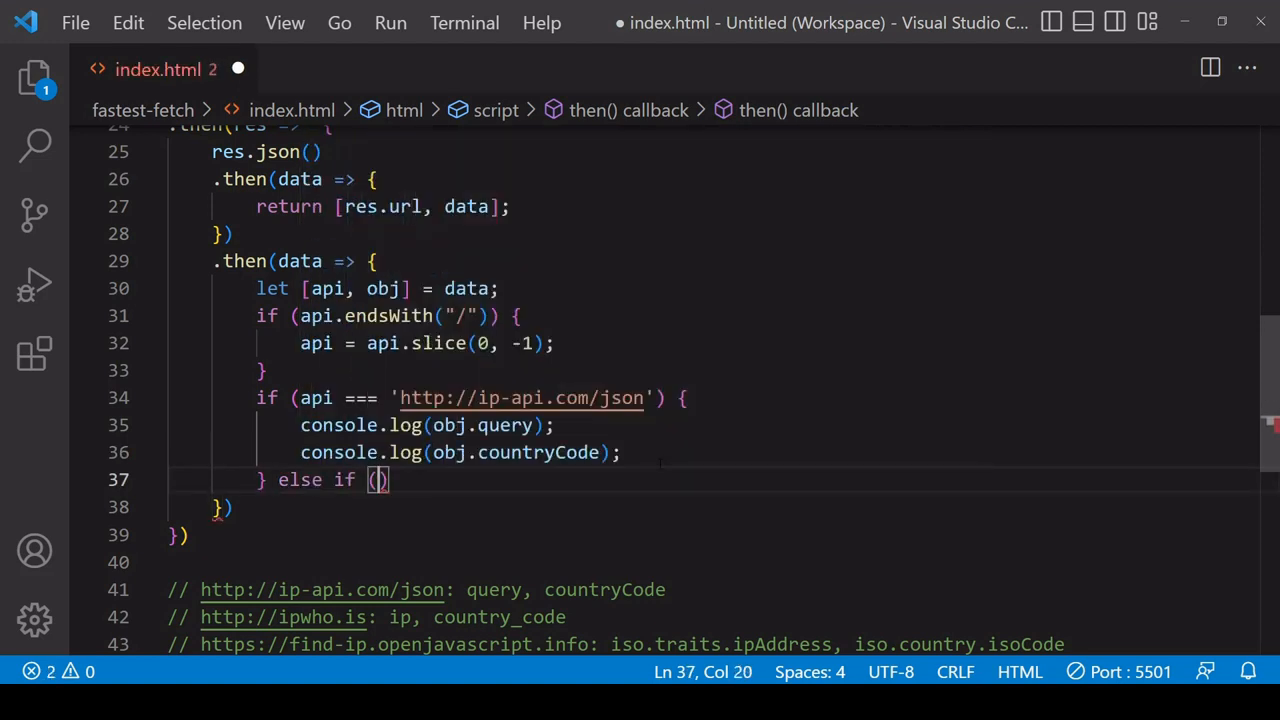
{"action": "key", "text": "Enter"}
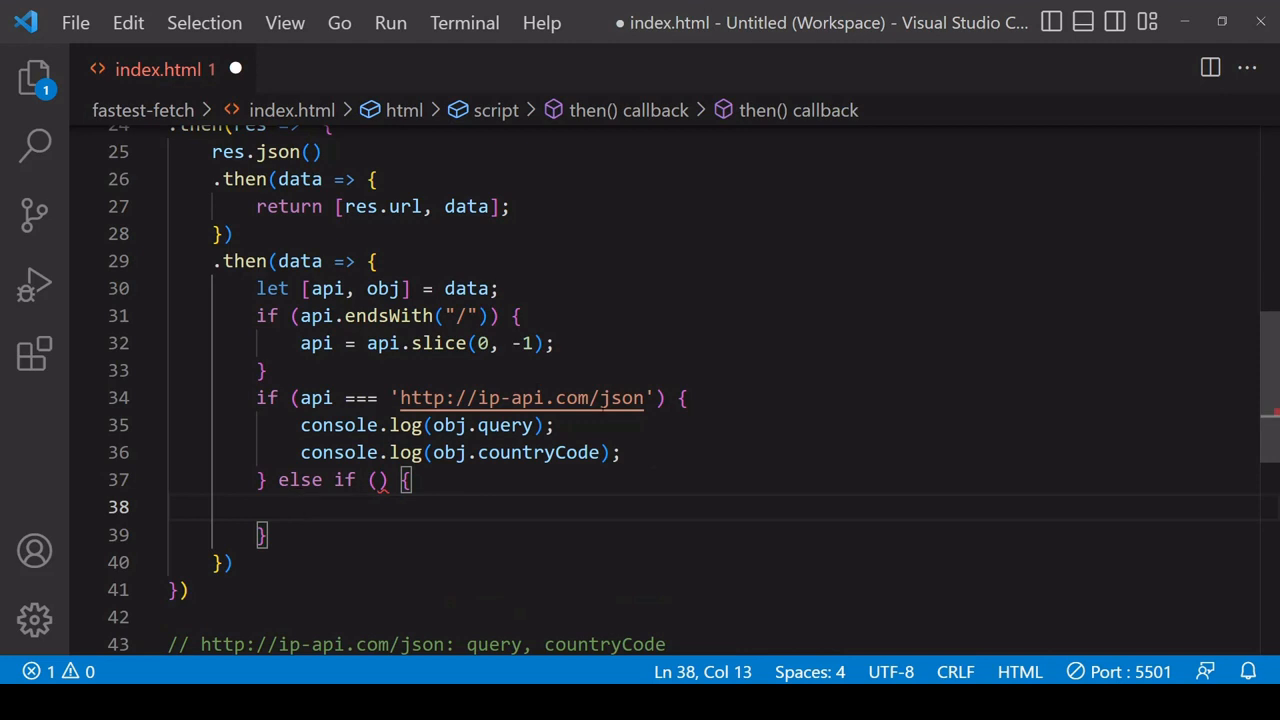
{"action": "type", "text": "a"}
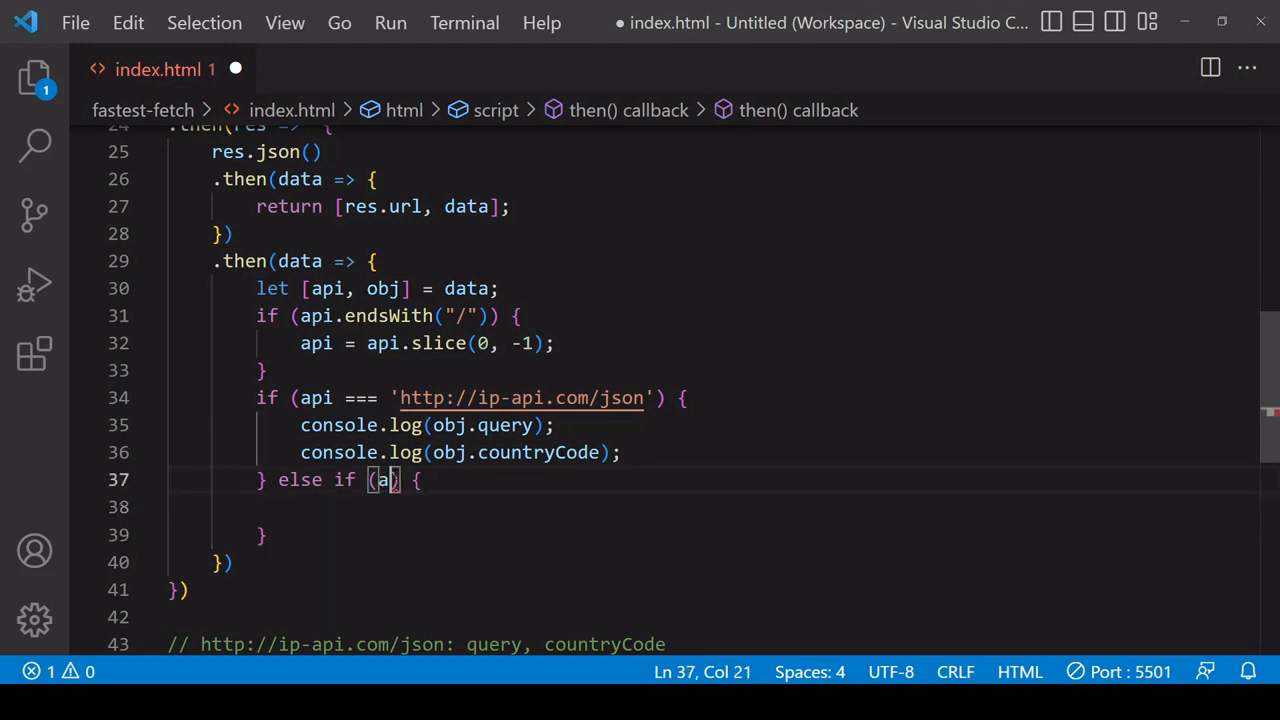
{"action": "type", "text": "pi ==="}
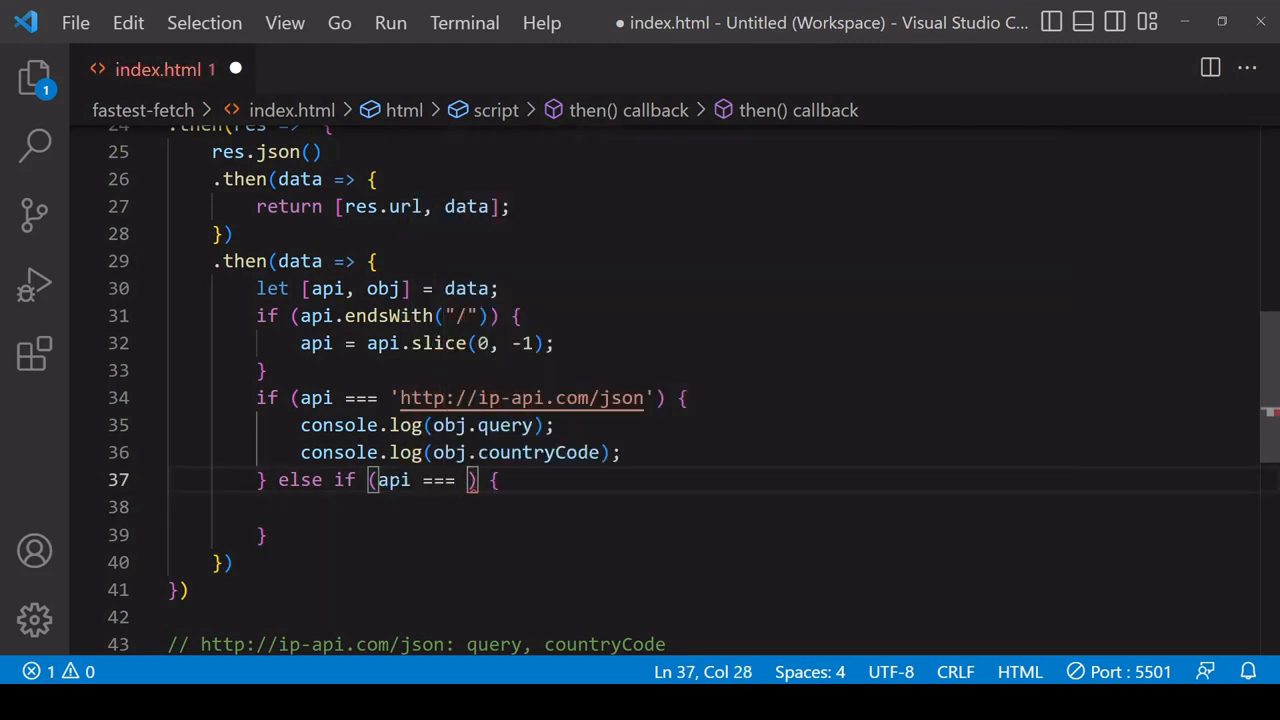
{"action": "scroll", "scroll_direction": "down", "scroll_amount": 3}
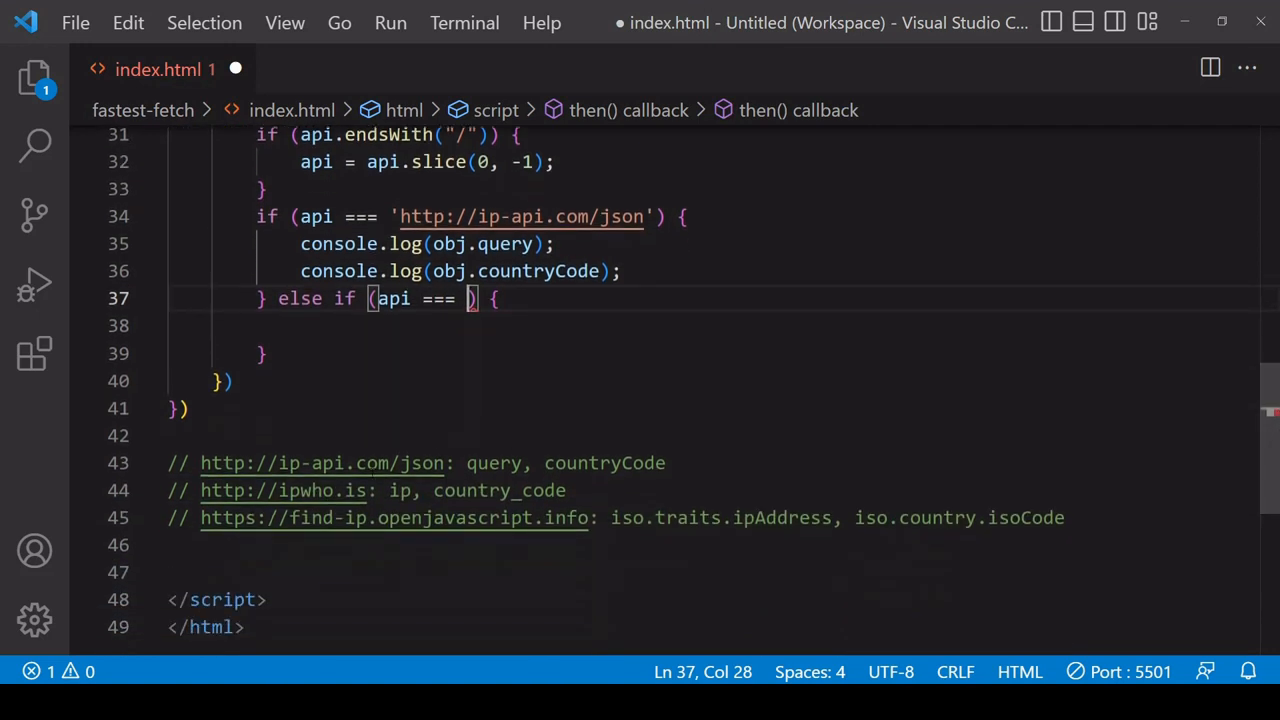
{"action": "type", "text": "'http://ipwho.is'"}
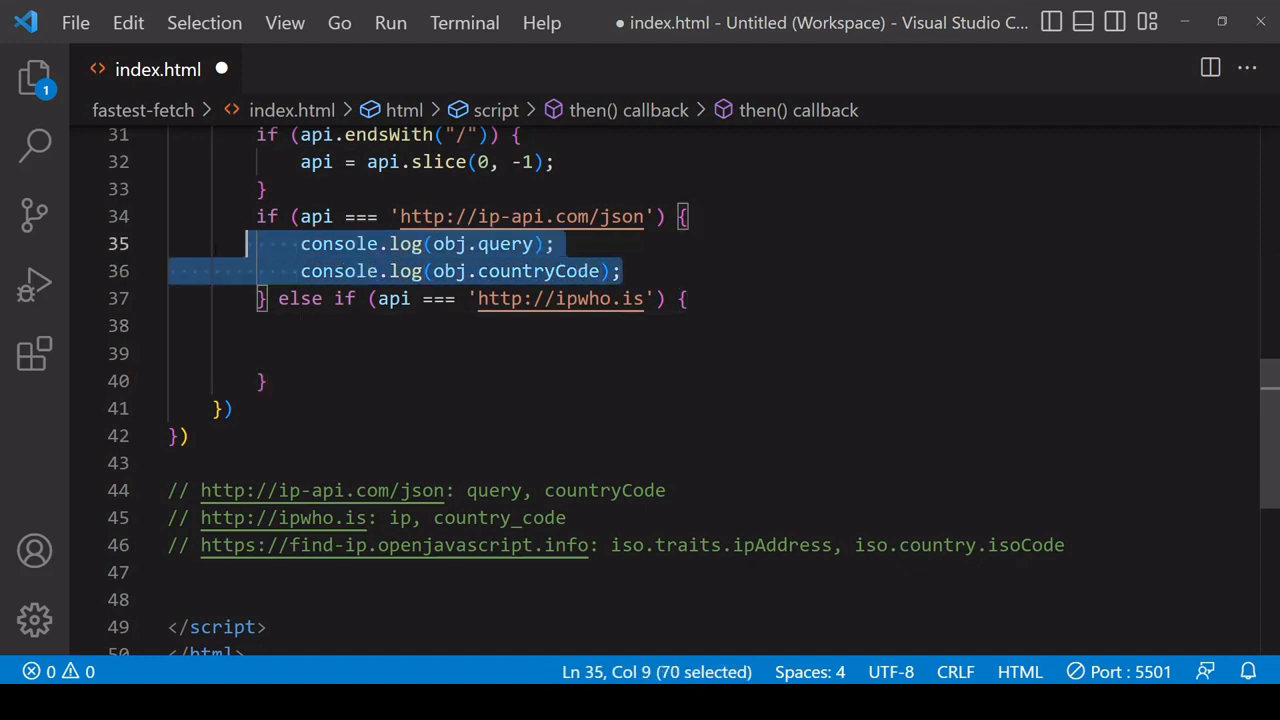
{"action": "key", "text": "ctrl+v"}
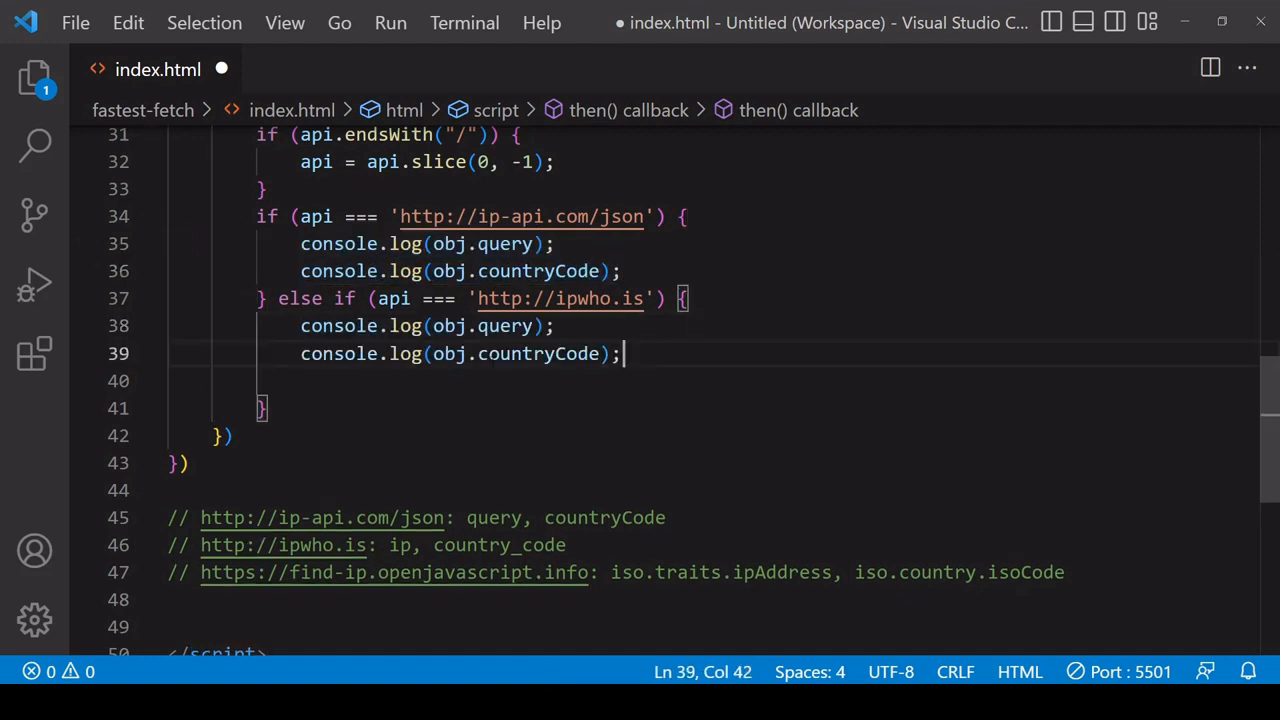
{"action": "double_click", "coordinate": [399, 545]}
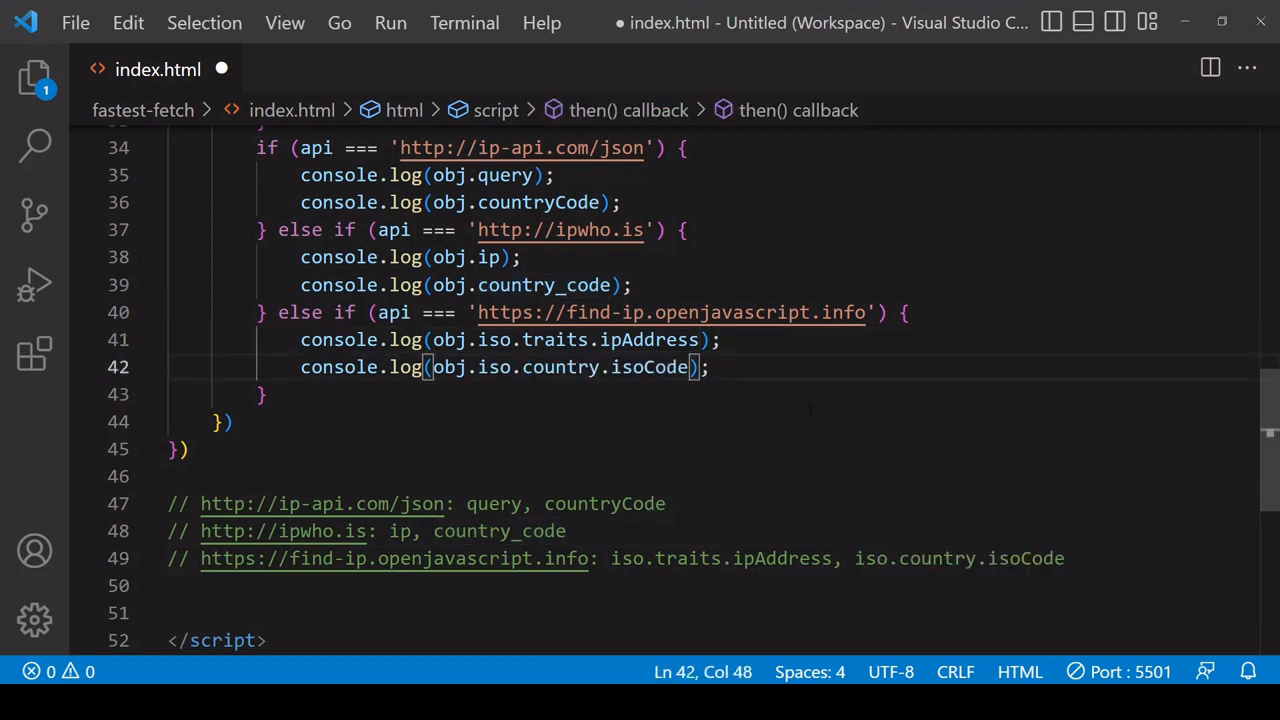
Step: Save, add console.log(api), and reload the page to see which API wins
{"action": "key", "text": "ctrl+s"}
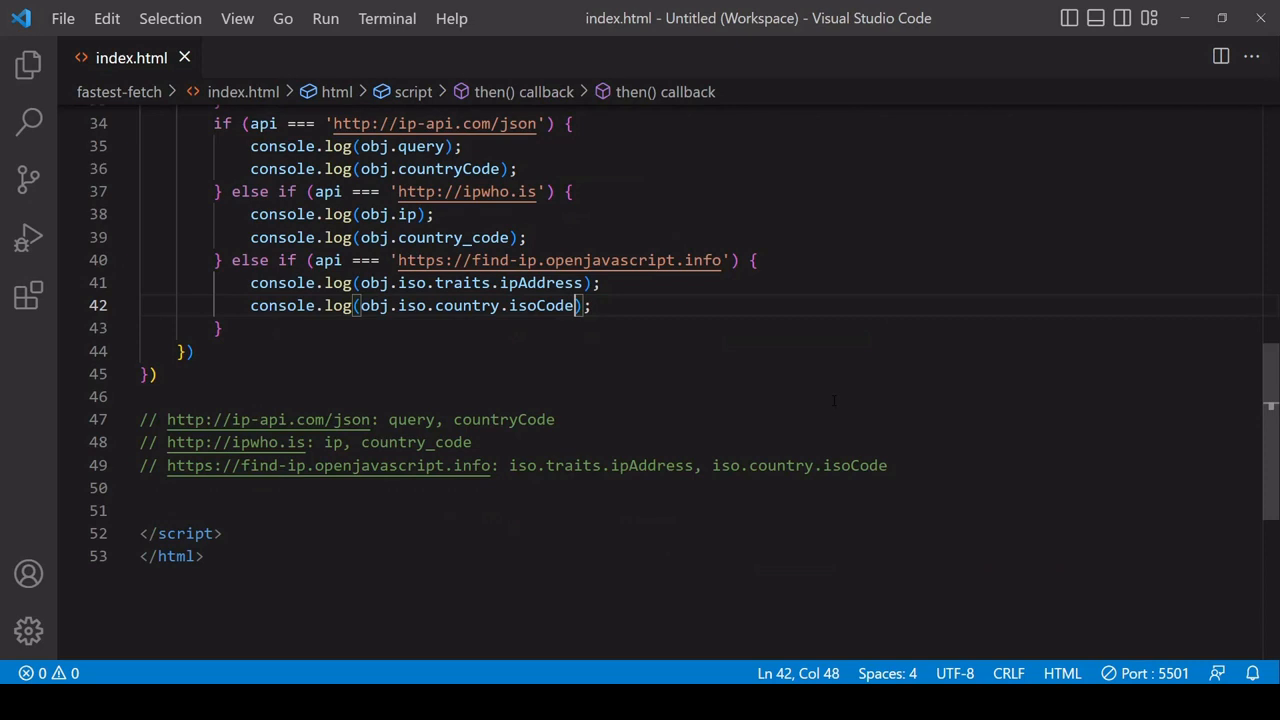
{"action": "scroll", "scroll_direction": "up", "scroll_amount": 3}
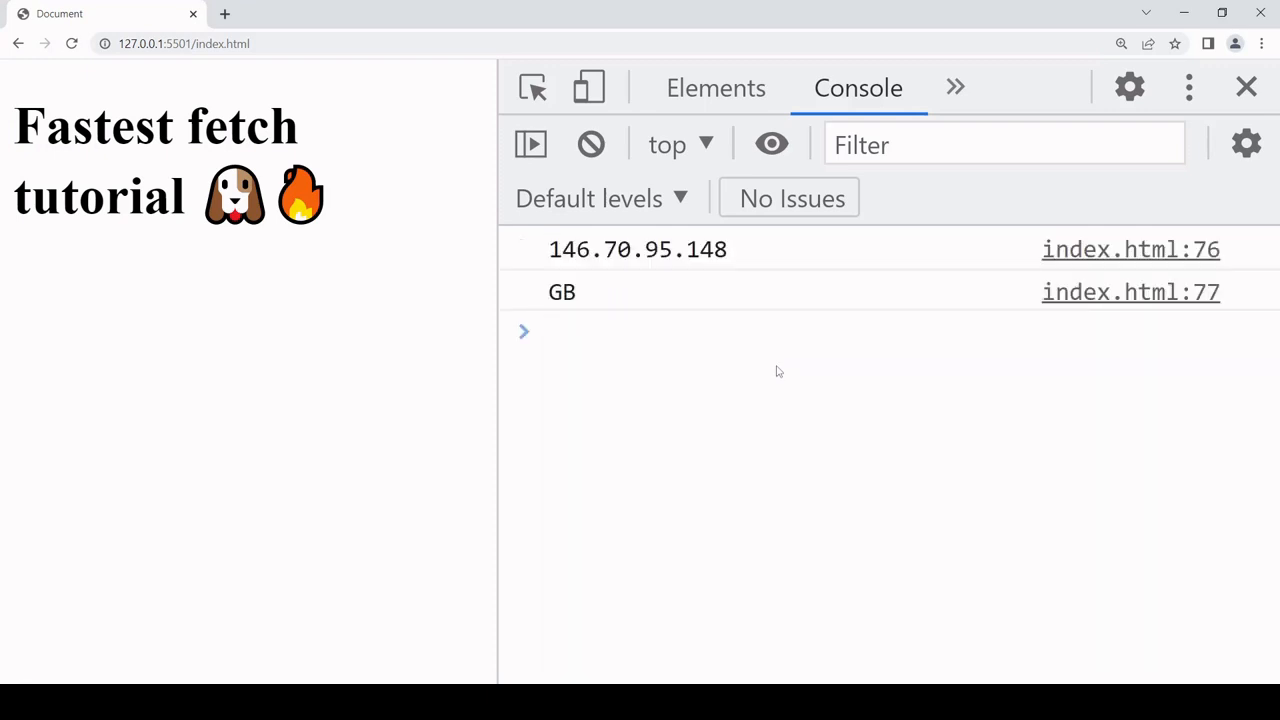
{"action": "mouse_move", "coordinate": [953, 435]}
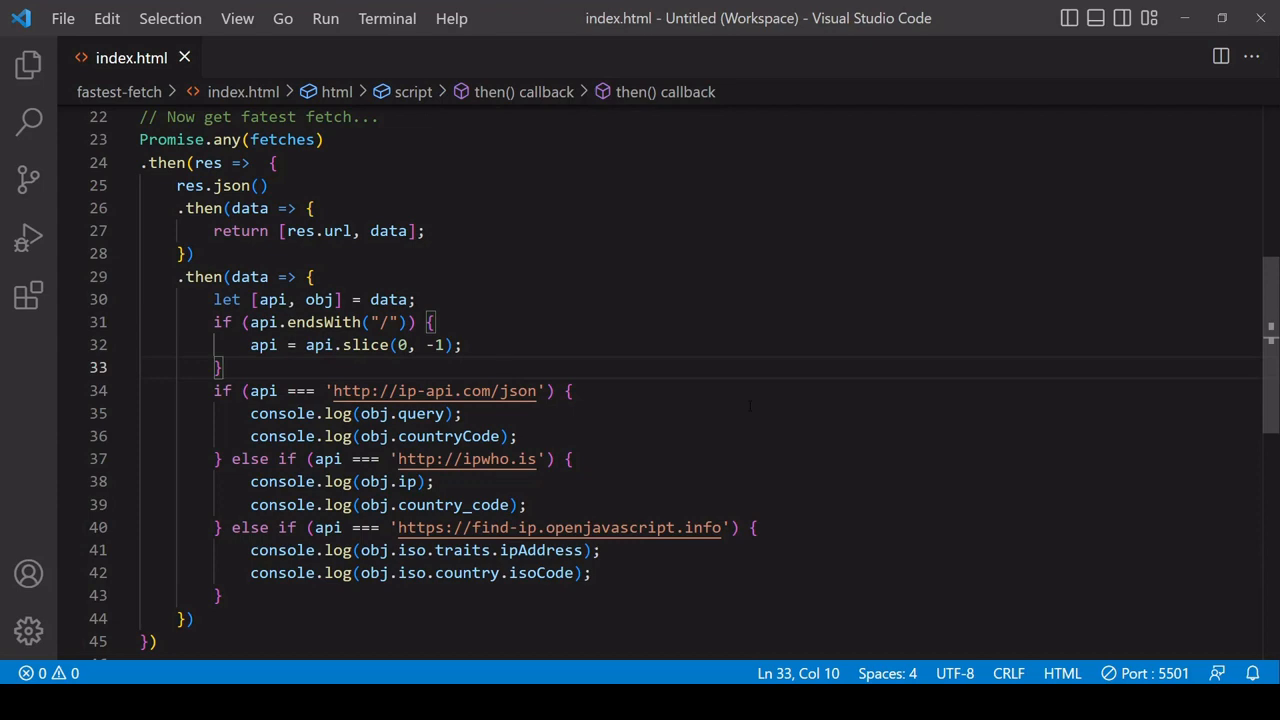
{"action": "type", "text": "console.log(api);"}
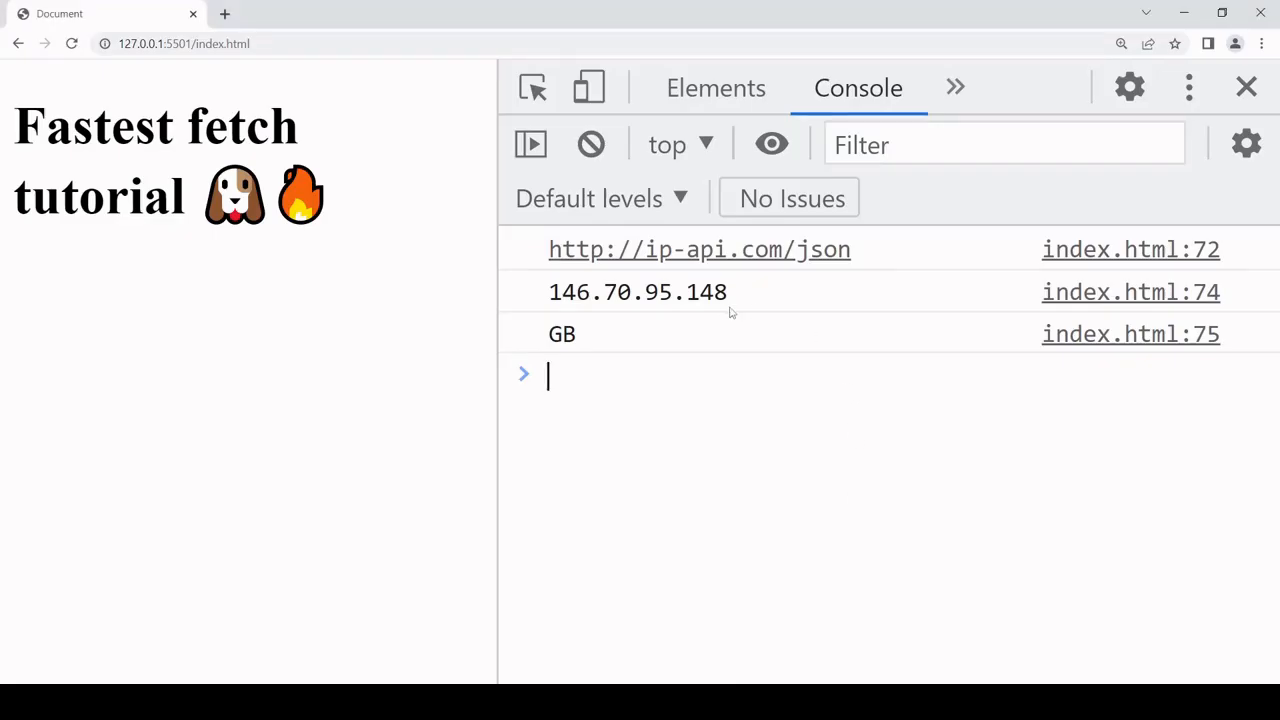
{"action": "mouse_move", "coordinate": [844, 280]}
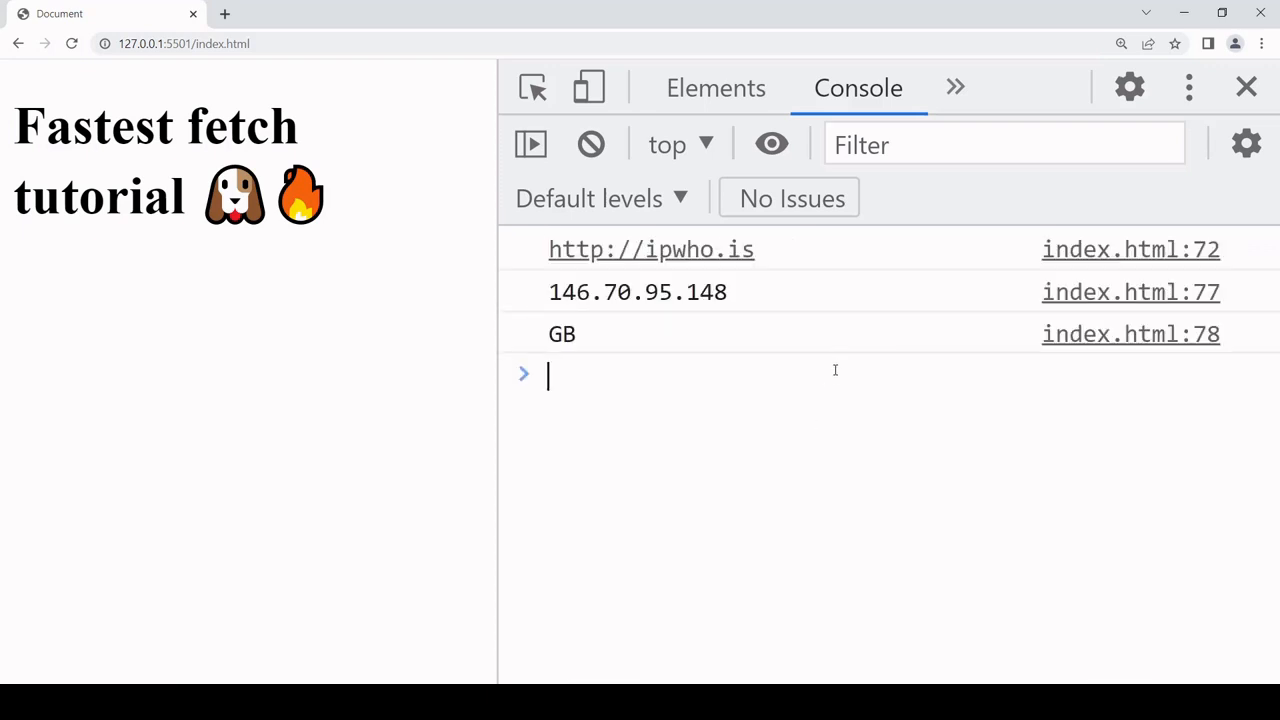
{"action": "mouse_move", "coordinate": [789, 313]}
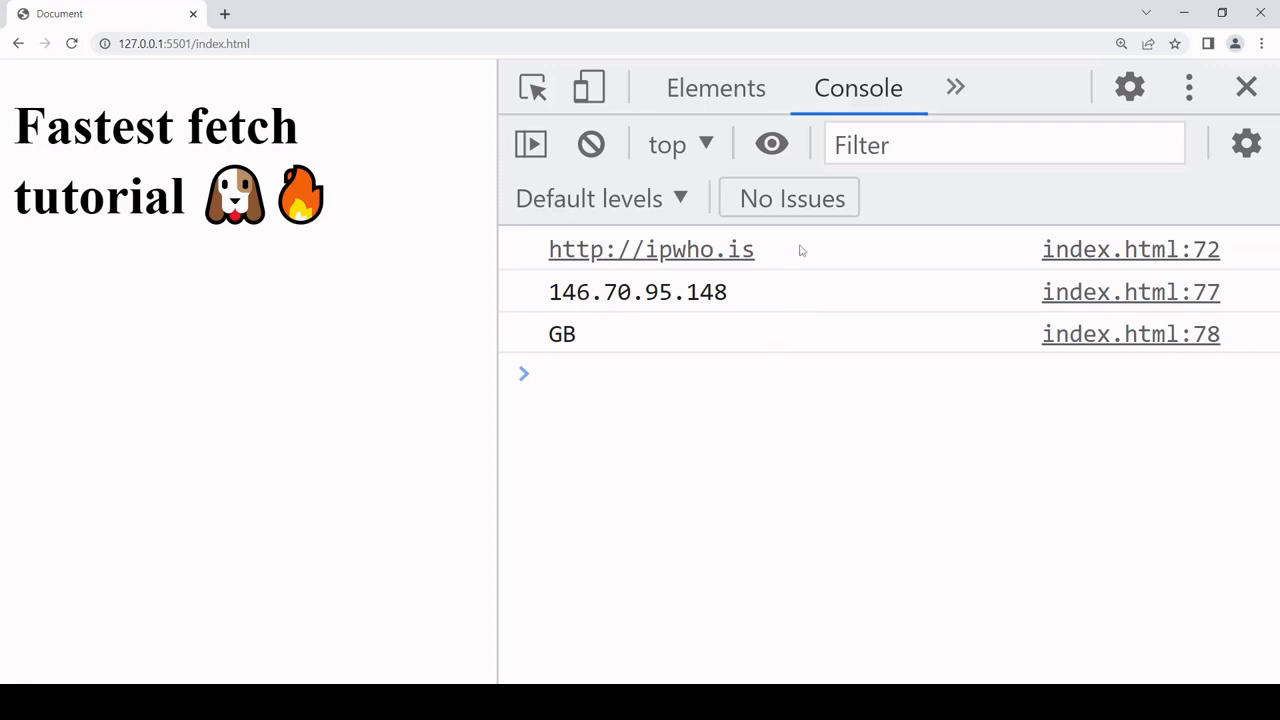
{"action": "left_click", "coordinate": [590, 143]}
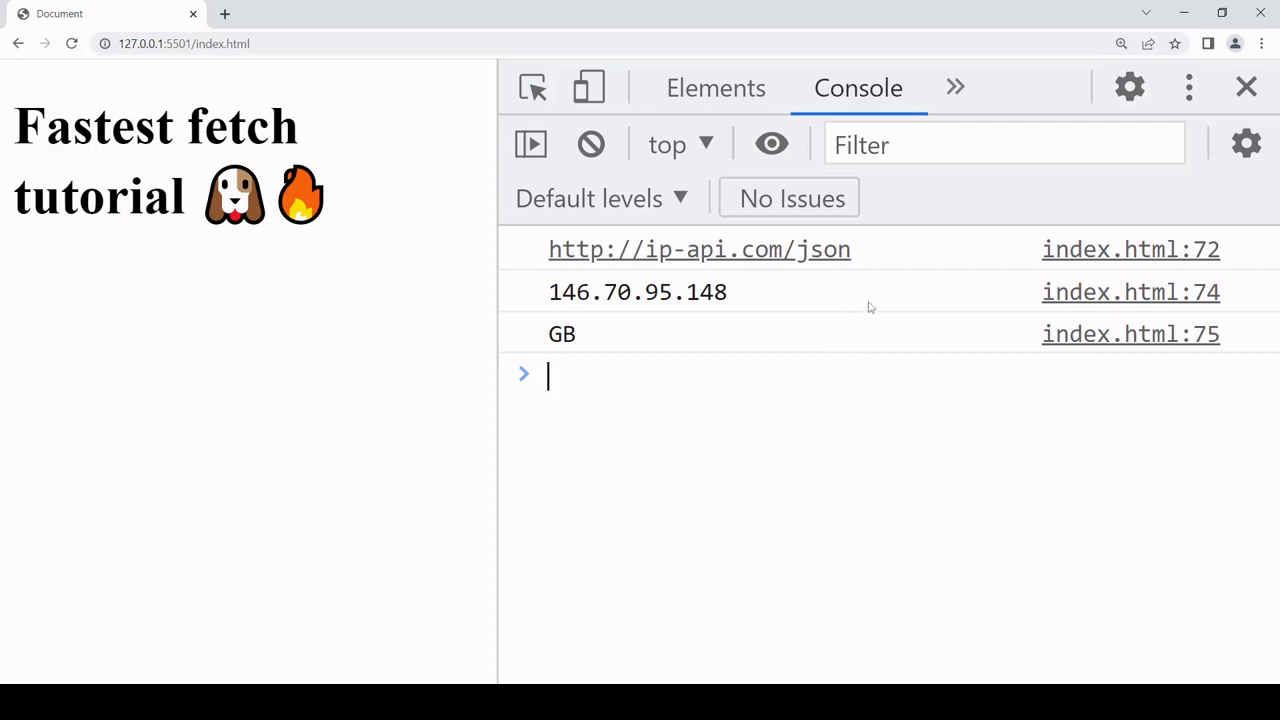
{"action": "mouse_move", "coordinate": [837, 370]}
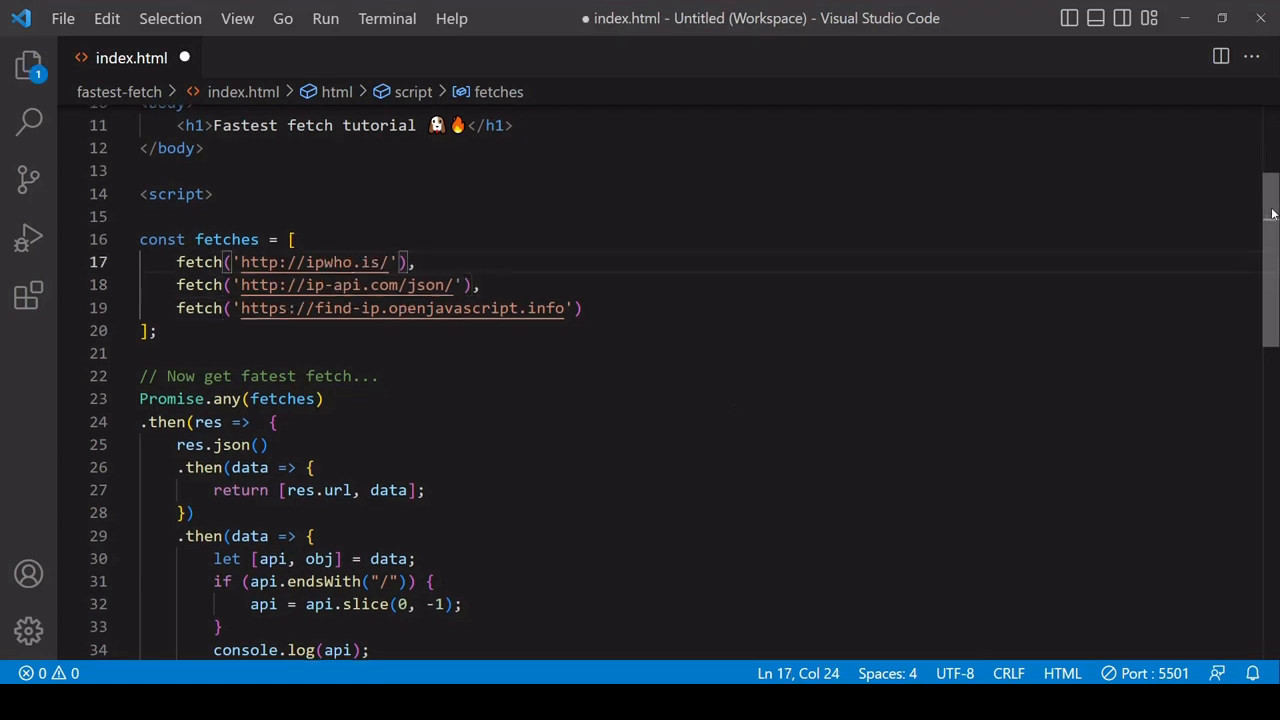
Step: Start an async function loader() { above the Promise.any call
{"action": "scroll", "scroll_direction": "down", "scroll_amount": 3}
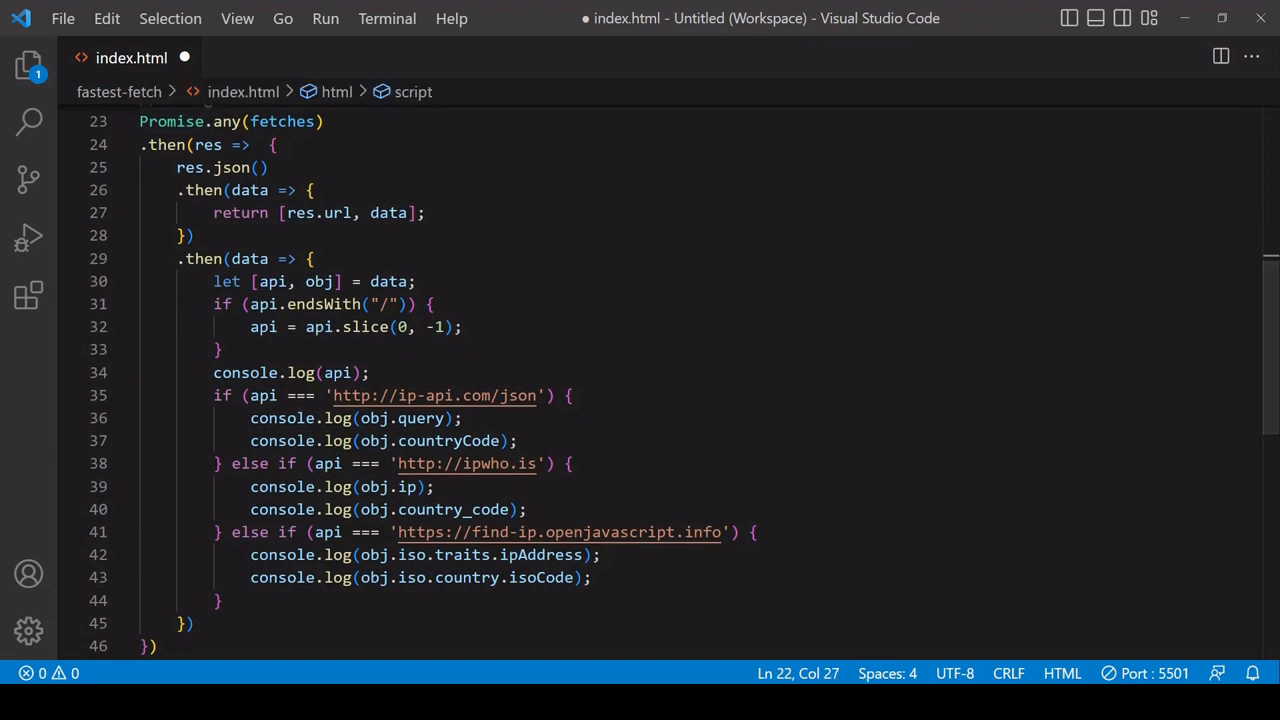
{"action": "scroll", "scroll_direction": "up", "scroll_amount": 3}
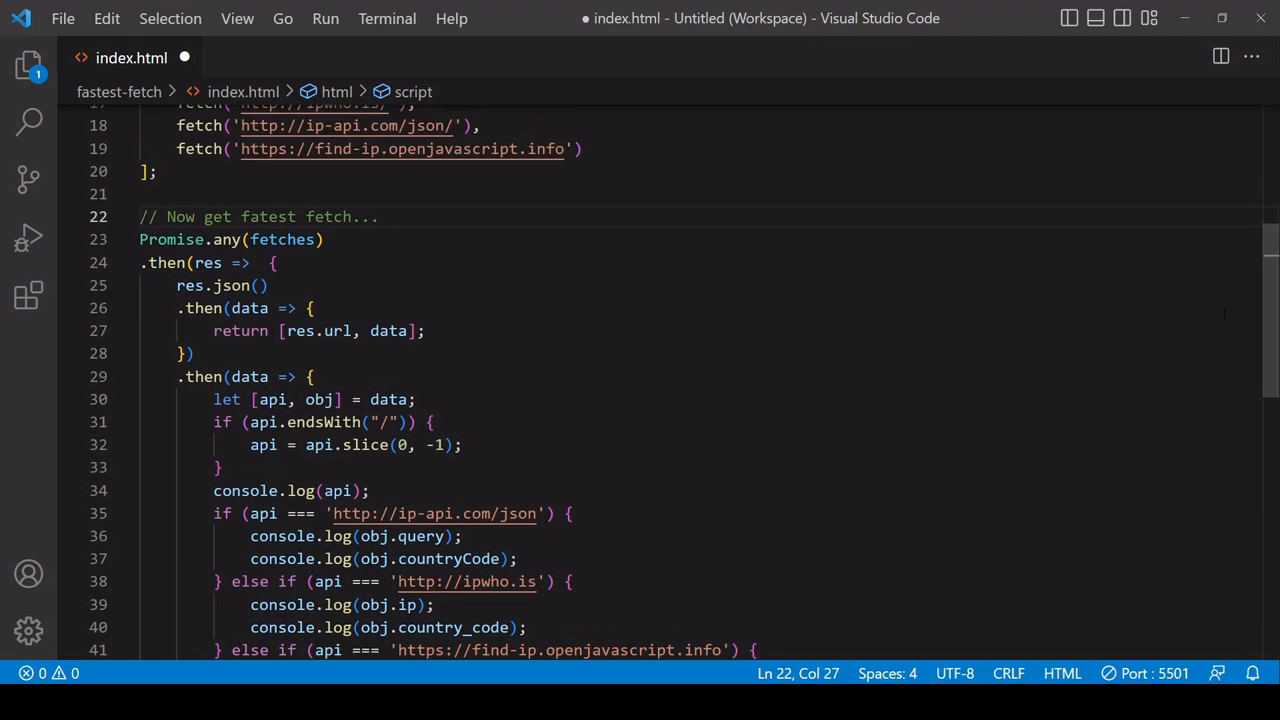
{"action": "key", "text": "Enter"}
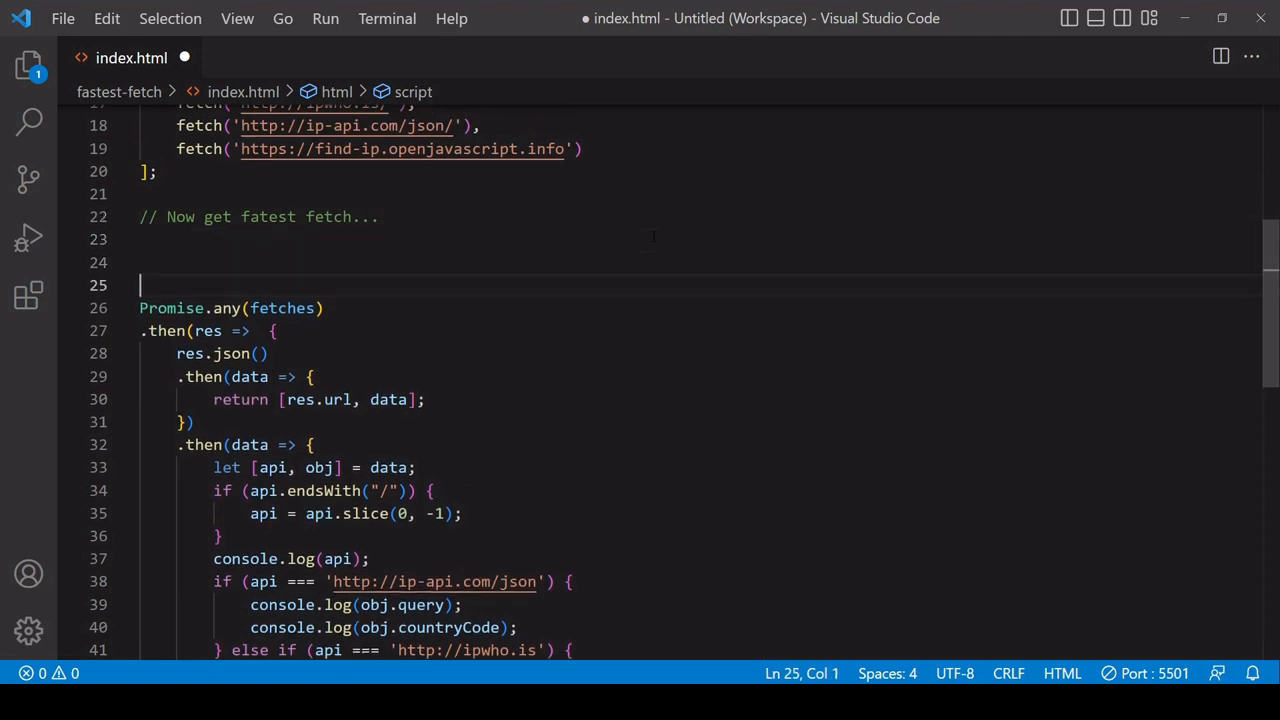
{"action": "type", "text": "async func"}
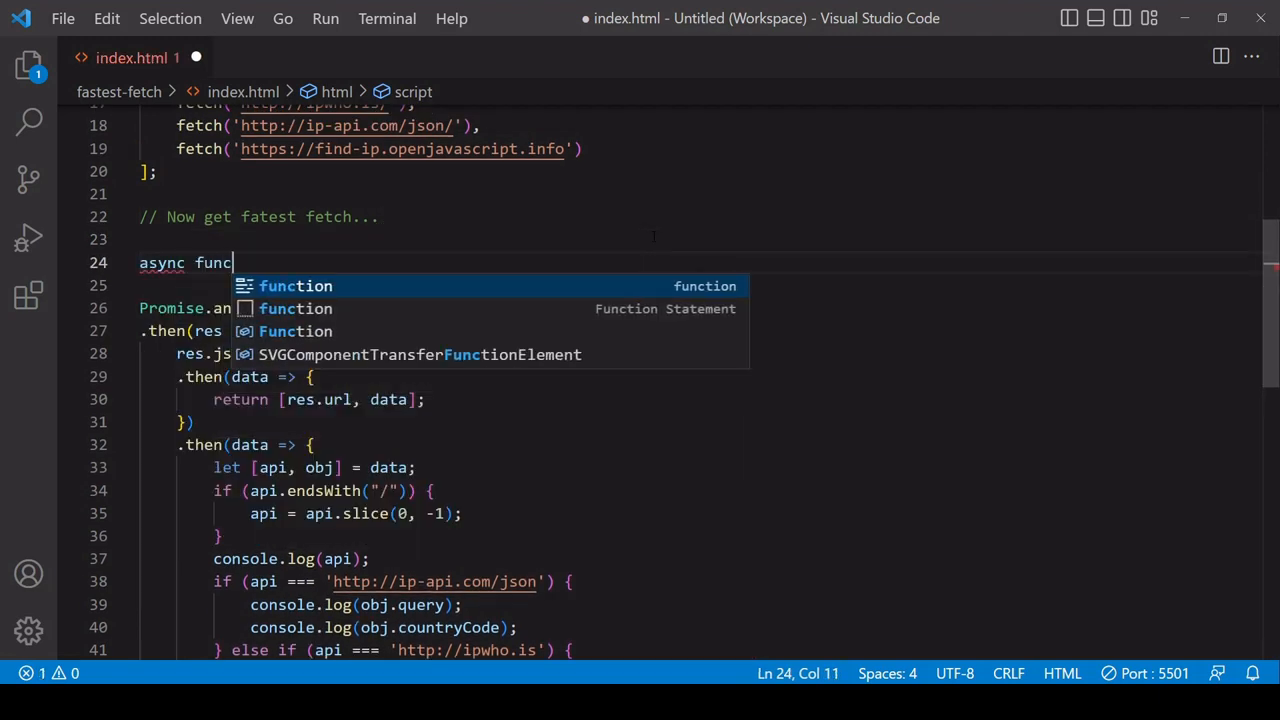
{"action": "type", "text": "tion loader"}
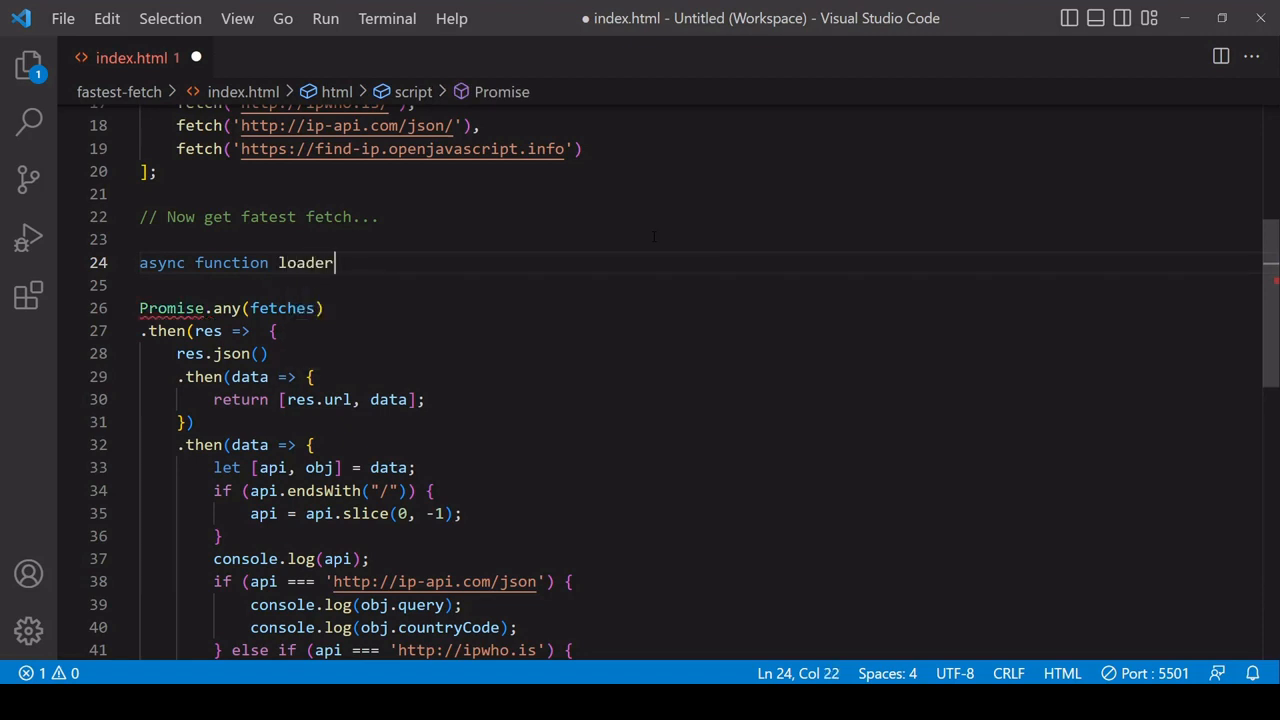
{"action": "type", "text": "() {"}
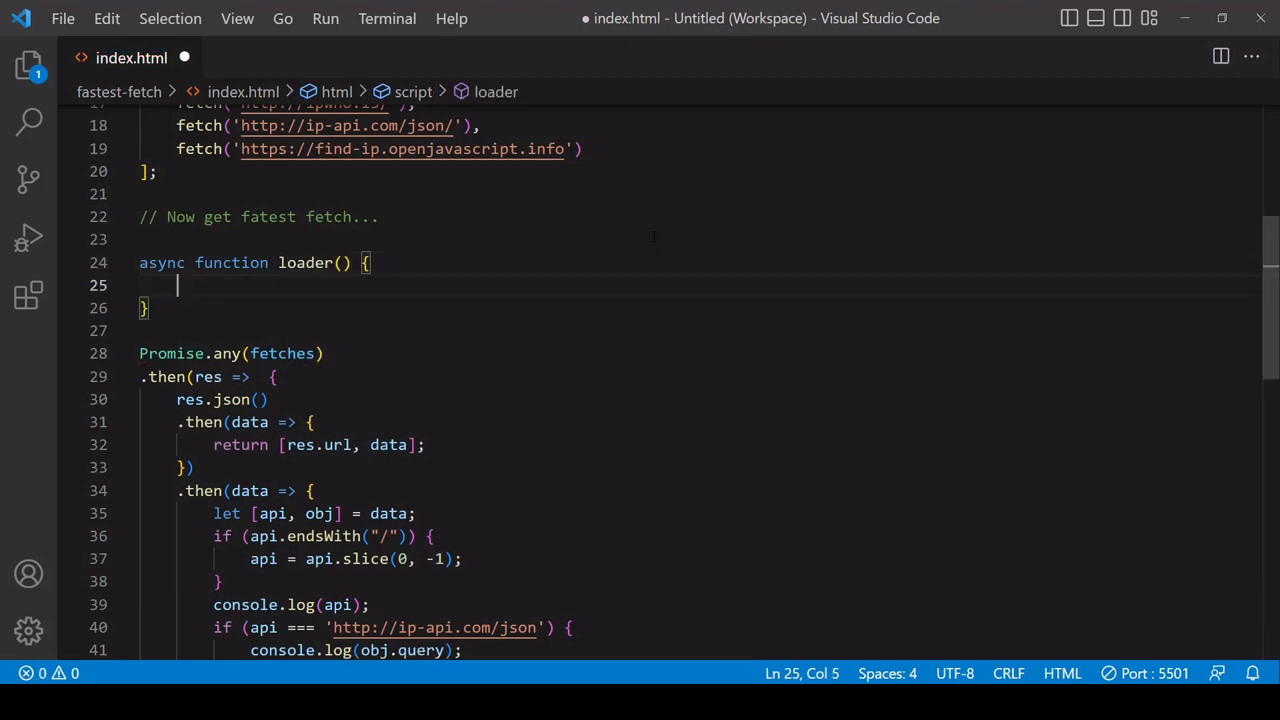
Step: Prefix the Promise.any call with const res = await, separating it from the then chain
{"action": "scroll", "scroll_direction": "down", "scroll_amount": 3}
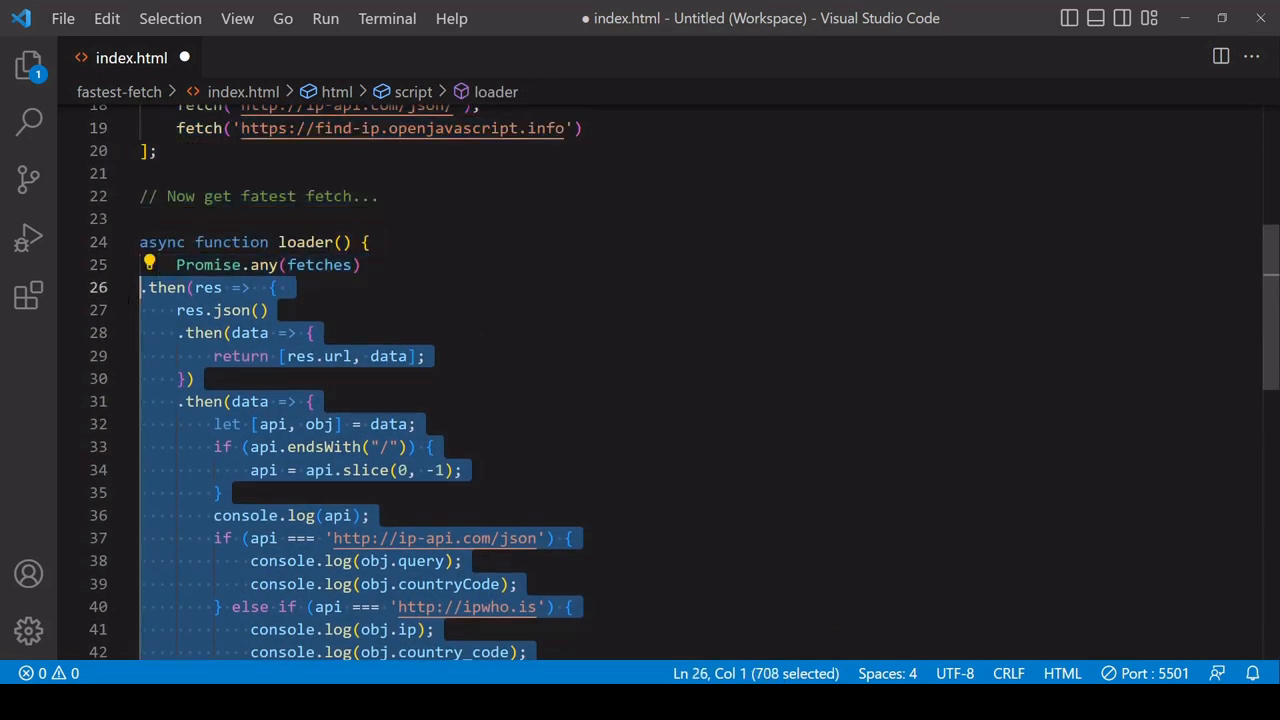
{"action": "left_click", "coordinate": [360, 264]}
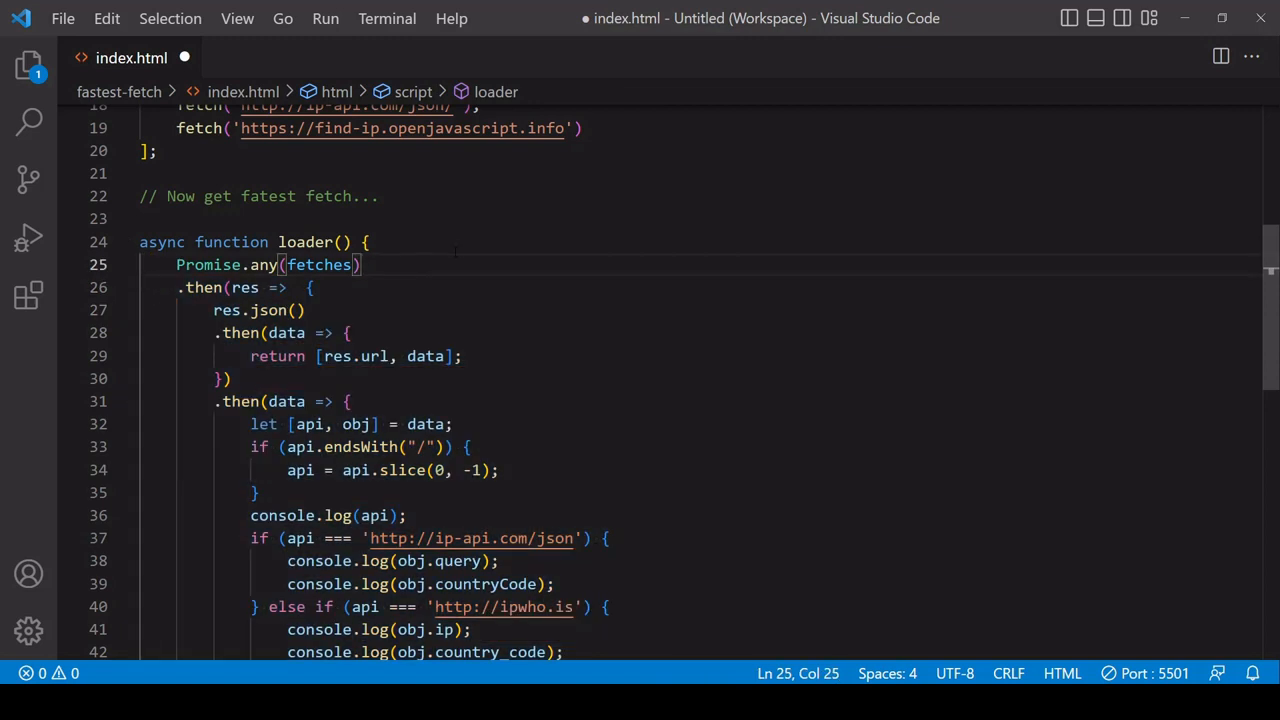
{"action": "key", "text": "Enter"}
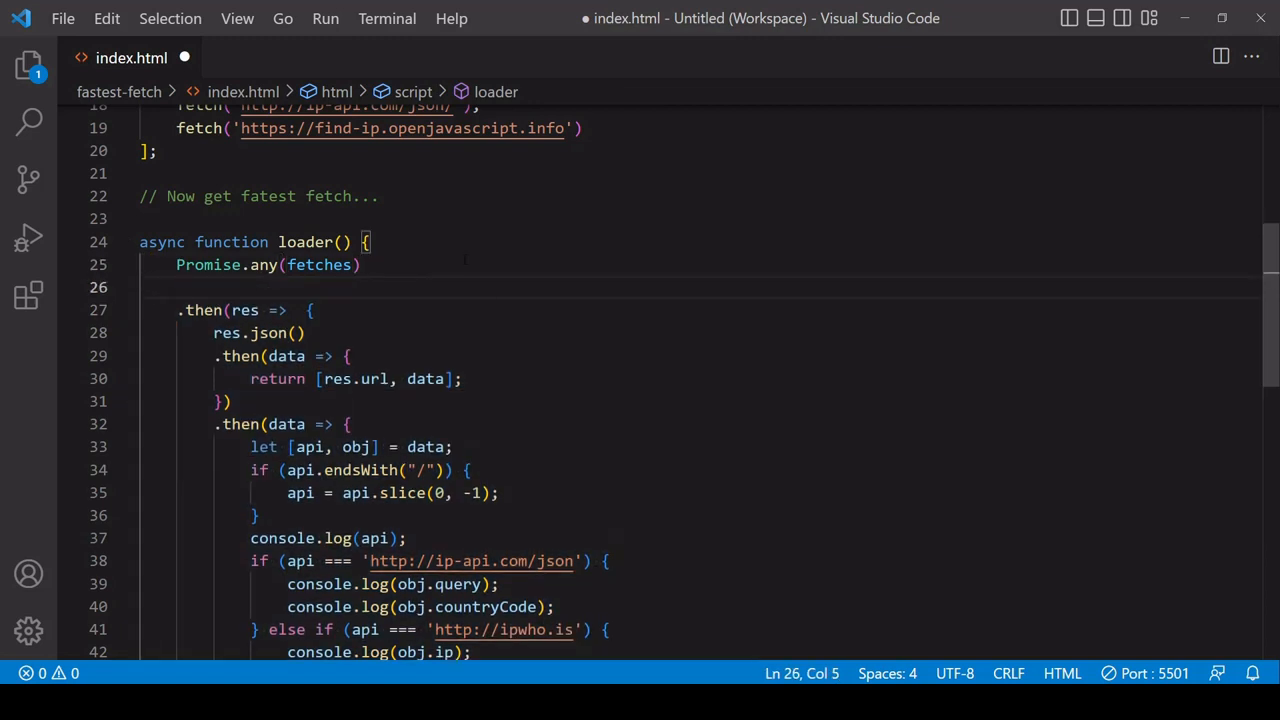
{"action": "type", "text": "await"}
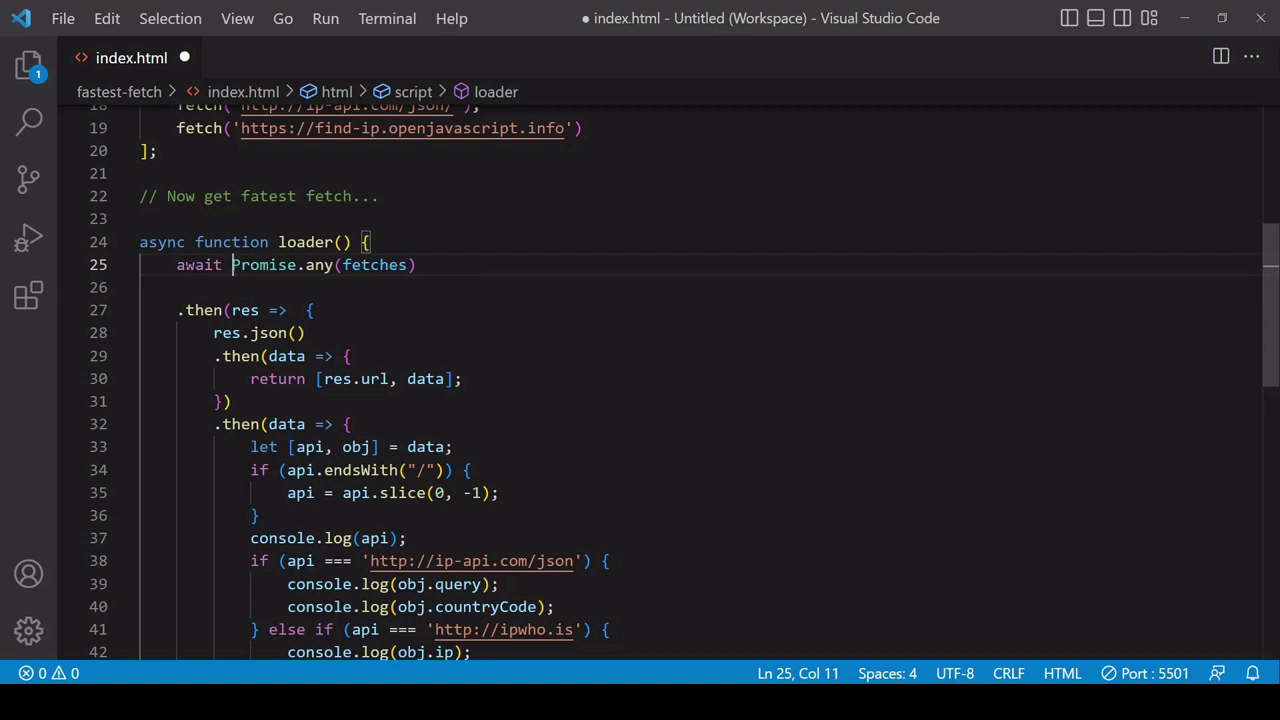
{"action": "type", "text": "const"}
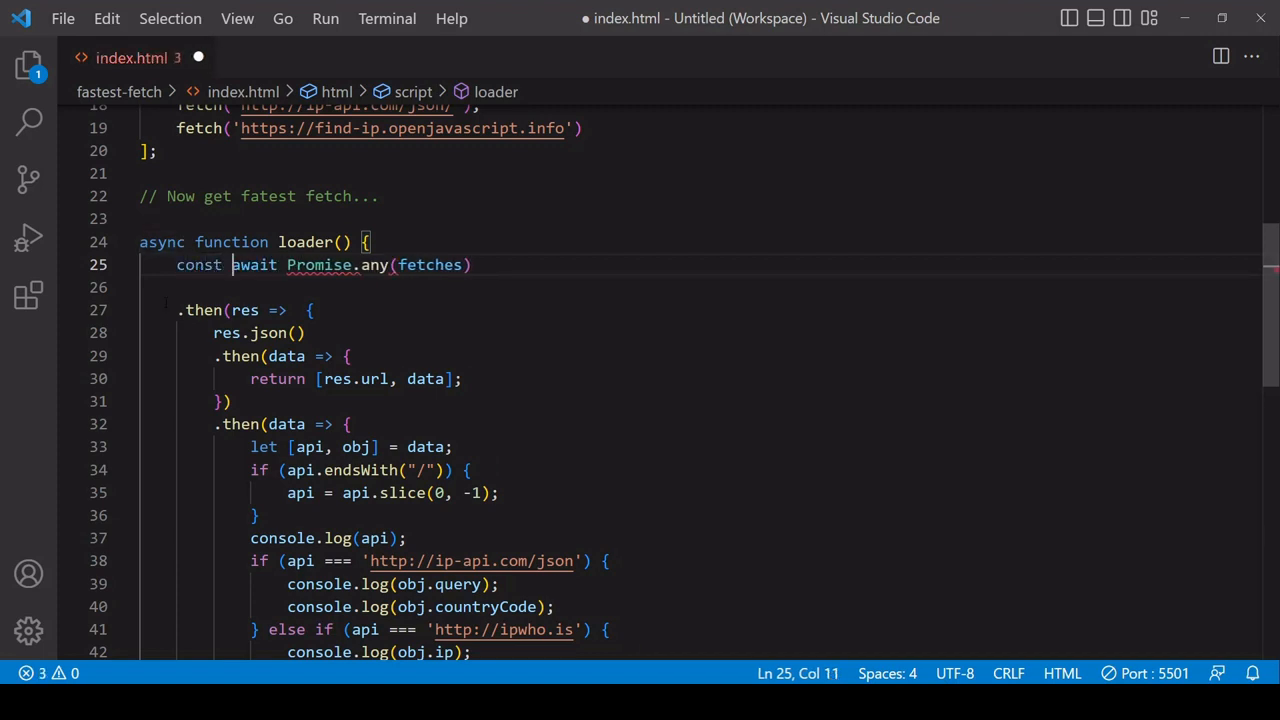
{"action": "type", "text": "res ="}
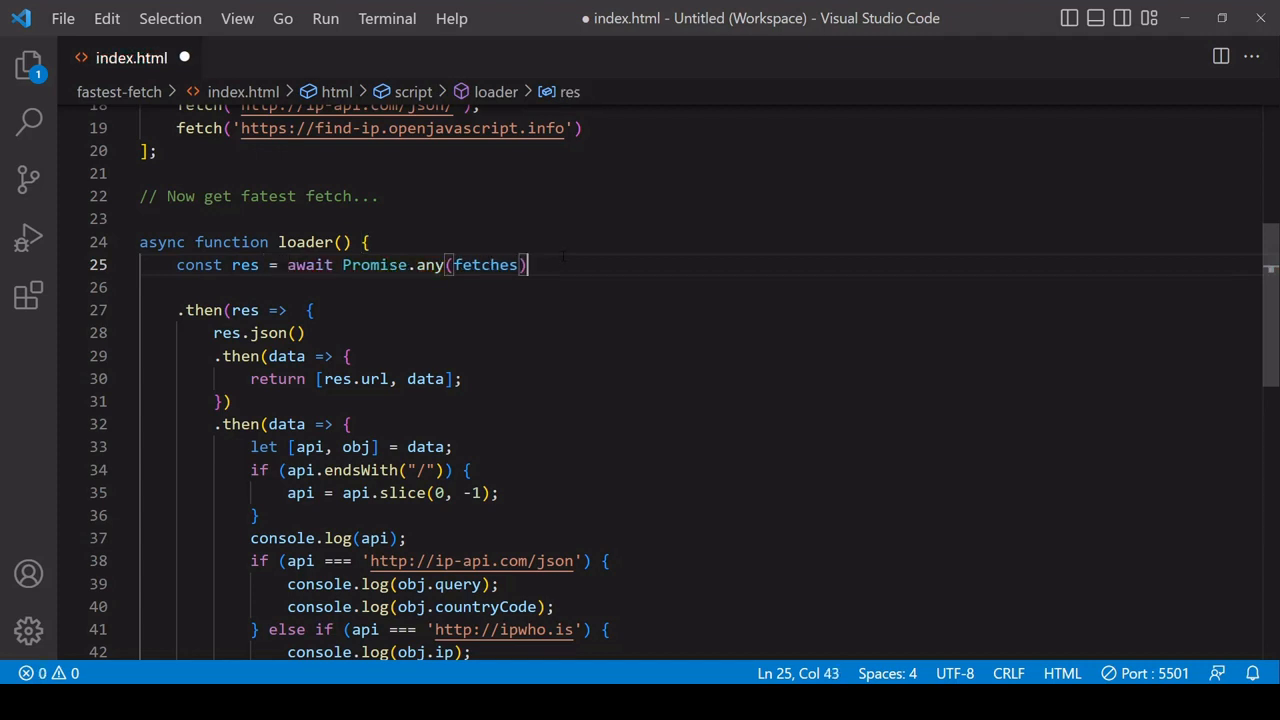
{"action": "key", "text": "Enter"}
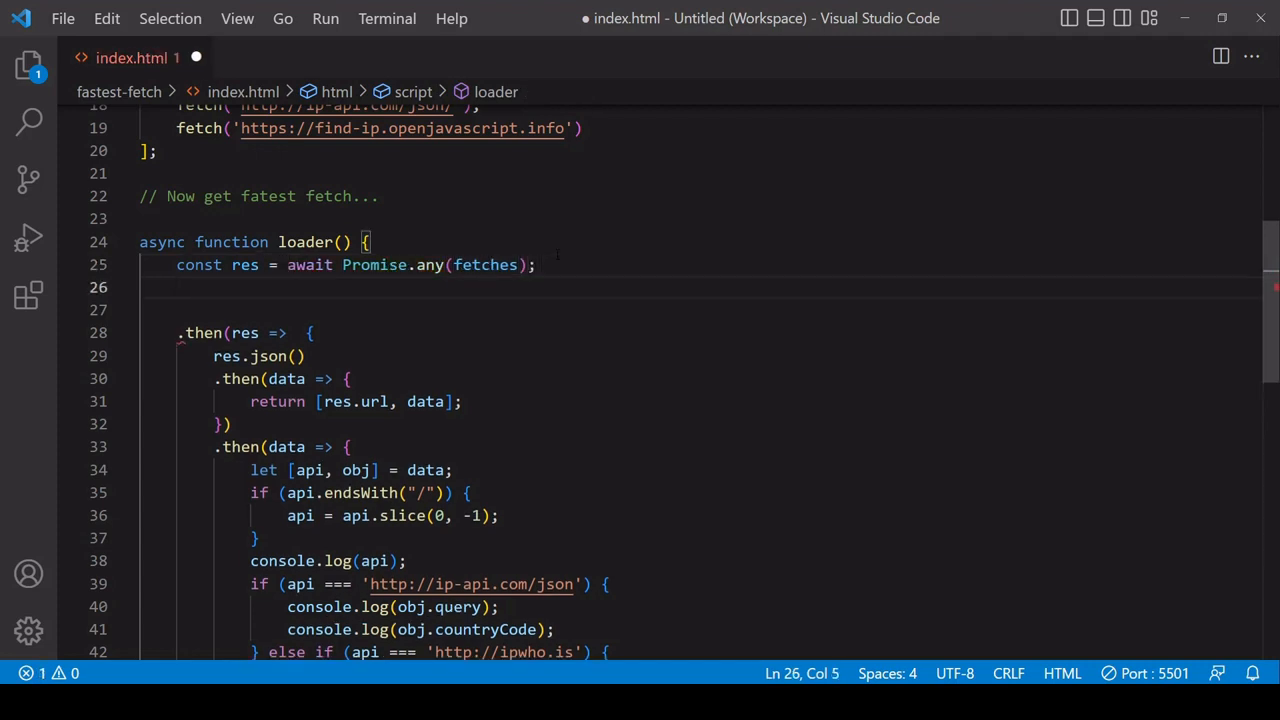
Step: Add const data = await res.json() and let api = res.url in loader
{"action": "double_click", "coordinate": [258, 356]}
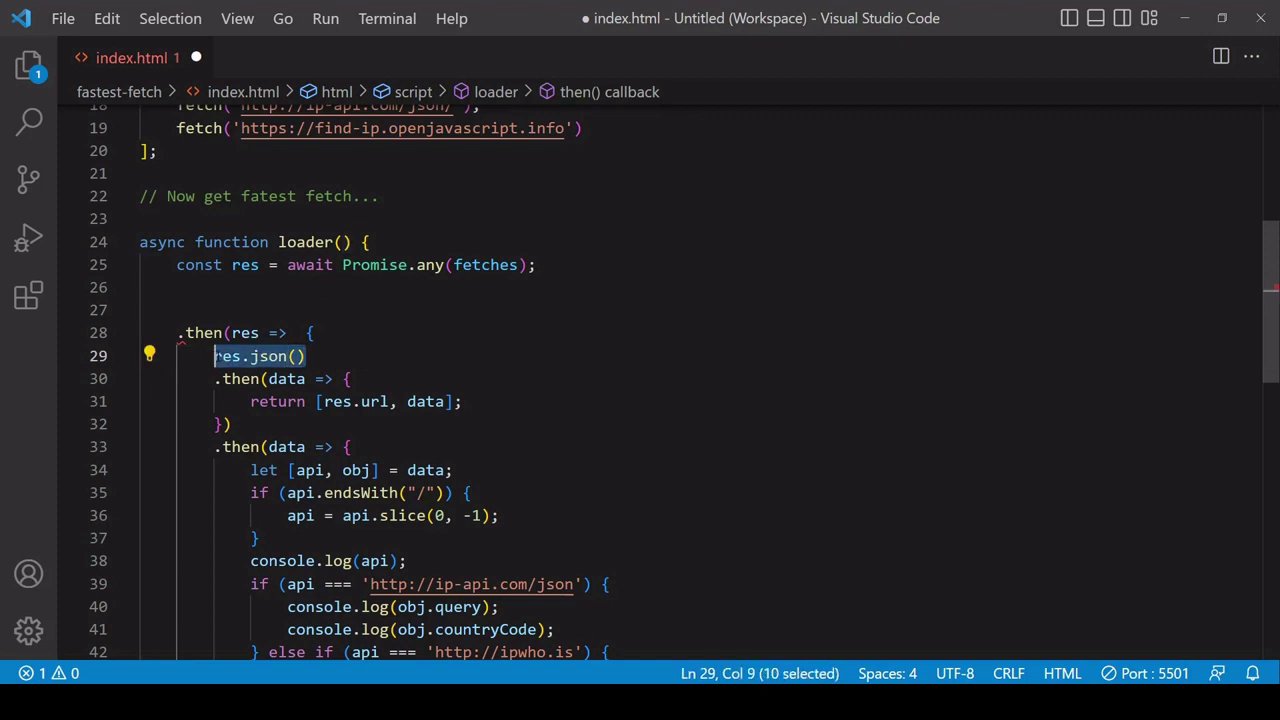
{"action": "type", "text": "await res.json();"}
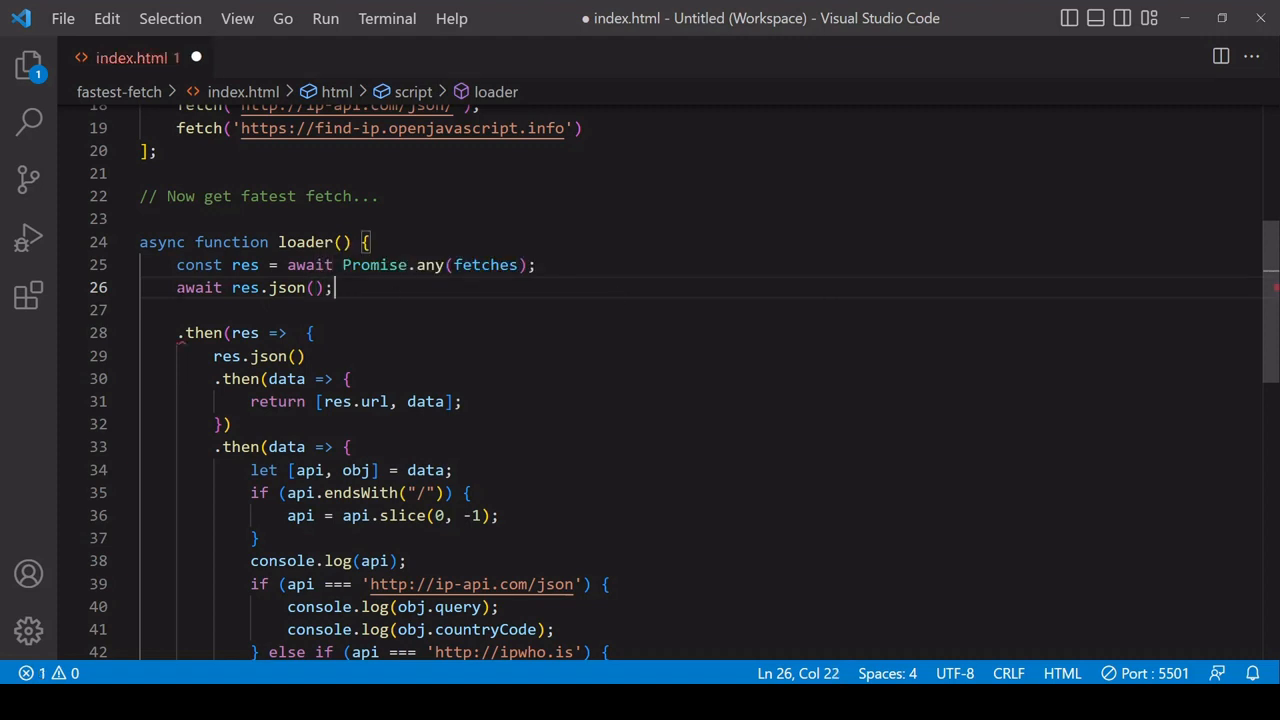
{"action": "type", "text": "const data ="}
{"action": "left_click", "coordinate": [700, 310]}
{"action": "type", "text": "l"}
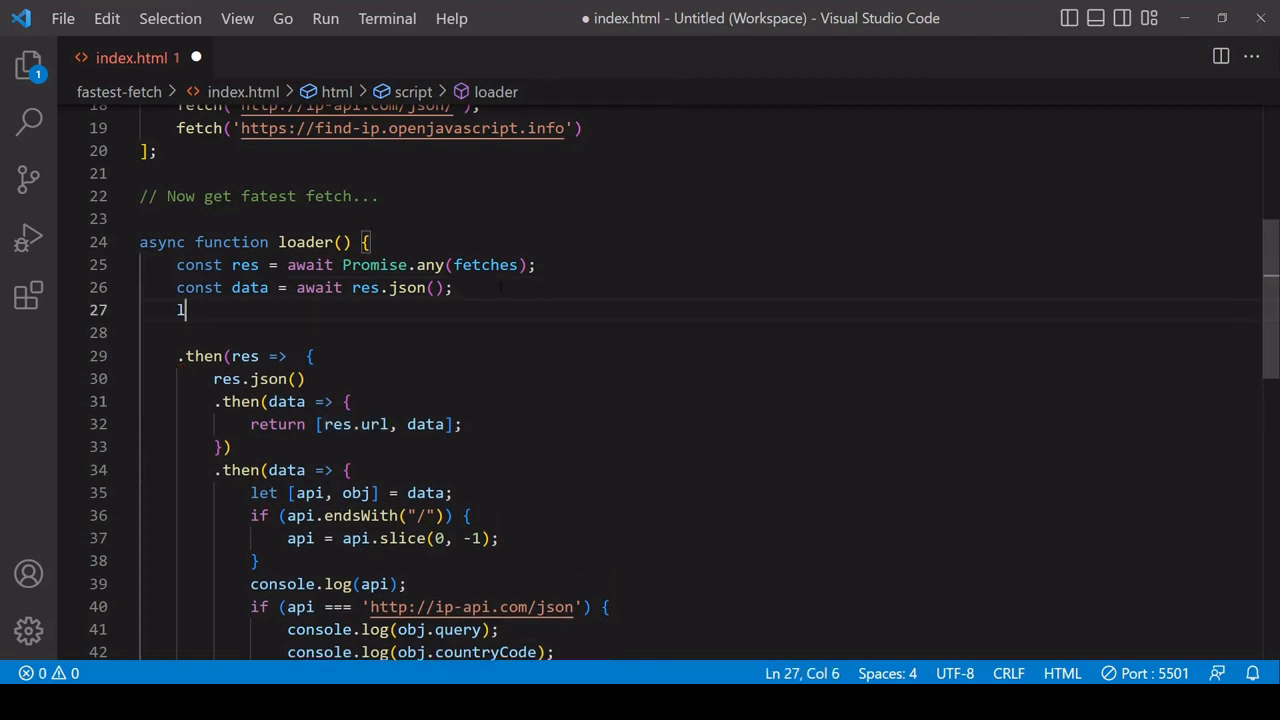
{"action": "type", "text": "et api ="}
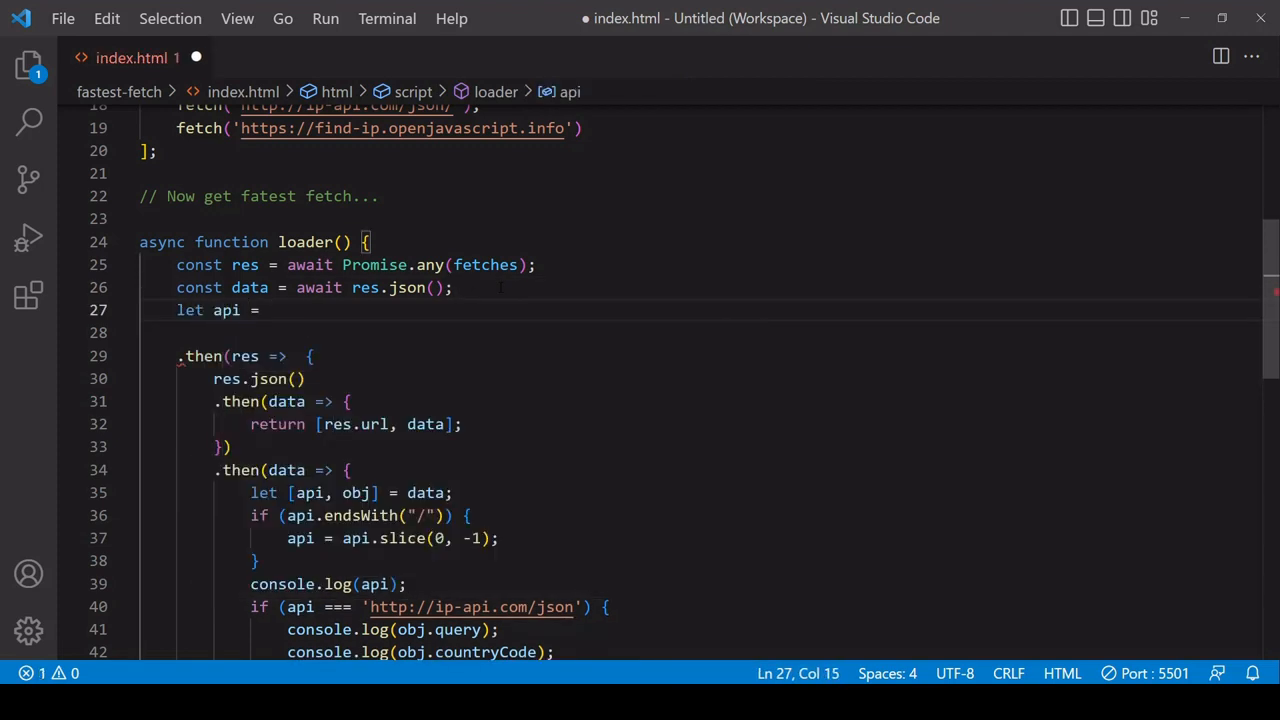
{"action": "type", "text": "res.url;"}
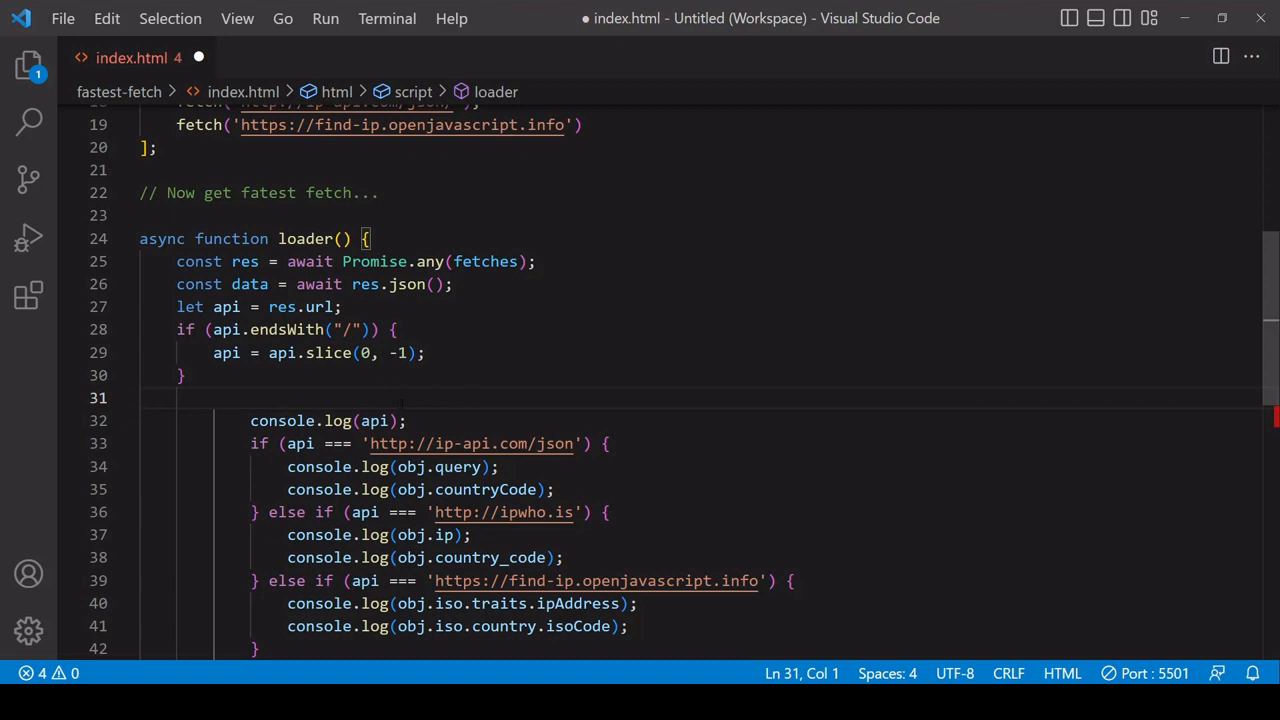
Step: Rename data to obj and outdent the api logging if/else block
{"action": "double_click", "coordinate": [225, 307]}
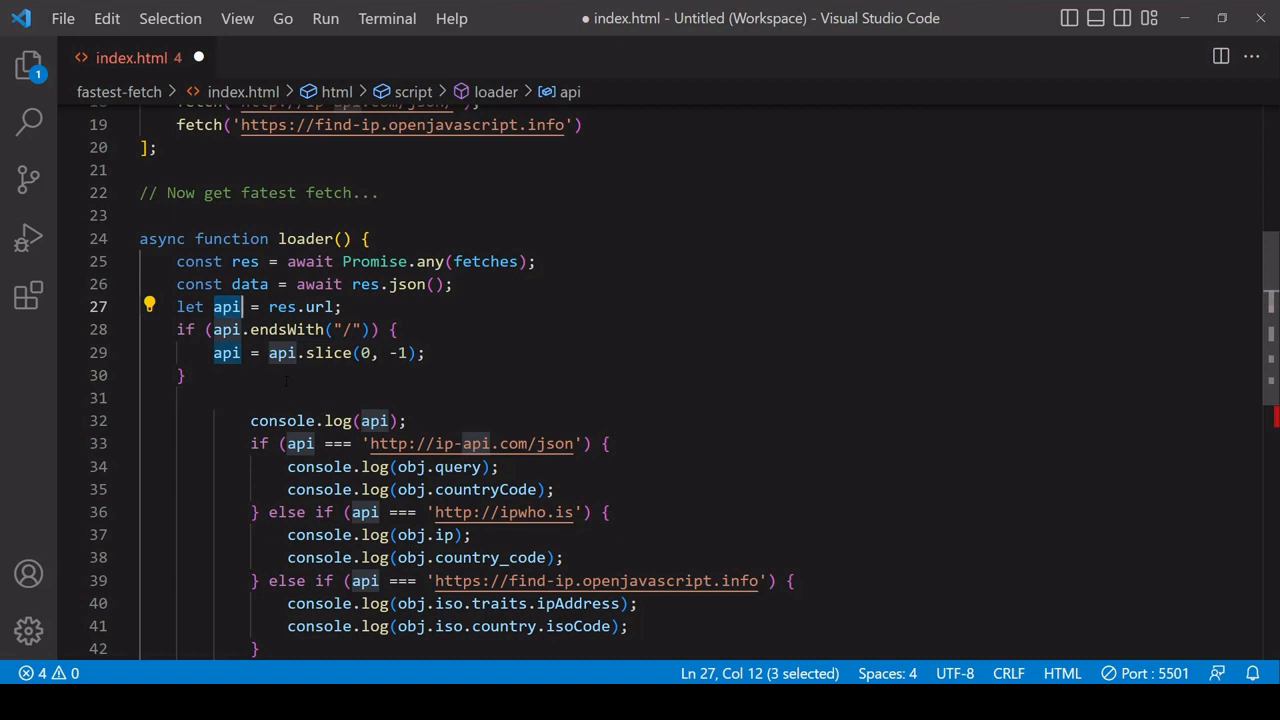
{"action": "double_click", "coordinate": [249, 284]}
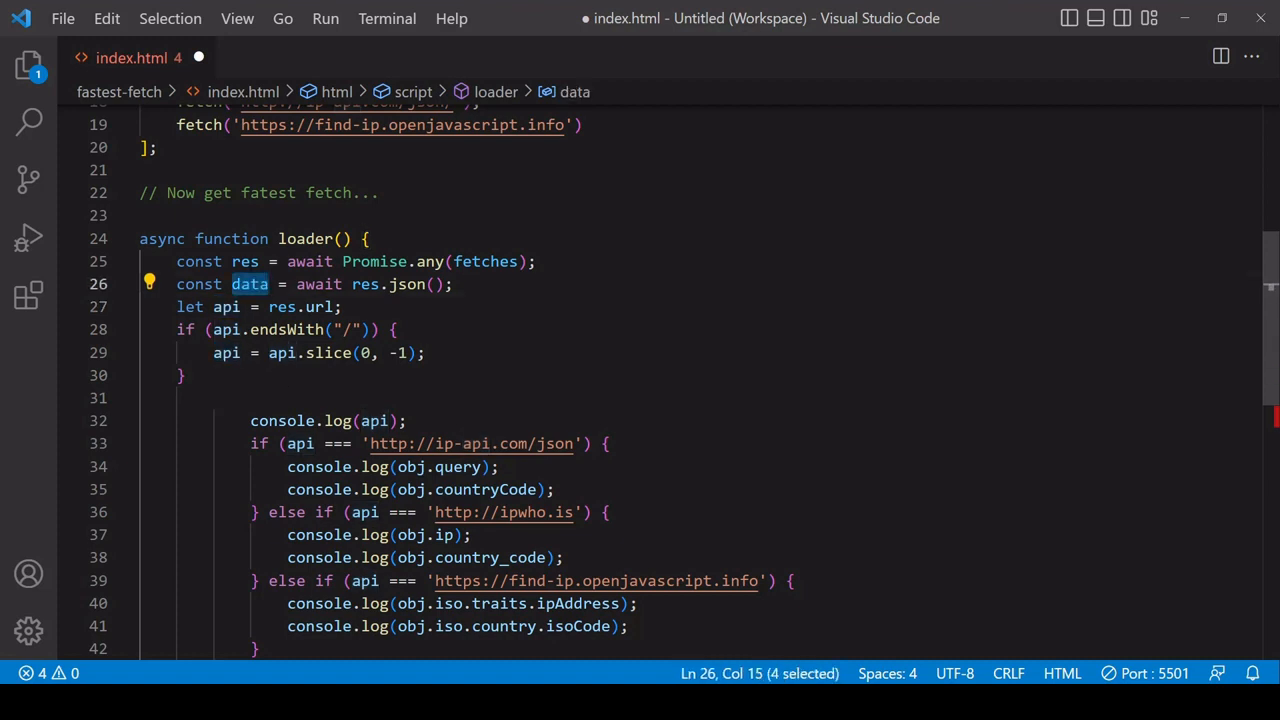
{"action": "type", "text": "ob"}
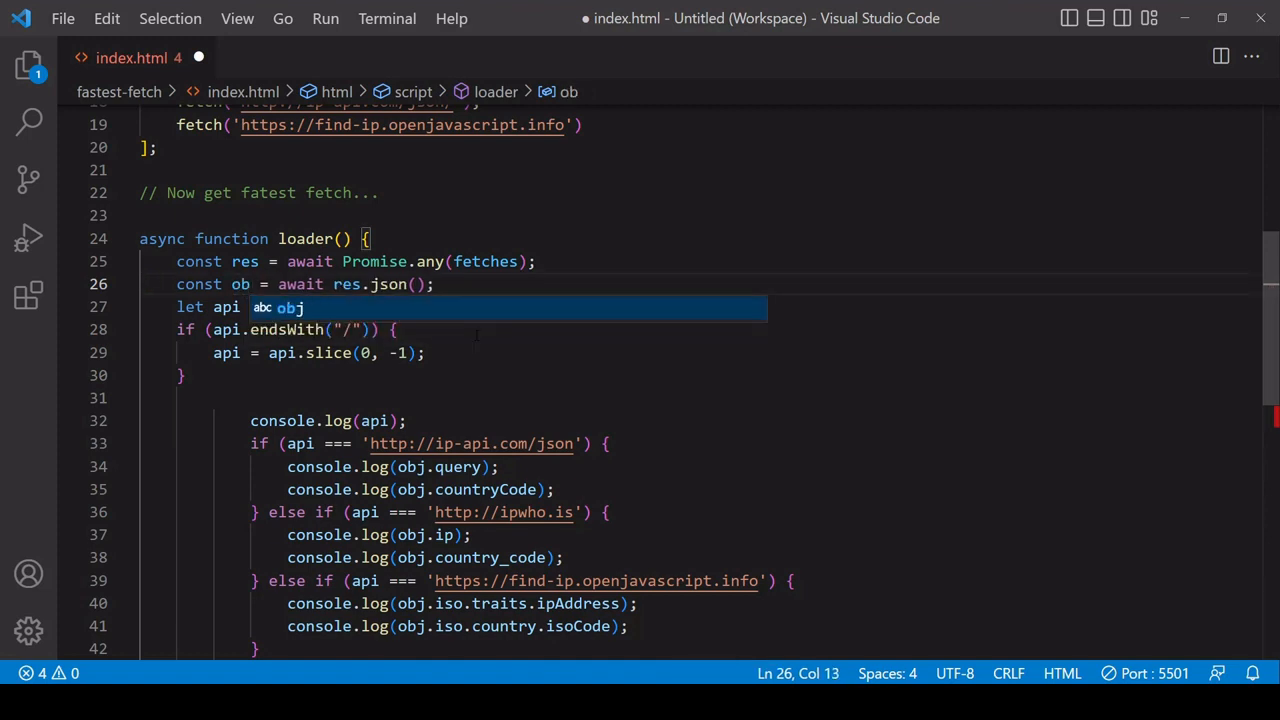
{"action": "type", "text": "j"}
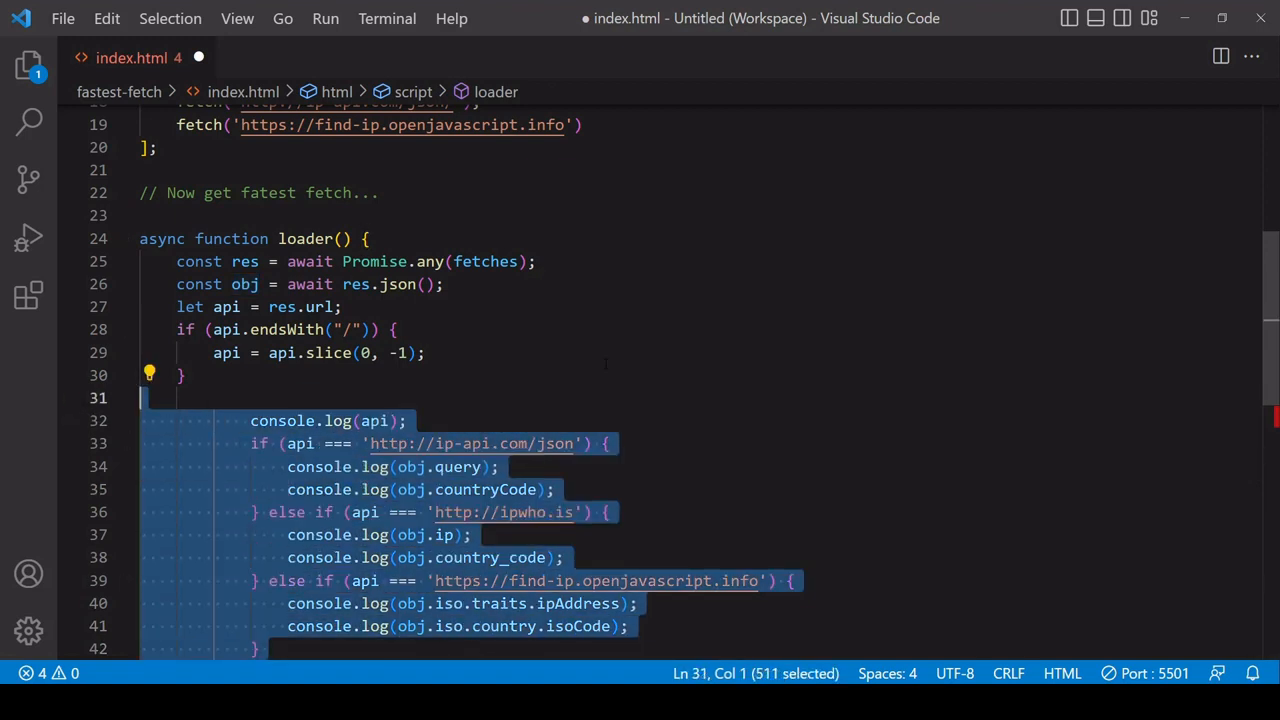
{"action": "key", "text": "Shift+Tab"}
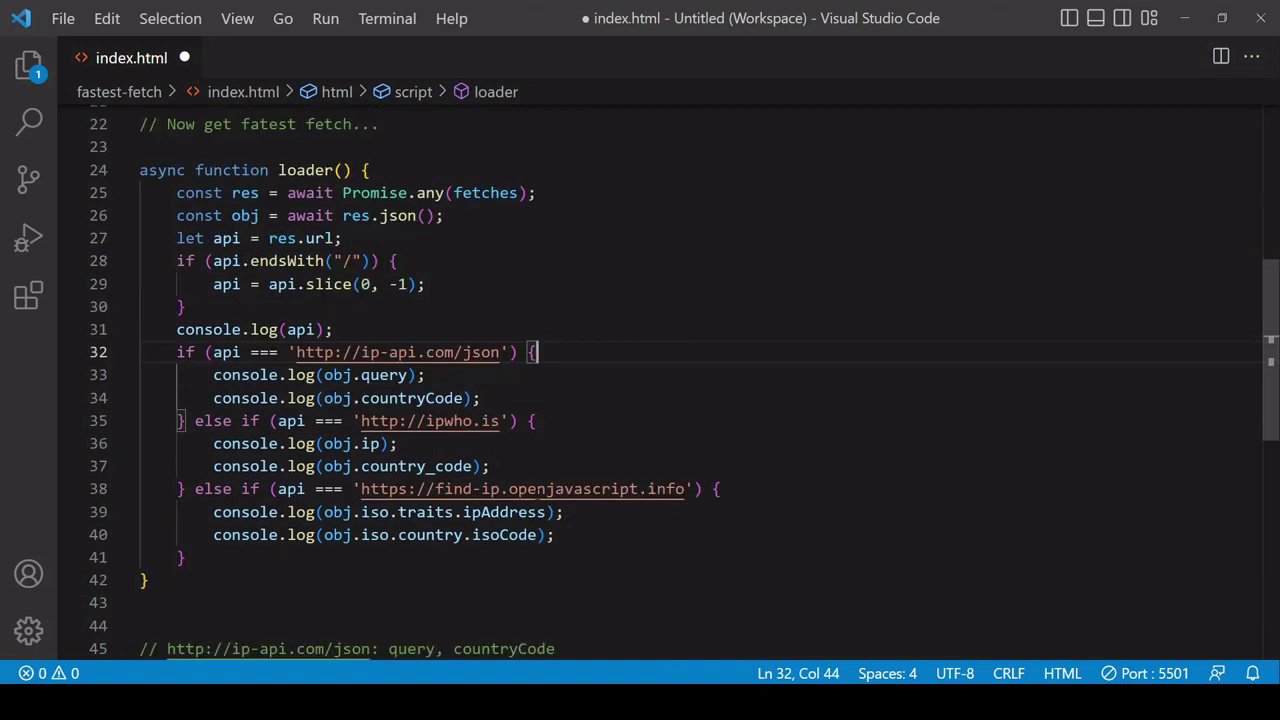
Step: Make the ip-api.com branch return [obj.query, obj.countryCode]
{"action": "type", "text": "return"}
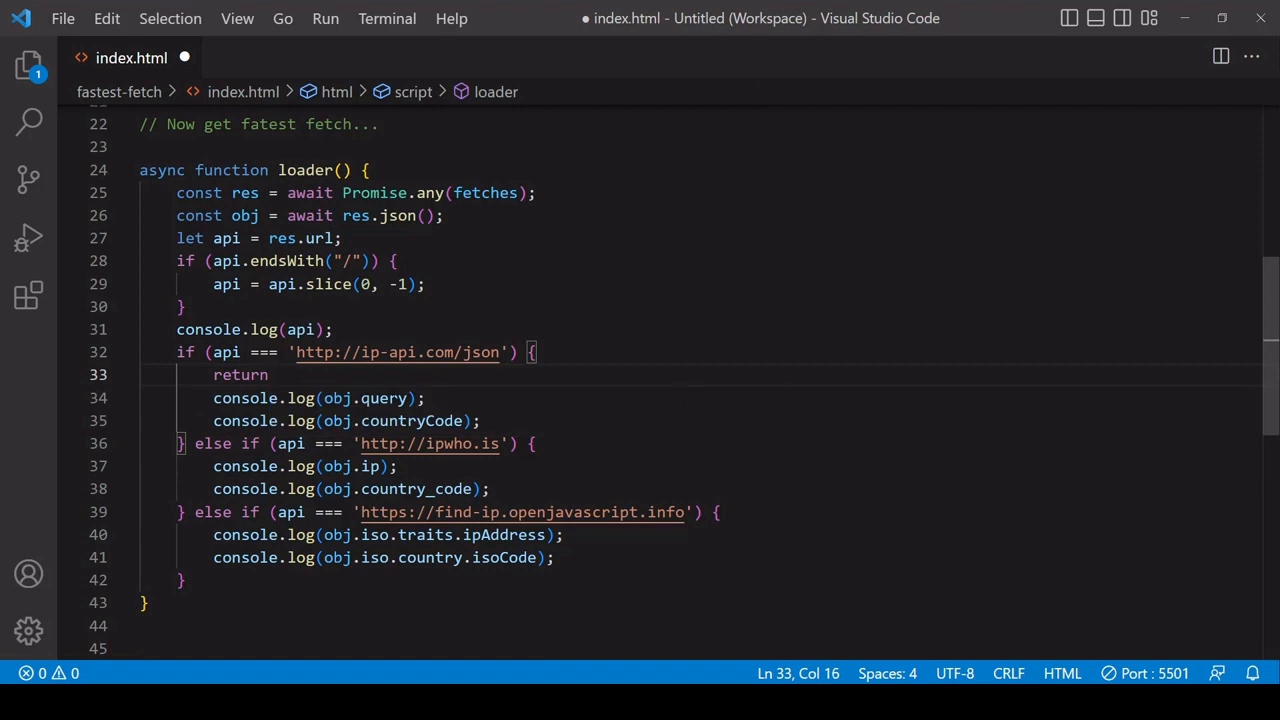
{"action": "double_click", "coordinate": [364, 398]}
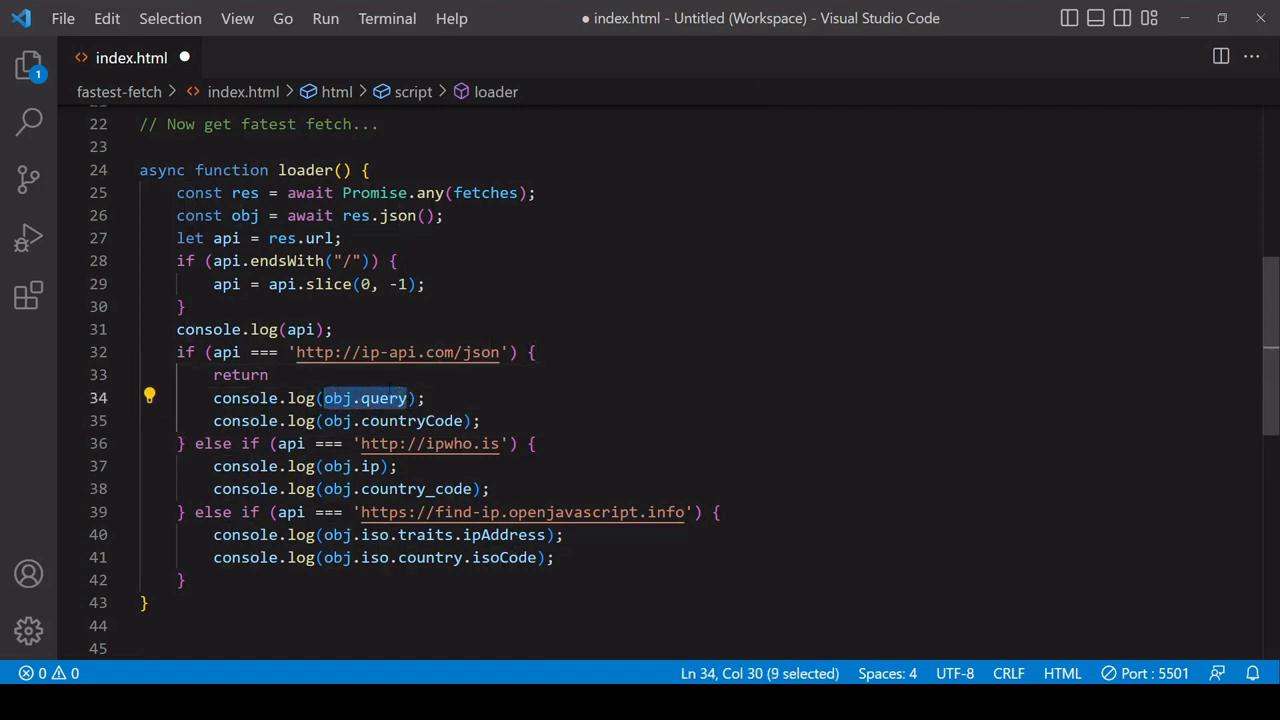
{"action": "type", "text": "[]"}
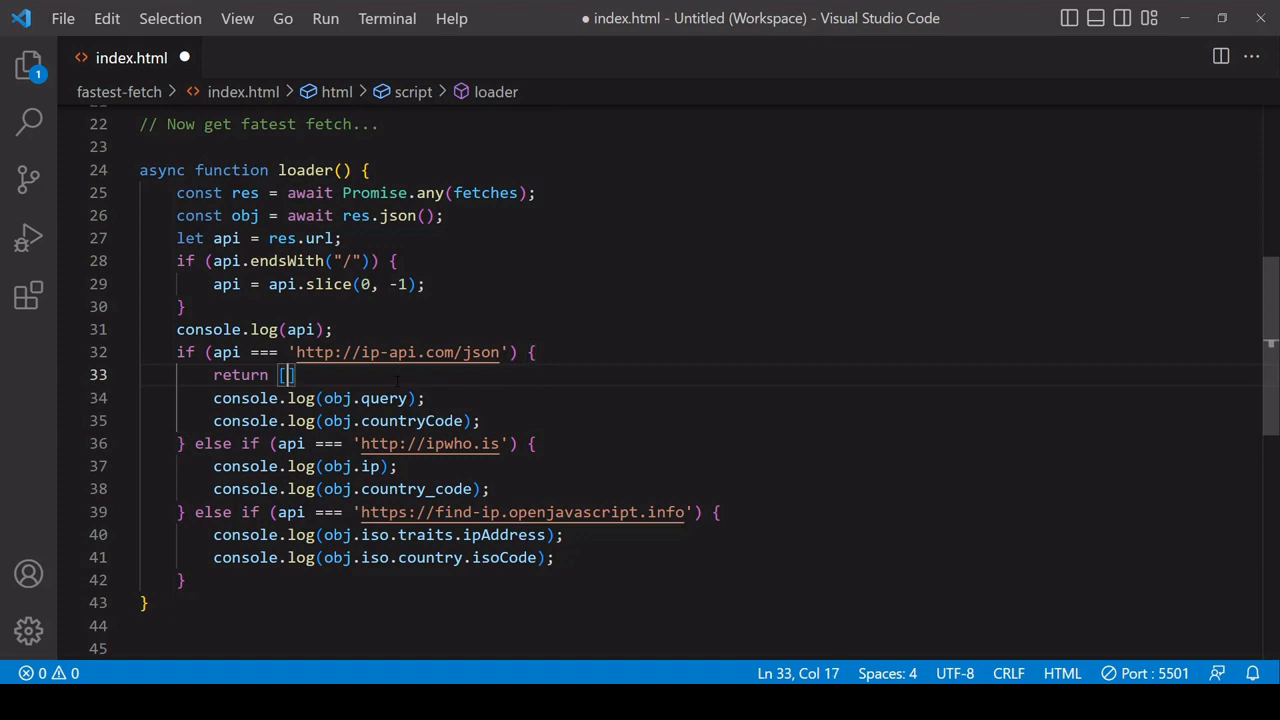
{"action": "type", "text": "obj.query"}
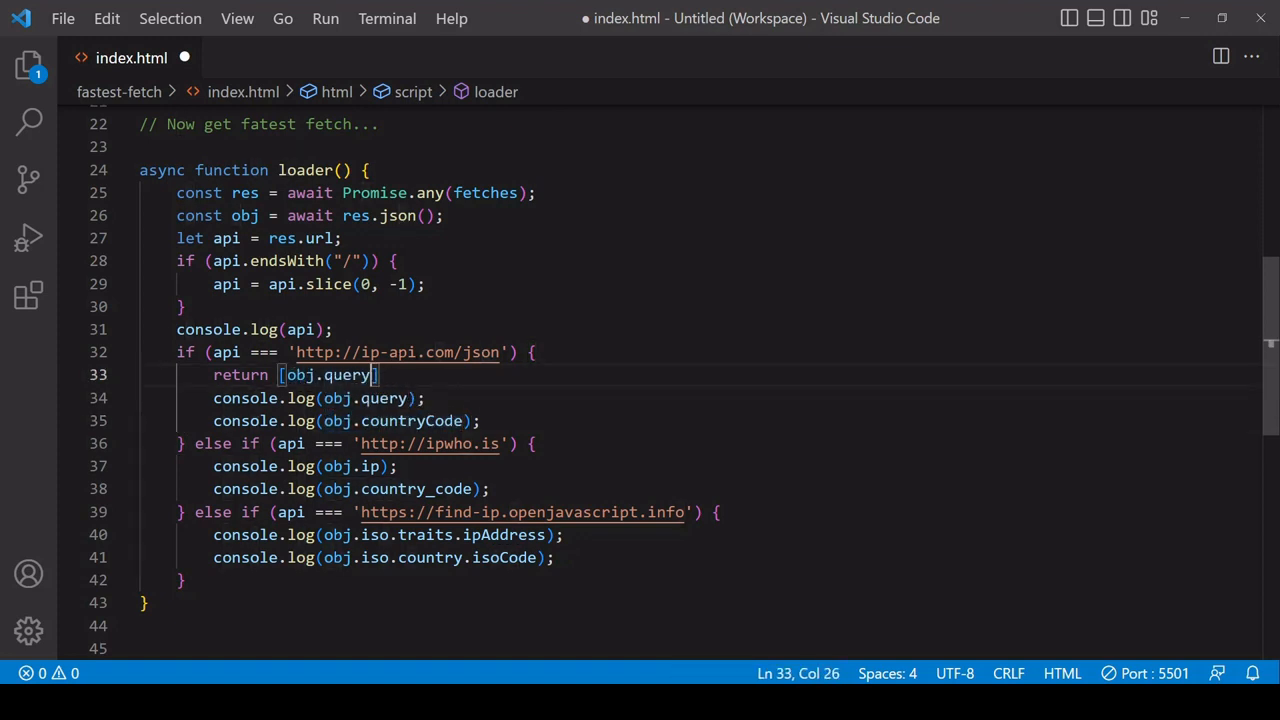
{"action": "type", "text": ", obj.countryCode"}
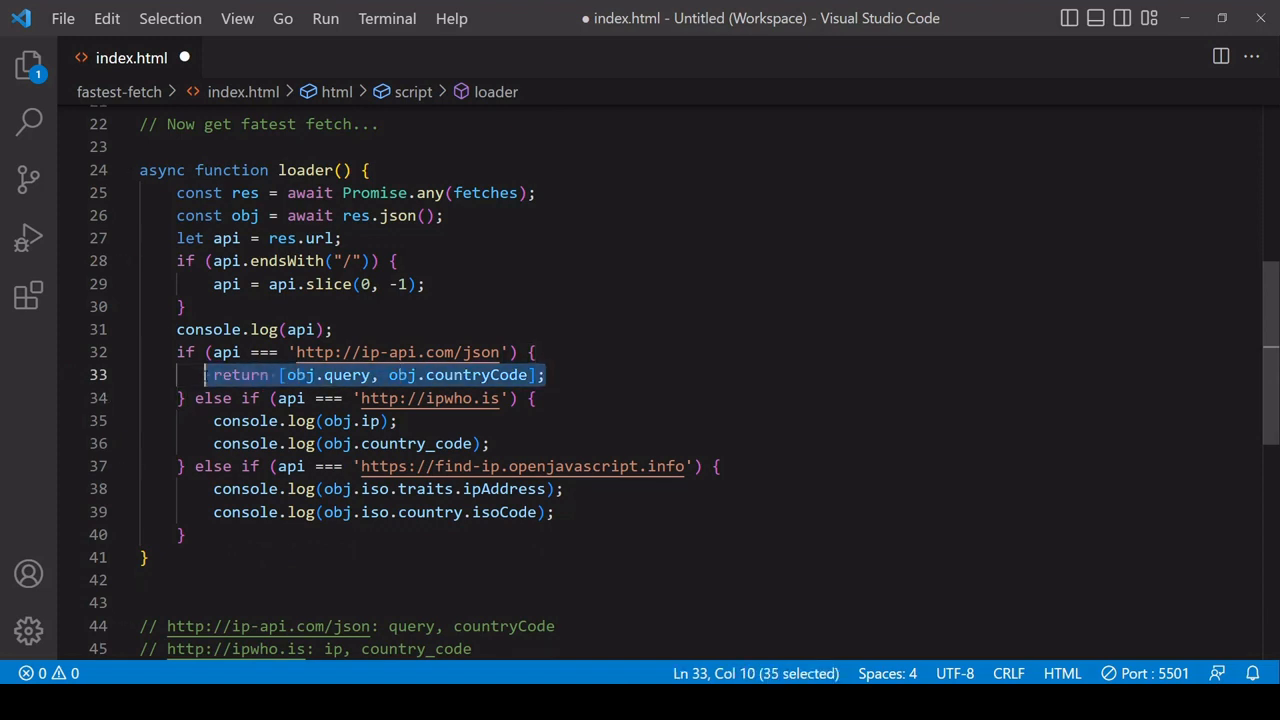
Step: Add return arrays to the ipwho.is and find-ip branches, including [obj.ip, obj.country_code]
{"action": "left_click", "coordinate": [537, 398]}
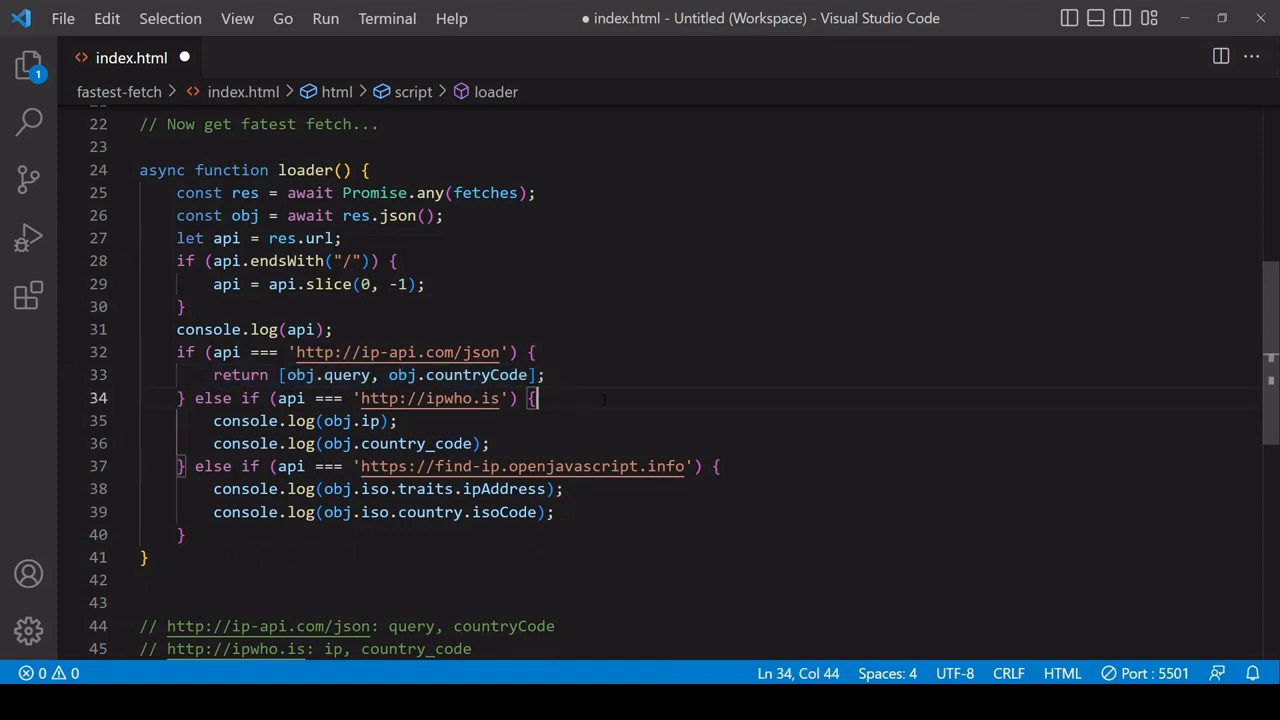
{"action": "type", "text": "return [obj.query, obj.countryCode];"}
{"action": "left_click", "coordinate": [695, 421]}
{"action": "type", "text": "return [obj.ip, obj.country_code];"}
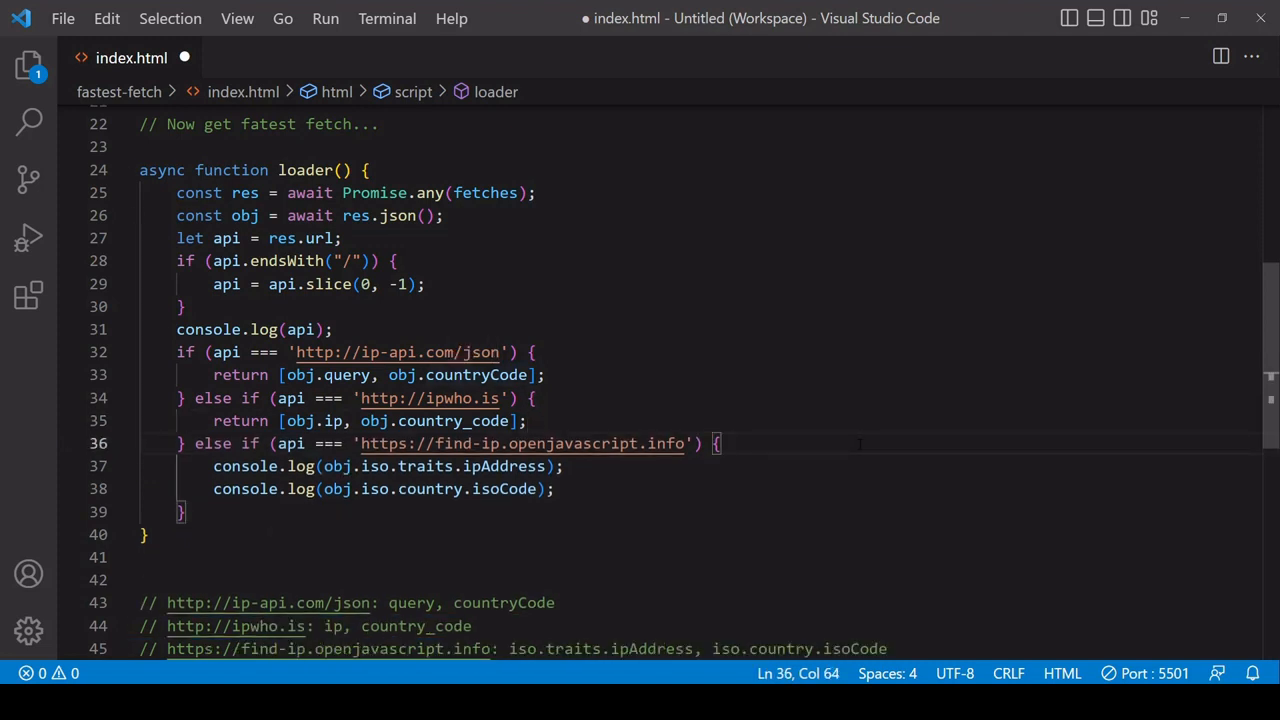
{"action": "key", "text": "Enter"}
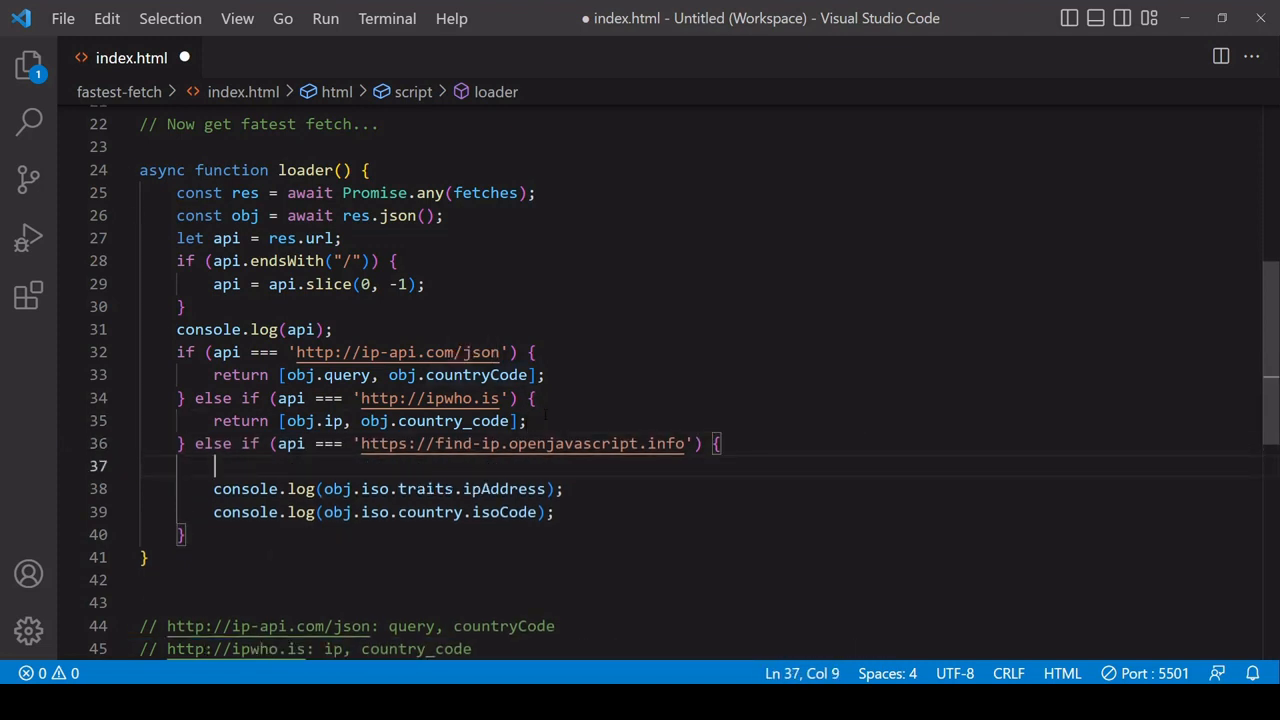
{"action": "type", "text": "return [obj.ip, obj.country_code];"}
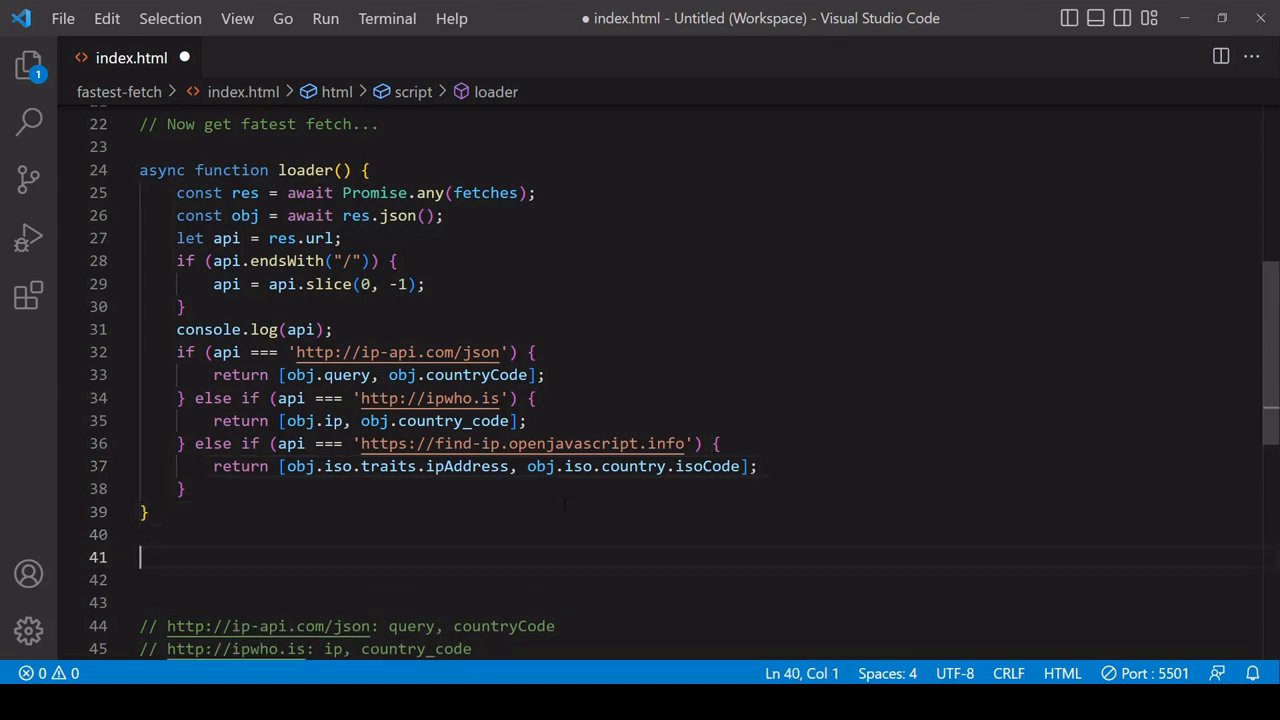
Step: Write (async function main() { const res = await loader(); console.log(res); })(); below loader
{"action": "type", "text": "async function main("}
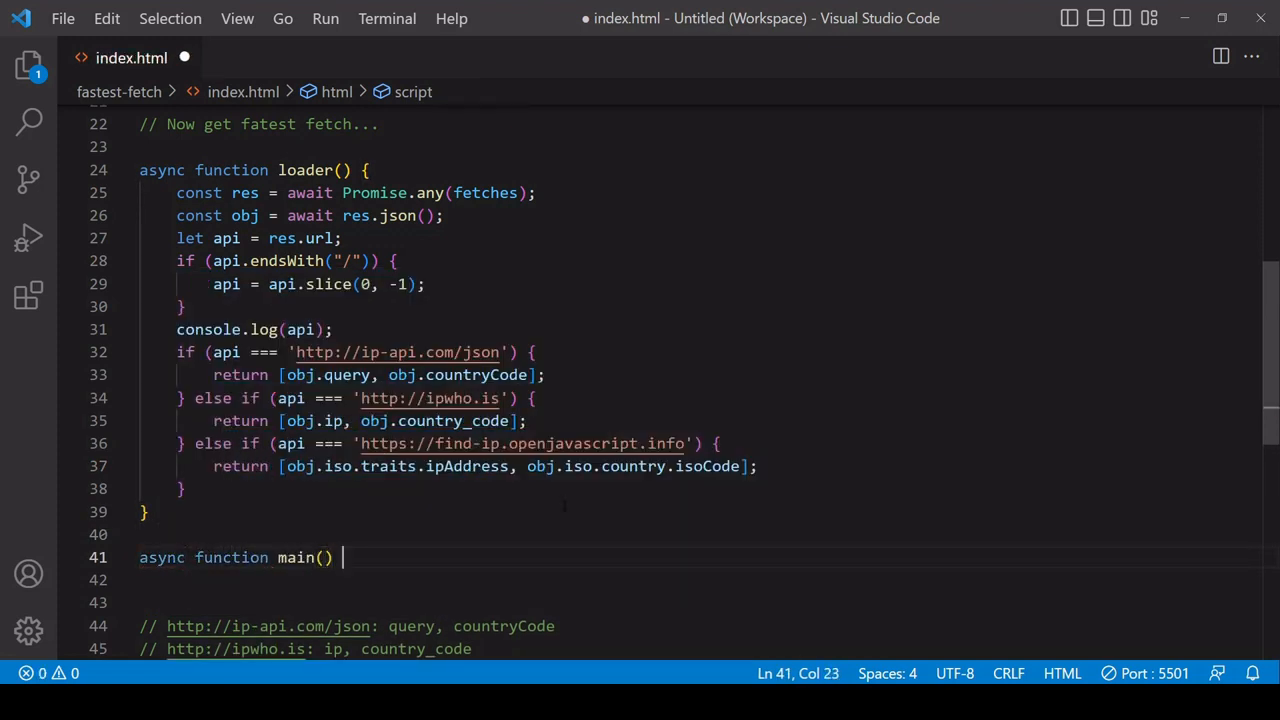
{"action": "type", "text": "{"}
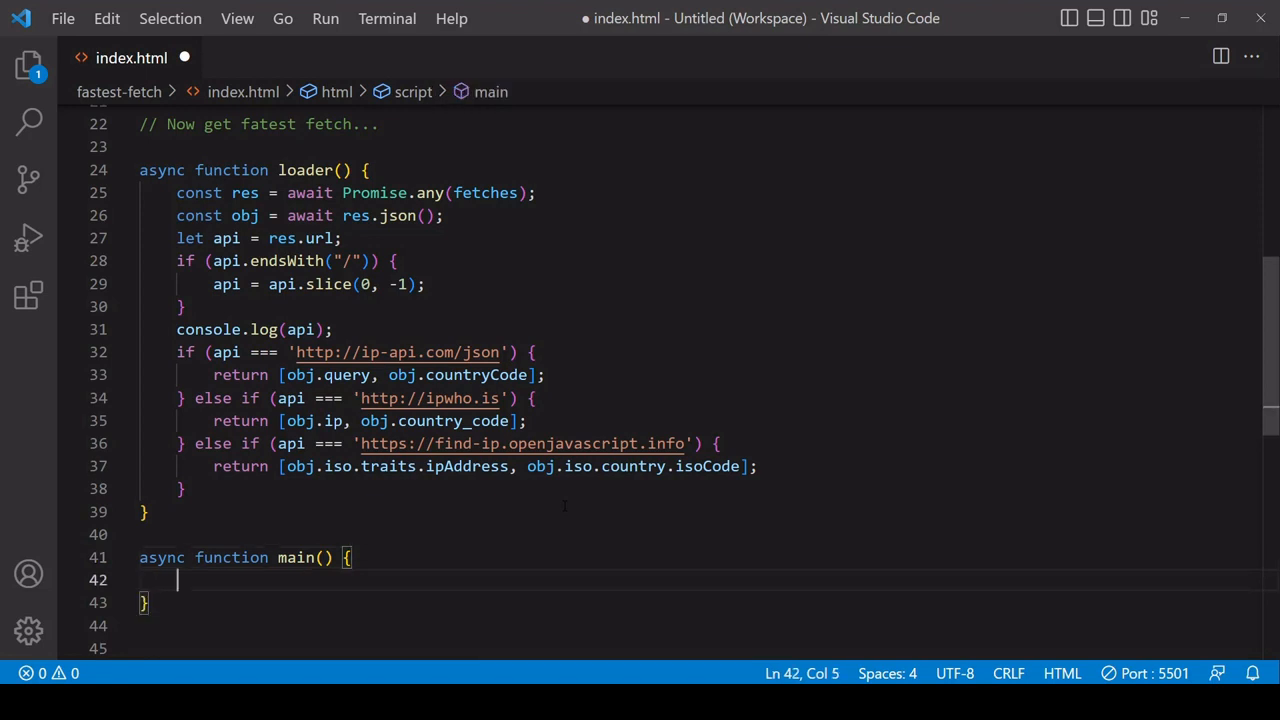
{"action": "type", "text": "await"}
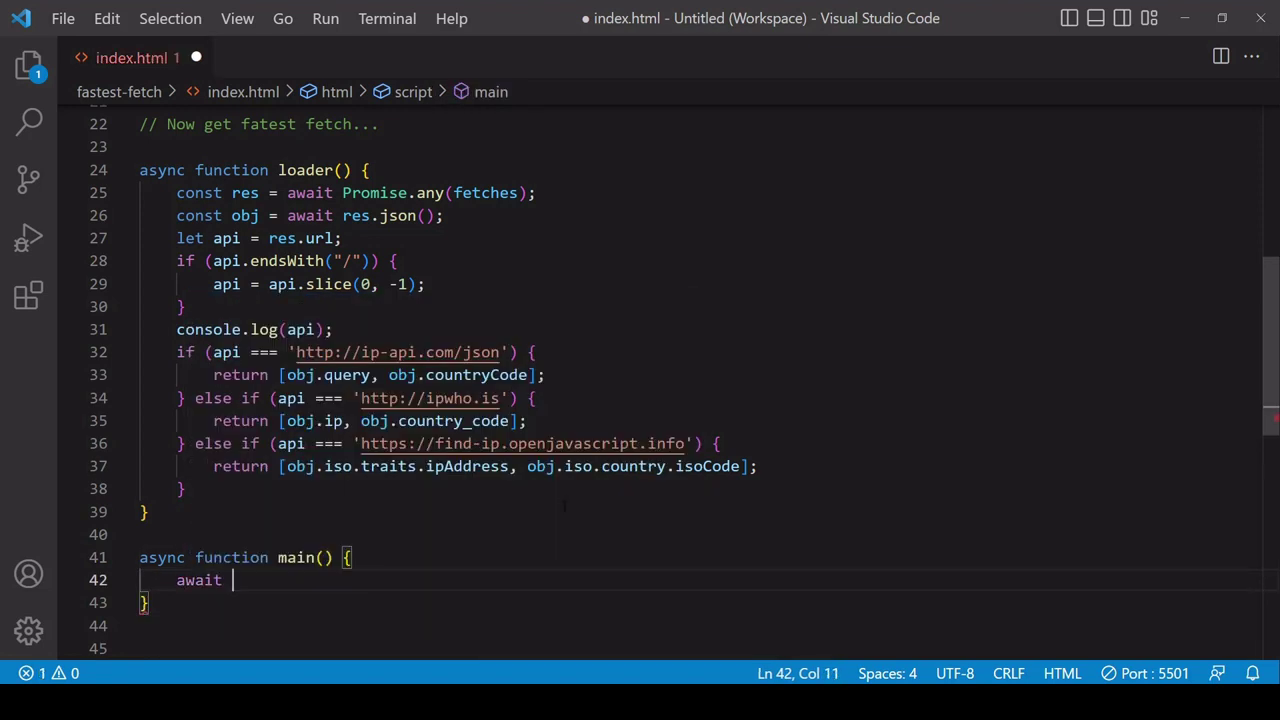
{"action": "type", "text": "loader();"}
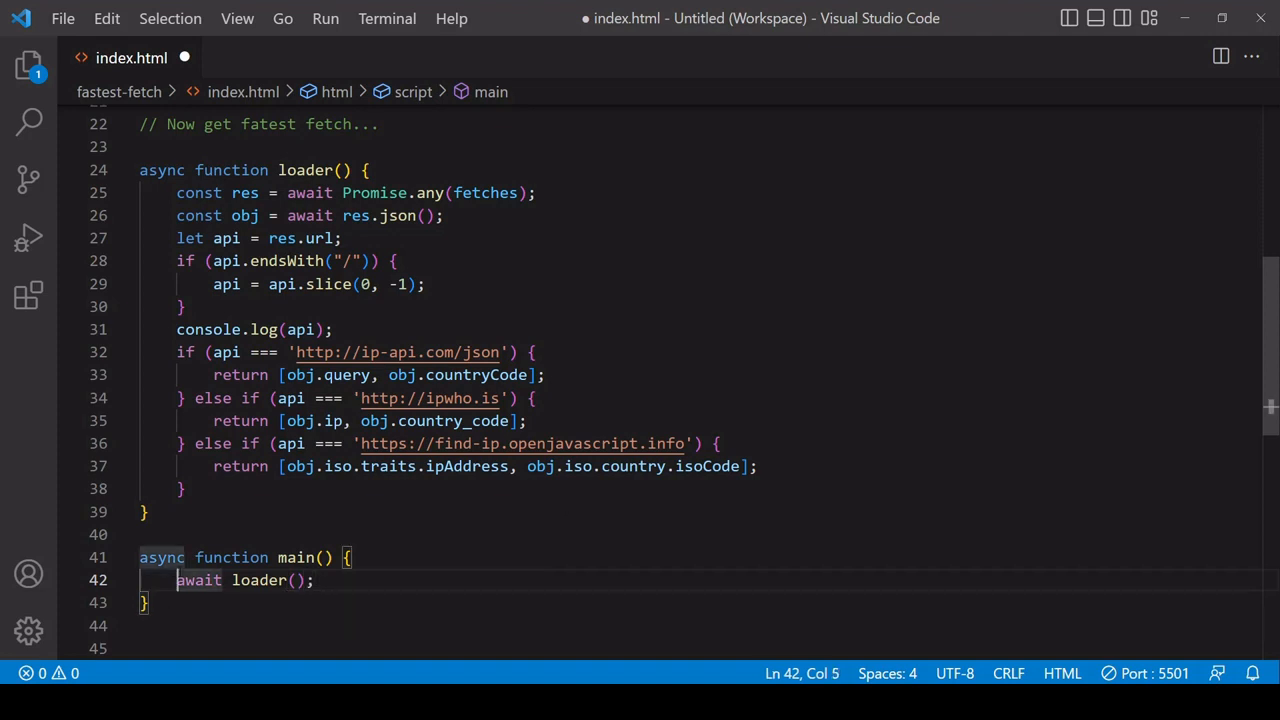
{"action": "type", "text": "const"}
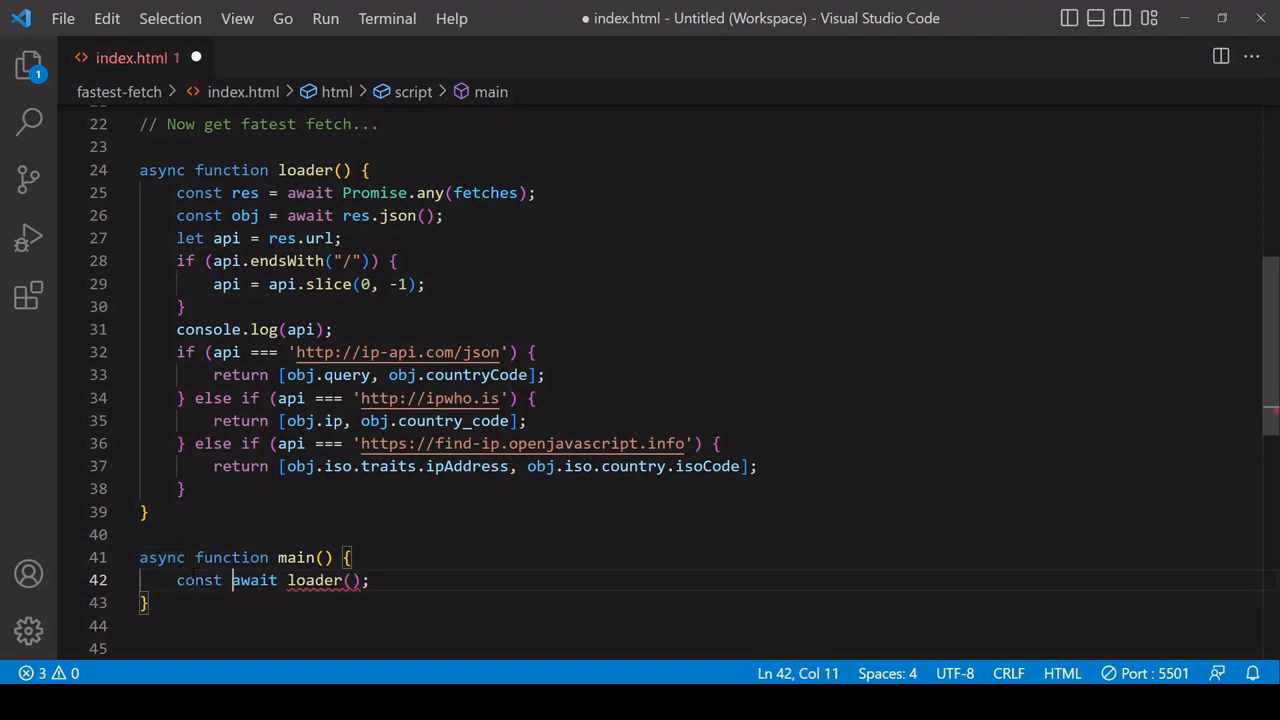
{"action": "type", "text": "res ="}
{"action": "type", "text": "console.log(res);"}
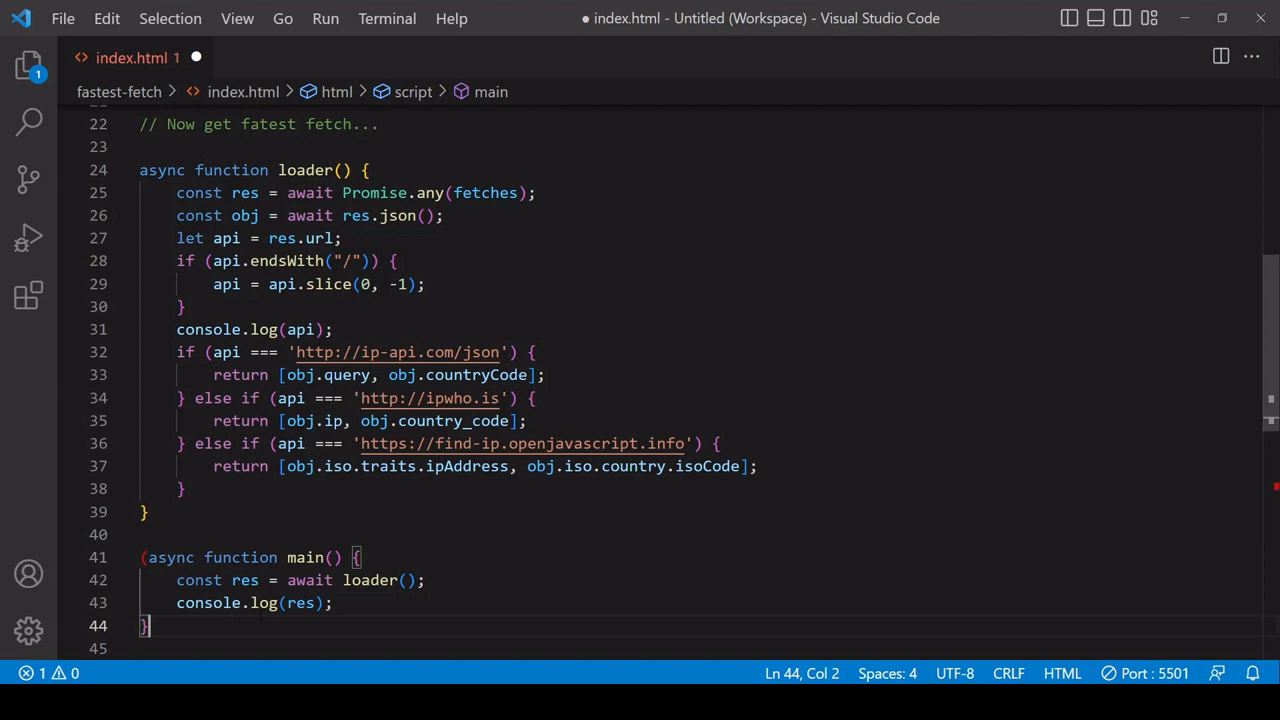
{"action": "type", "text": "()"}
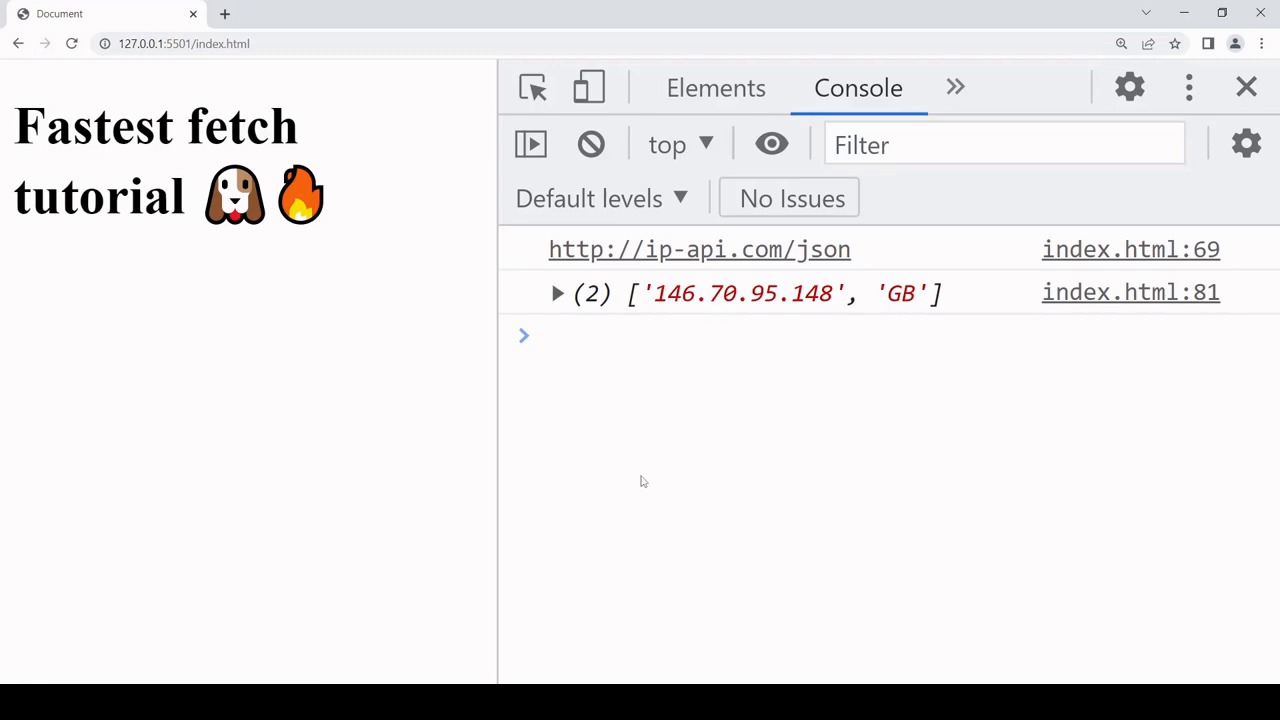
{"action": "mouse_move", "coordinate": [651, 480]}
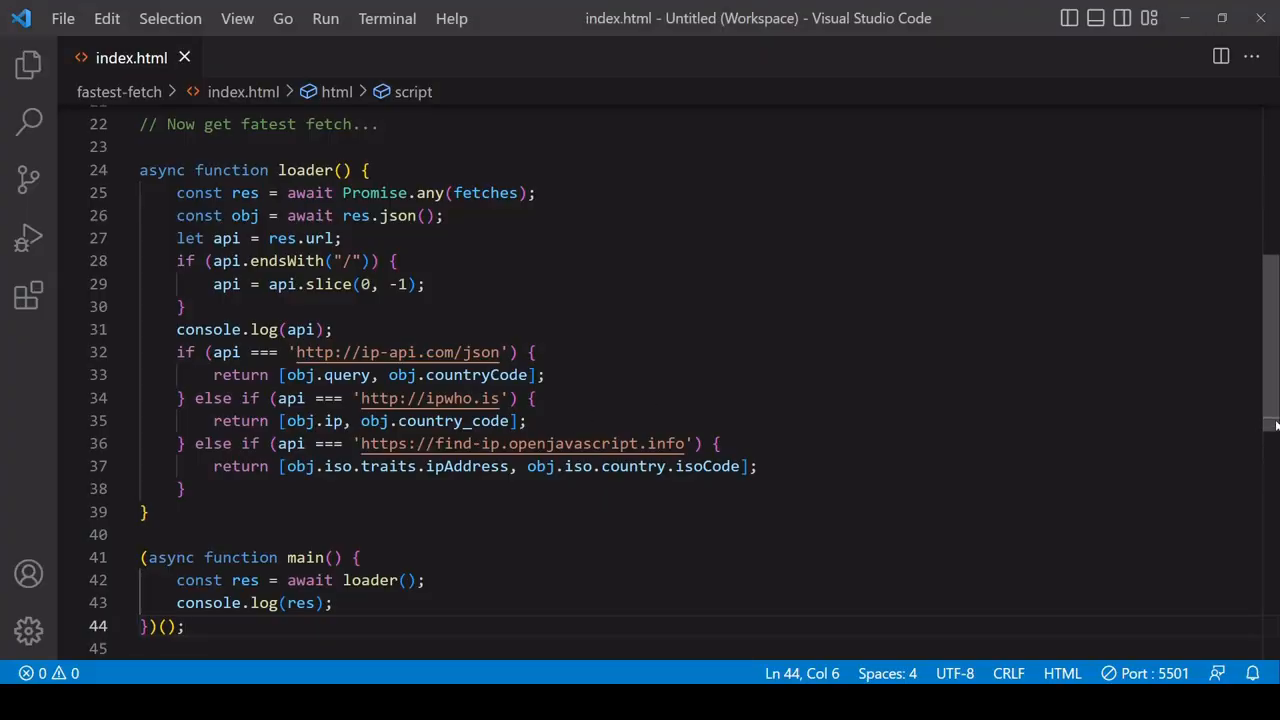
Step: Select 'any' in Promise.any and type race over it to compare
{"action": "scroll", "scroll_direction": "up", "scroll_amount": 3}
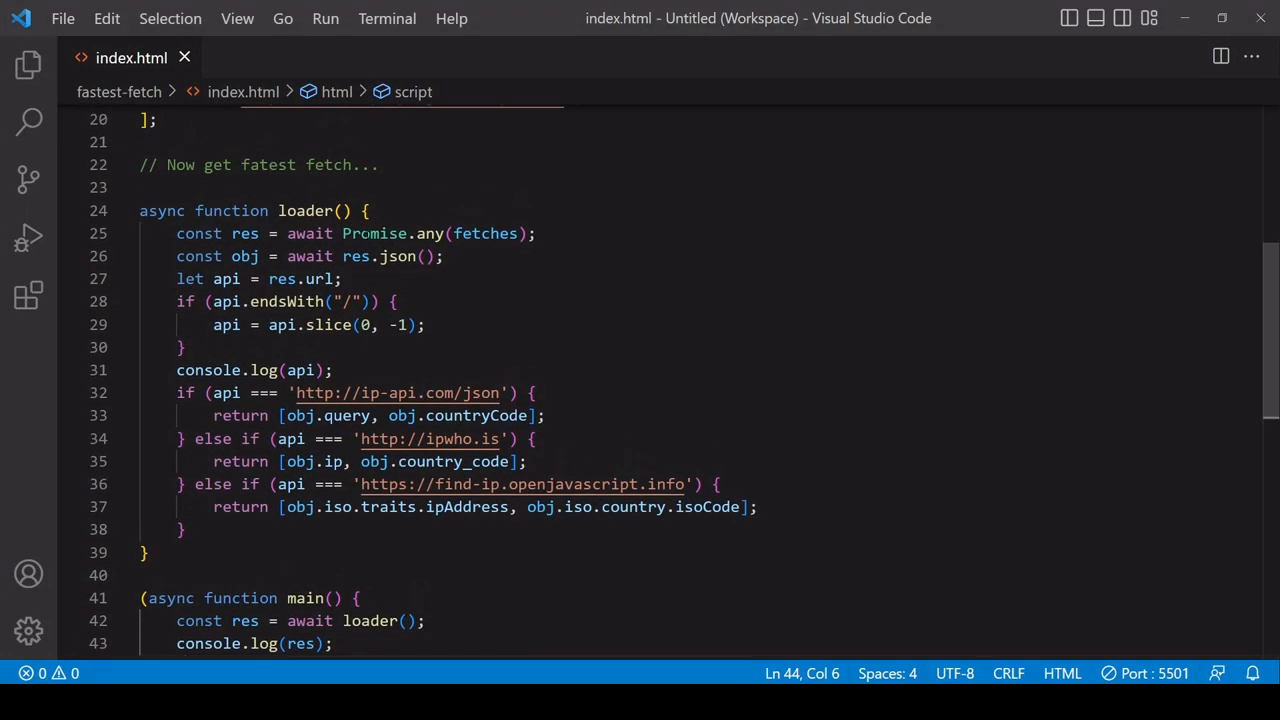
{"action": "double_click", "coordinate": [429, 233]}
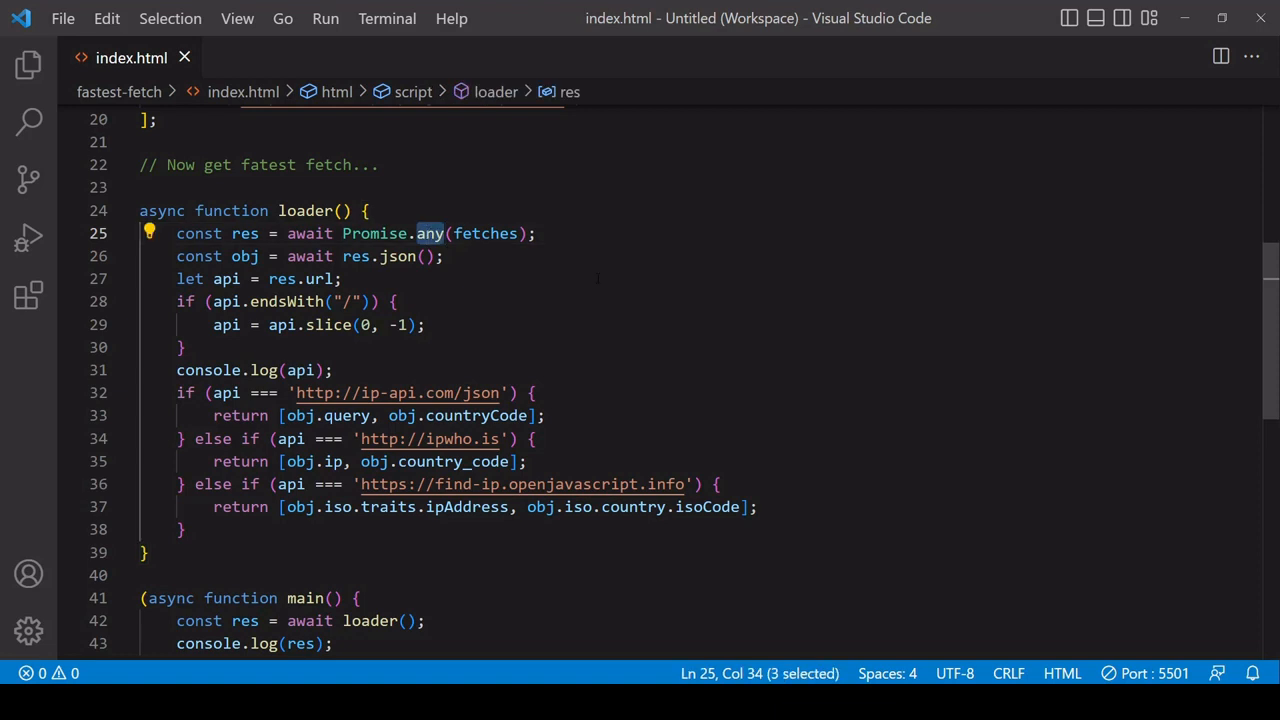
{"action": "type", "text": "race"}
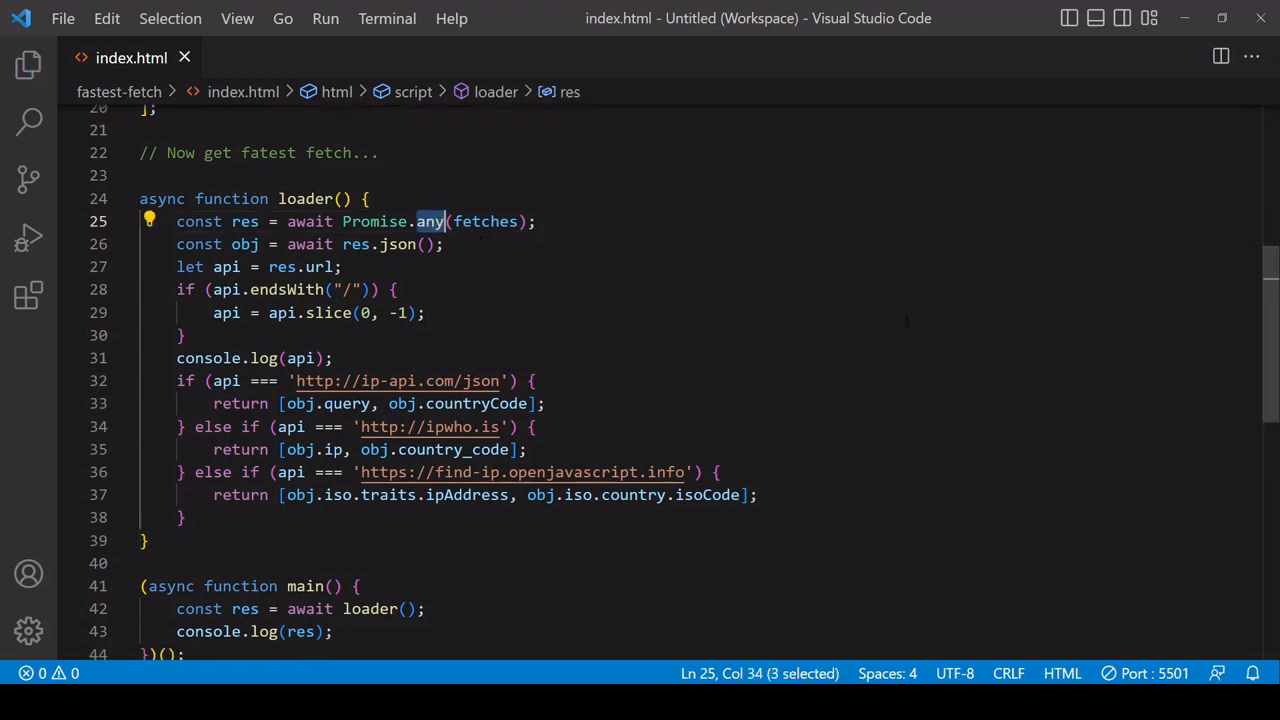
{"action": "scroll", "scroll_direction": "down", "scroll_amount": 3}
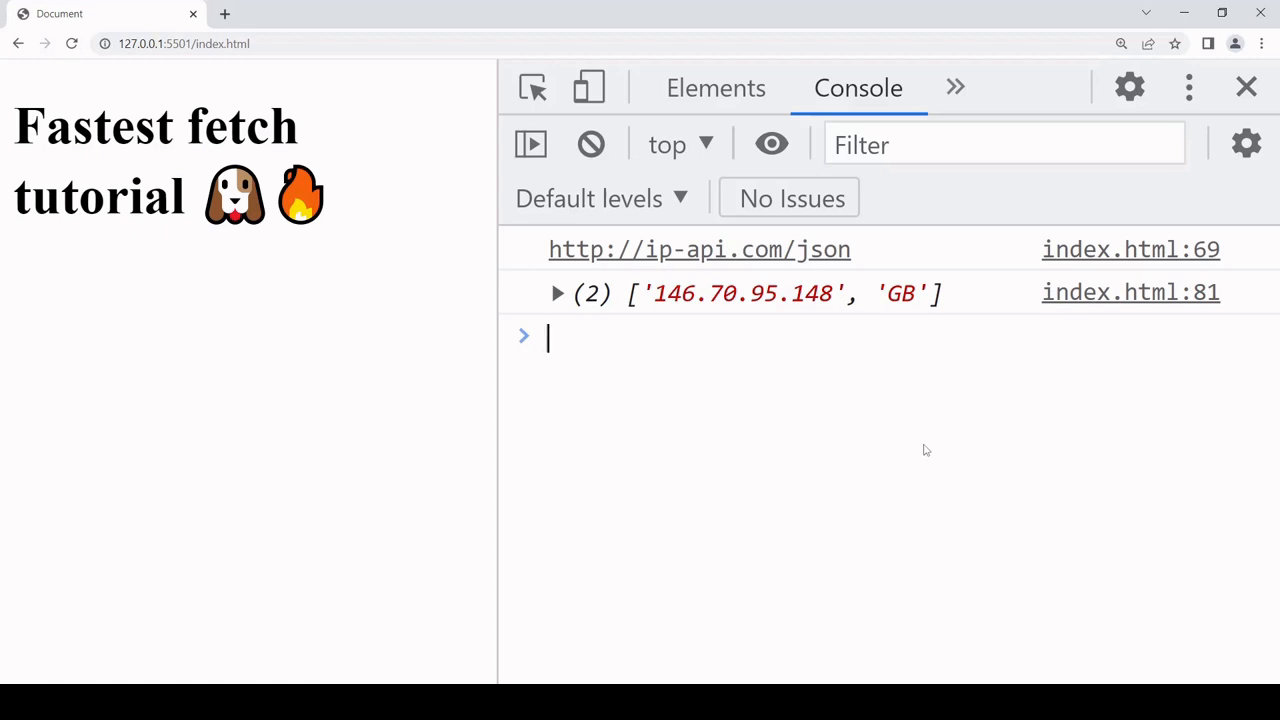
{"action": "mouse_move", "coordinate": [969, 441]}
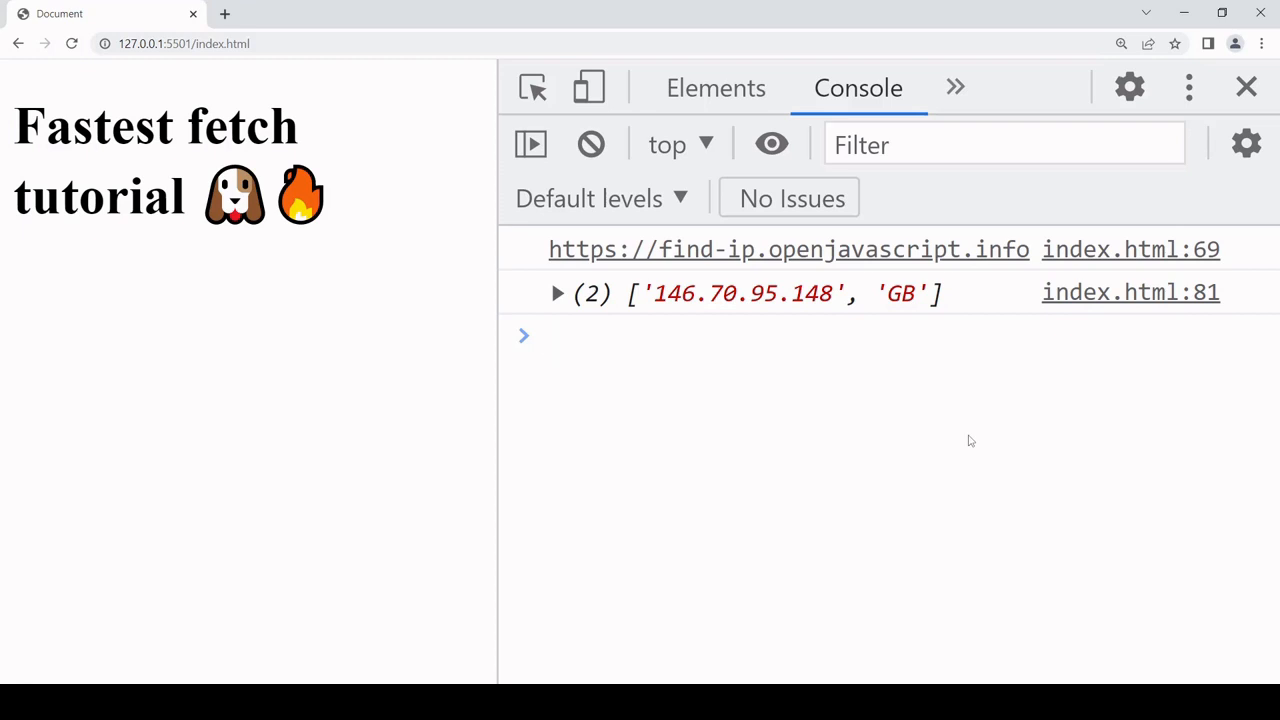
{"action": "mouse_move", "coordinate": [810, 437]}
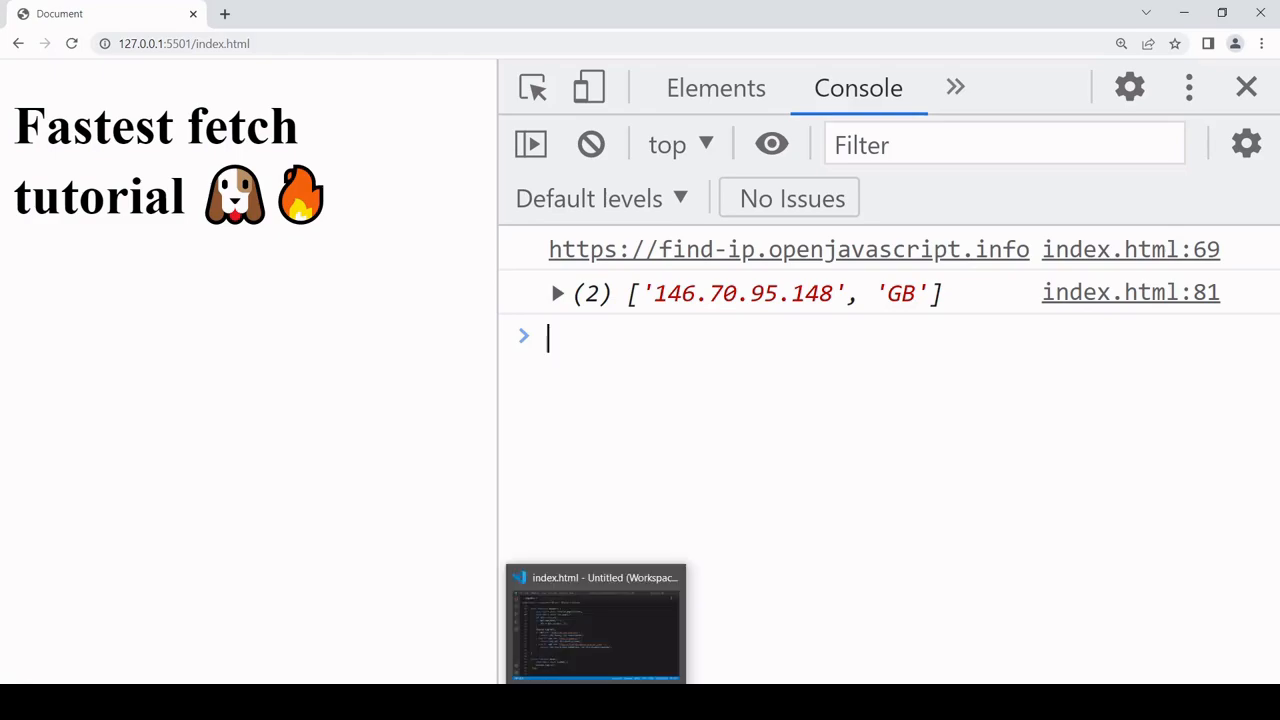
Step: Return to the VS Code editor after seeing find-ip.openjavascript.info win
{"action": "left_click", "coordinate": [595, 620]}
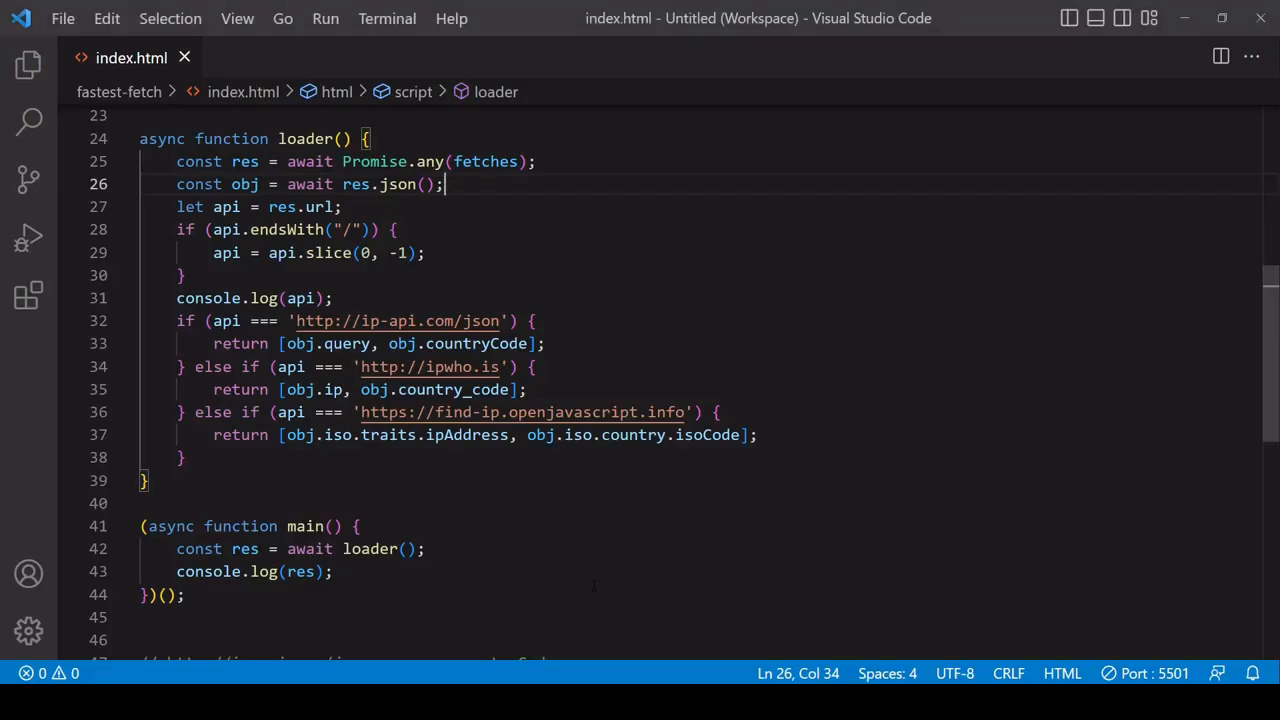